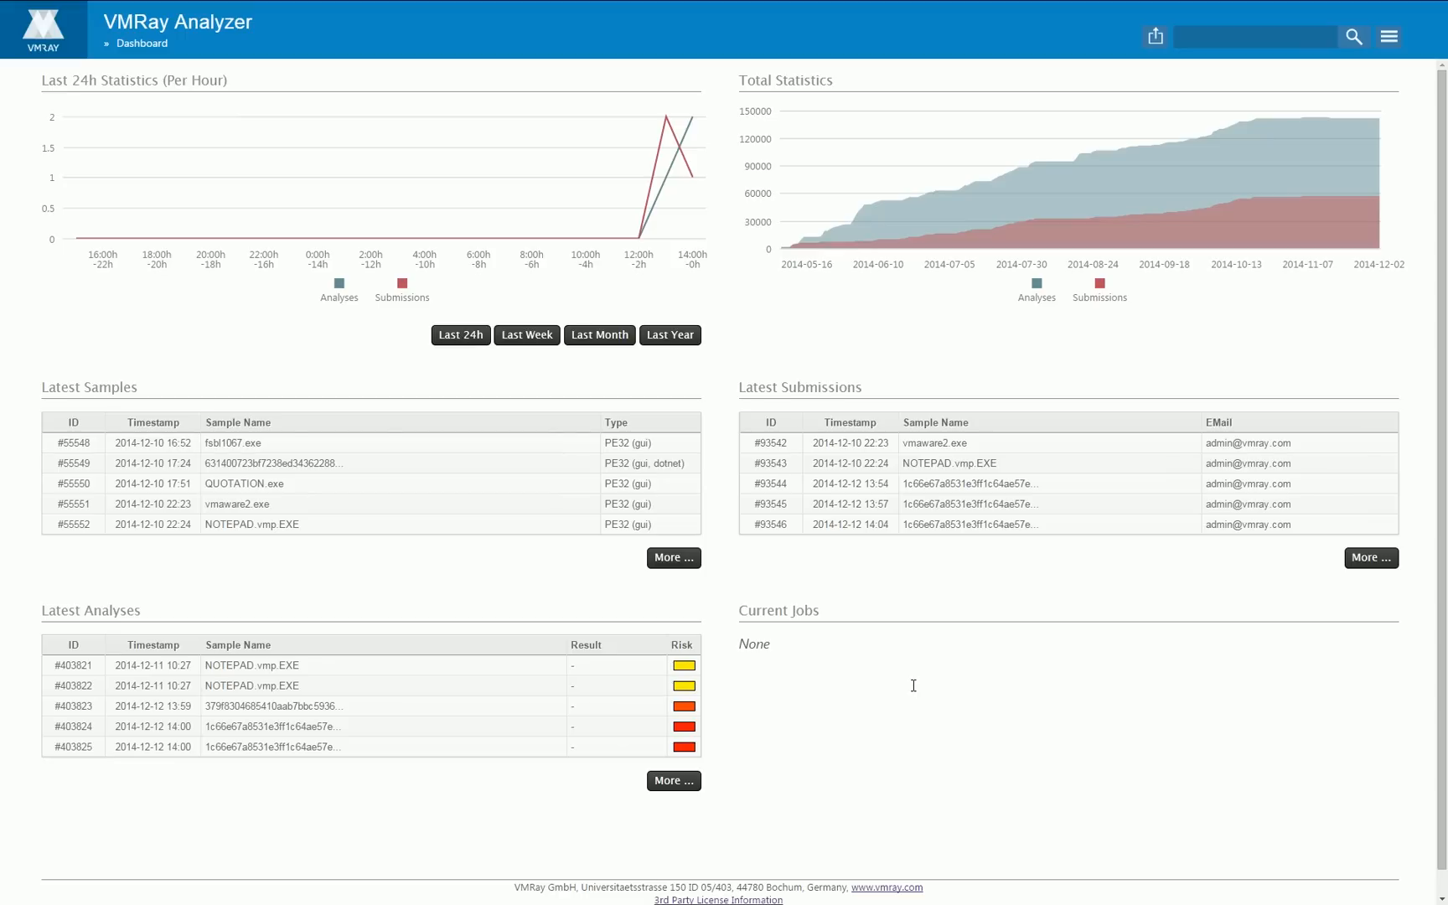
mouse_move(1153, 36)
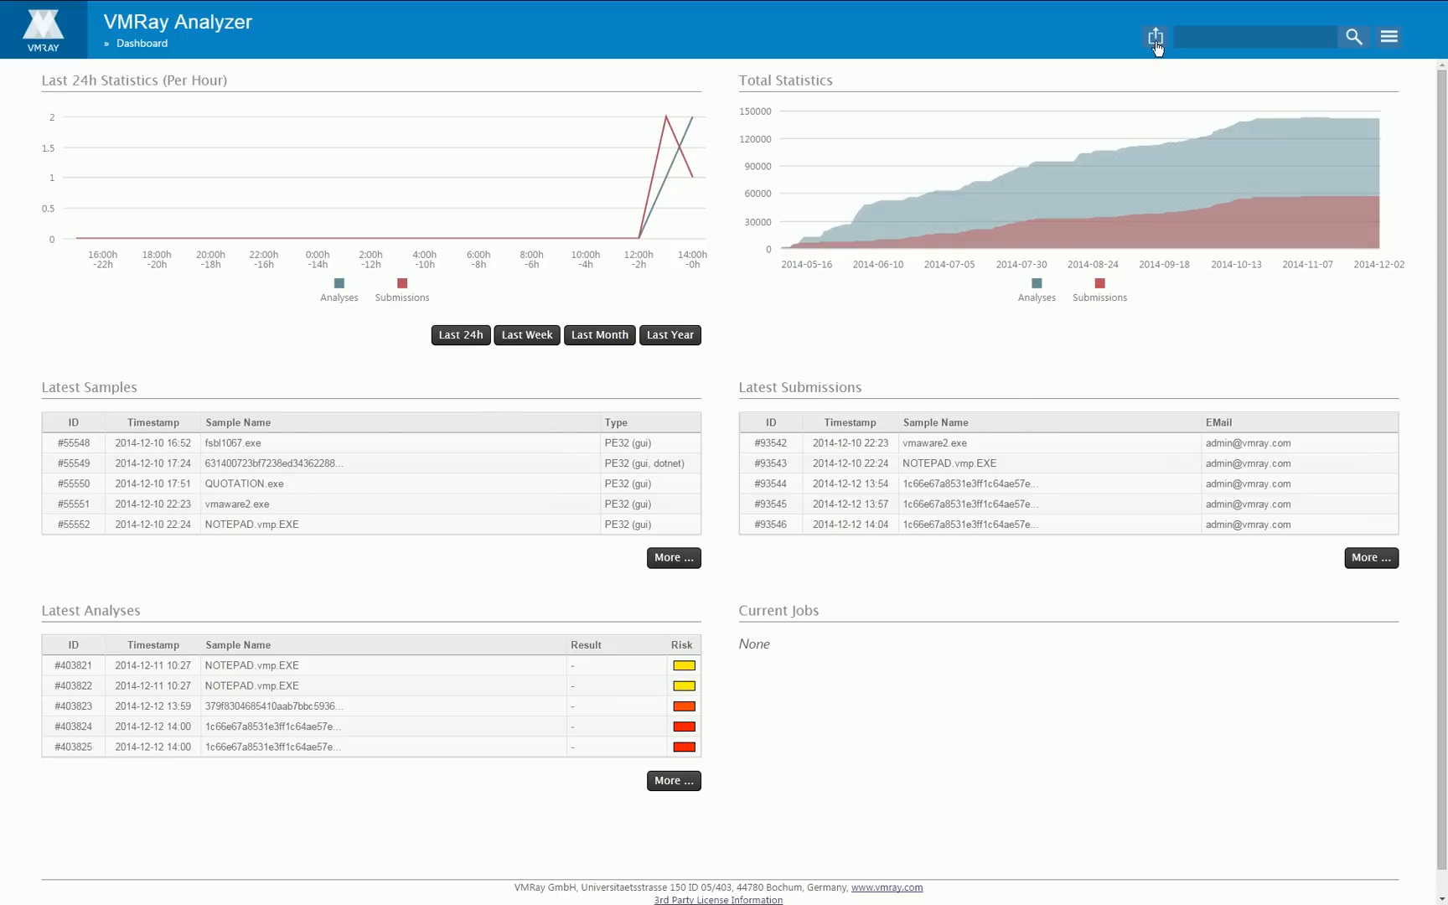
Step: Open the Submit Sample form using the header's upload icon
click(1156, 36)
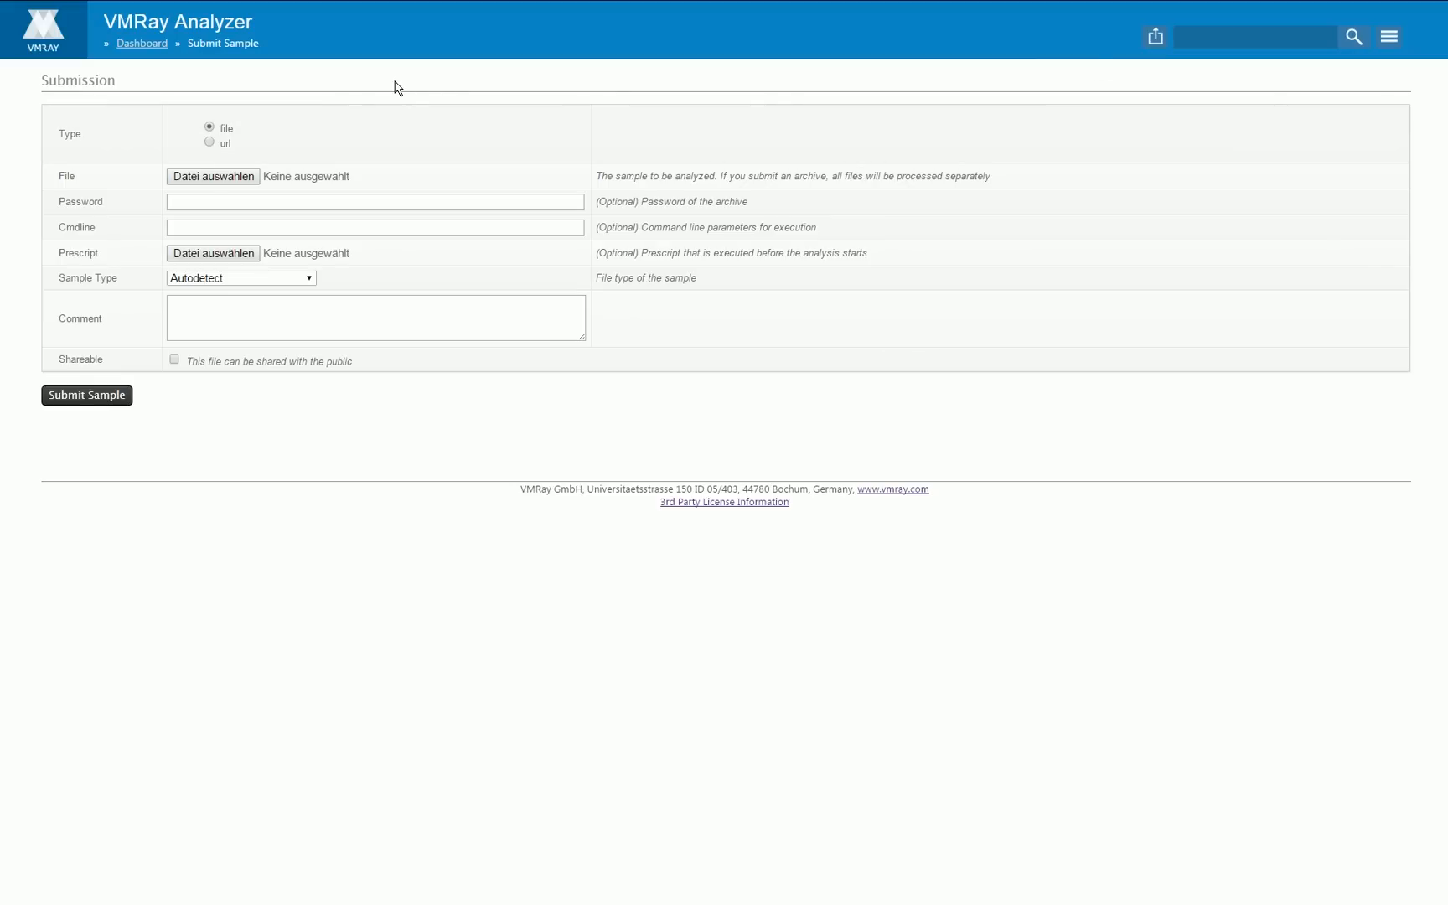
Step: Open sample #55543 and scroll through its submissions, analyses and current jobs
click(211, 176)
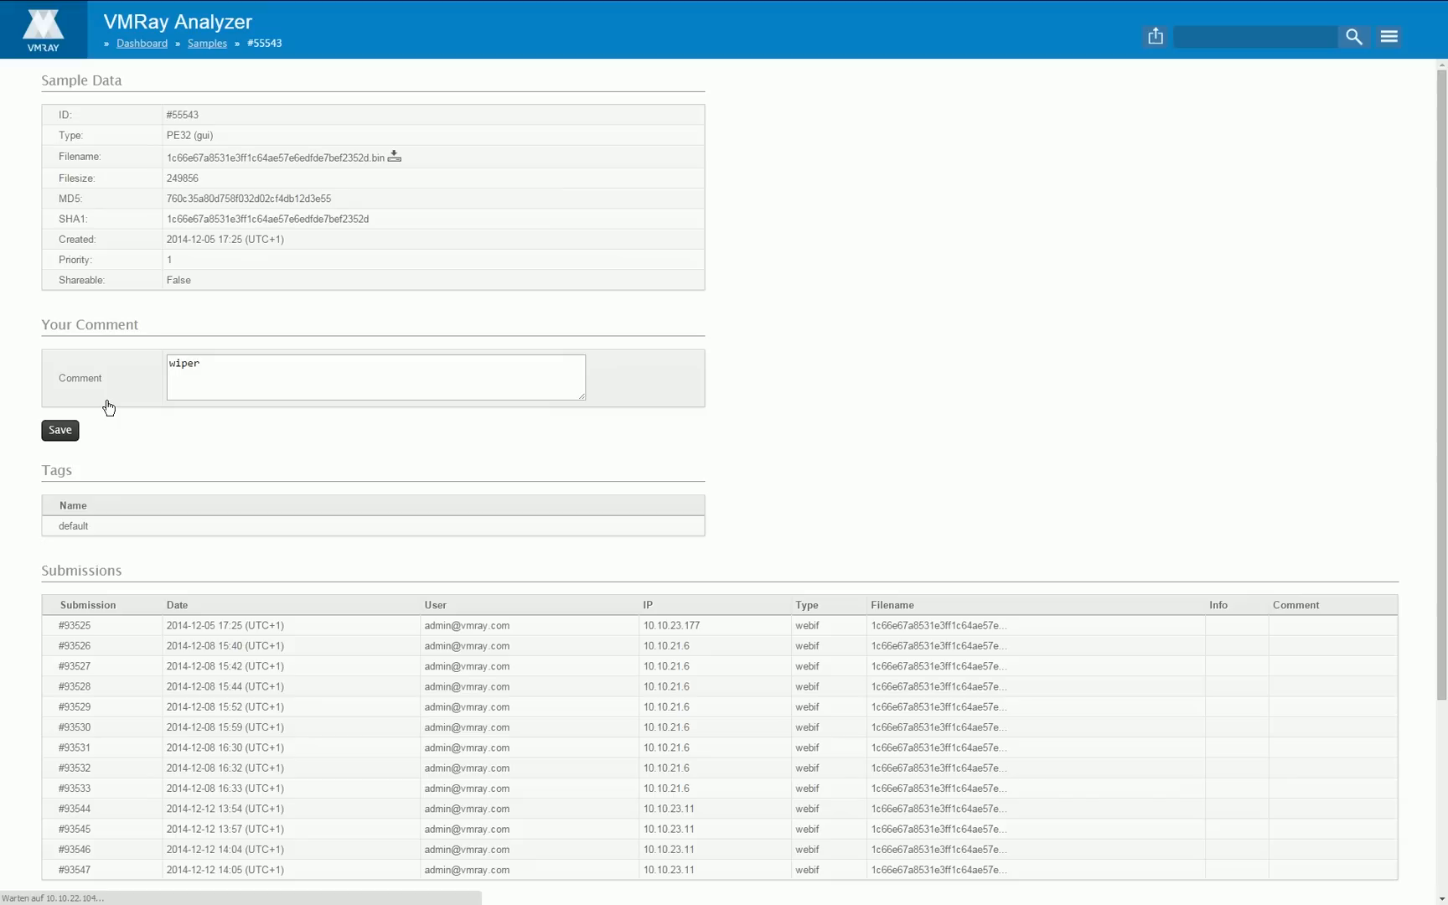
mouse_move(216, 357)
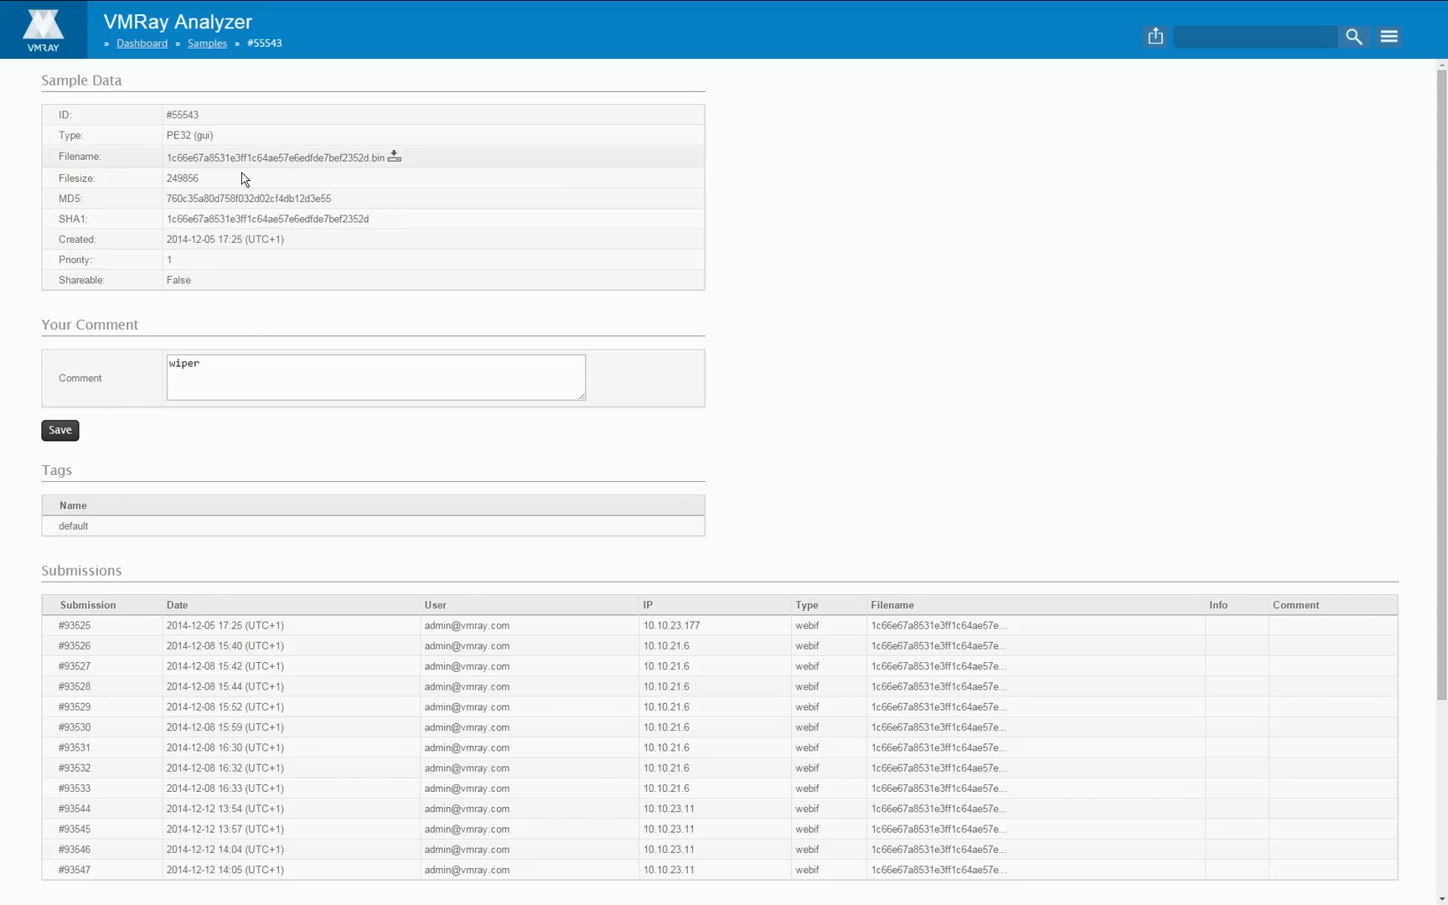
scroll(down, 3)
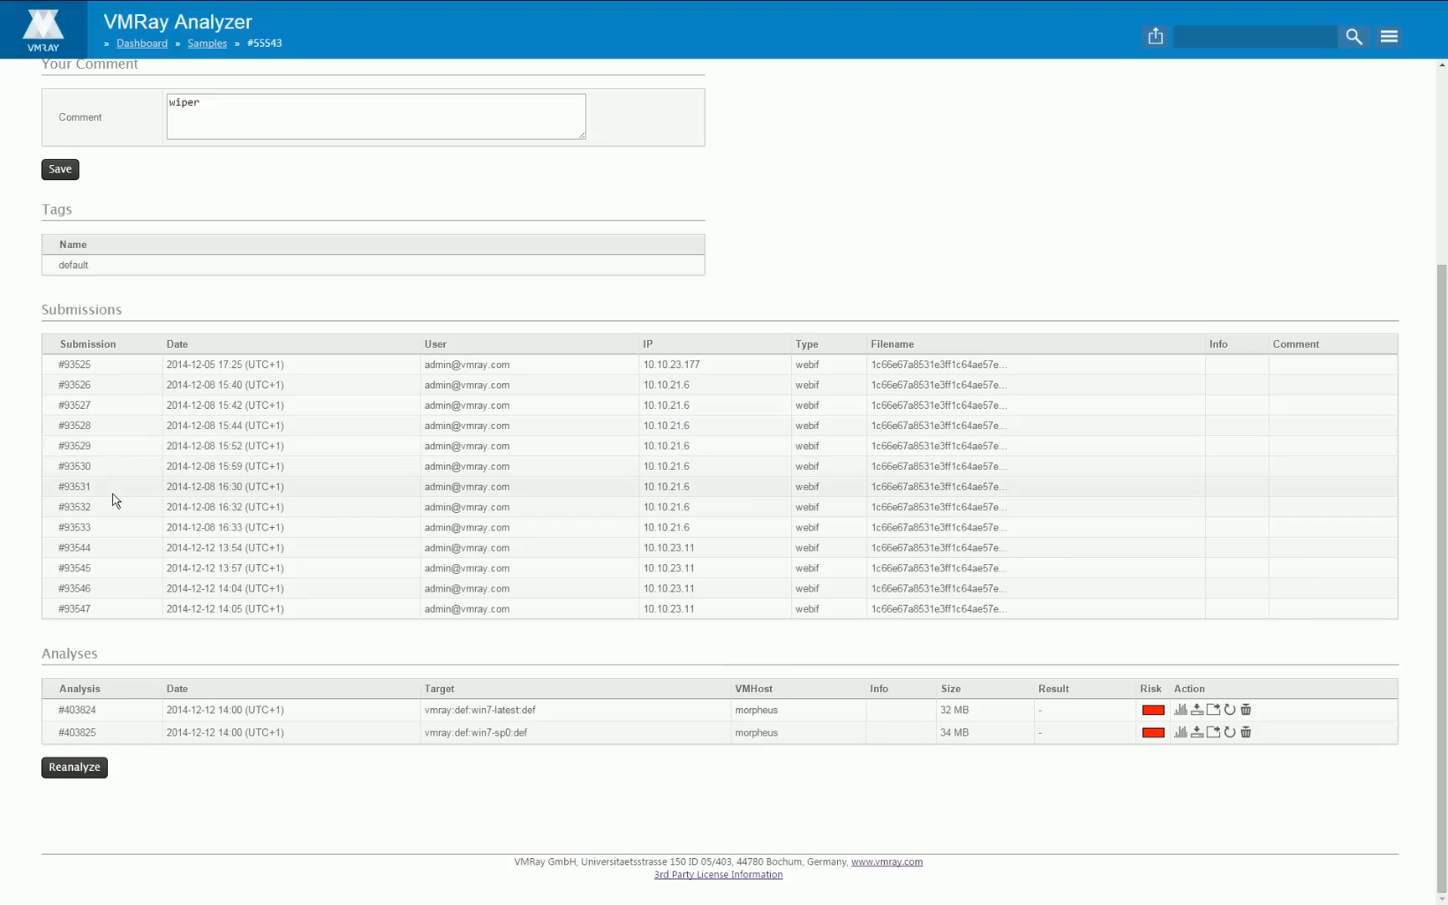
mouse_move(125, 573)
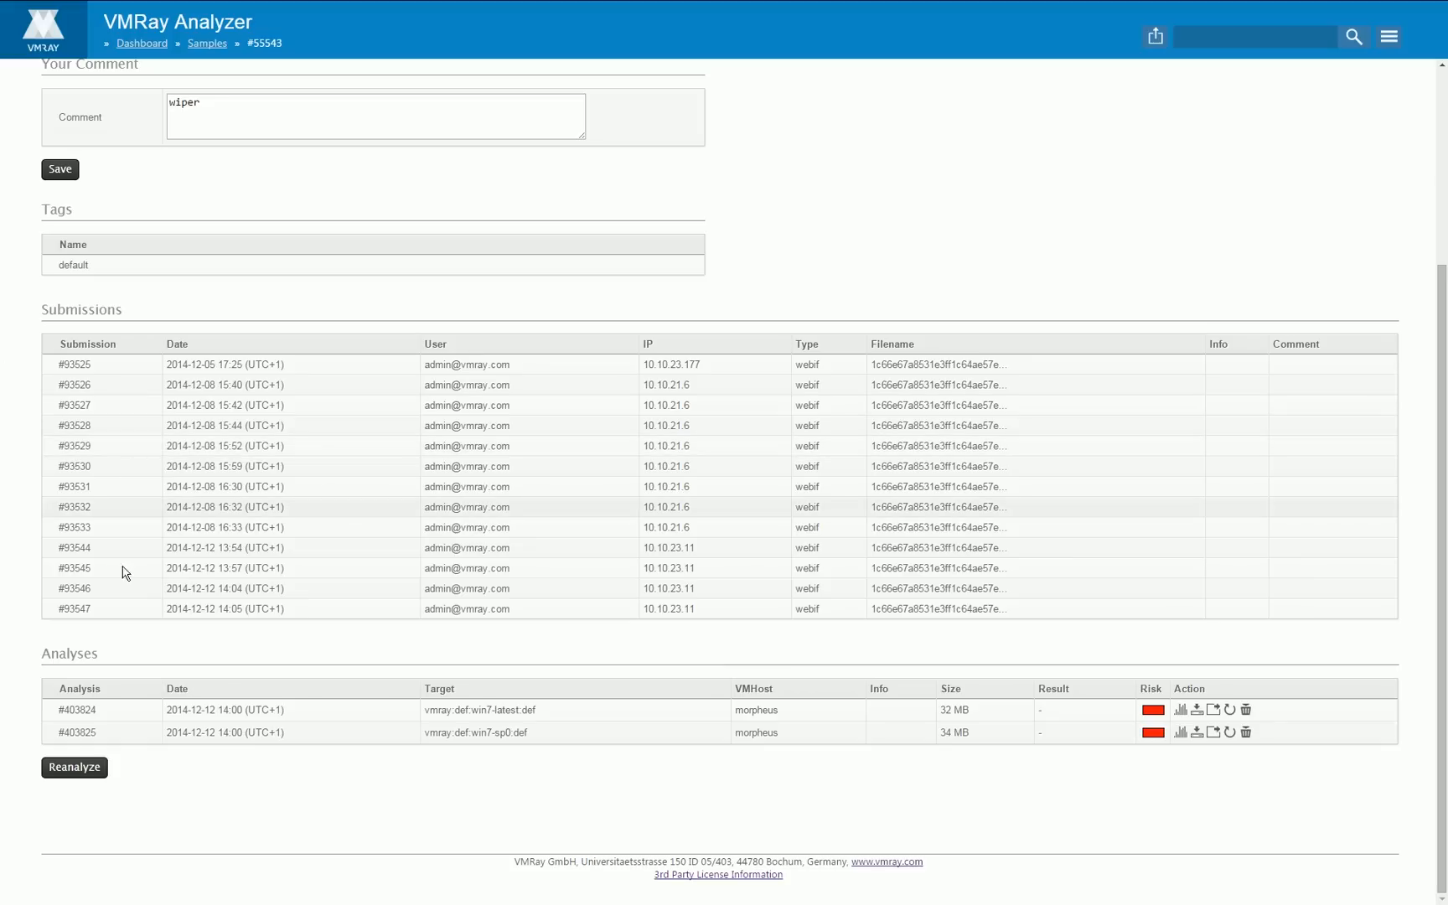
mouse_move(176, 655)
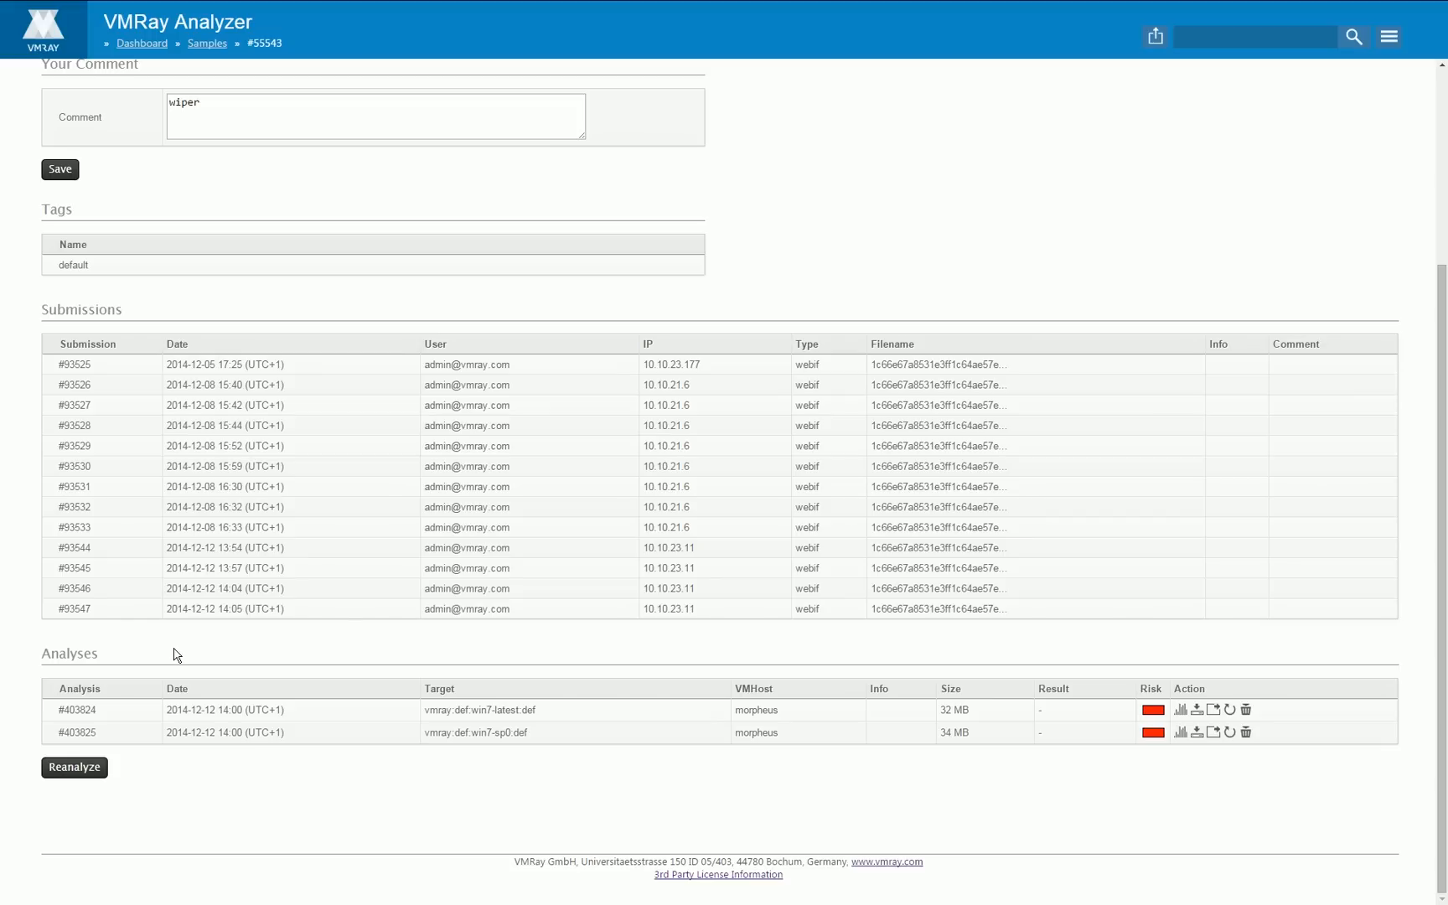
mouse_move(398, 740)
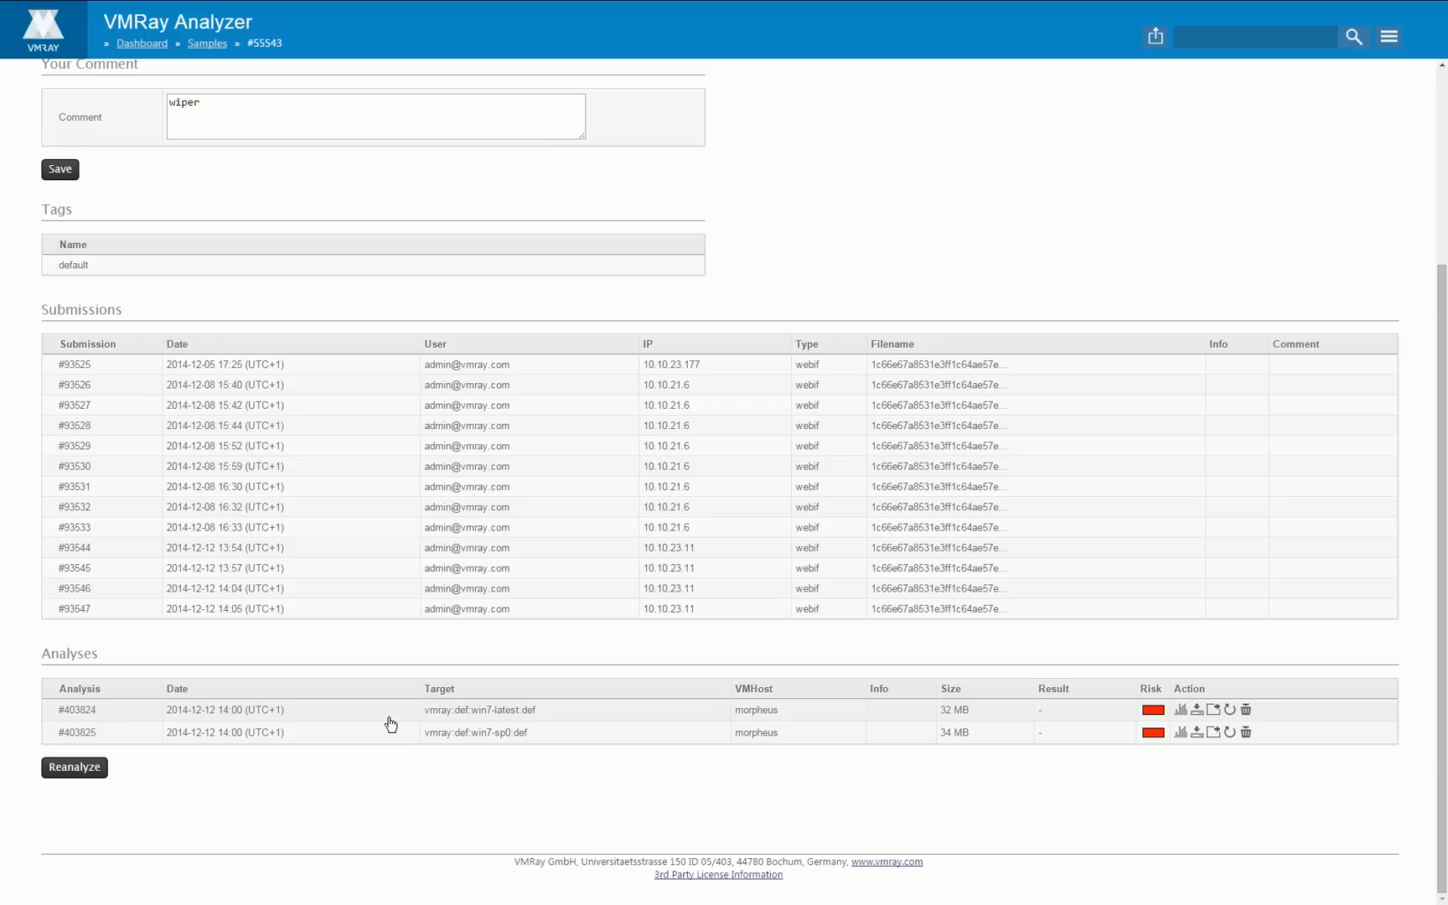
mouse_move(515, 736)
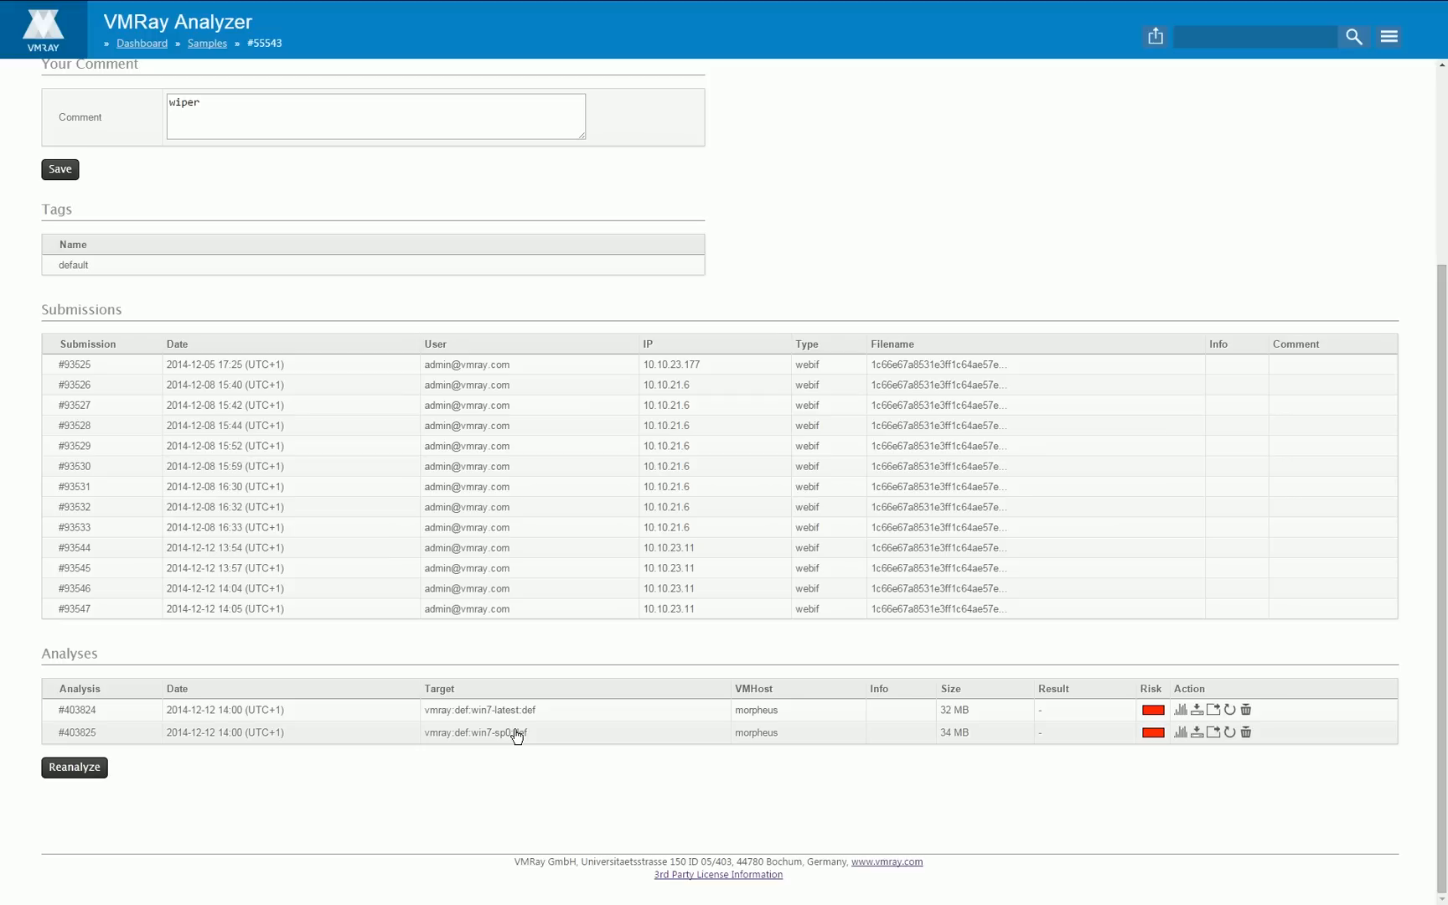
mouse_move(451, 812)
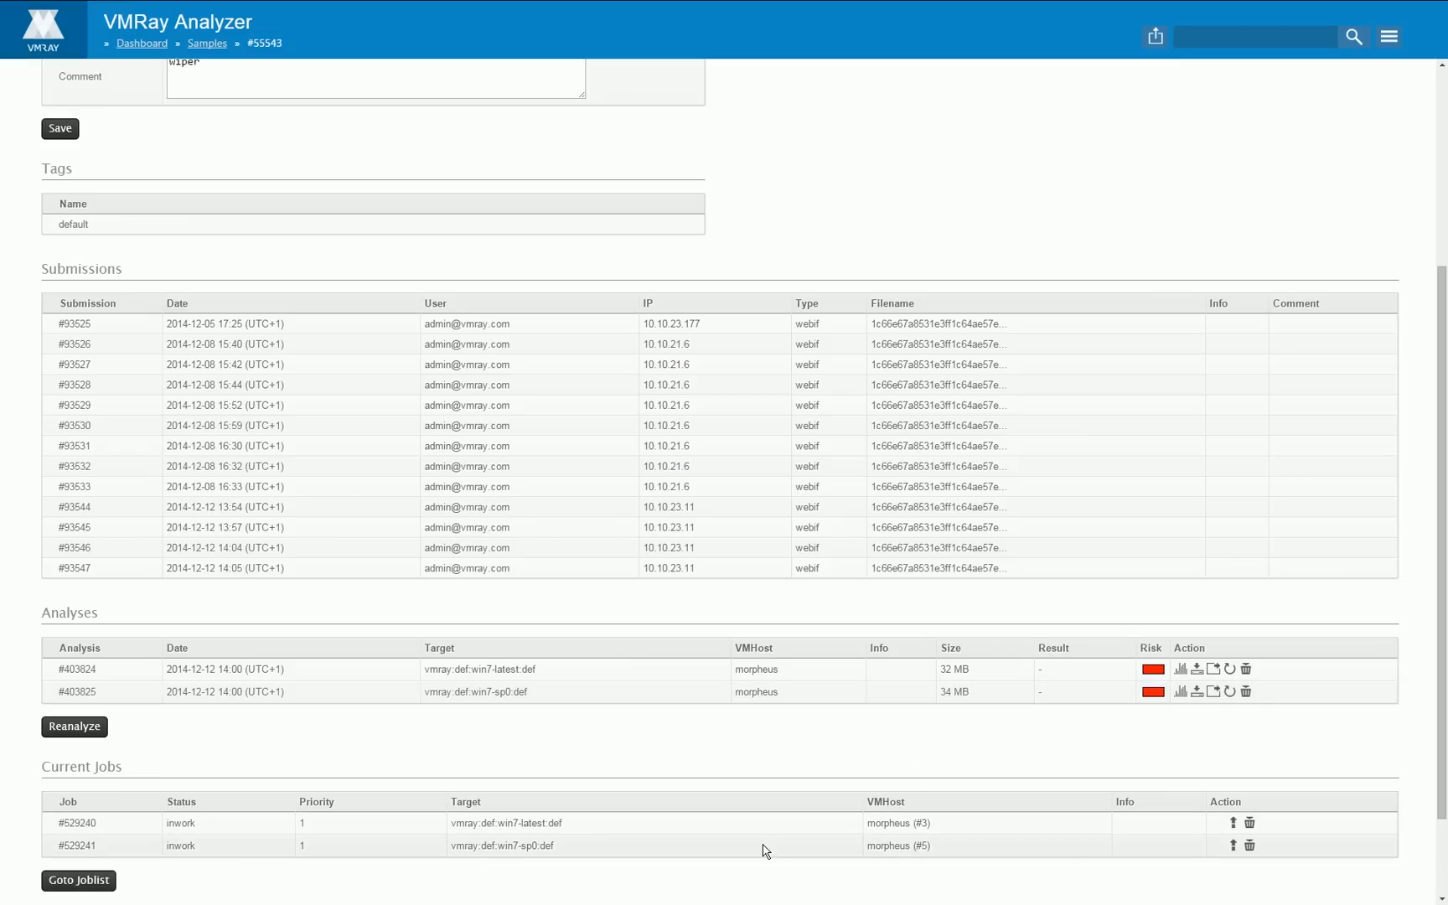
scroll(down, 3)
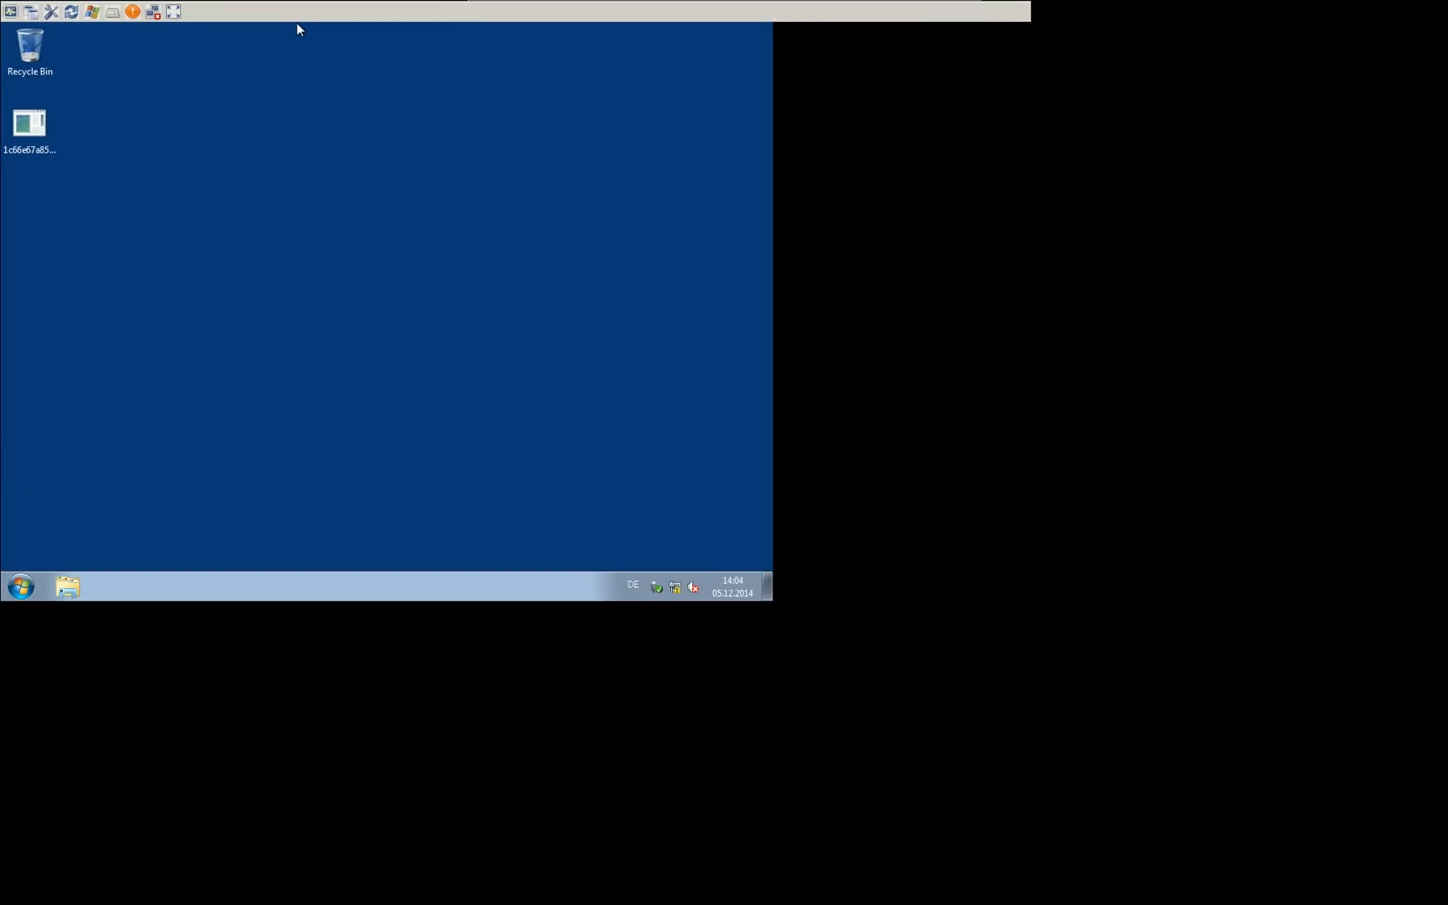
Step: In the guest's Explorer, browse to C:\Program Files\MSBuild\Microsoft\Windows Workflow Foundation
click(67, 587)
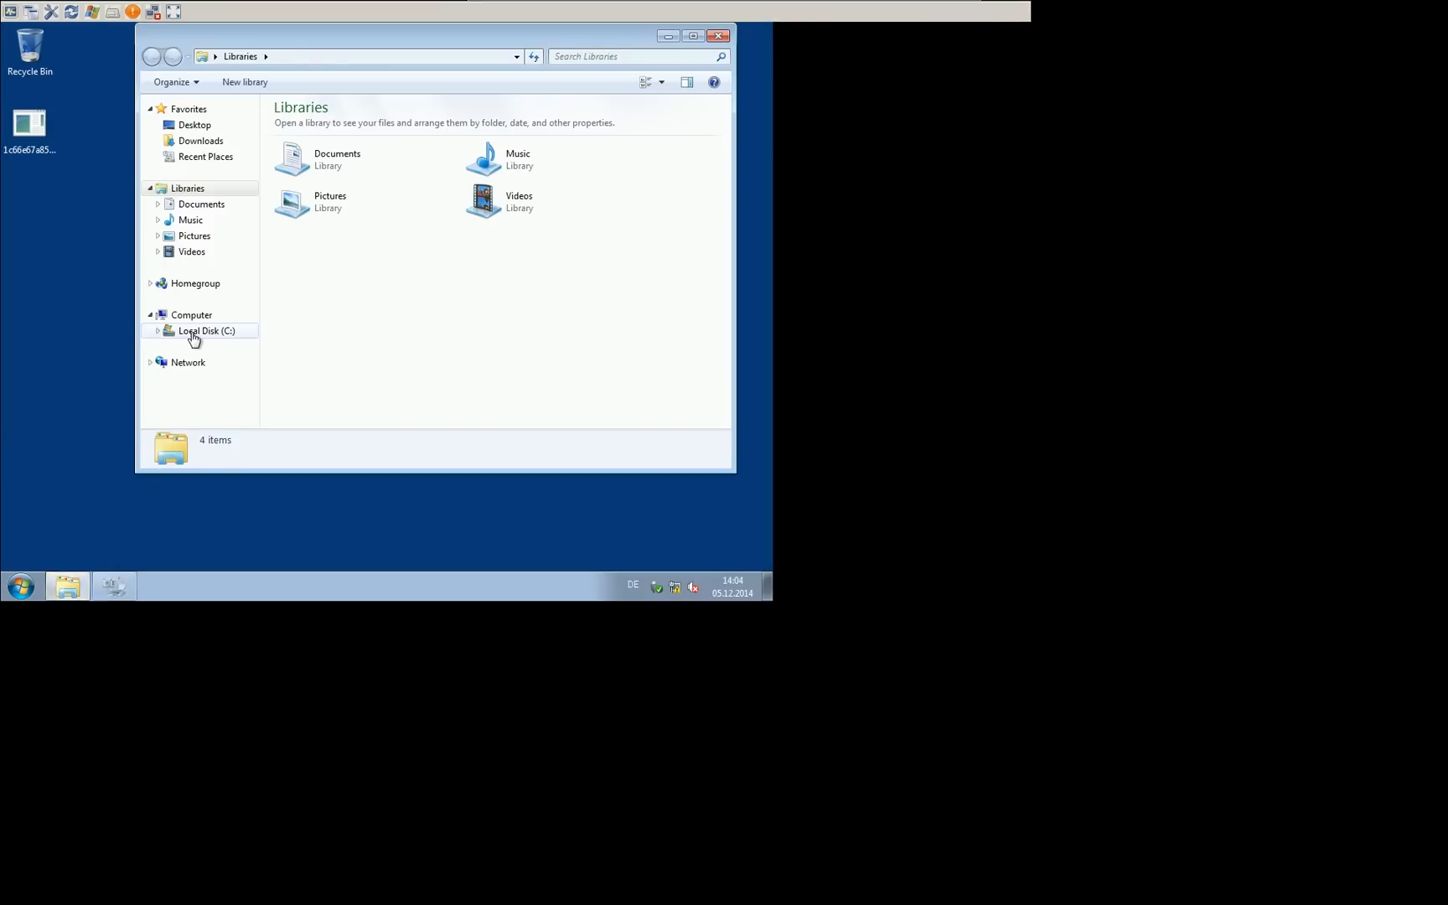
click(206, 331)
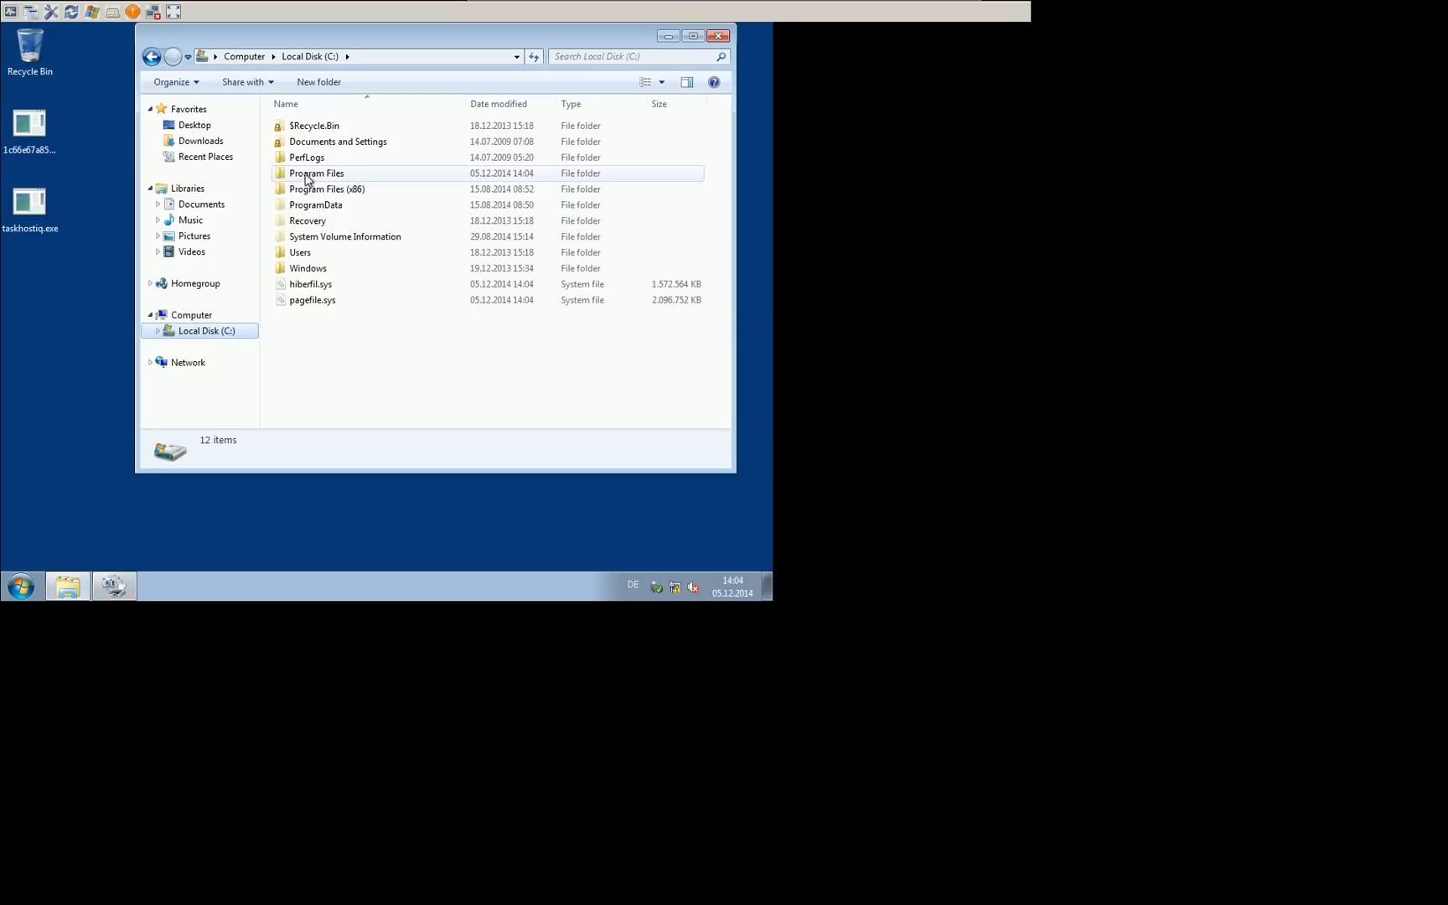
double_click(317, 173)
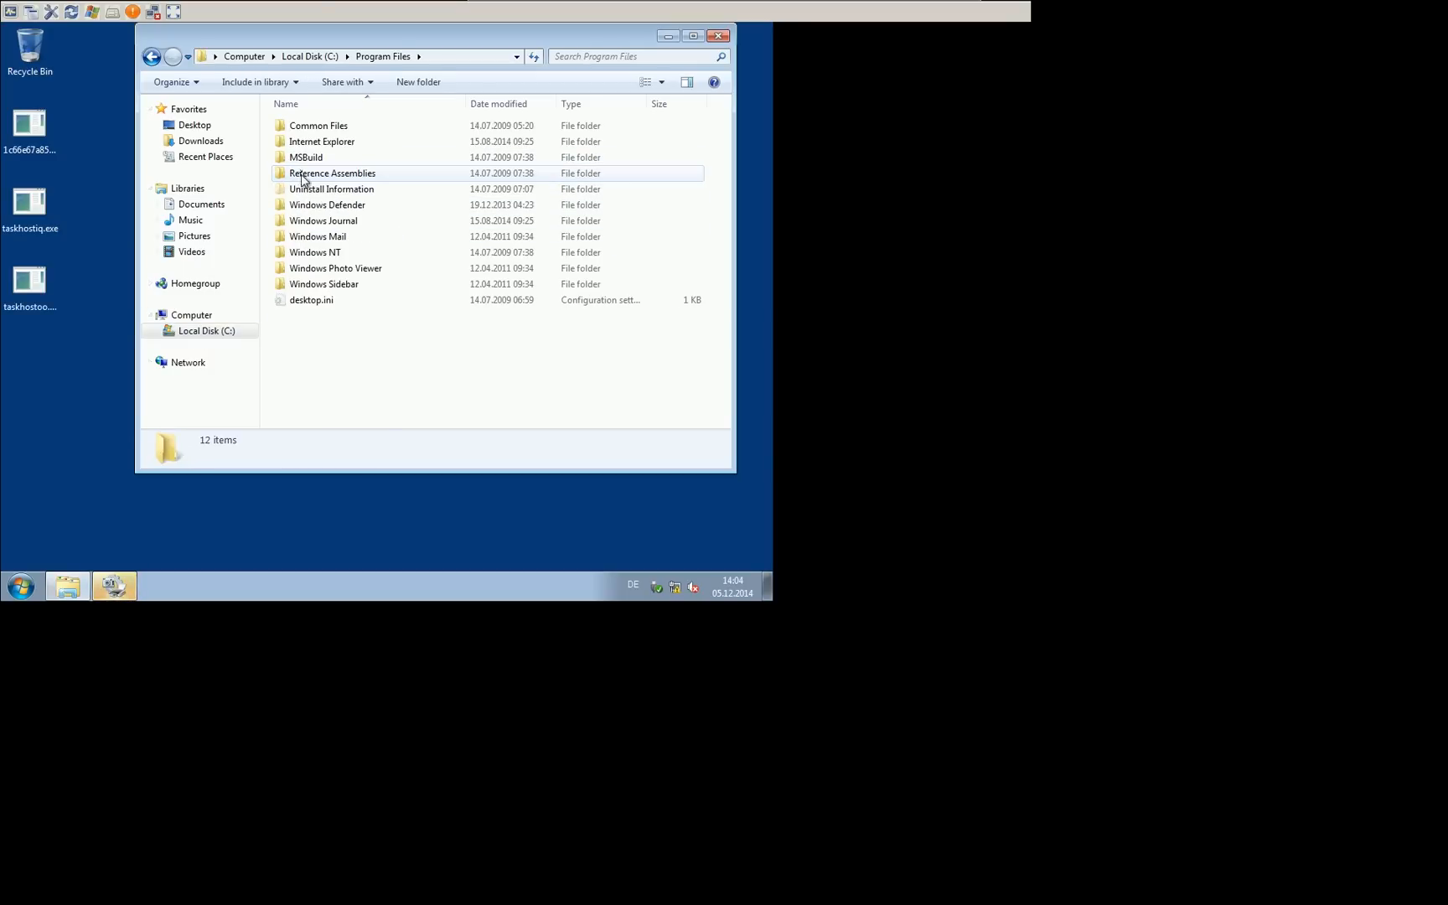
double_click(307, 156)
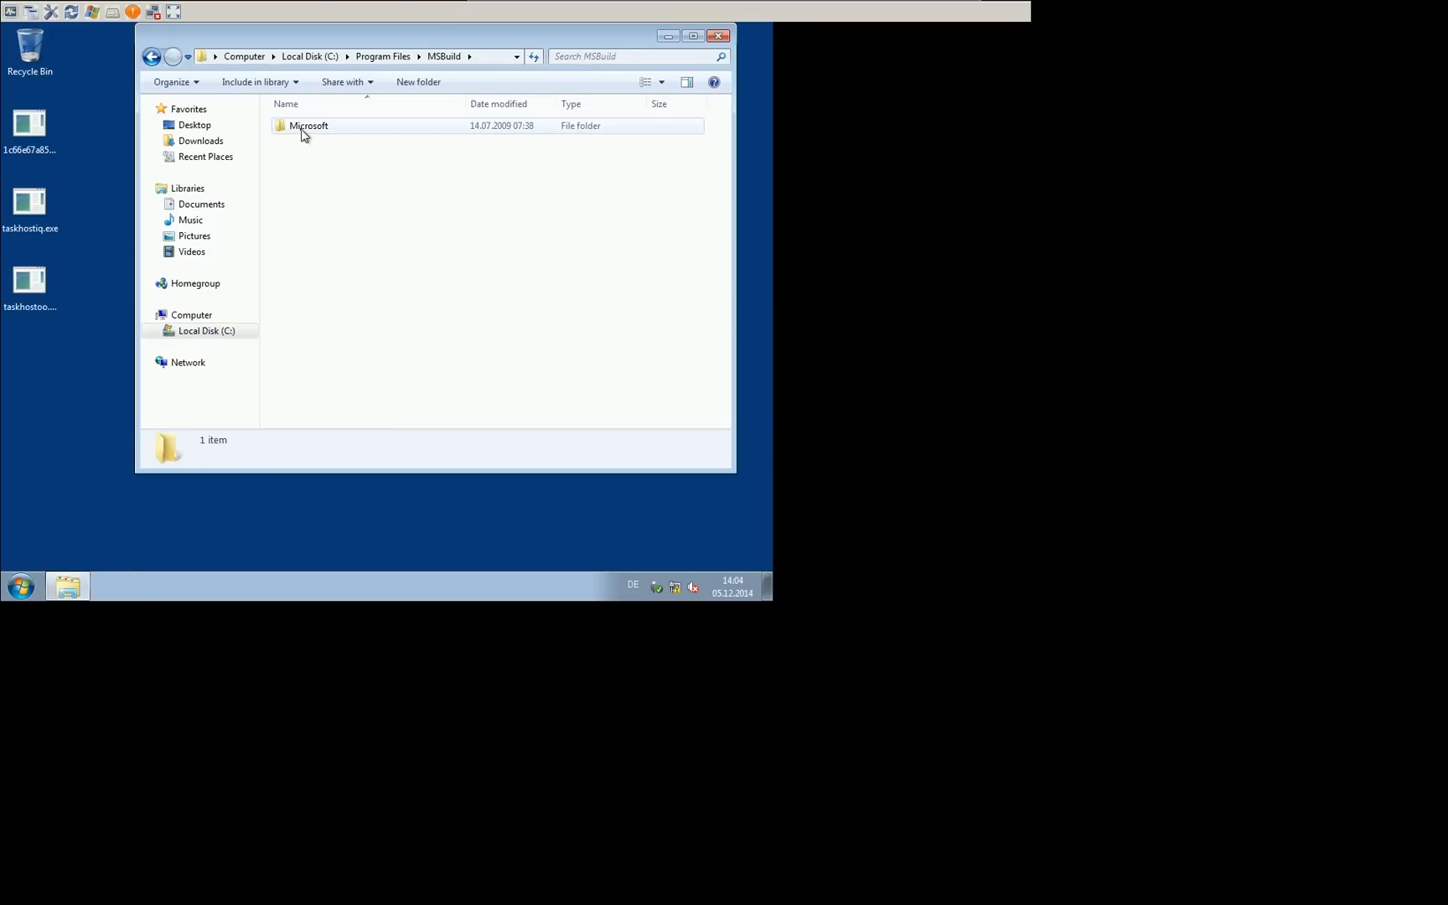
double_click(308, 125)
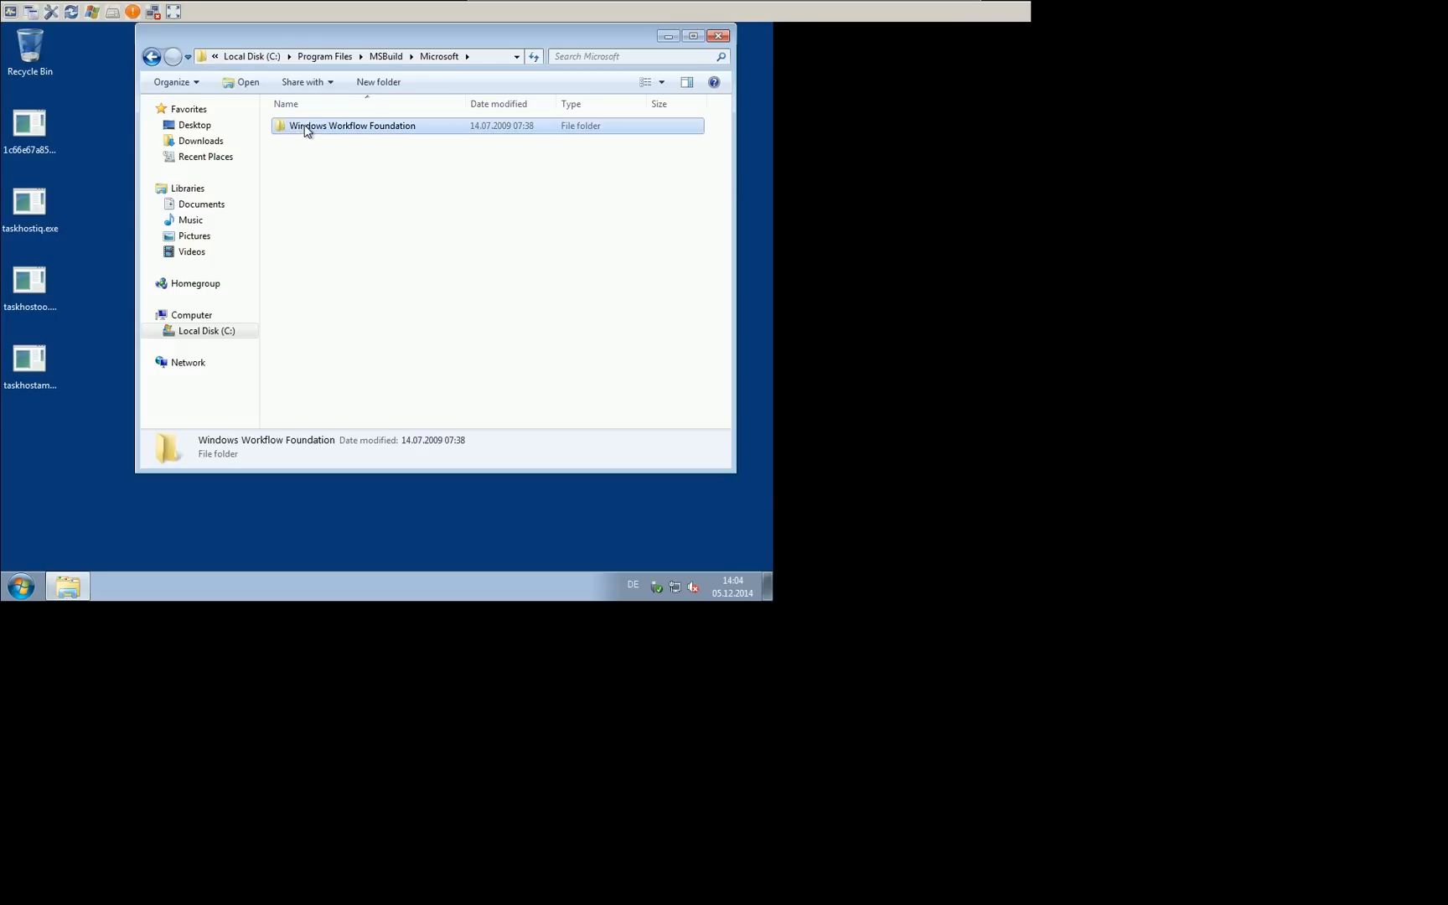
double_click(352, 125)
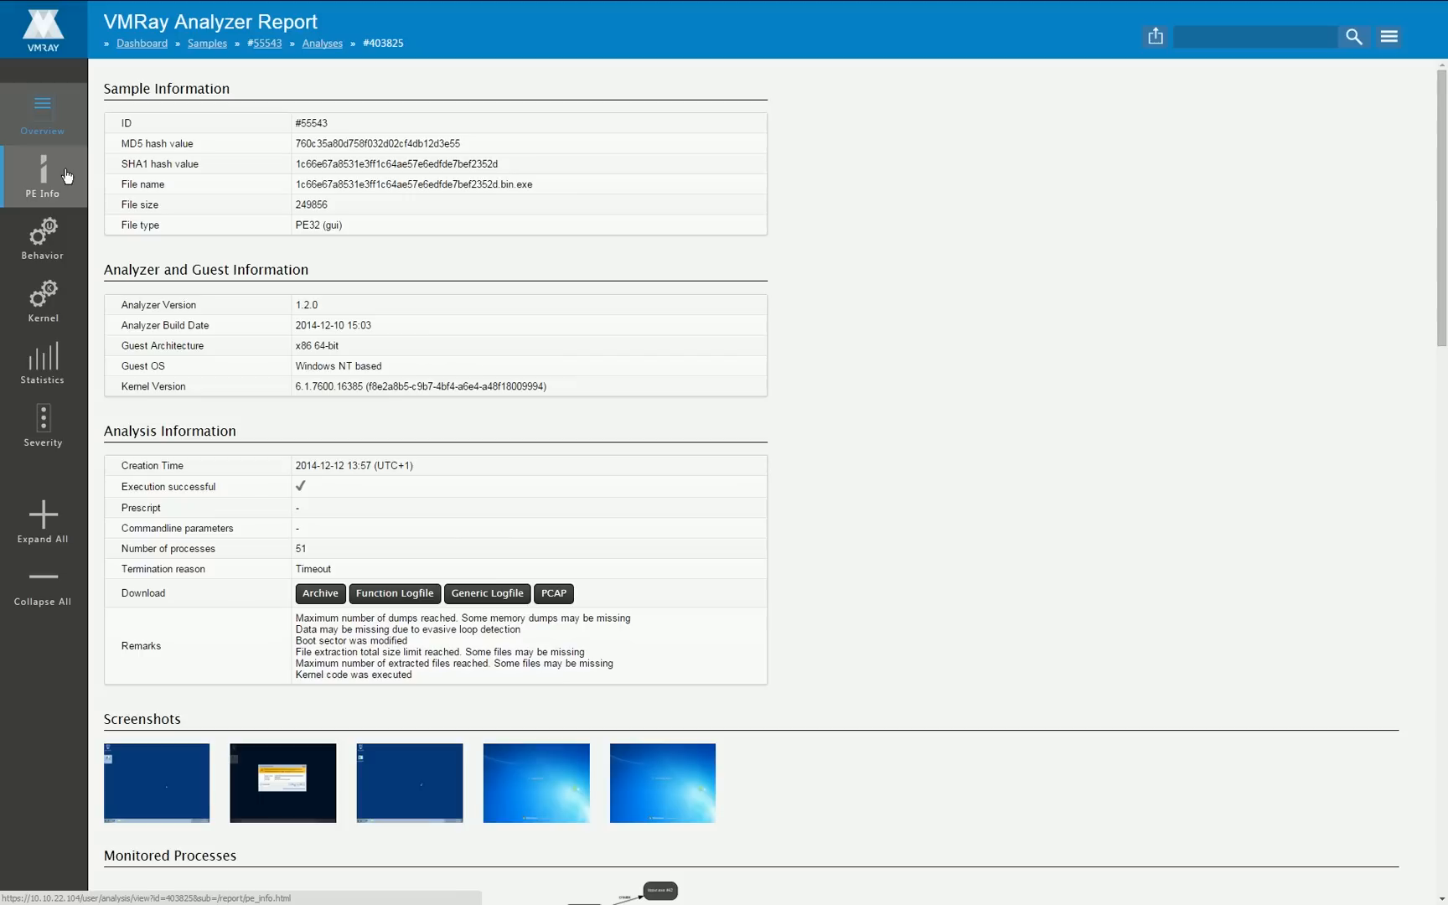
Step: Jump to the report's PE Info and Statistics sections, then scroll the Overview
click(43, 363)
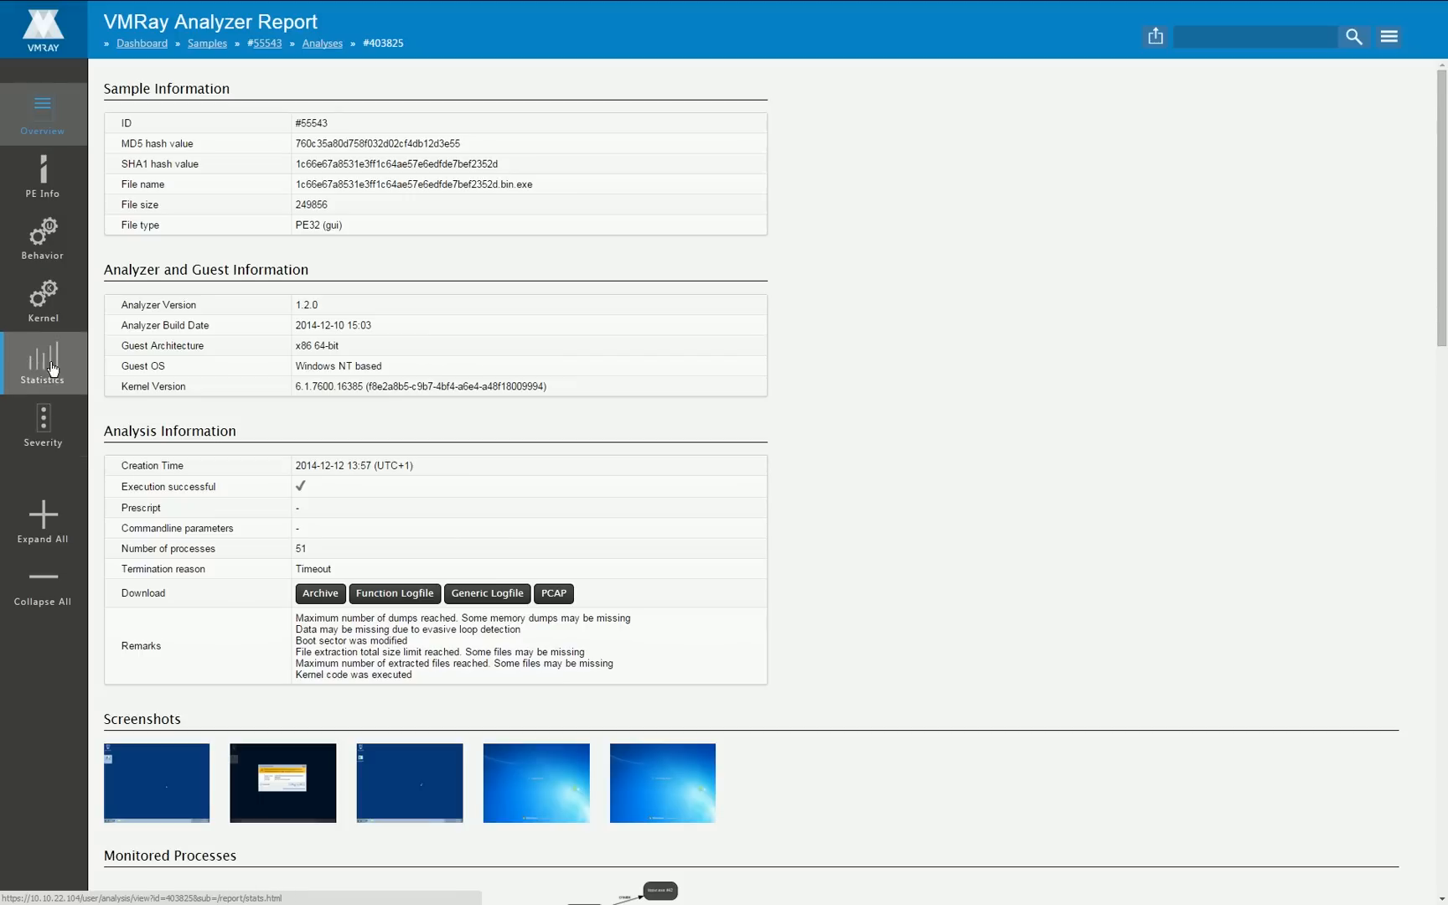
click(43, 425)
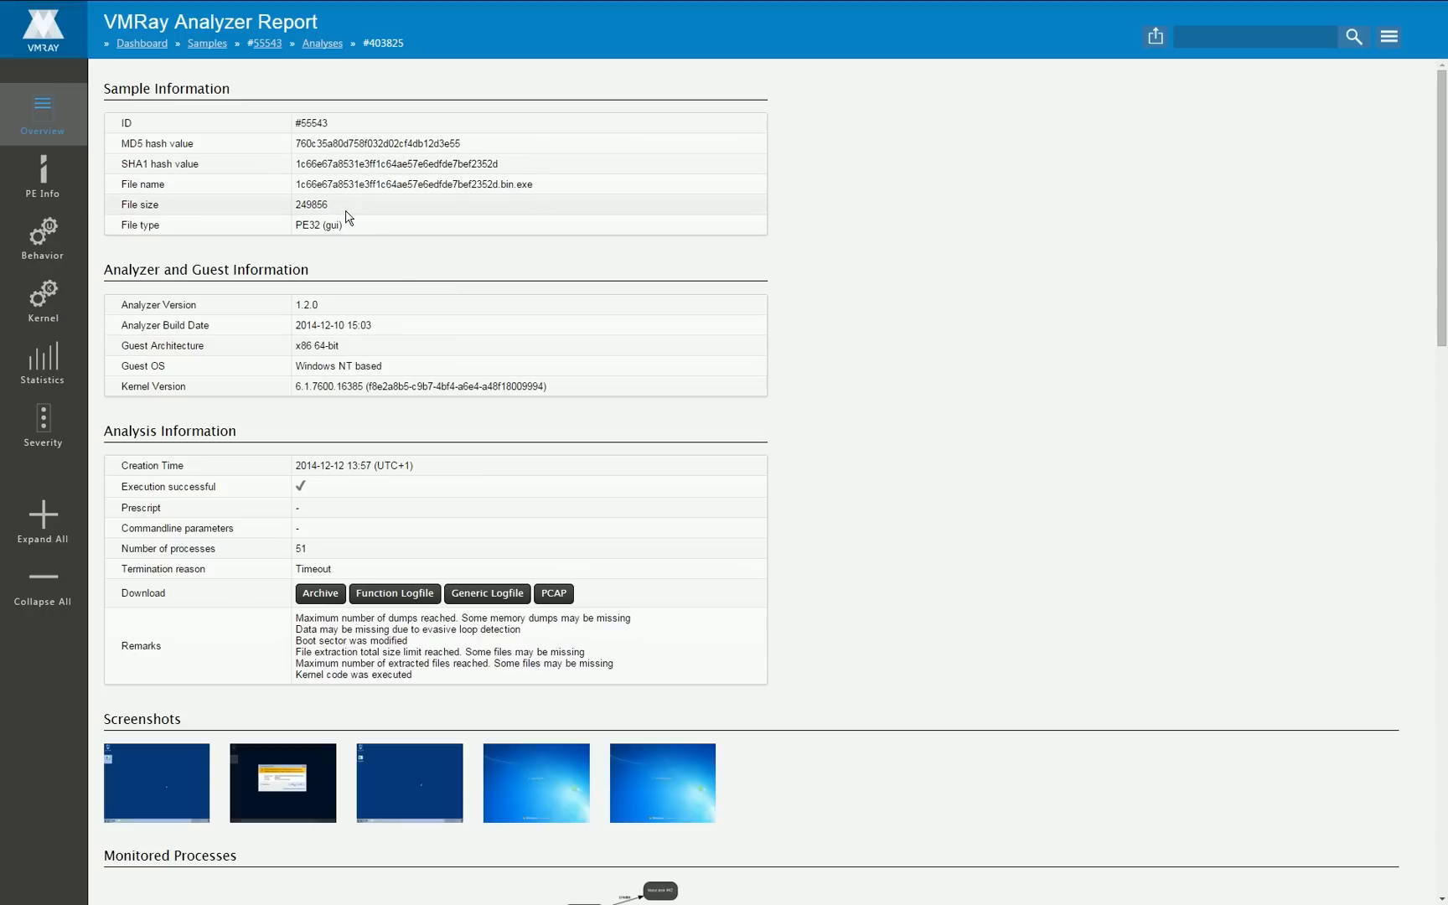
mouse_move(373, 280)
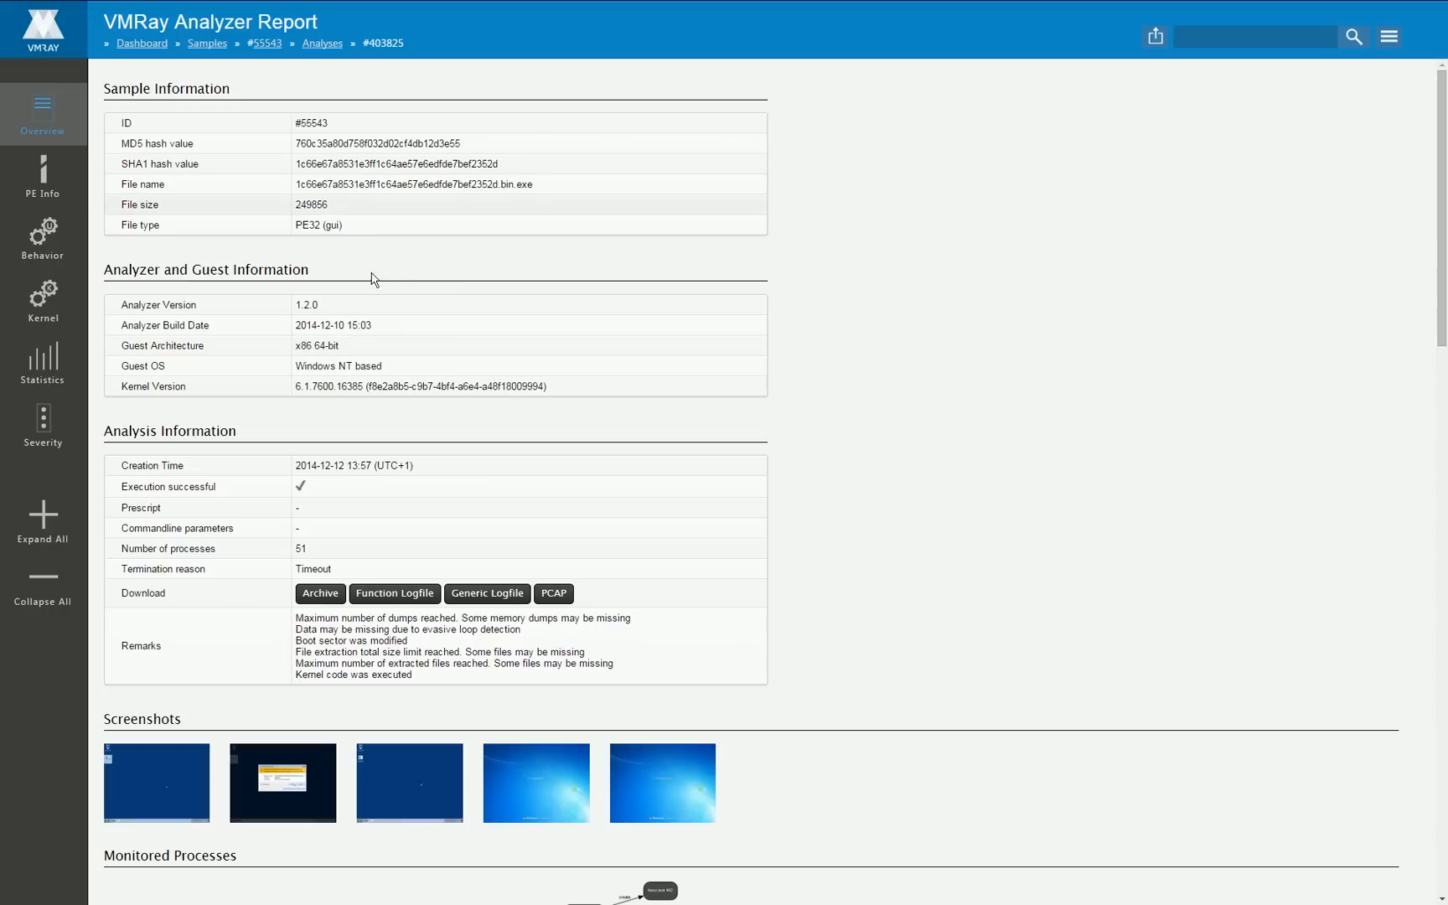
mouse_move(404, 371)
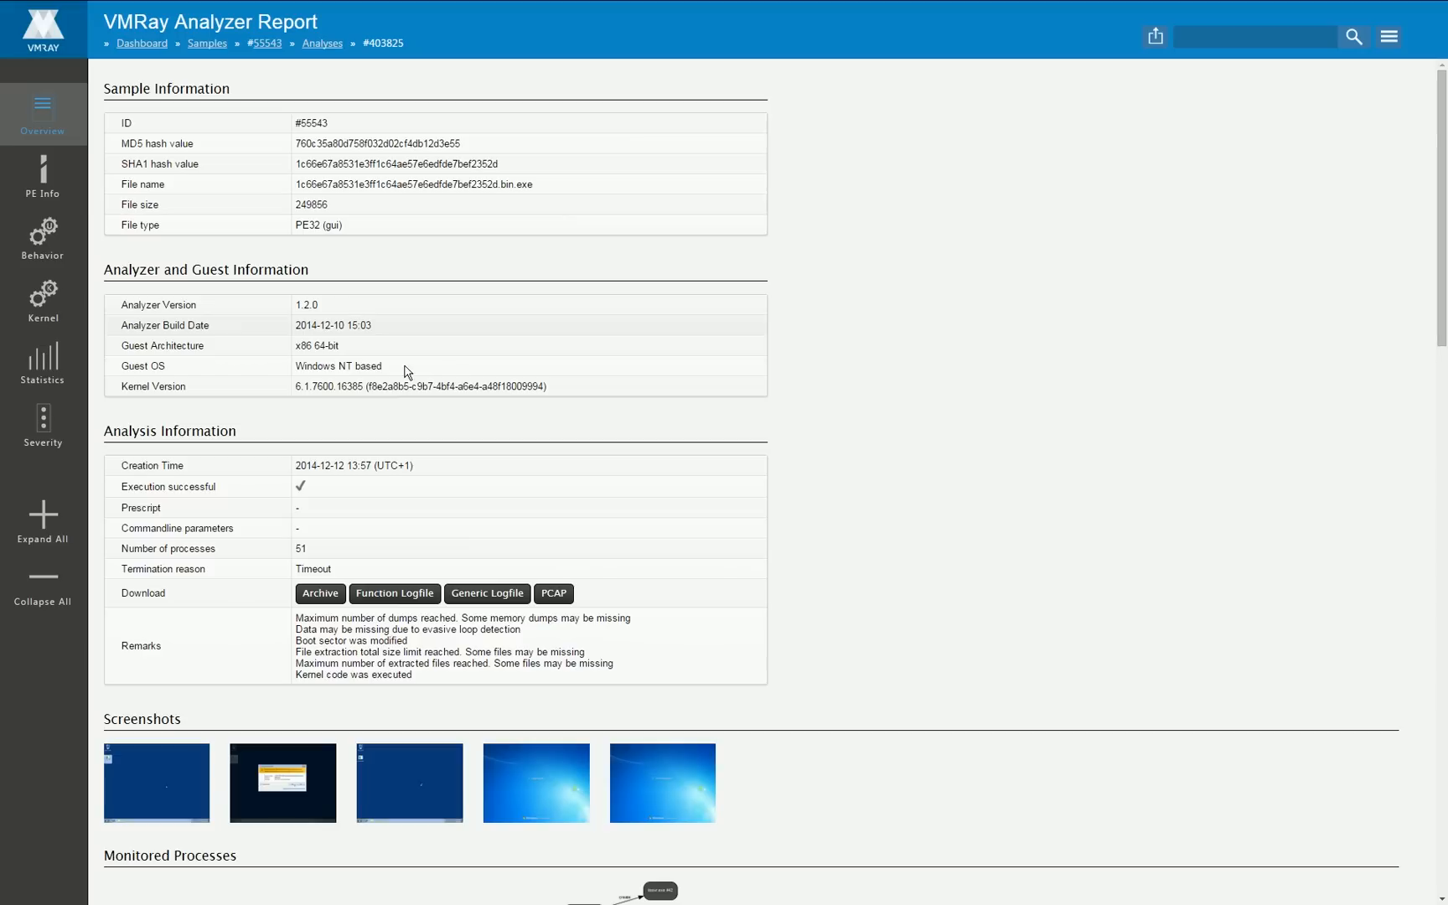
mouse_move(336, 471)
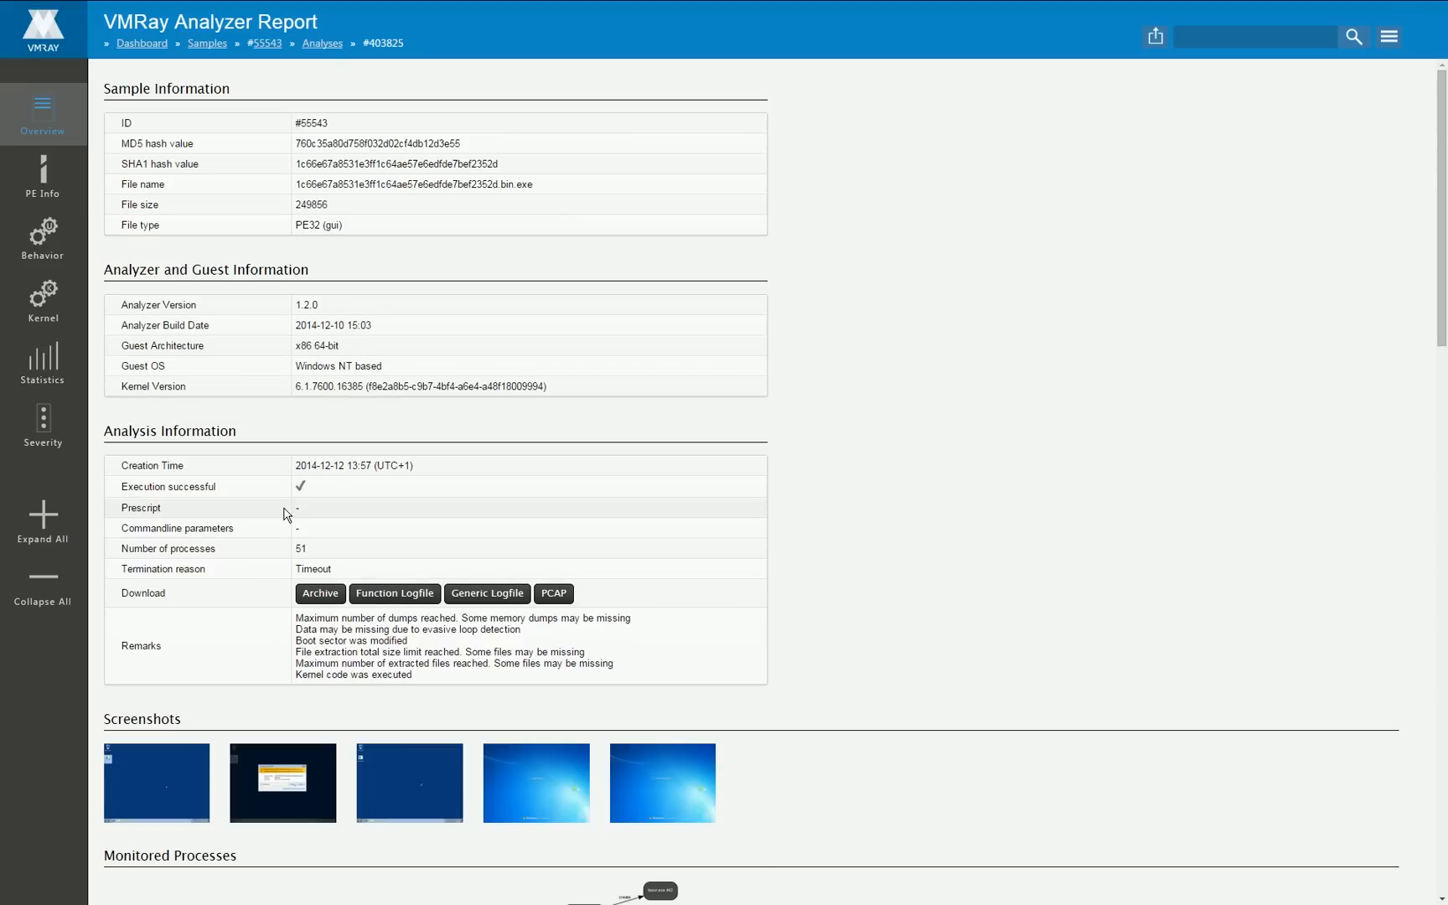
scroll(down, 3)
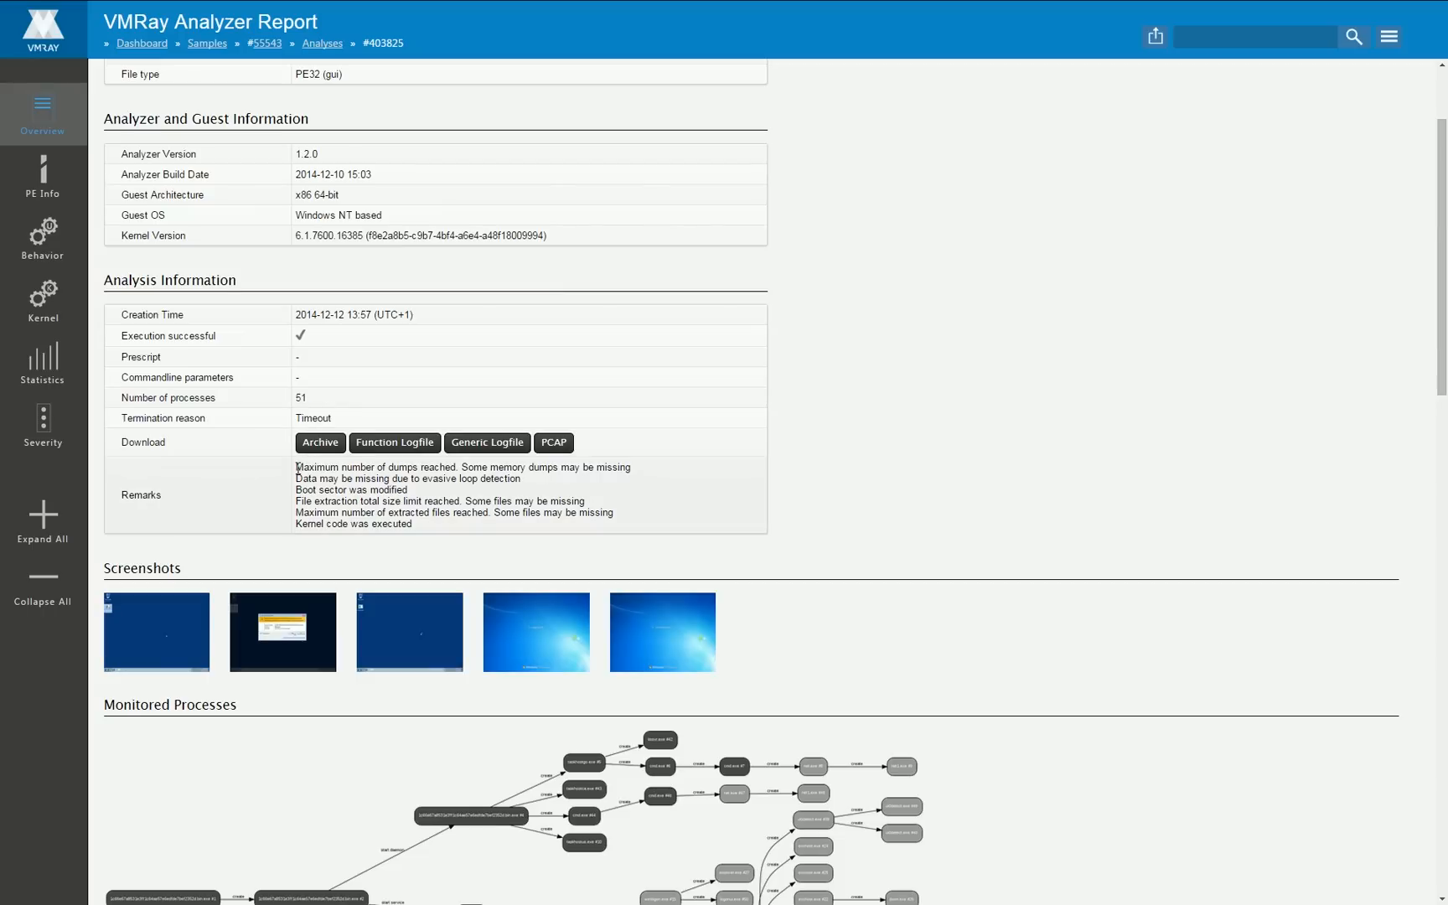
Step: Select the 'Kernel code was executed' remark and download the 403825.zip analysis archive
drag(296, 467, 416, 524)
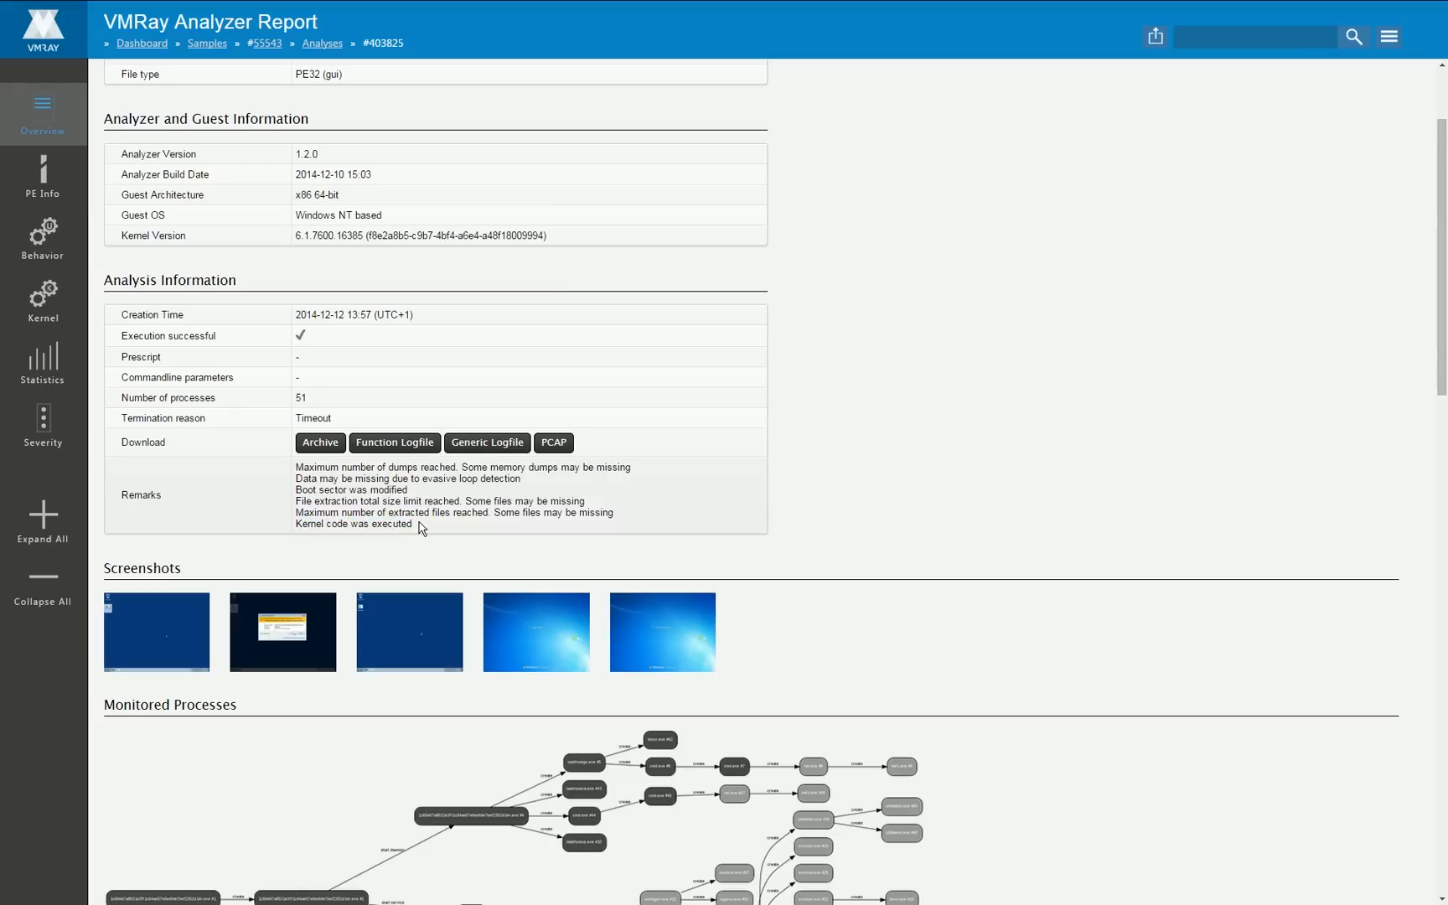
double_click(353, 524)
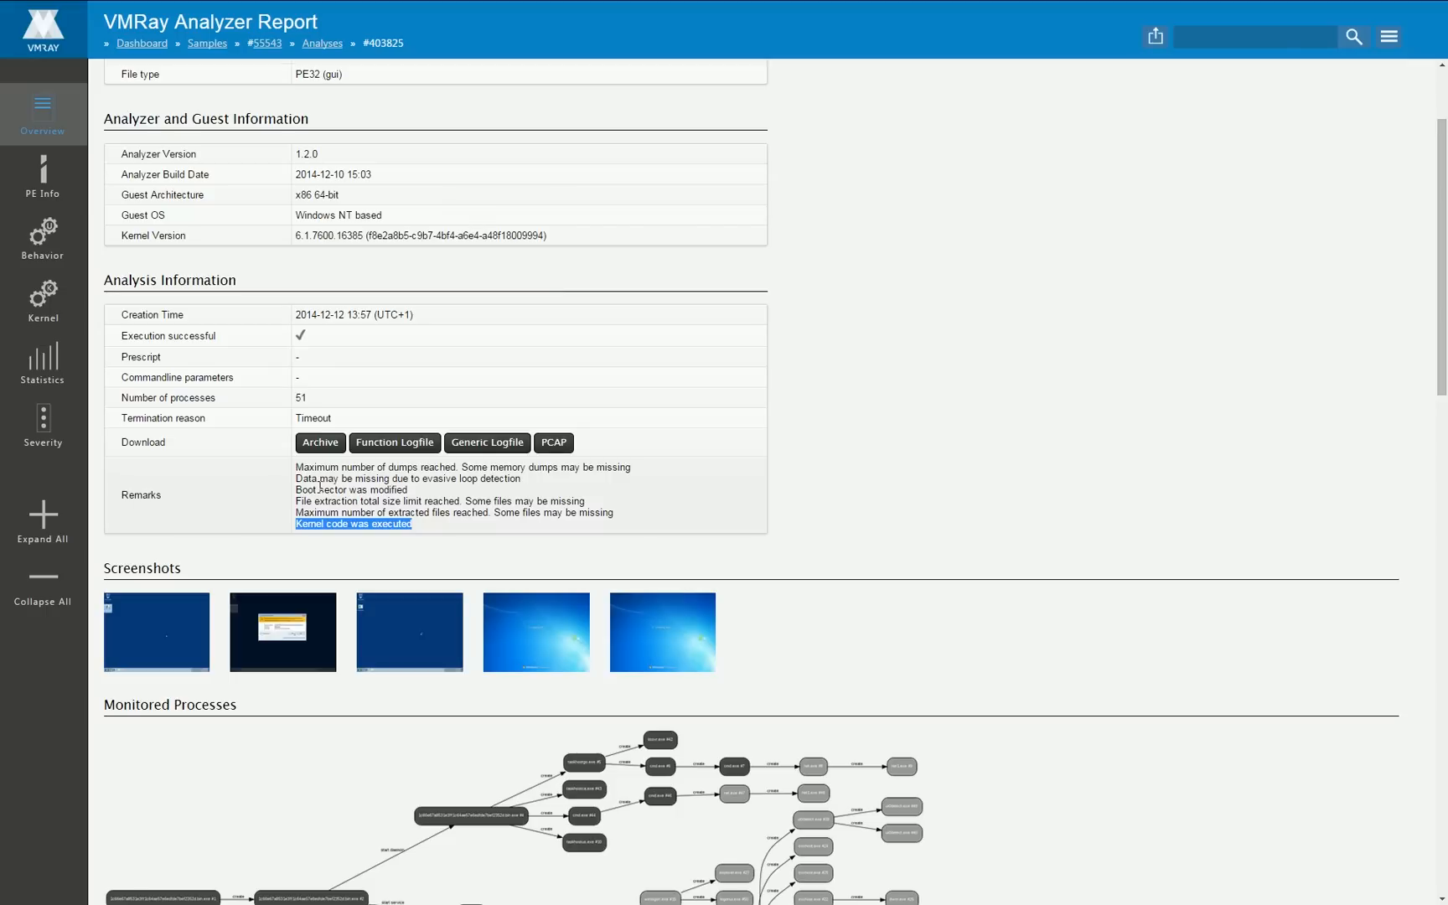
click(320, 443)
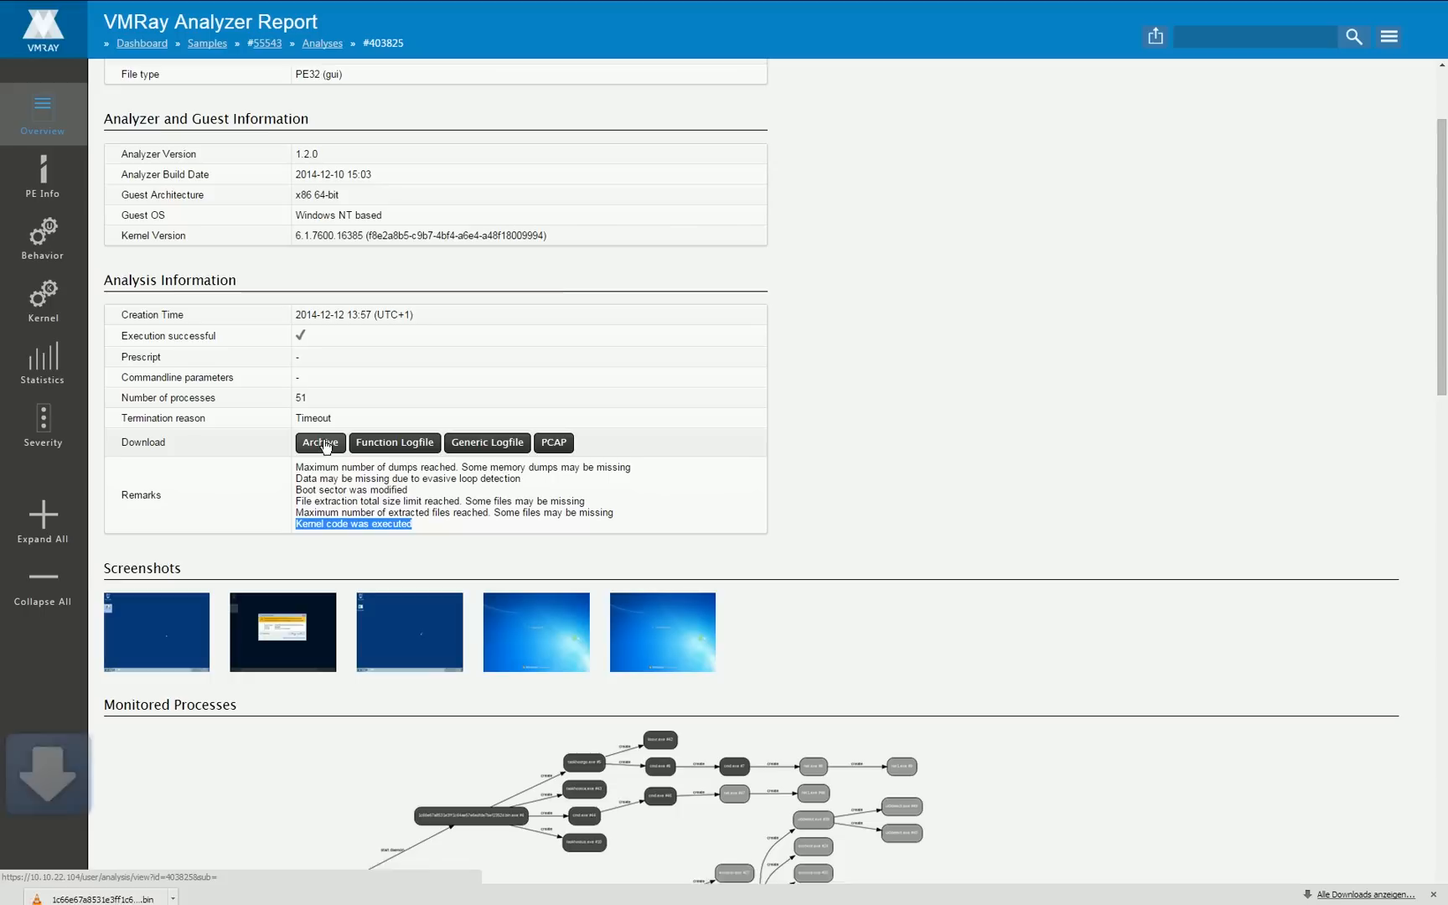
click(320, 443)
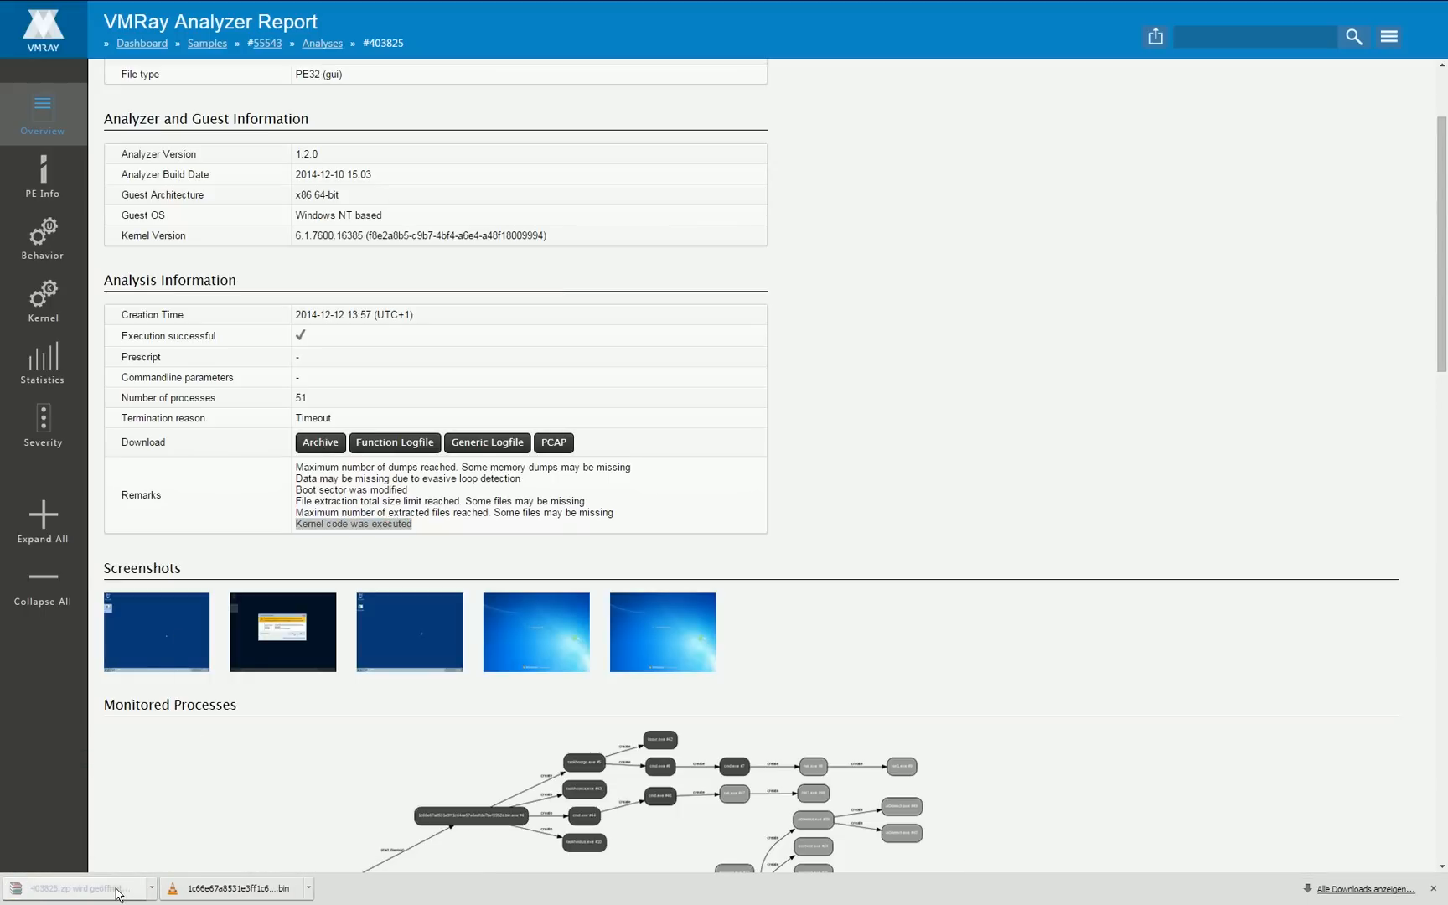
Step: Open 403825.zip in WinRAR, browse its screenshots and report folders, and open flog.xml
click(73, 888)
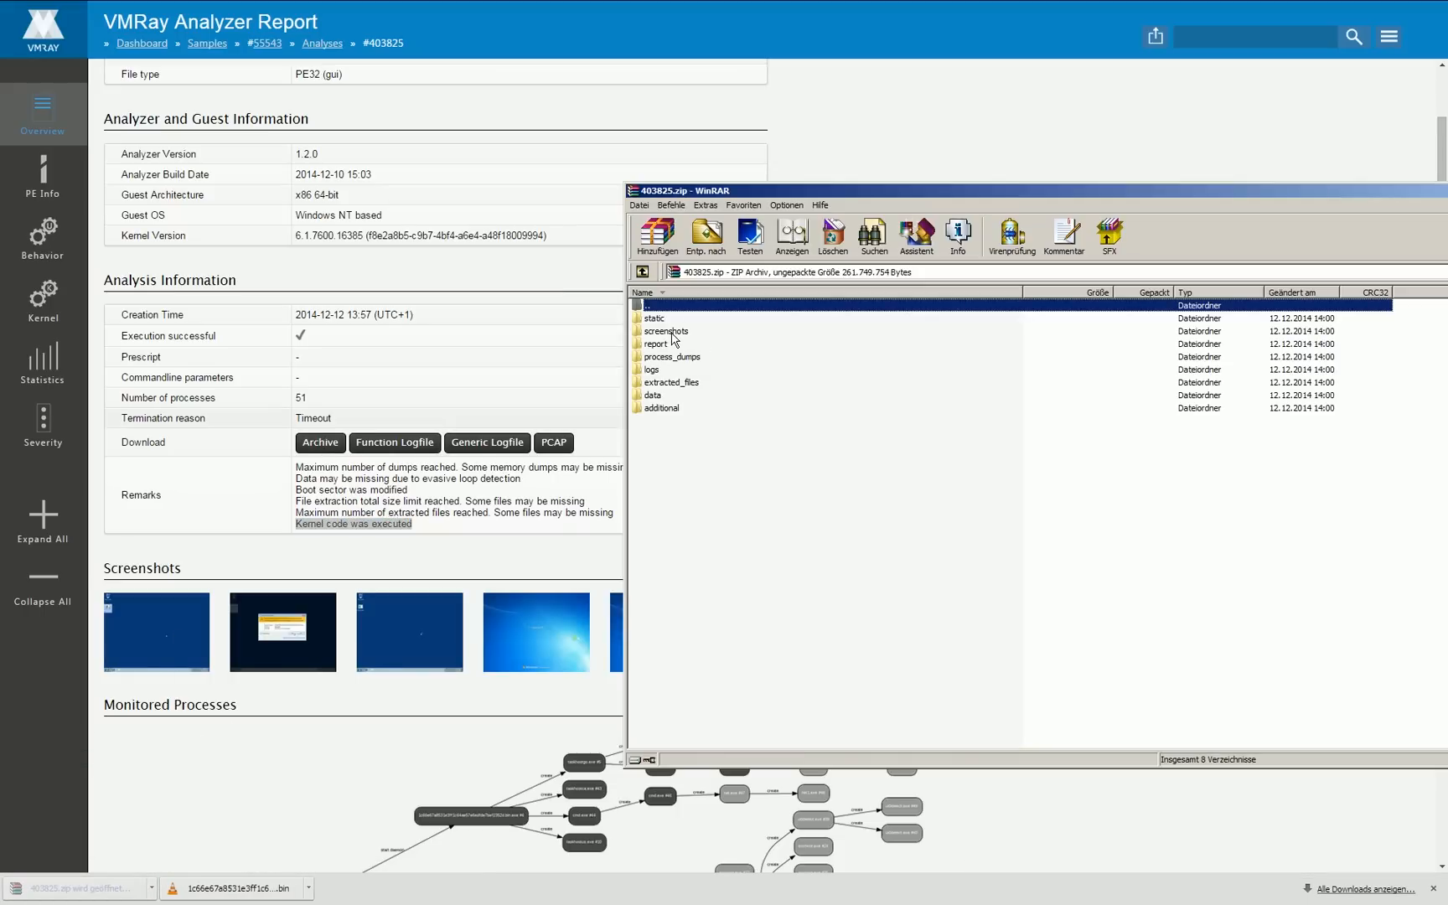
double_click(664, 331)
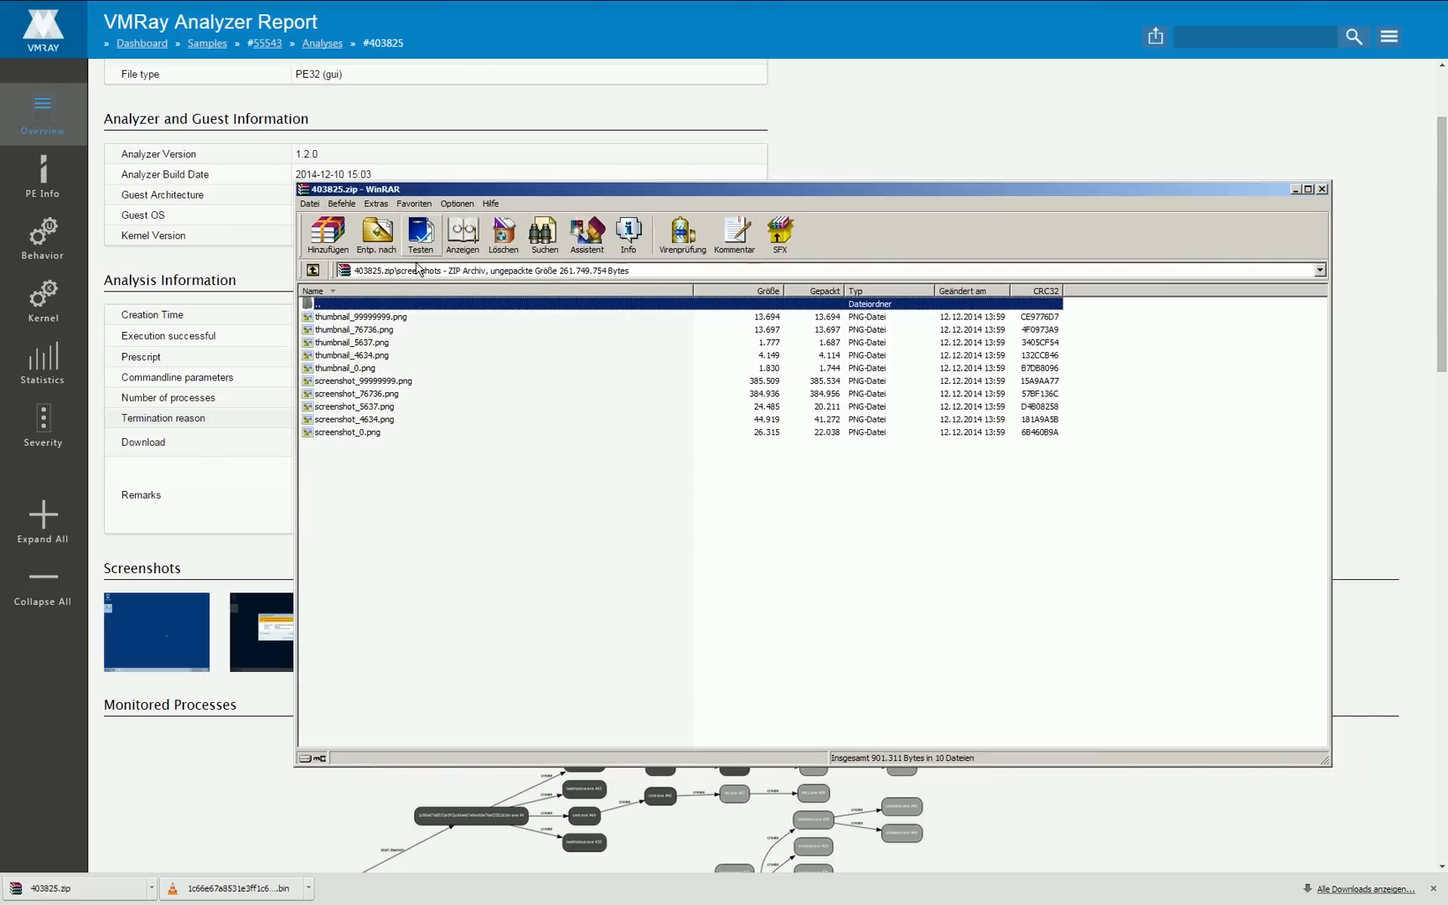
click(312, 270)
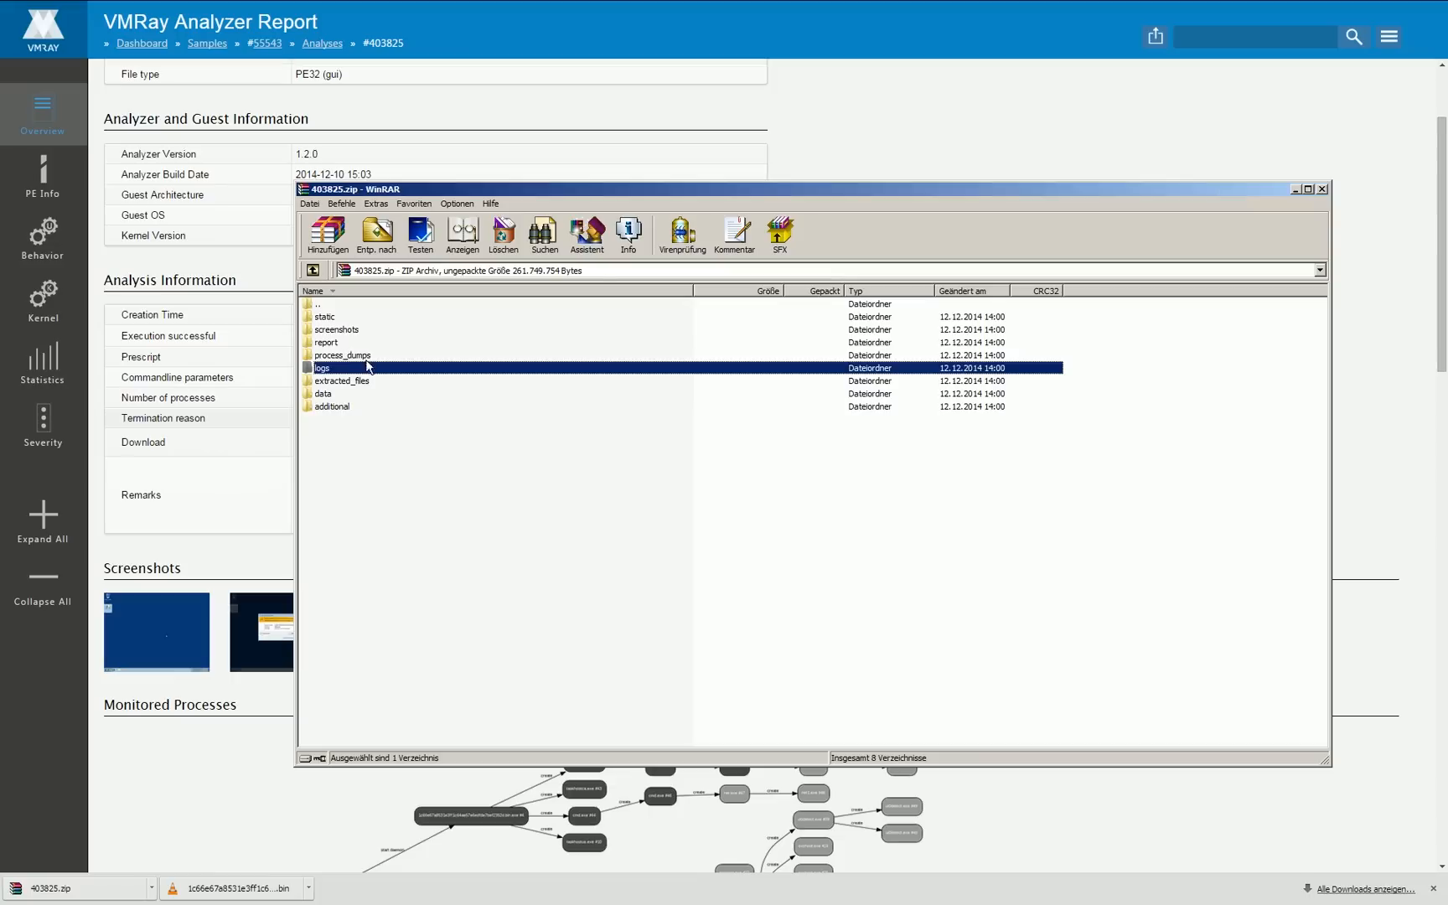
double_click(326, 343)
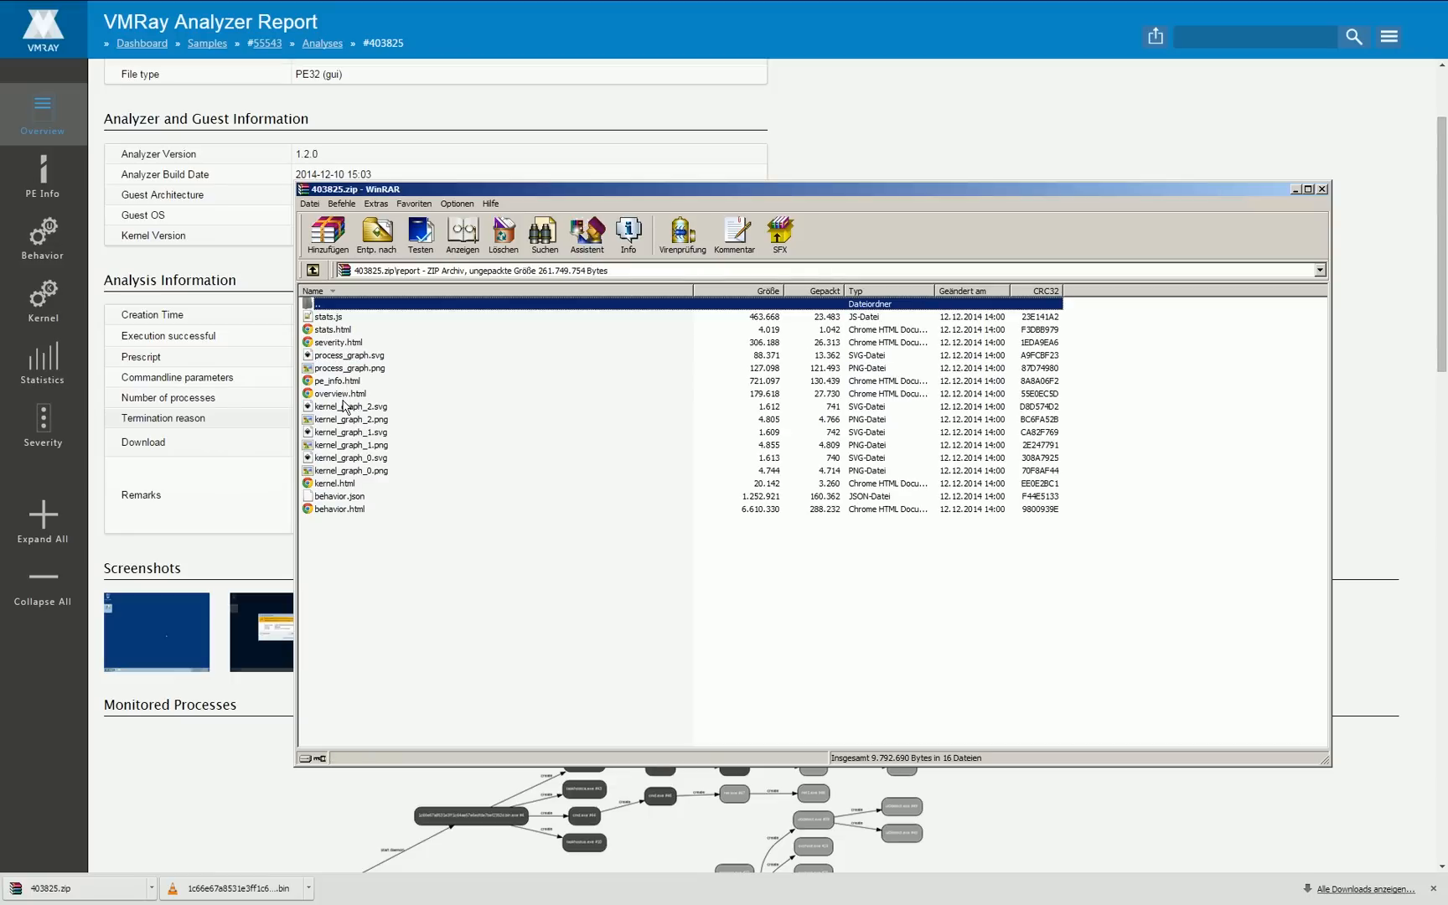
mouse_move(326, 359)
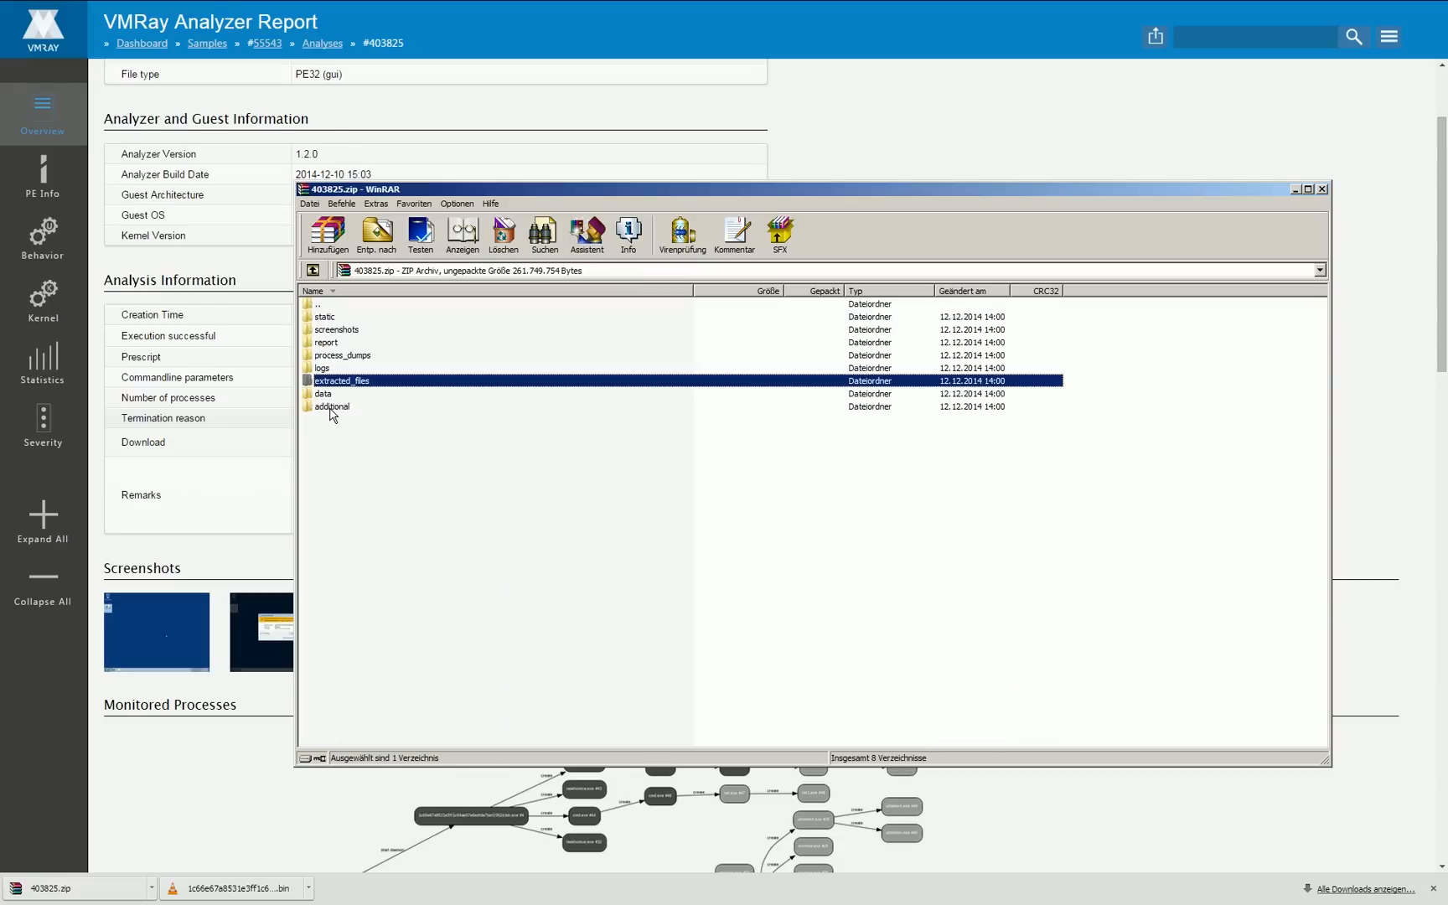
click(305, 190)
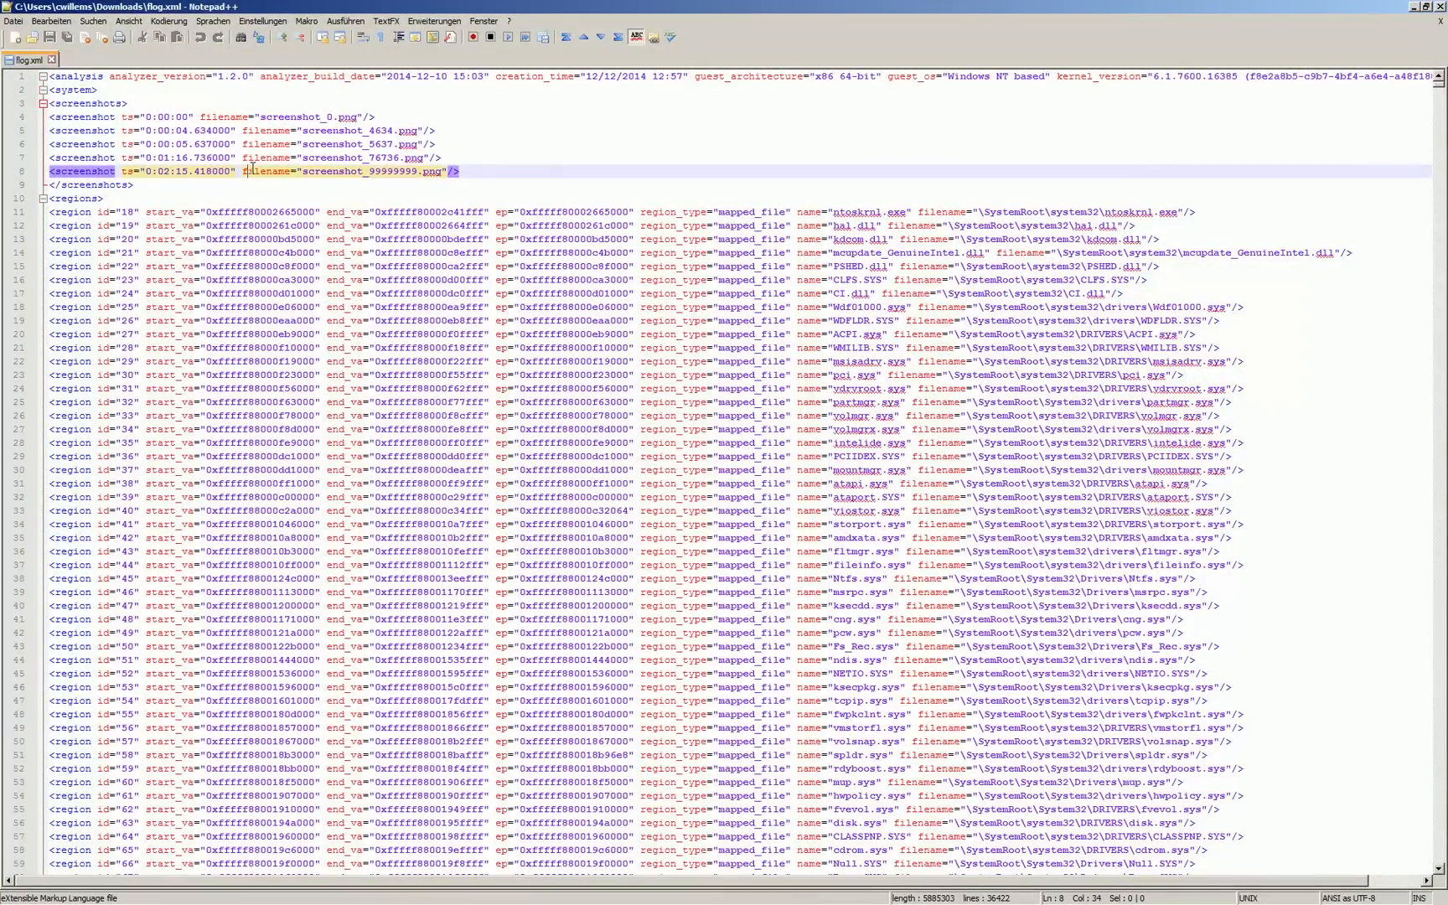
Step: Scroll through flog.xml's function calls and highlight every RtlSizeHeap occurrence
scroll(down, 3)
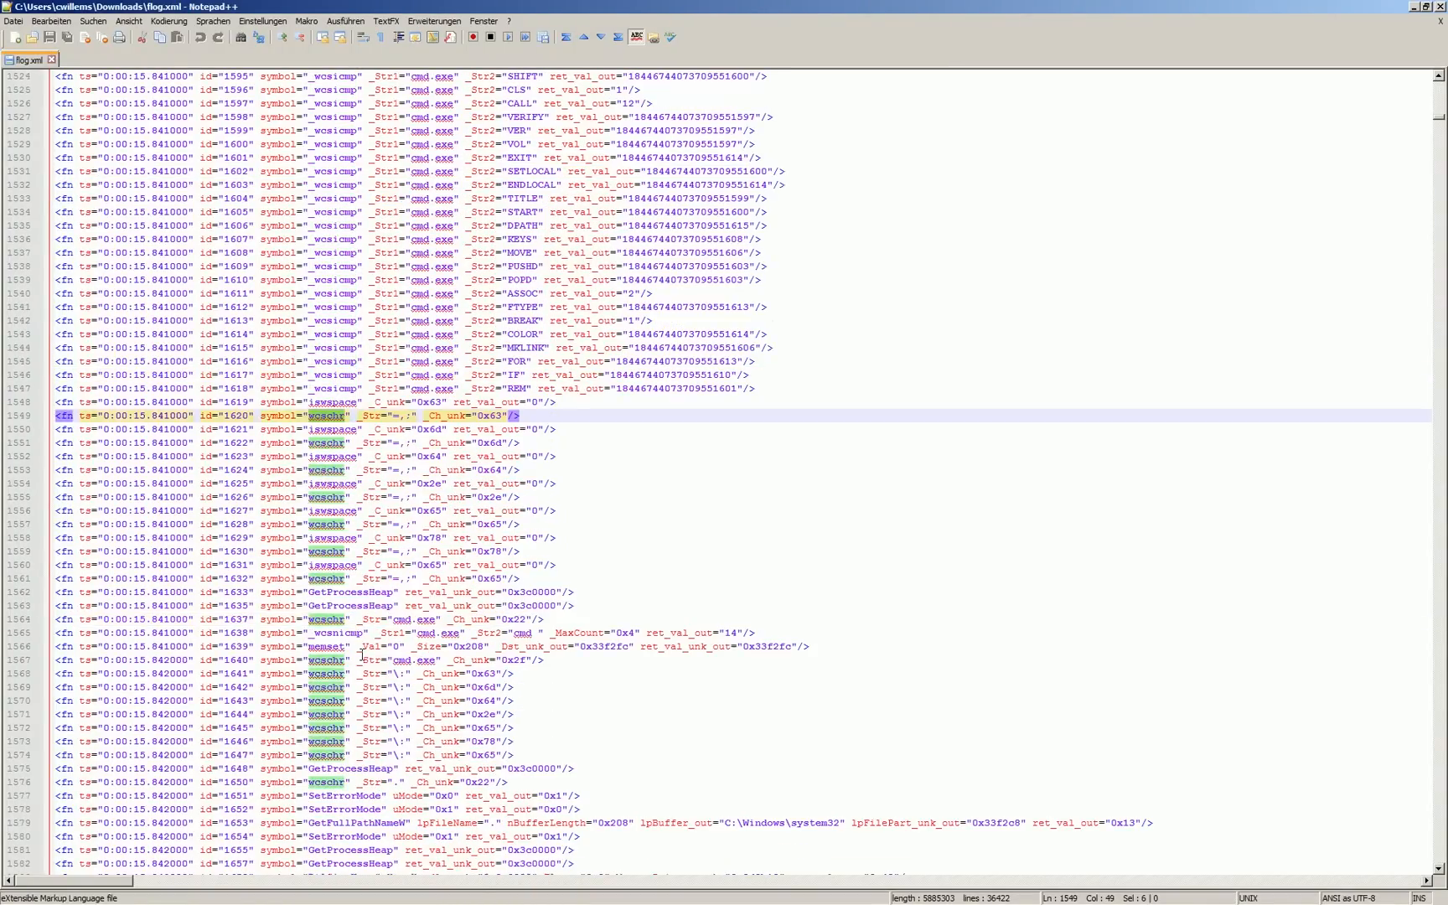
scroll(down, 3)
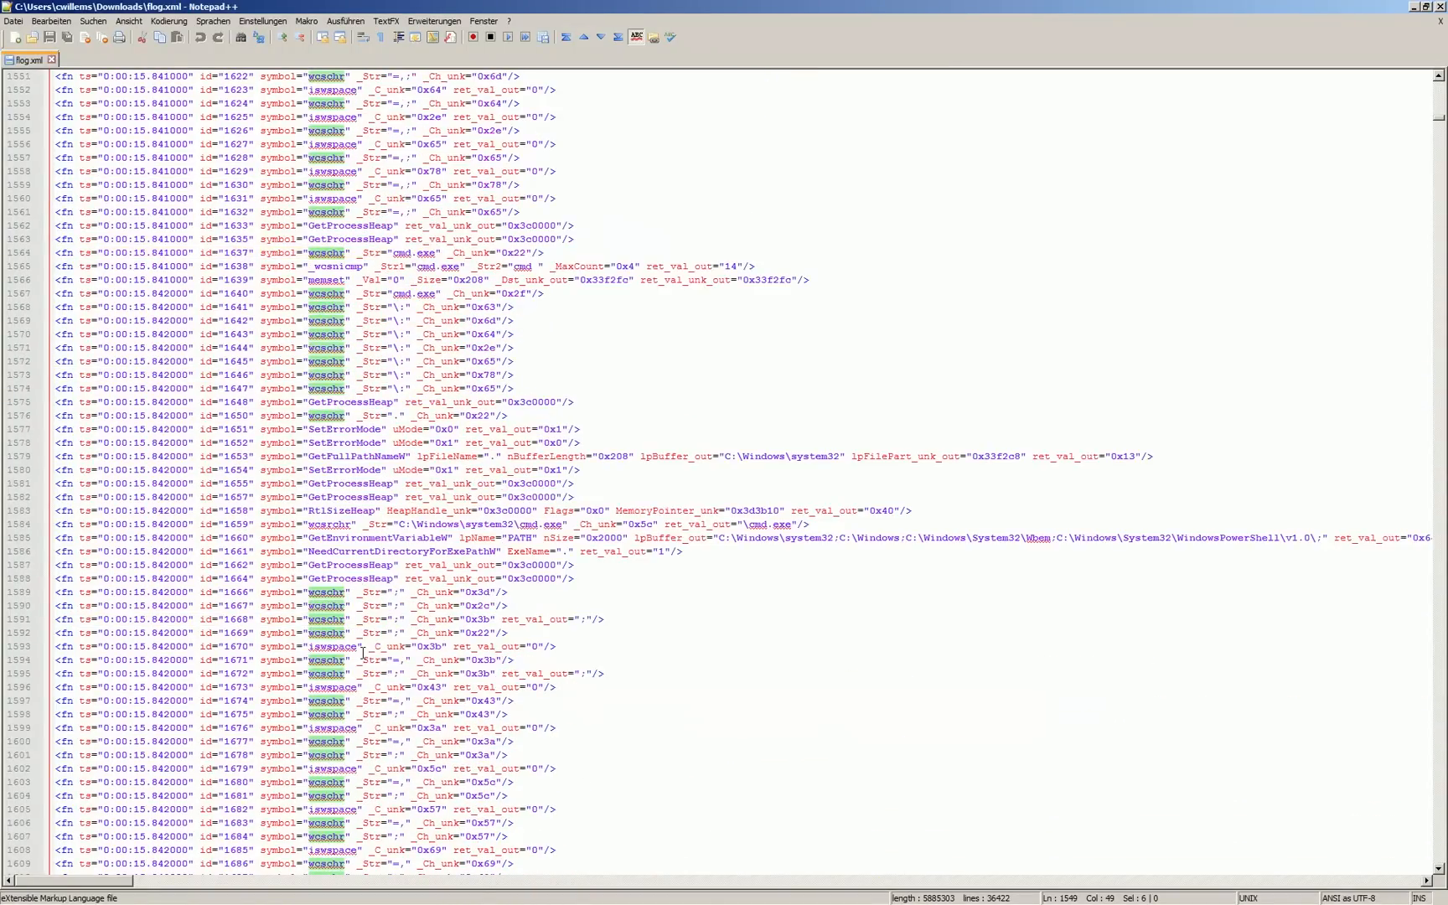
scroll(down, 3)
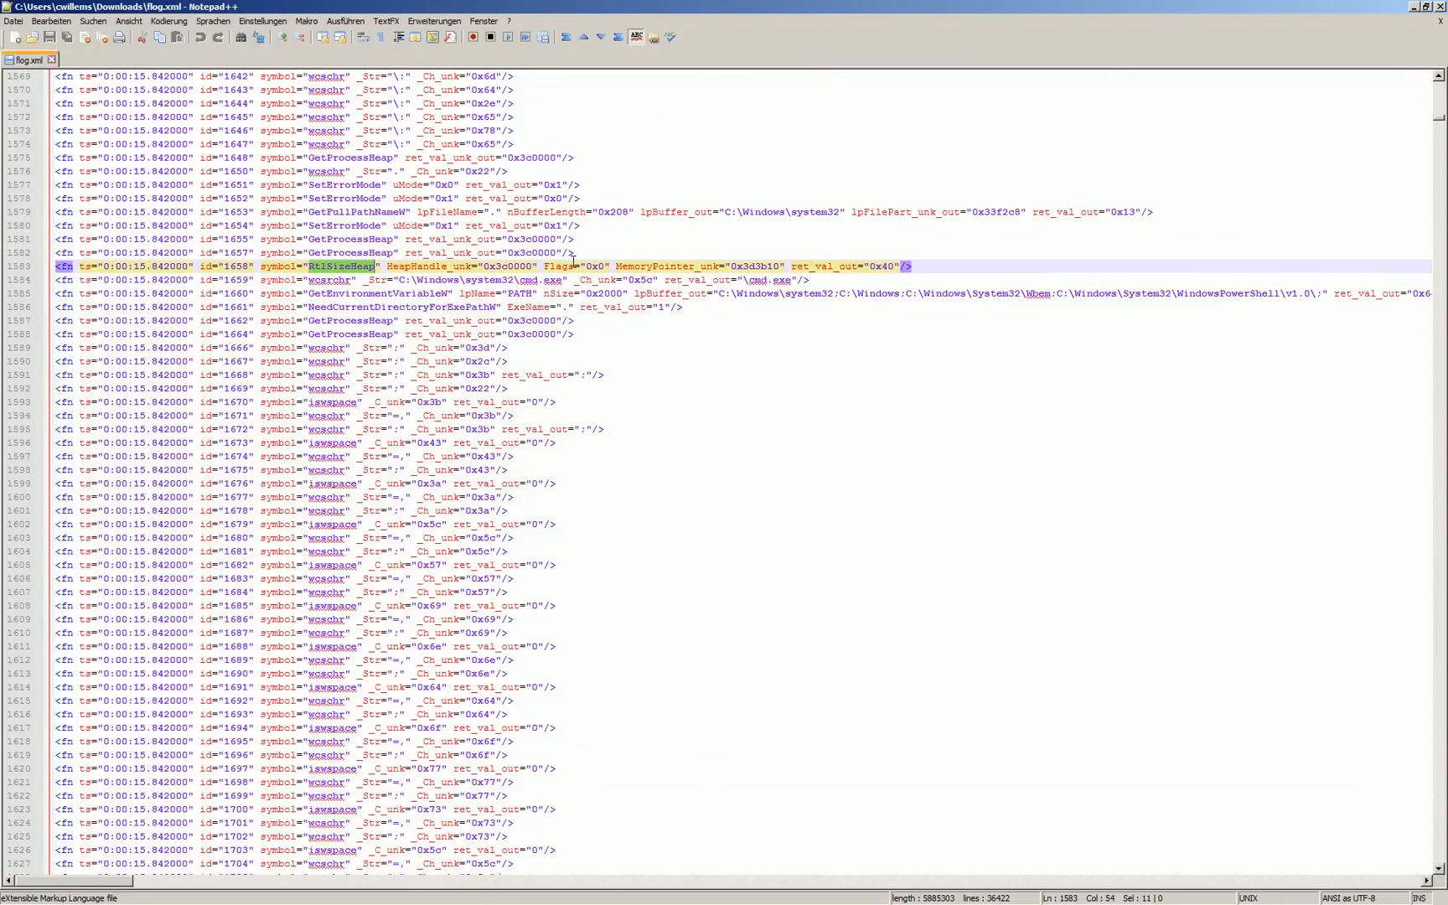
double_click(759, 266)
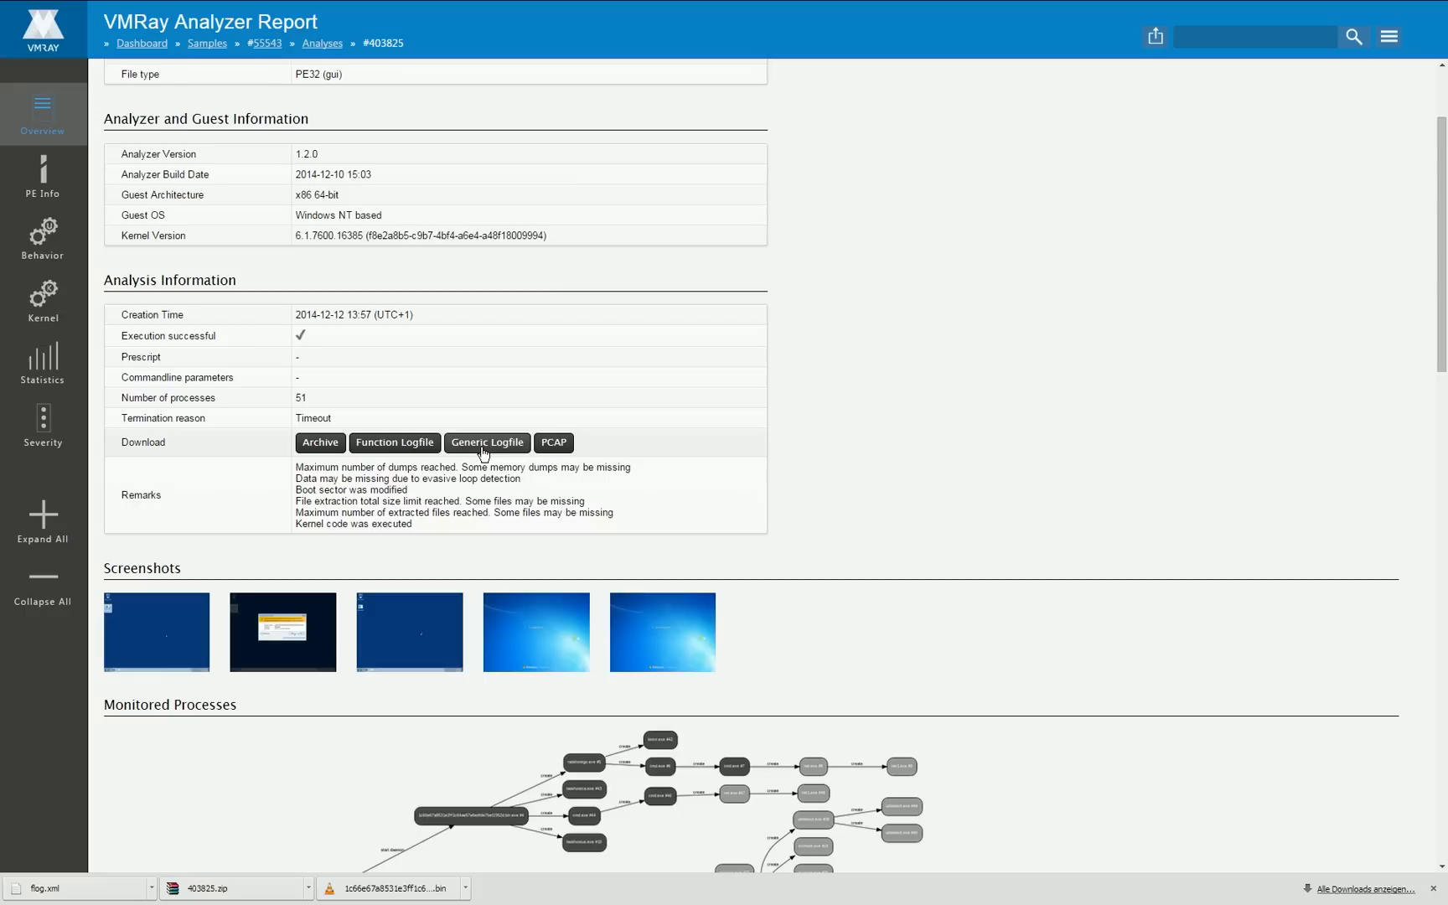
Step: Download the generic logfile glog.xml and open it in Notepad++
click(487, 442)
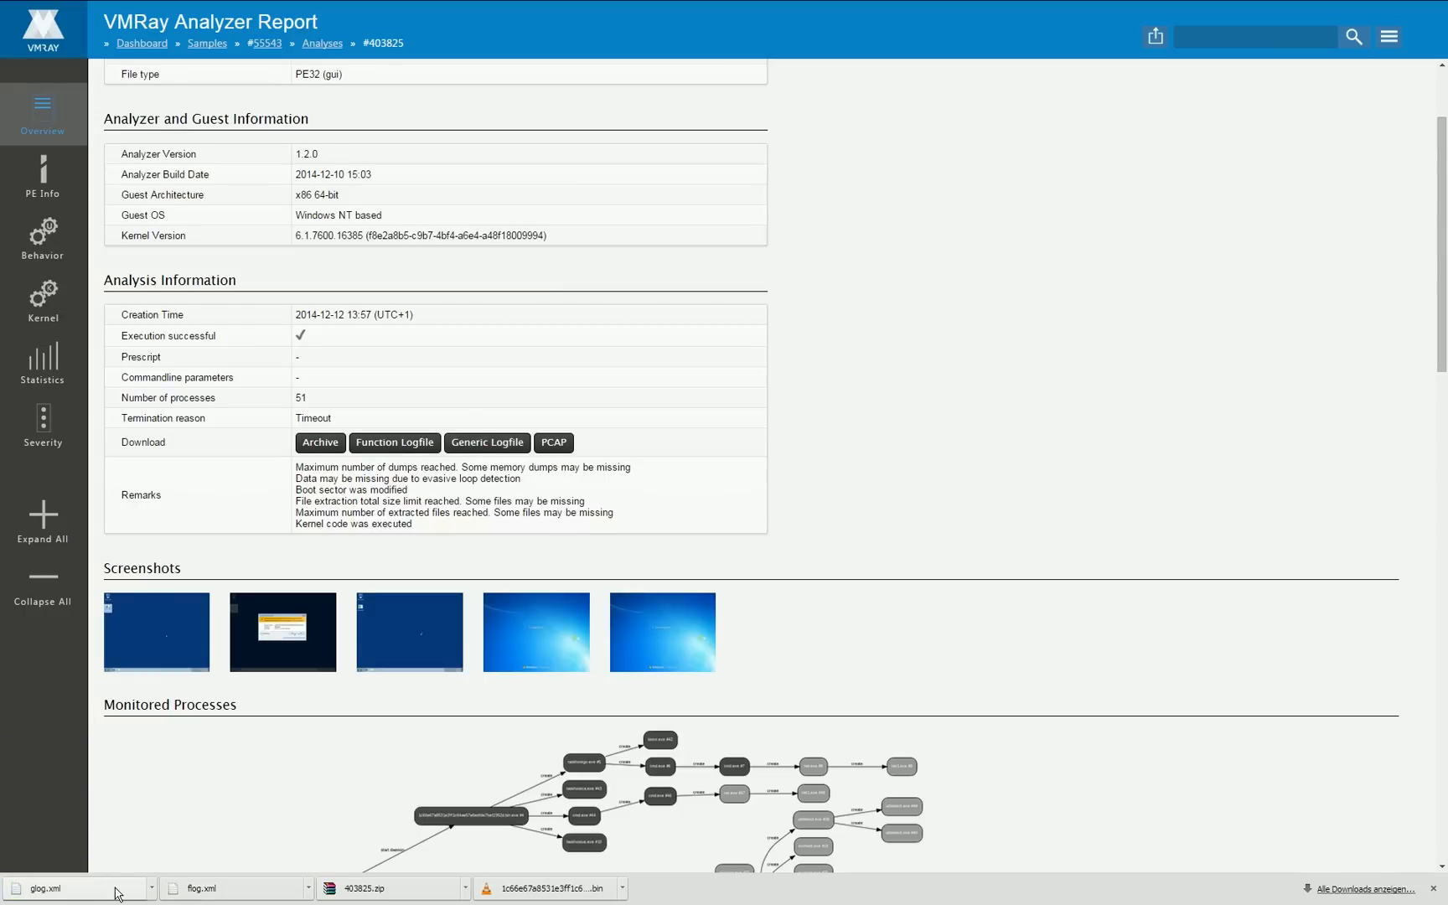
click(70, 888)
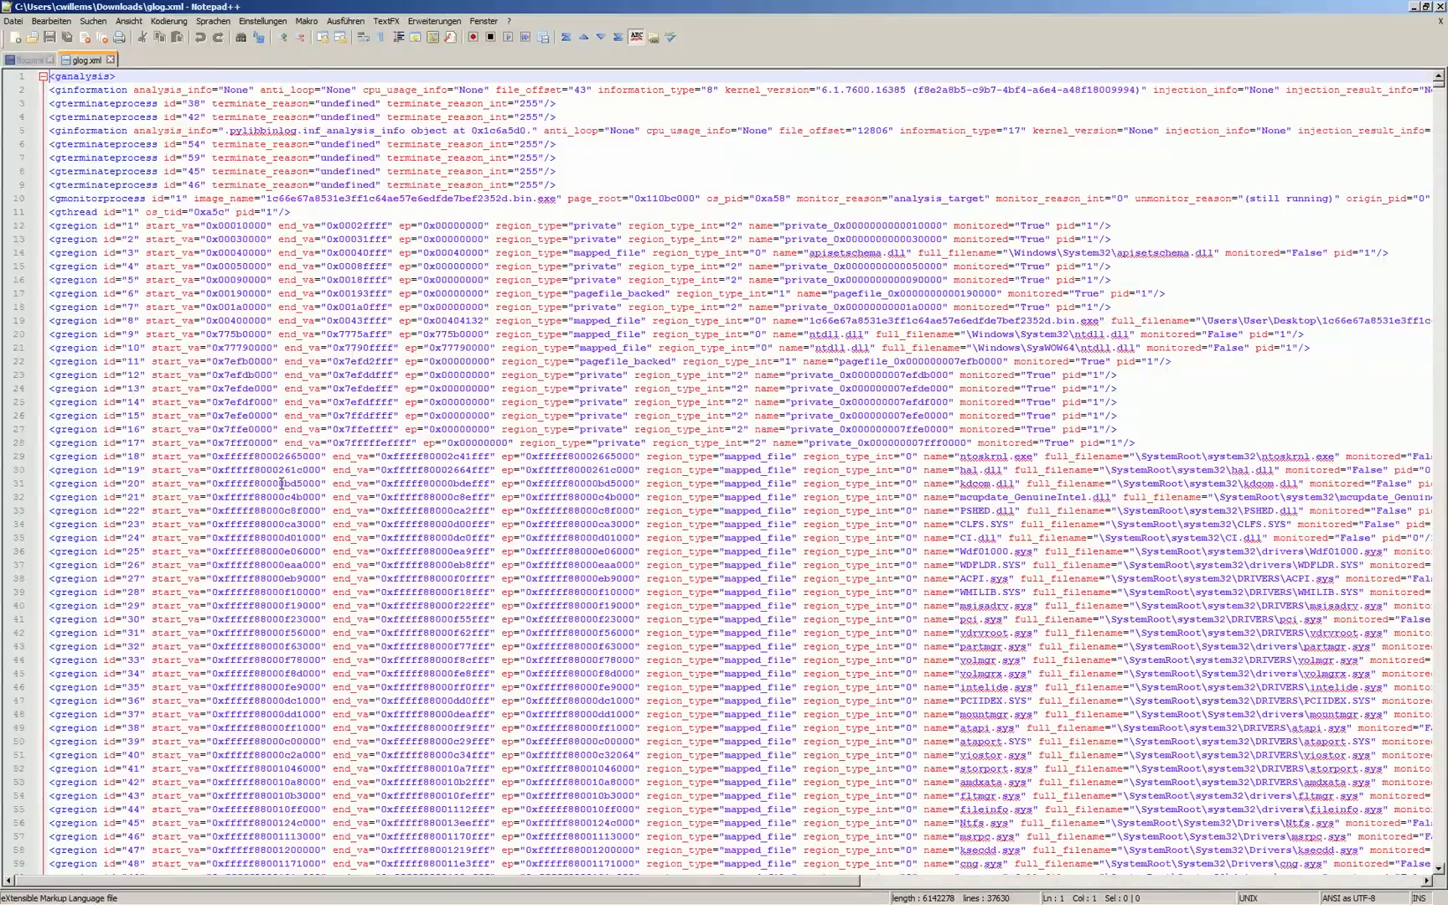
Step: Scroll glog.xml and highlight the gfn_file_get_info and gfn_file_write entries
scroll(down, 3)
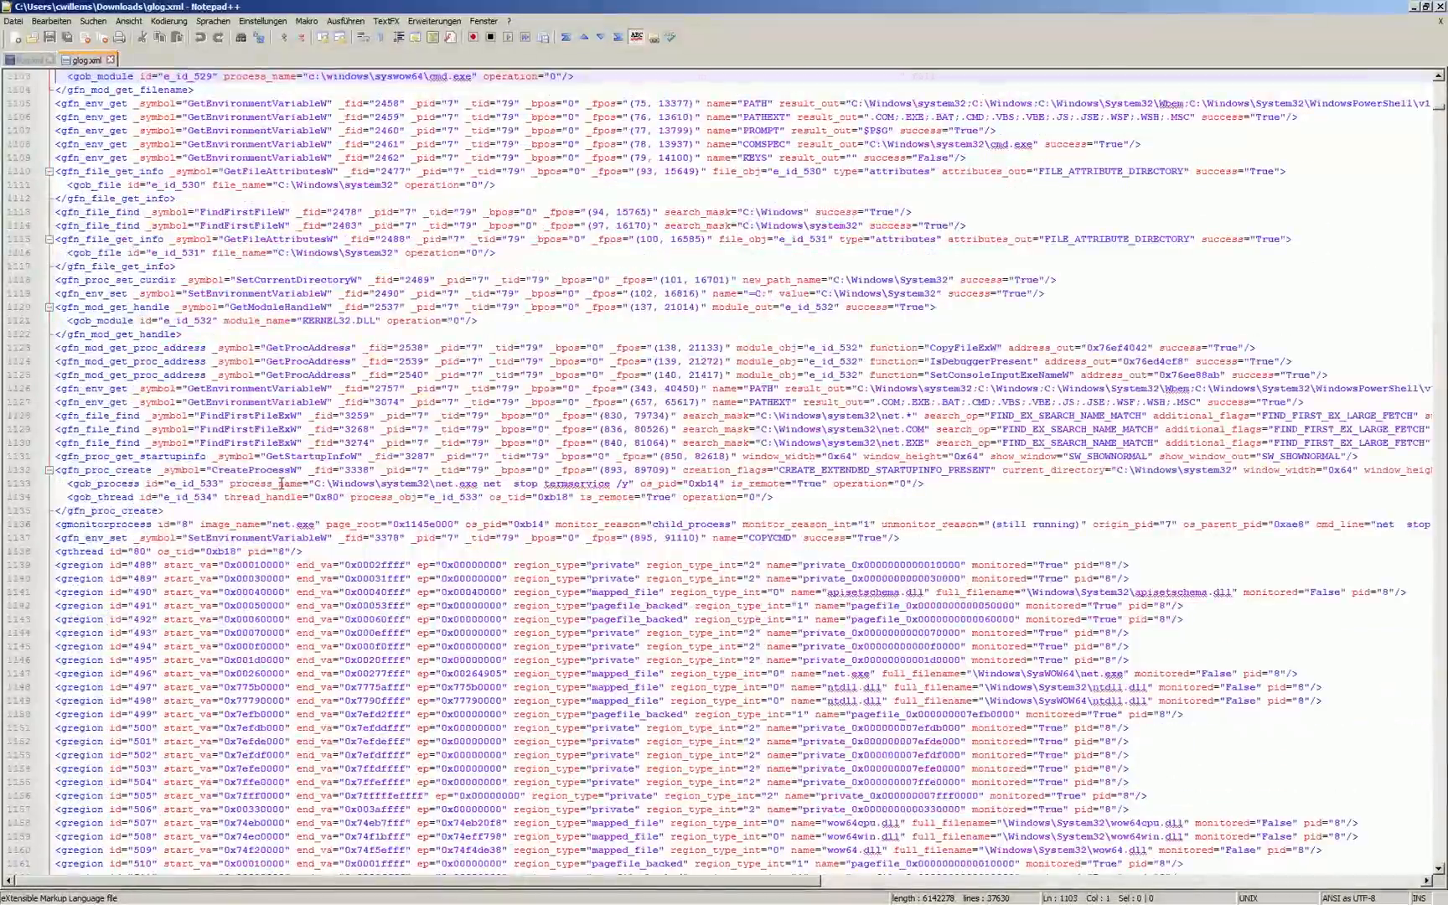
scroll(down, 3)
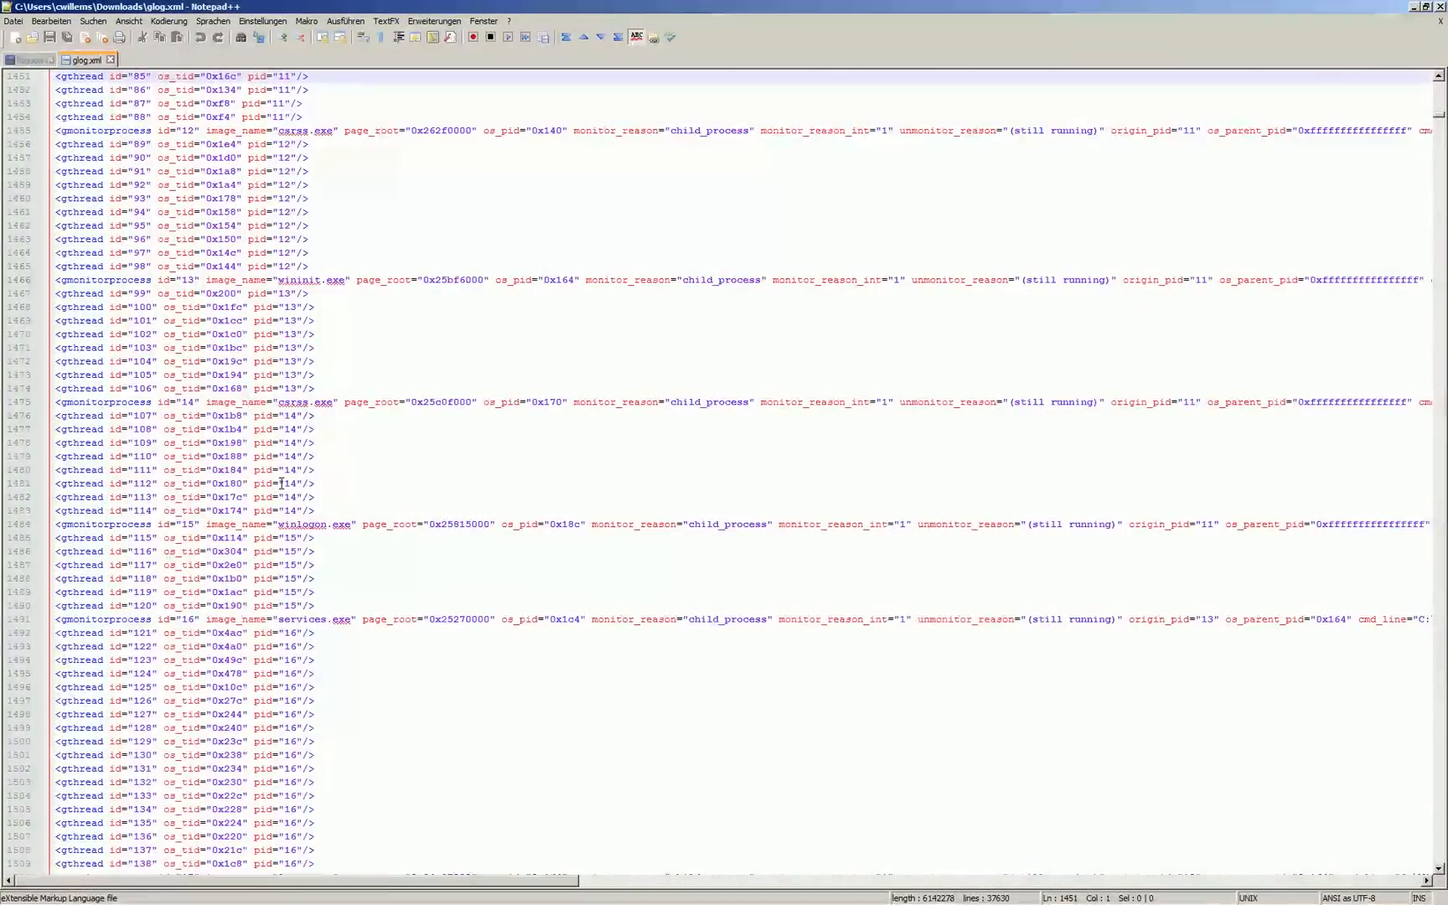
scroll(up, 3)
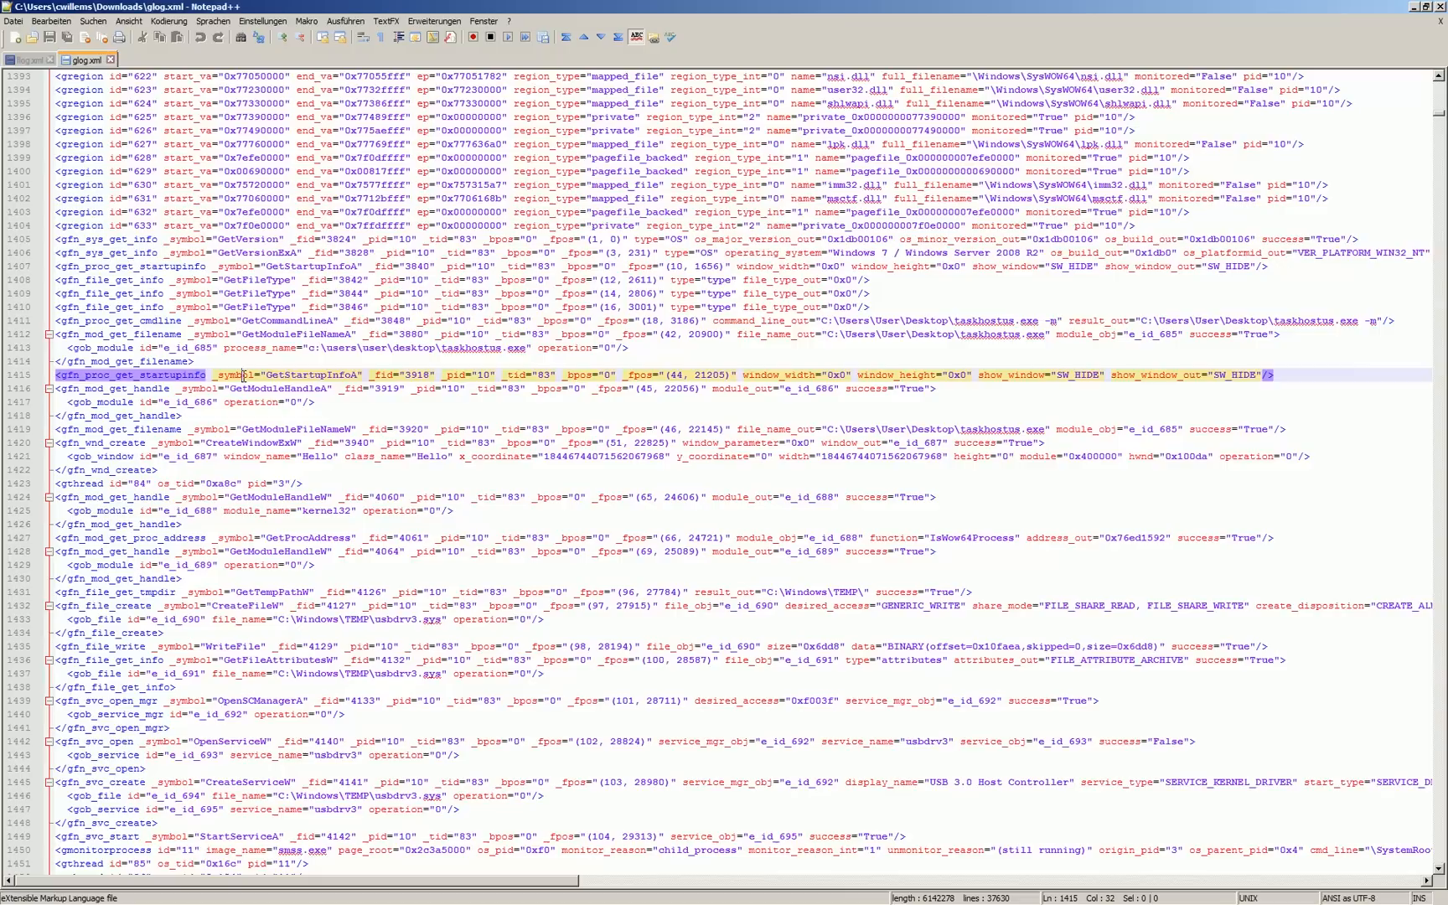
click(101, 442)
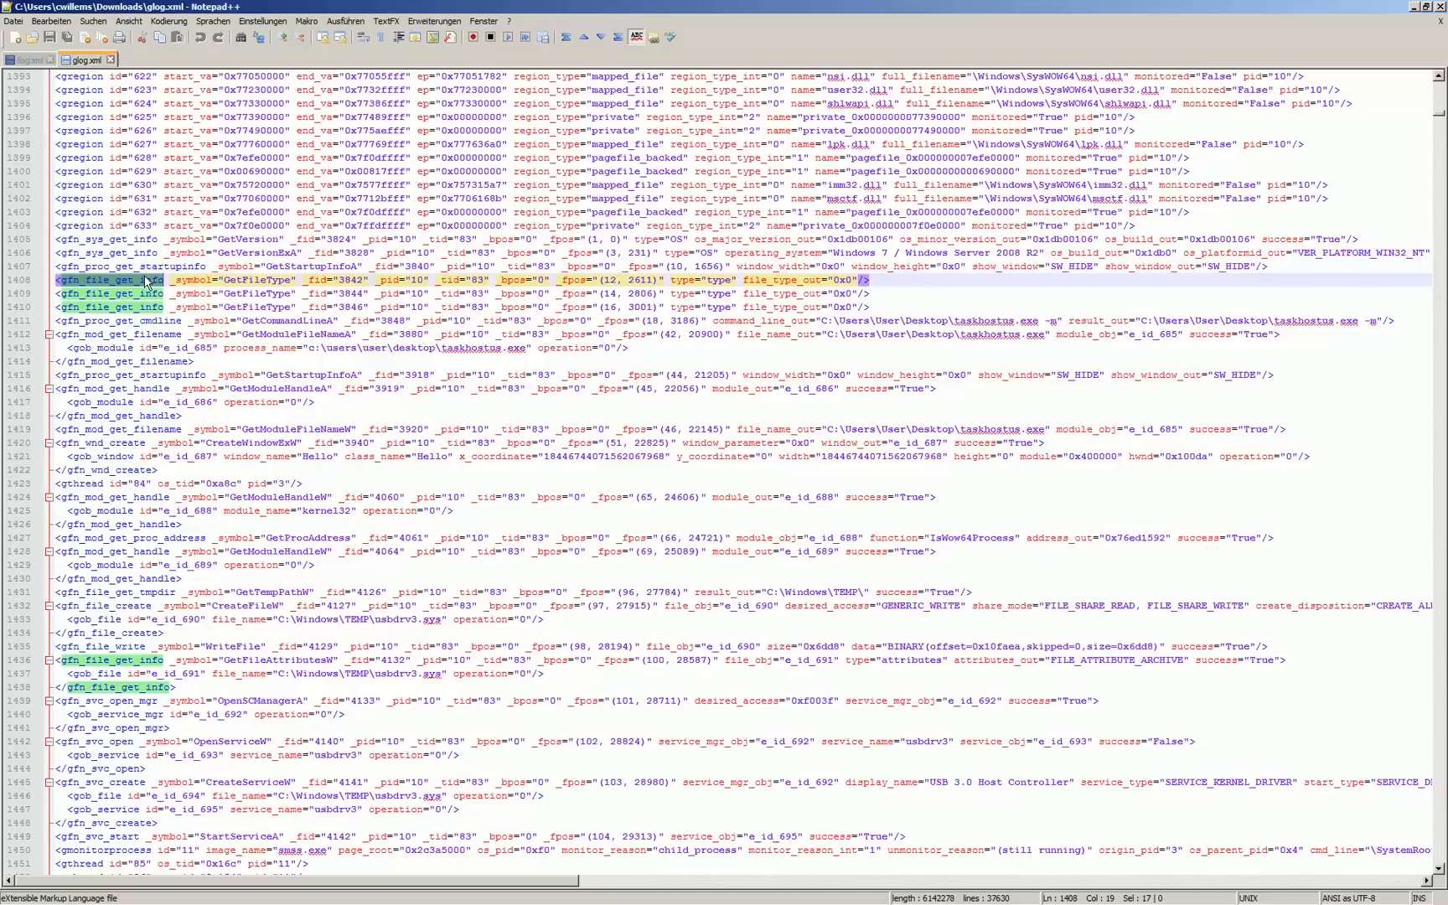
mouse_move(144, 368)
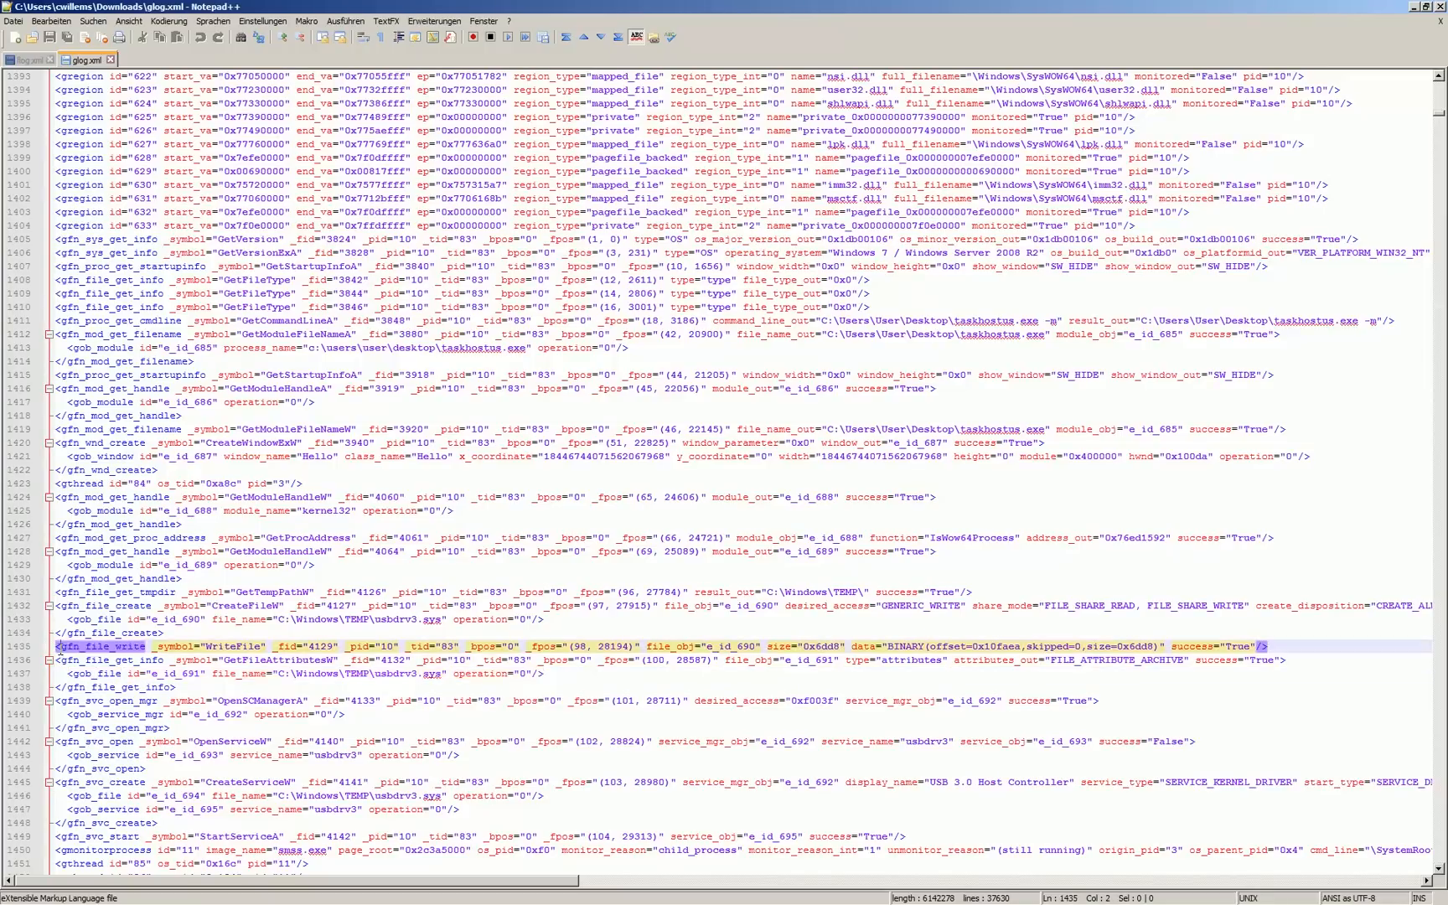
double_click(102, 647)
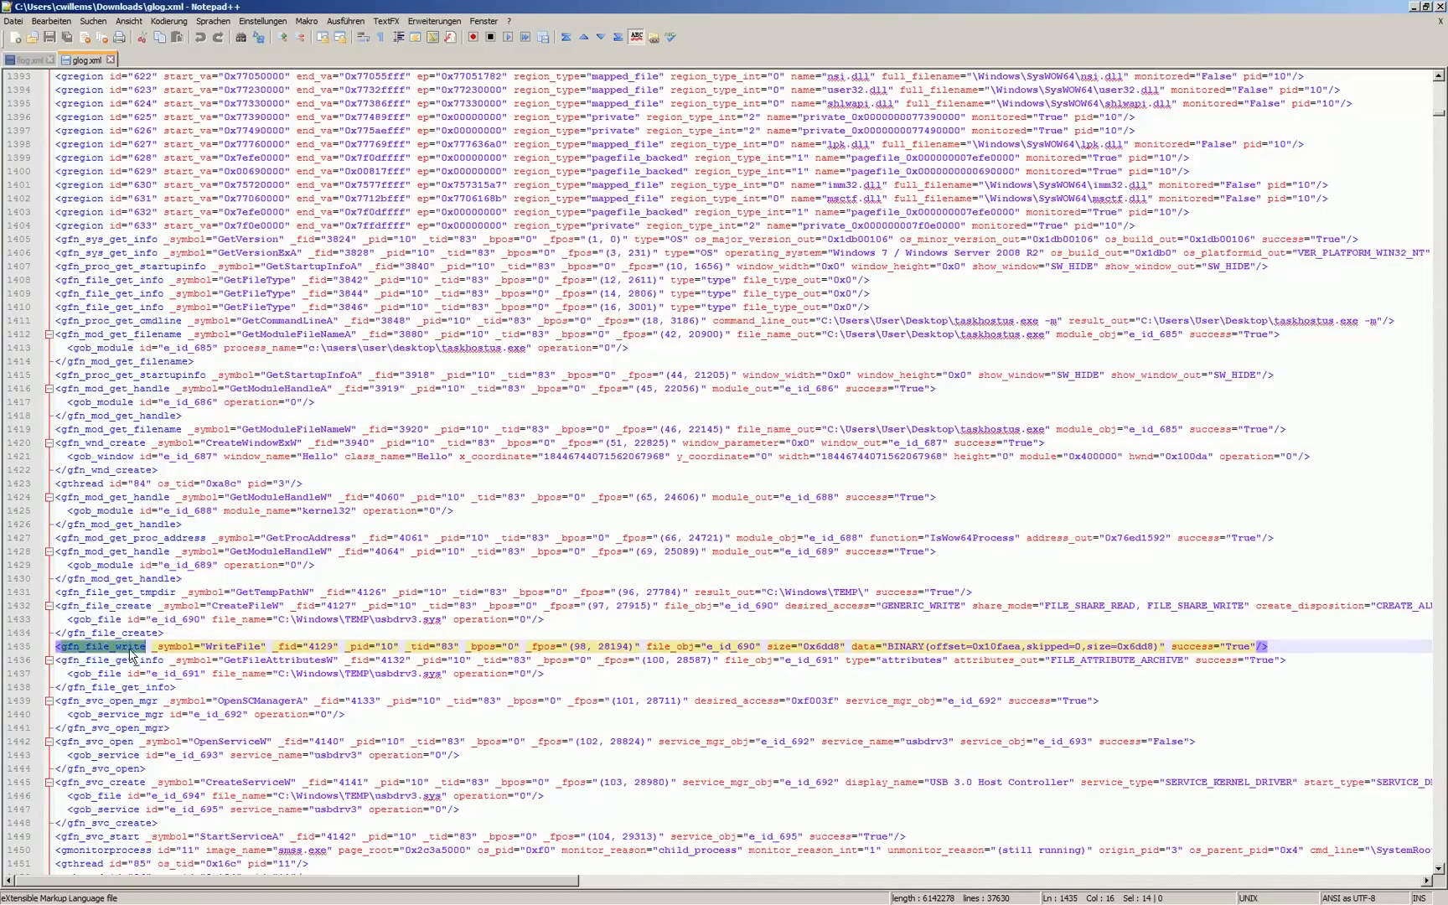
mouse_move(808, 667)
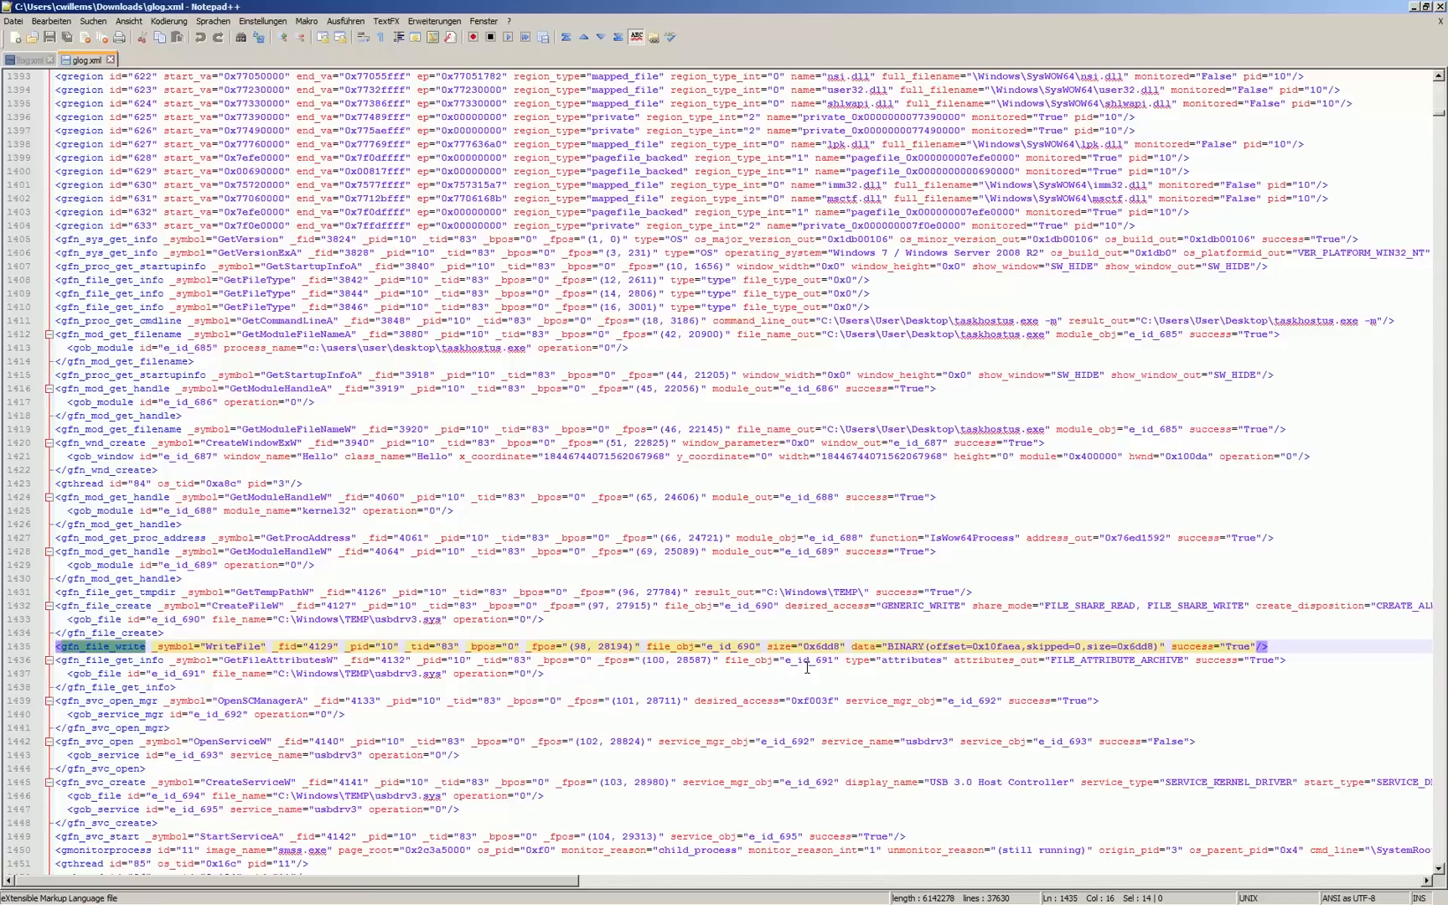
click(721, 644)
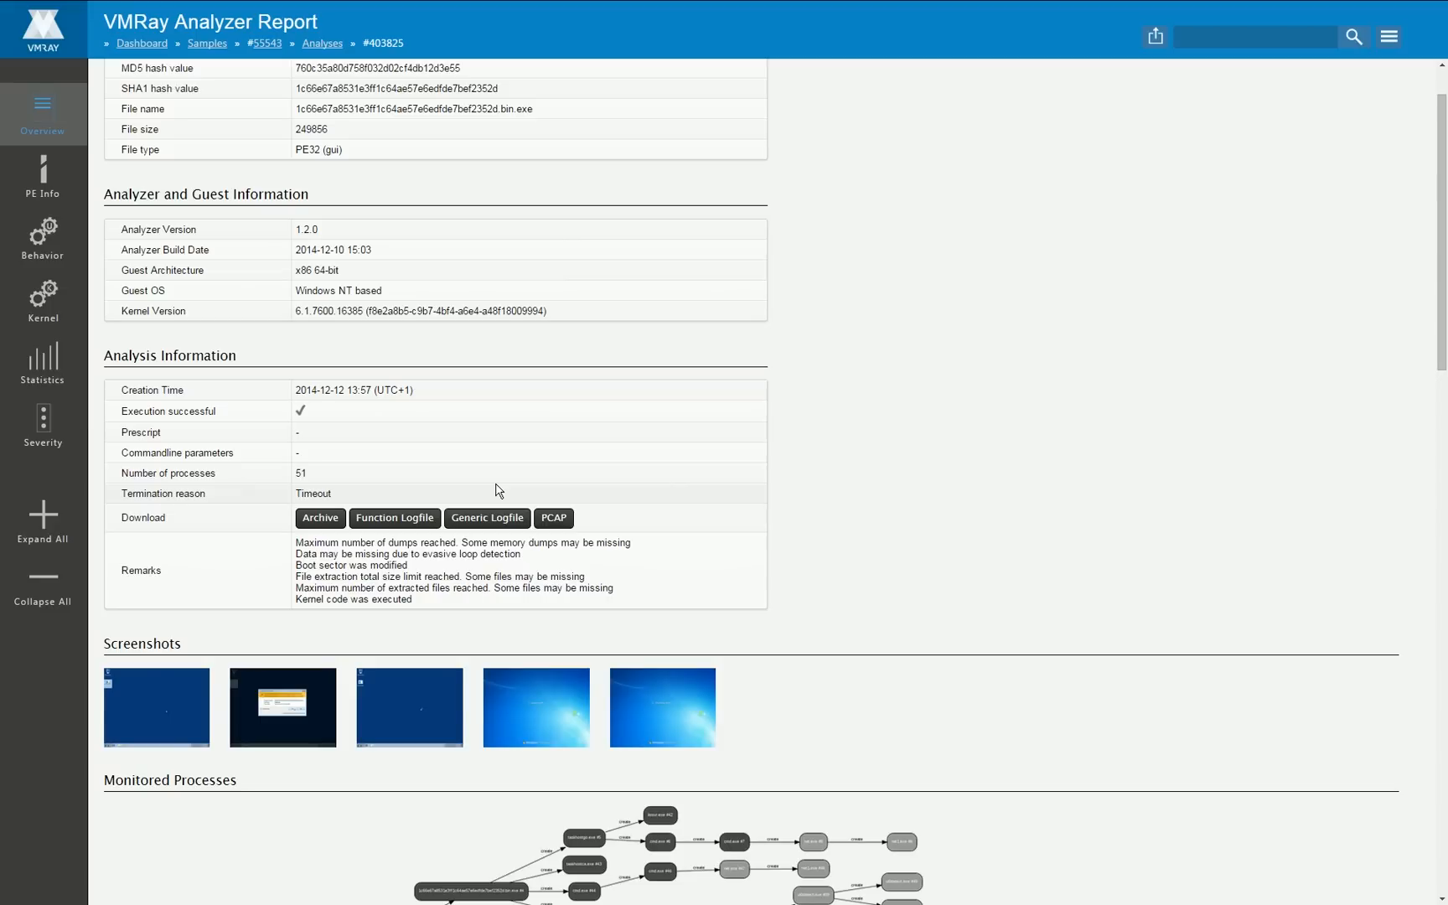
Step: Scroll the Overview down to the Monitored Processes graph and command-line table
scroll(down, 3)
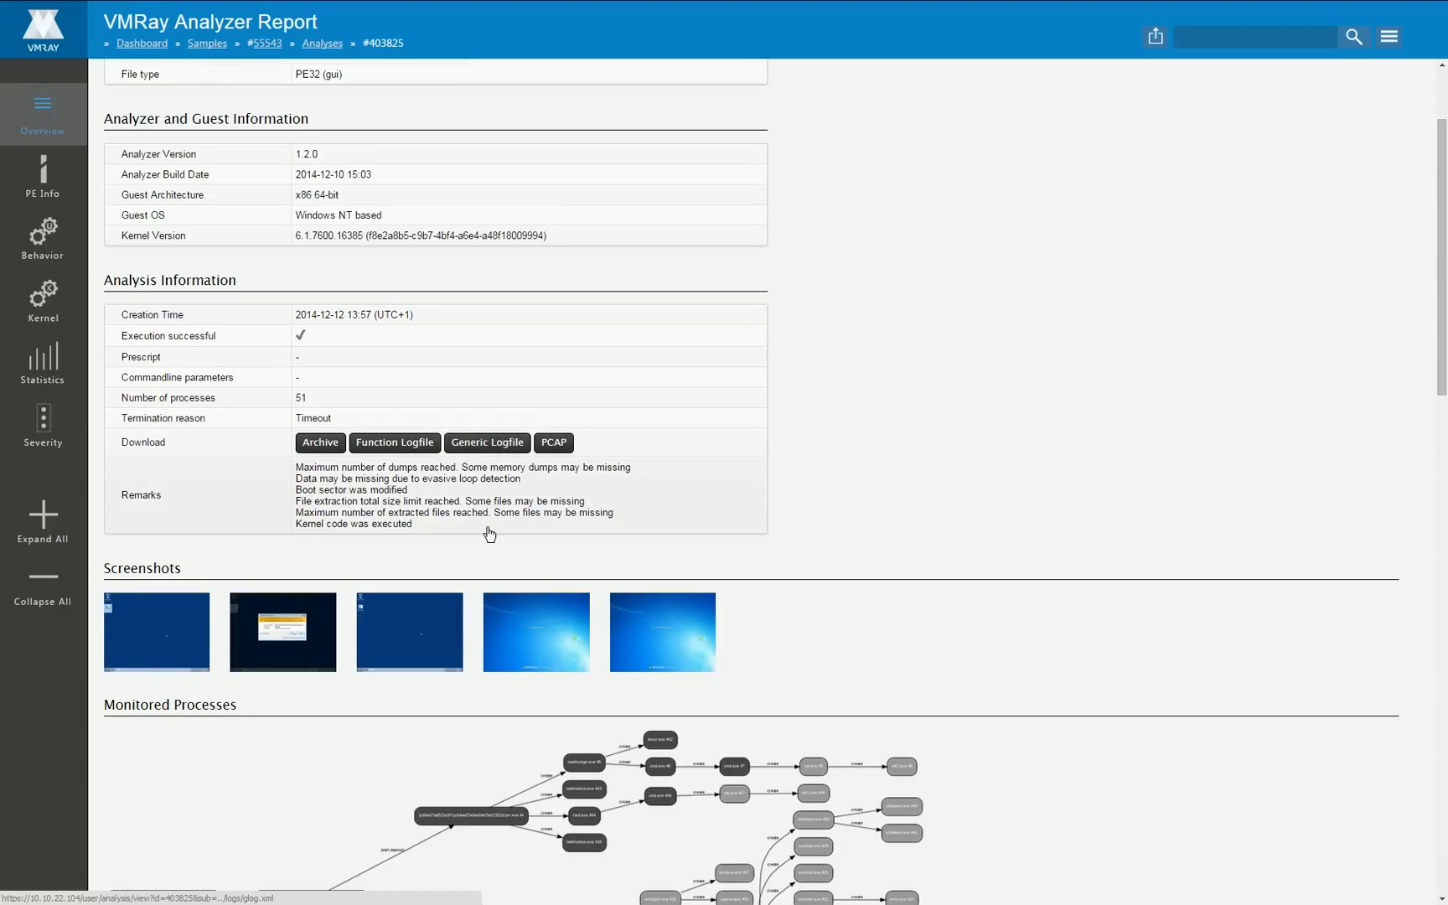
scroll(down, 3)
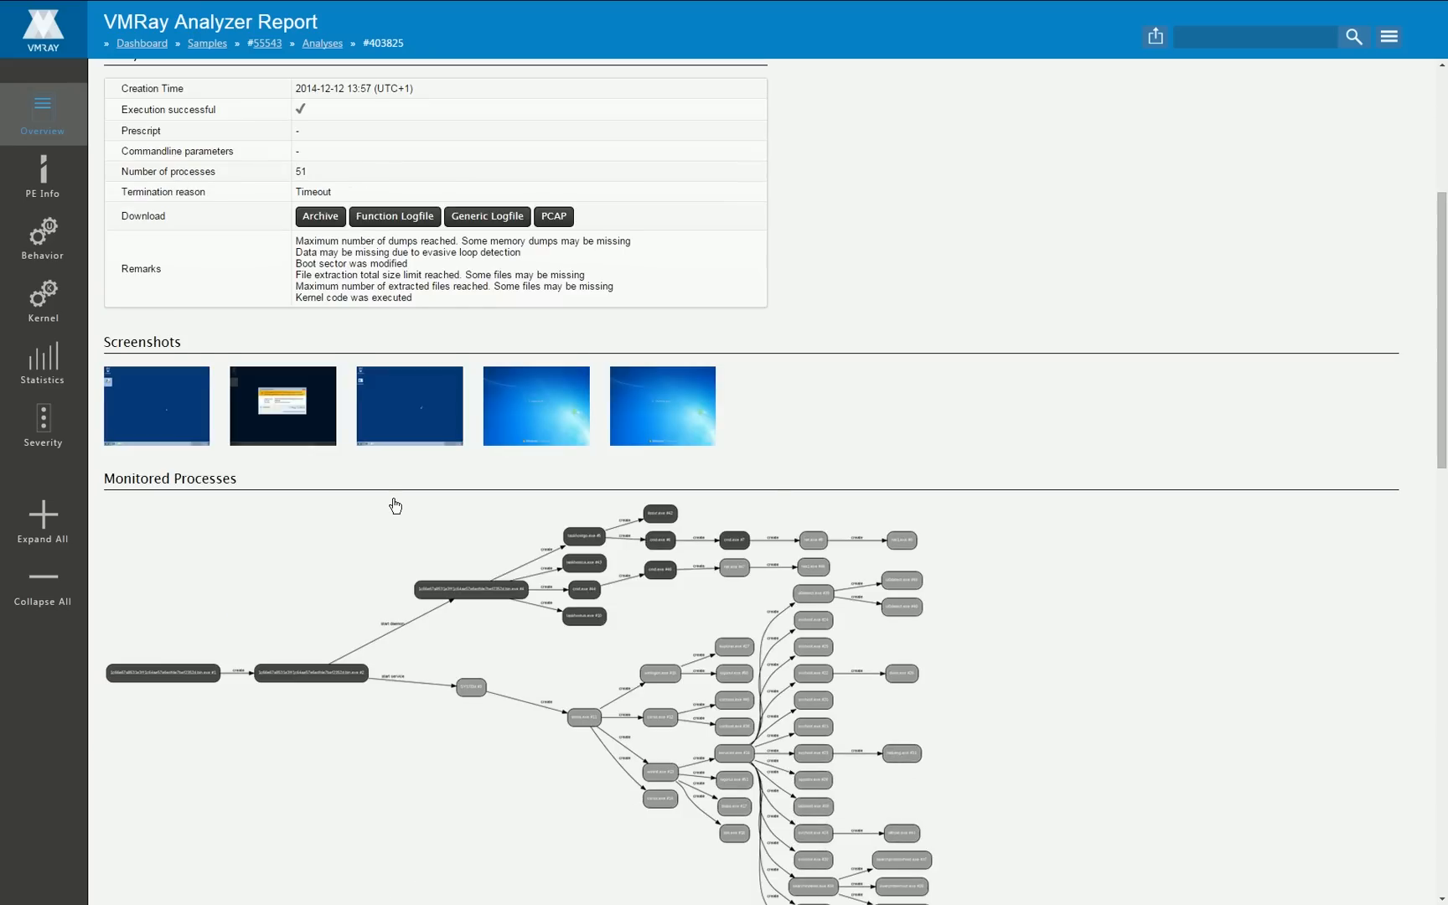
scroll(down, 3)
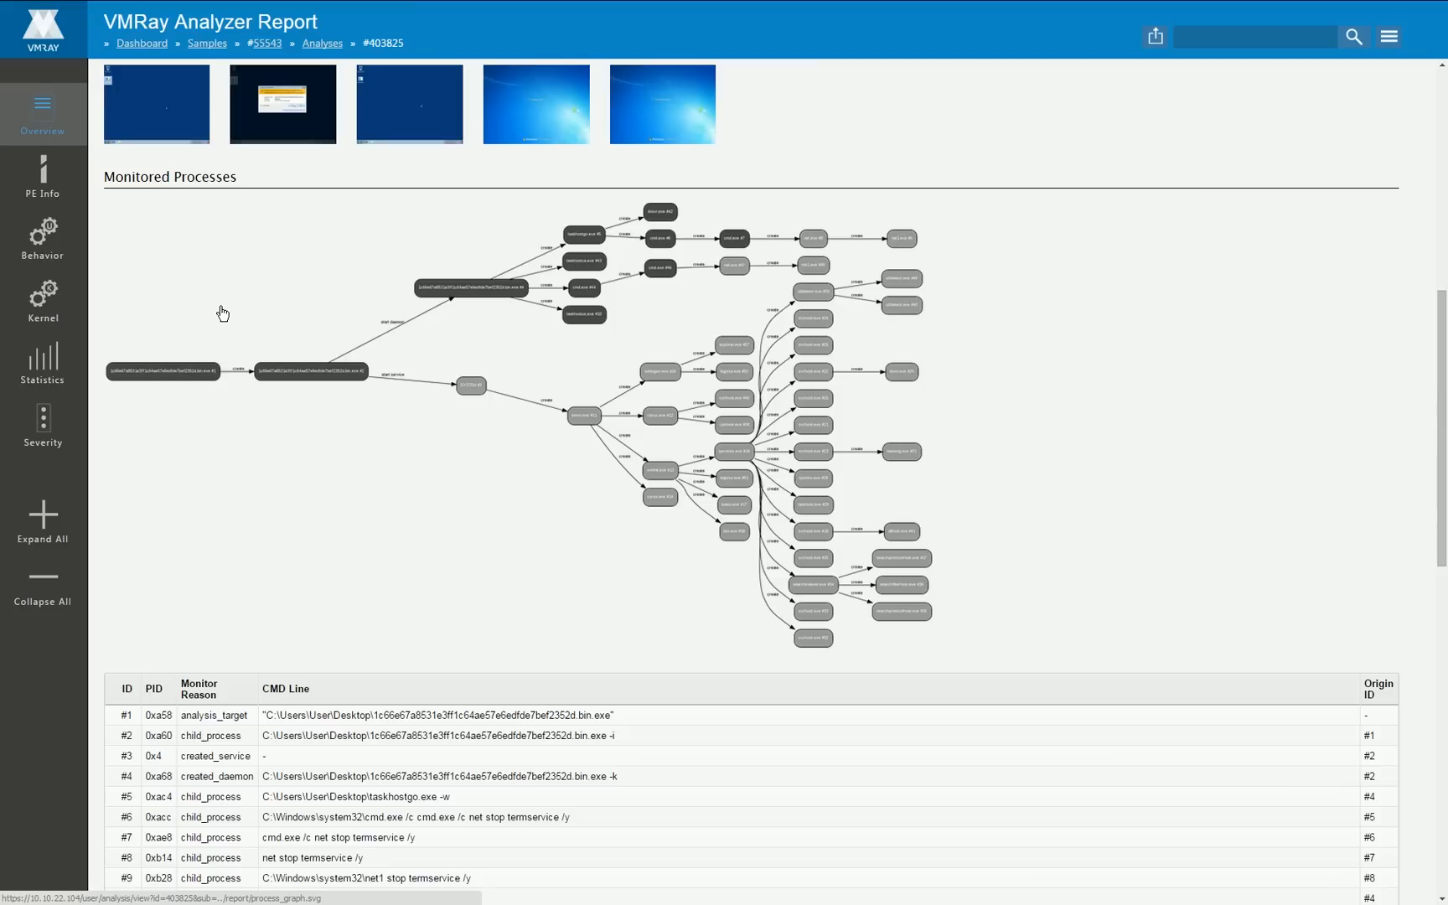
mouse_move(298, 332)
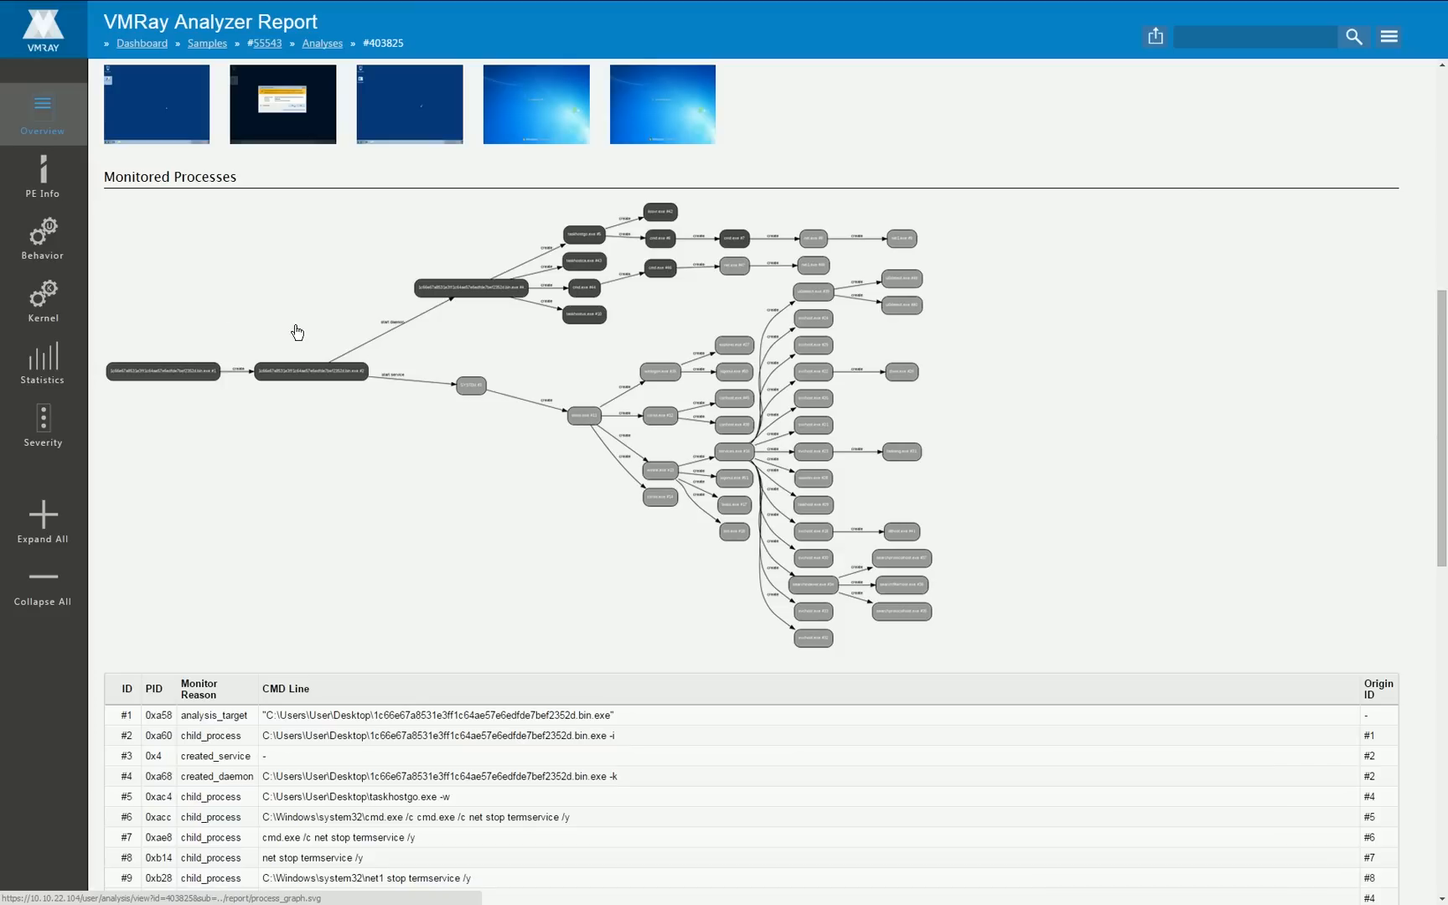
mouse_move(676, 300)
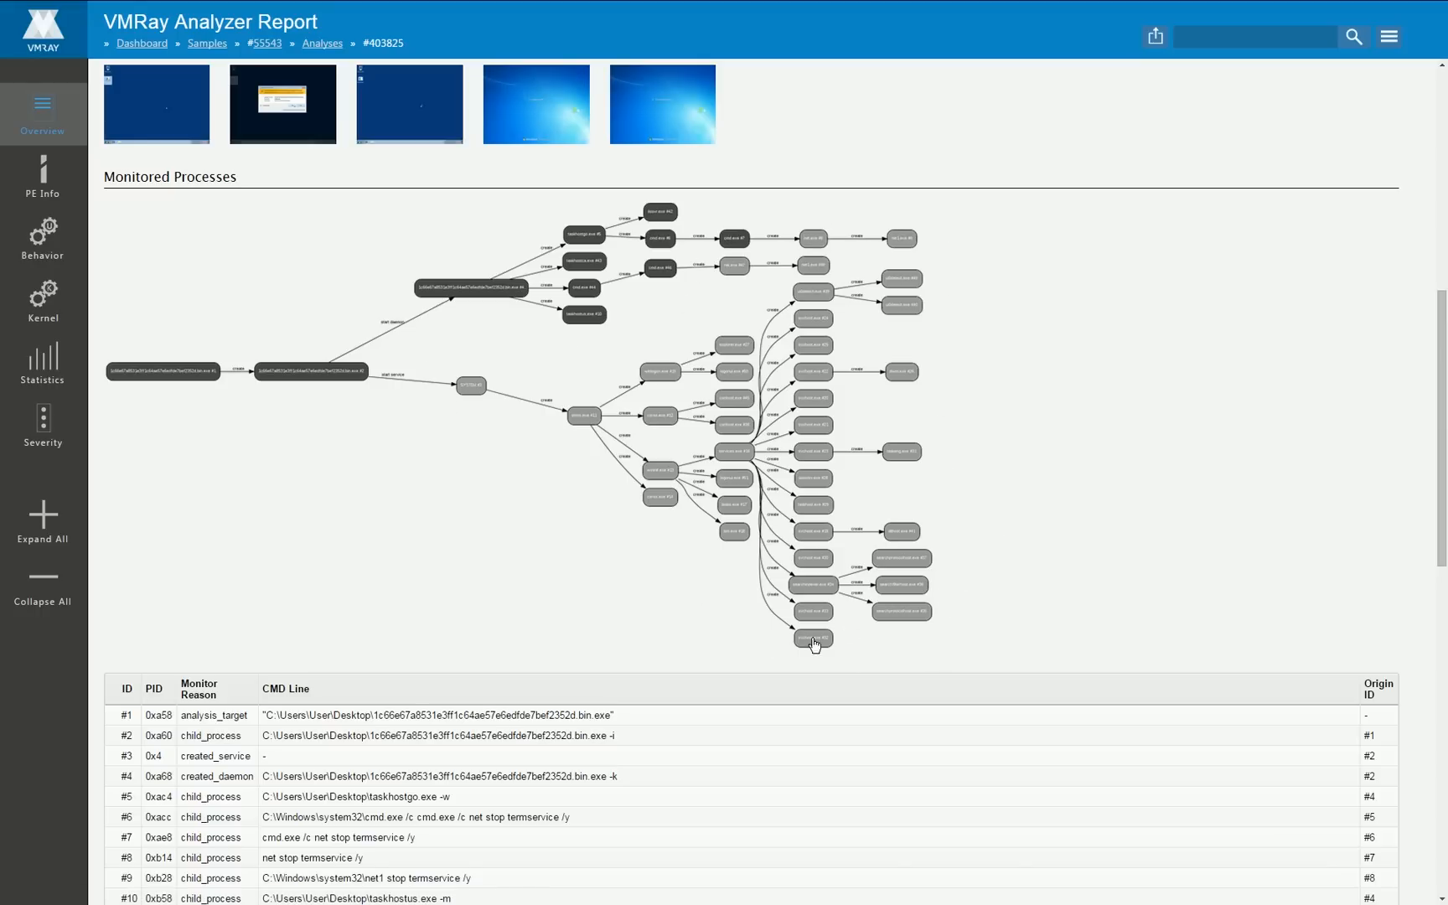
mouse_move(710, 265)
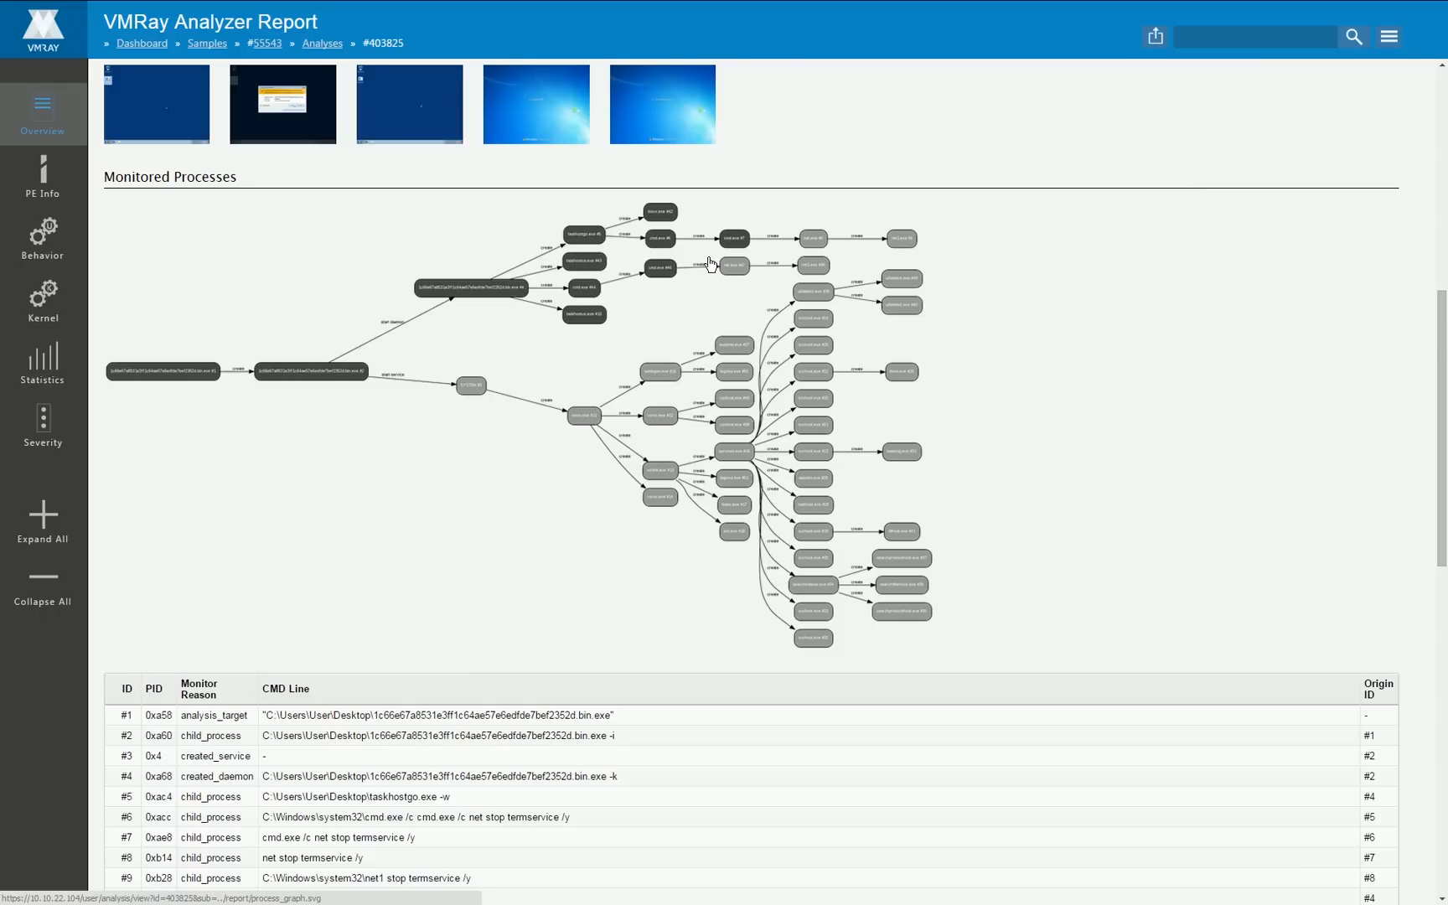
mouse_move(921, 221)
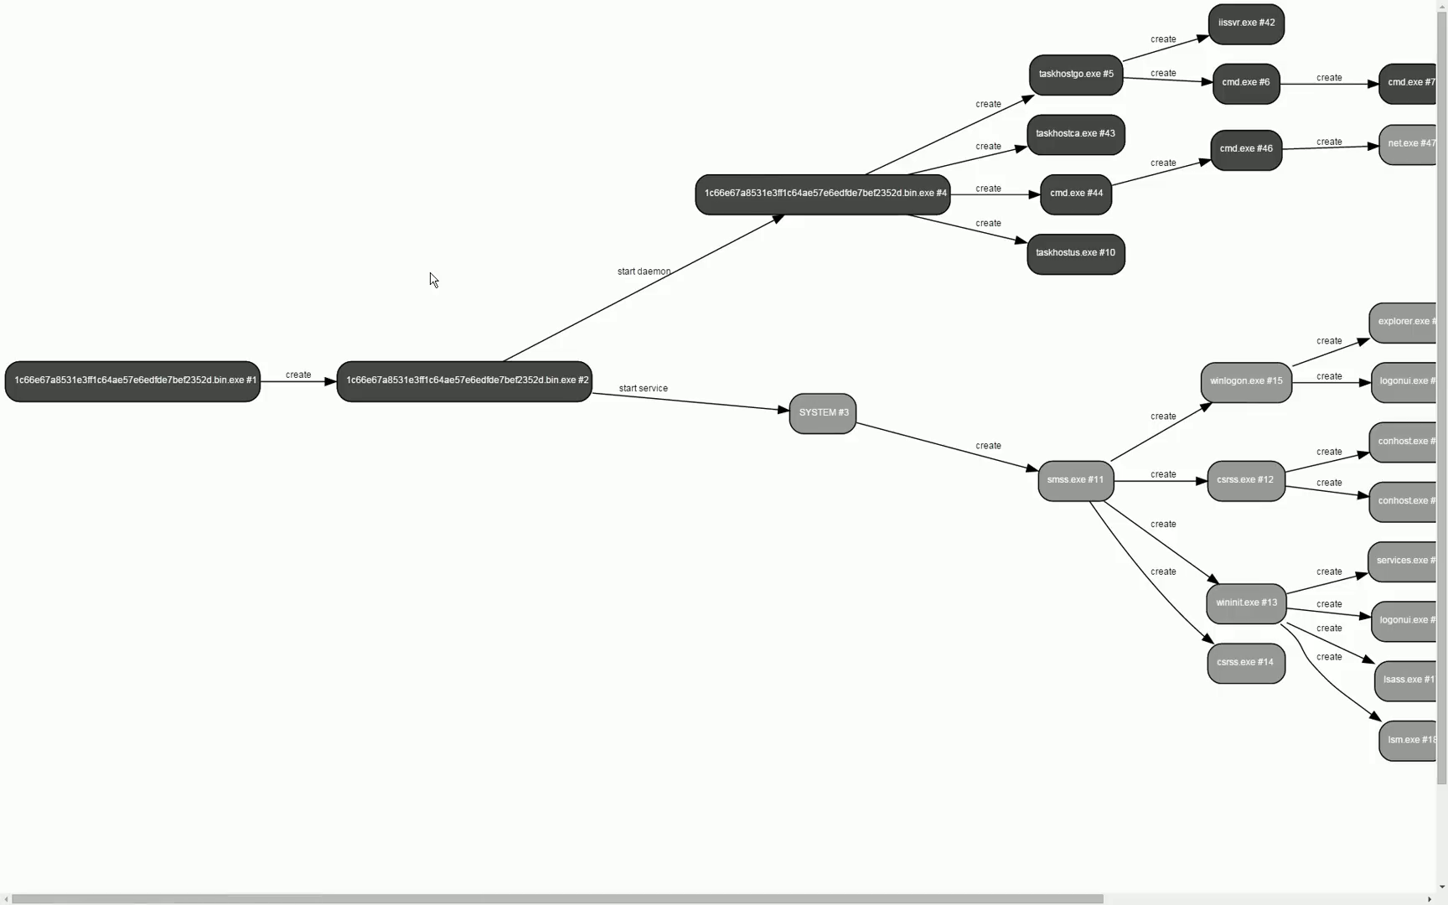
Step: Enlarge the Monitored Processes graph to full size to read the process names
double_click(28, 379)
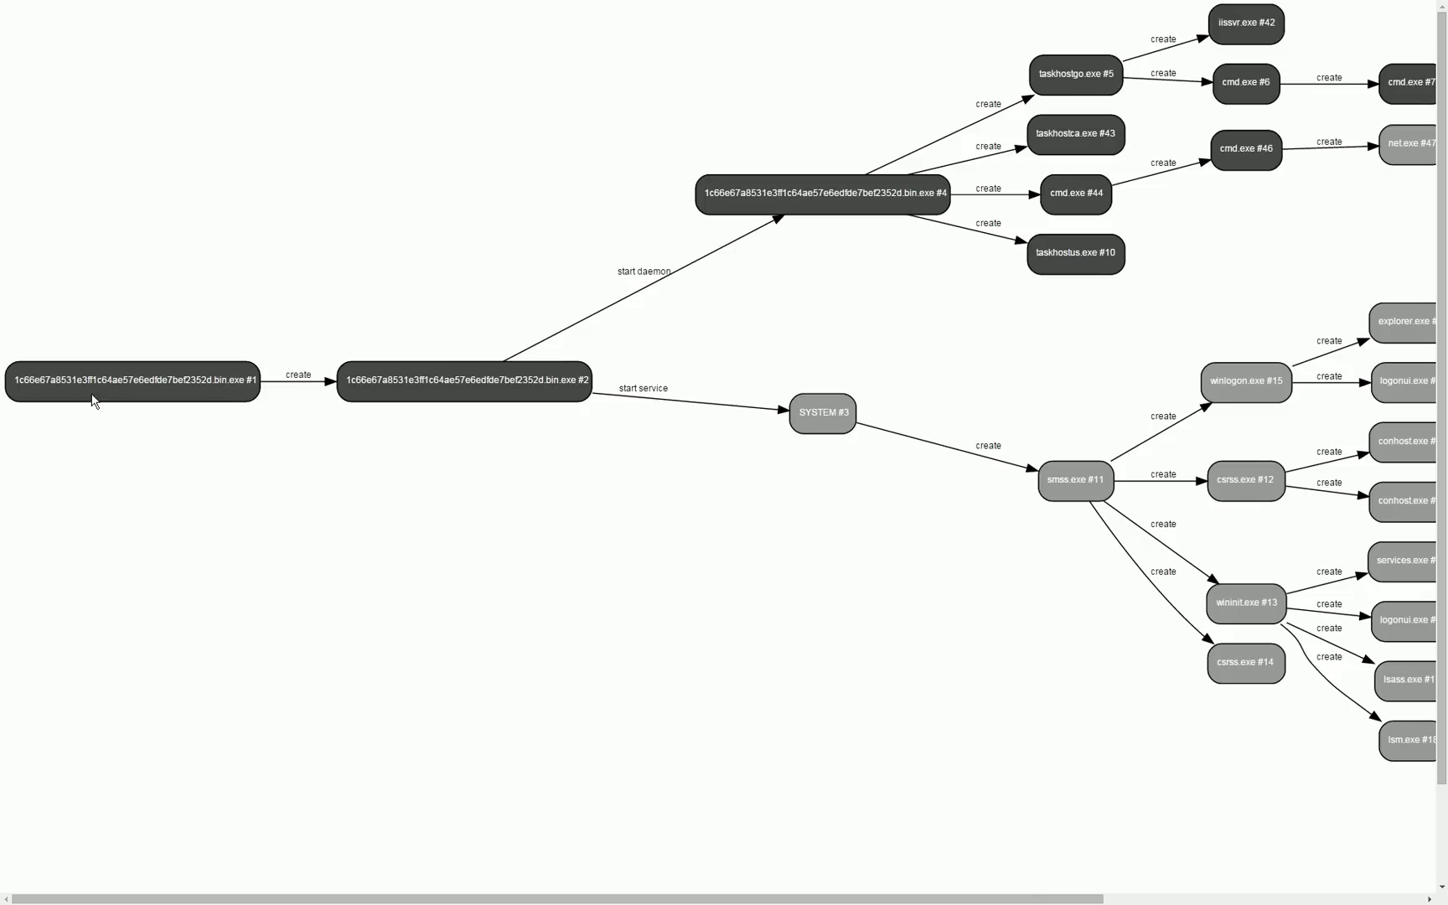
mouse_move(174, 383)
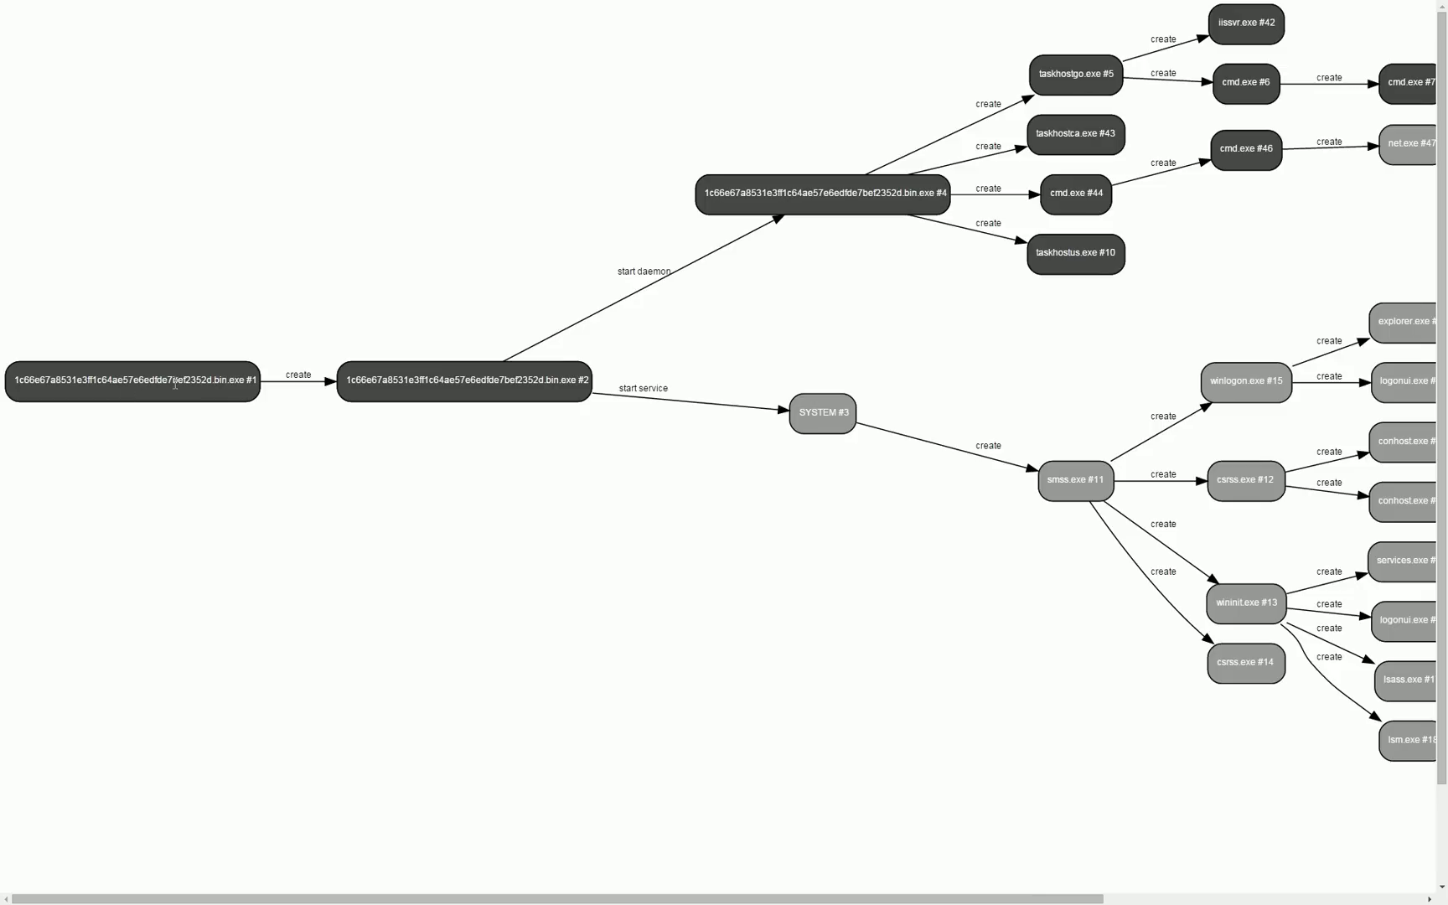
mouse_move(619, 271)
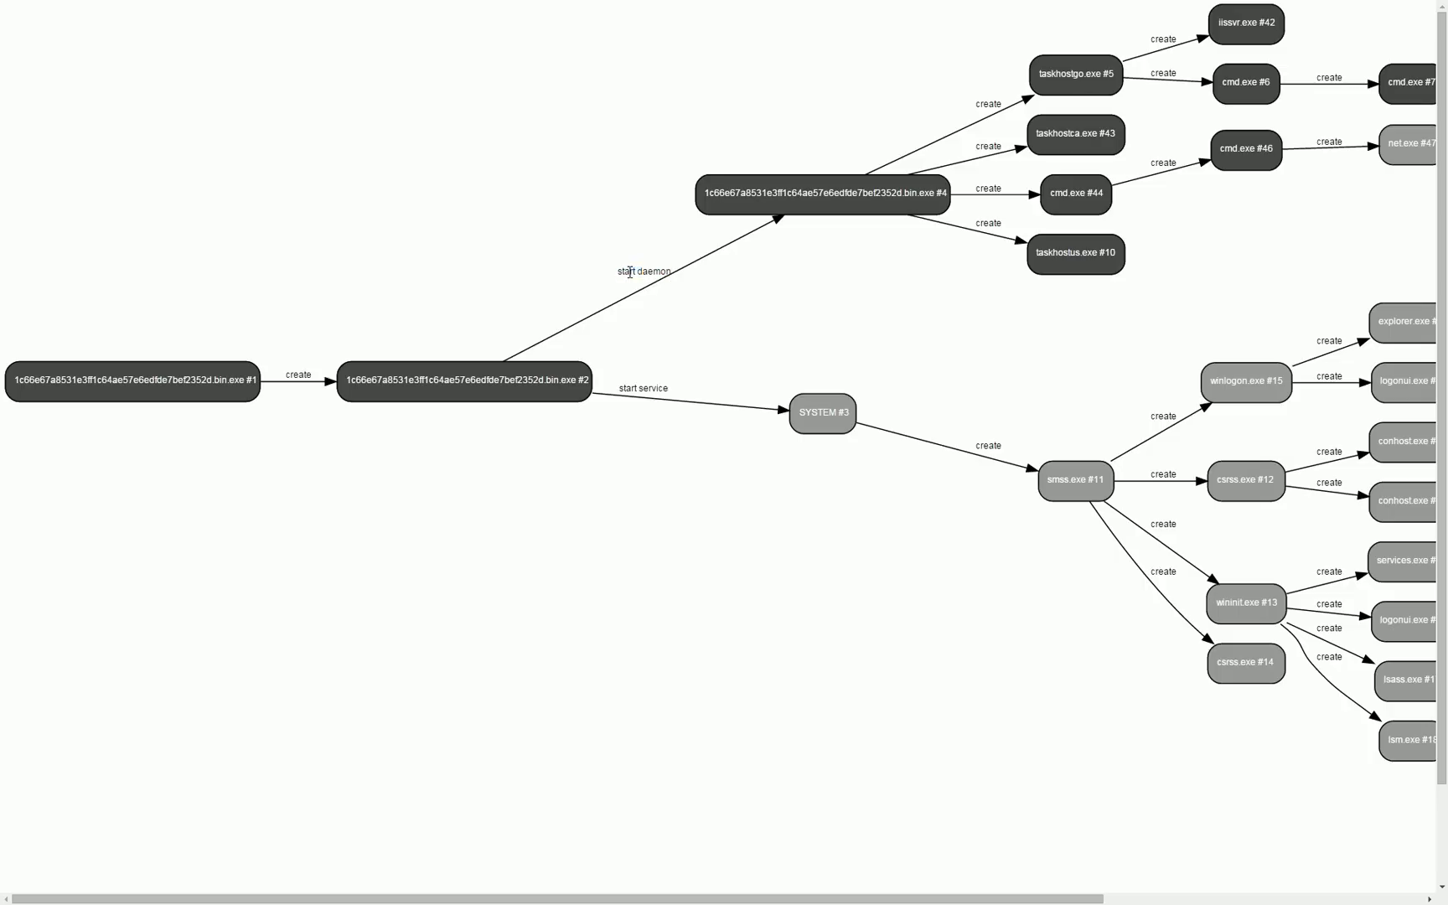
mouse_move(653, 237)
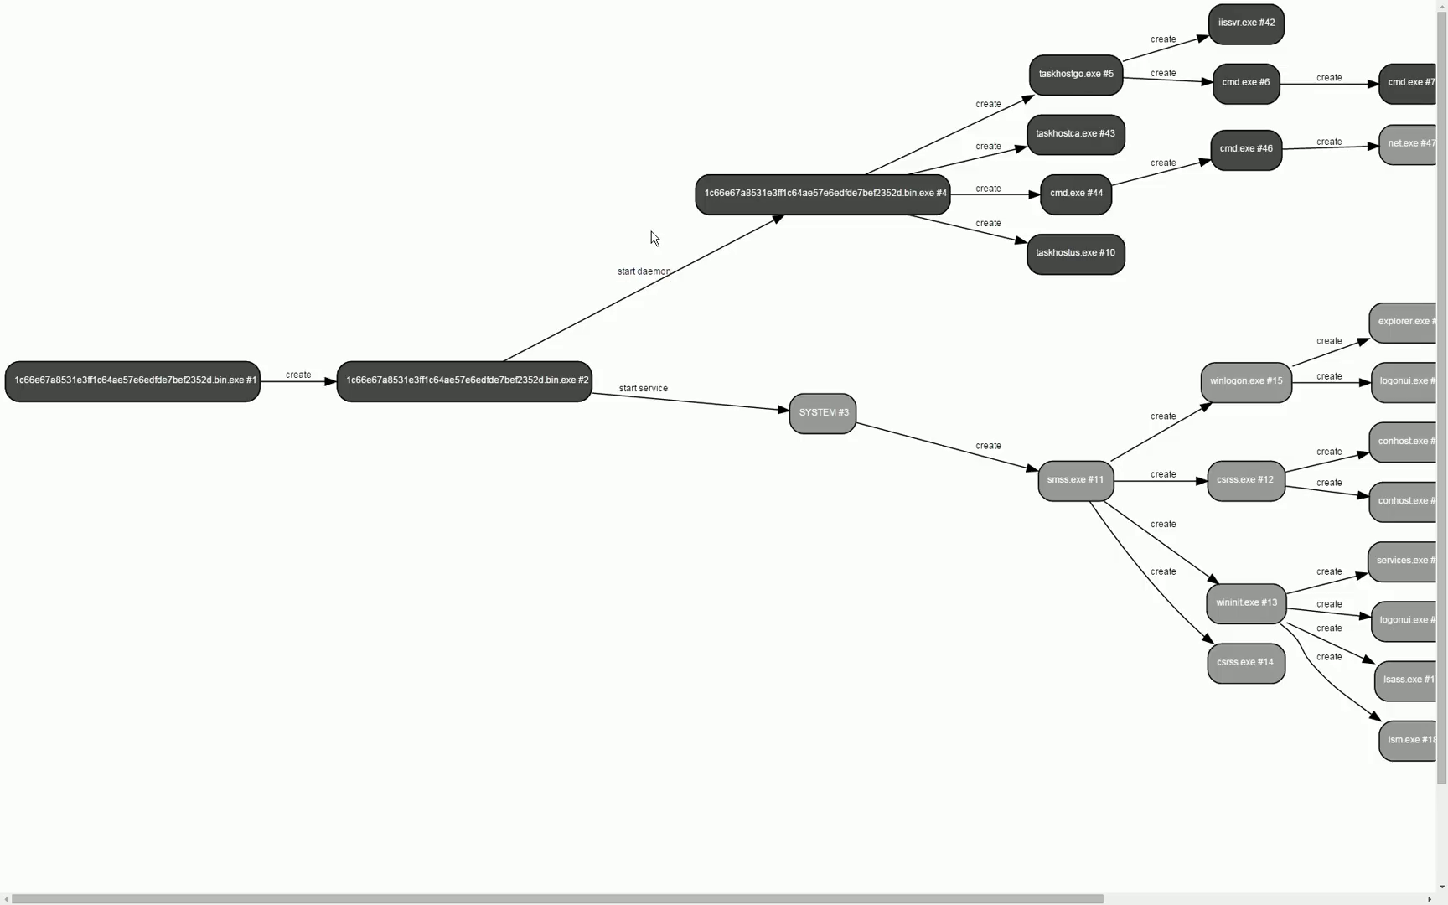
mouse_move(687, 241)
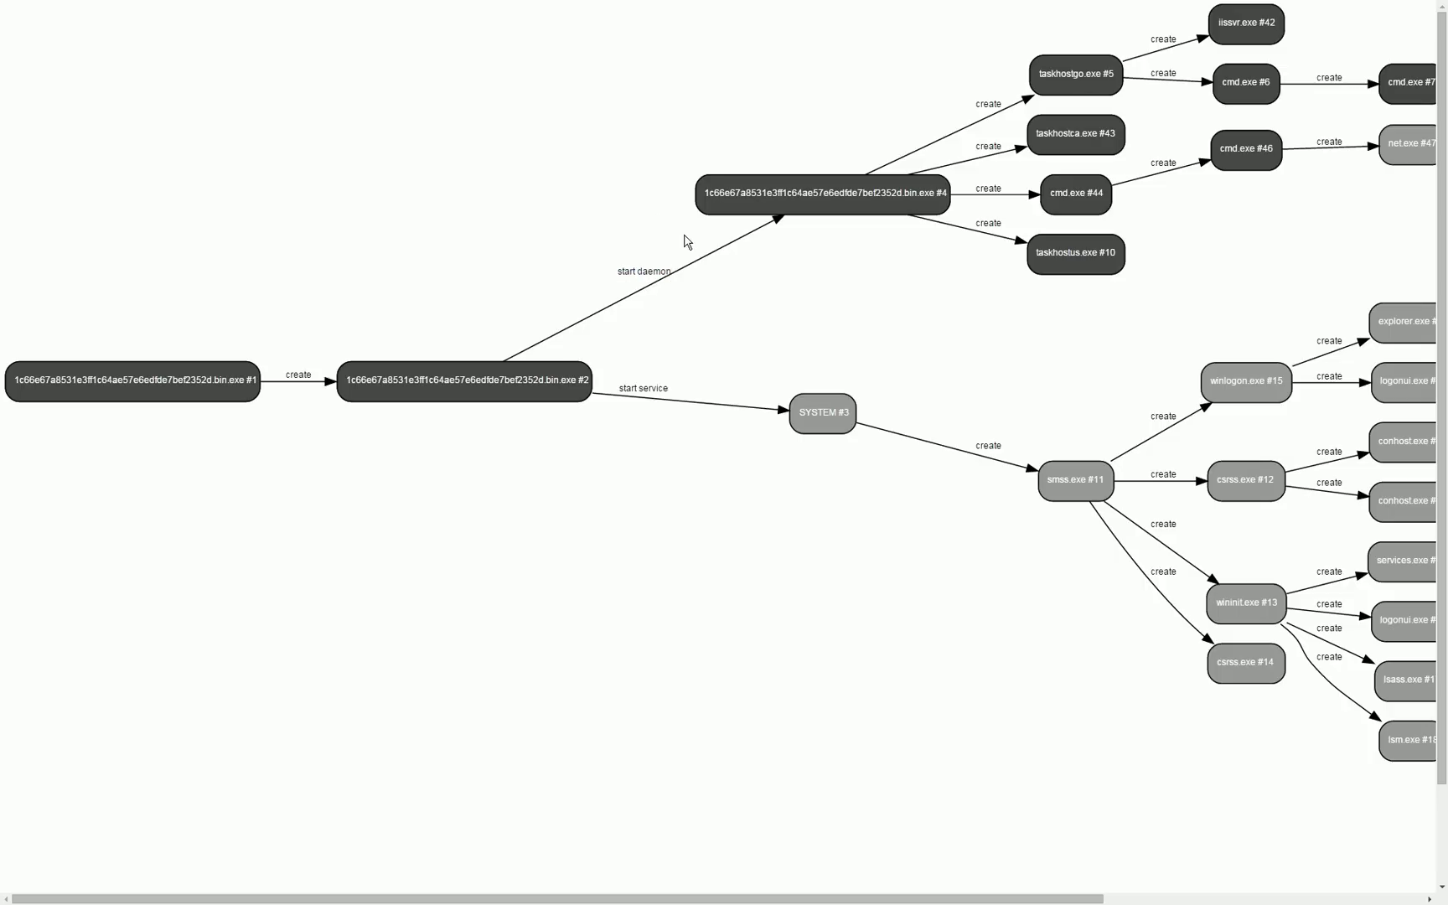
mouse_move(912, 184)
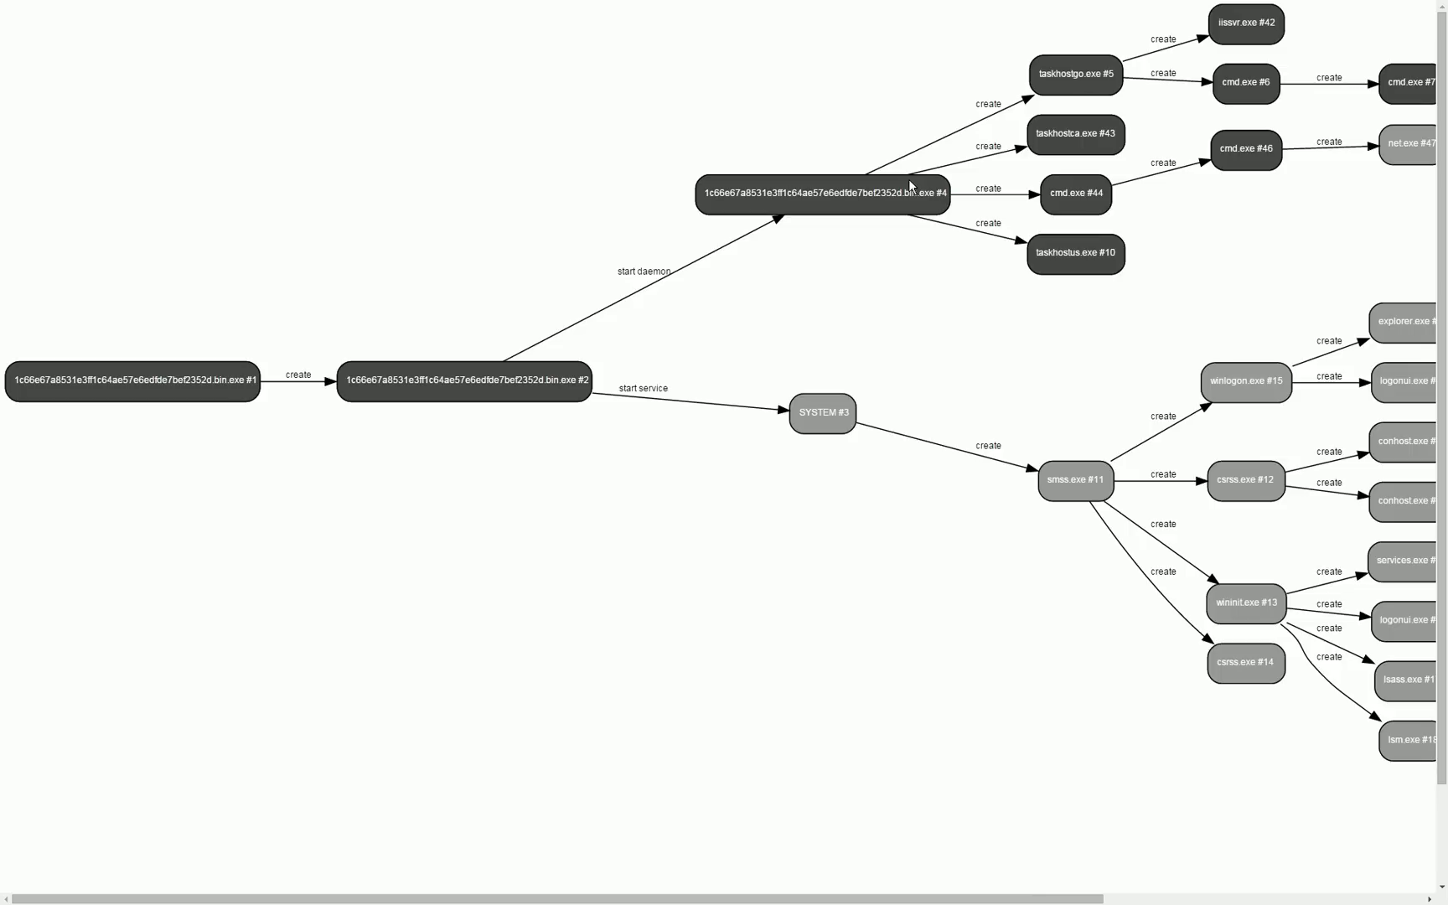
mouse_move(1352, 101)
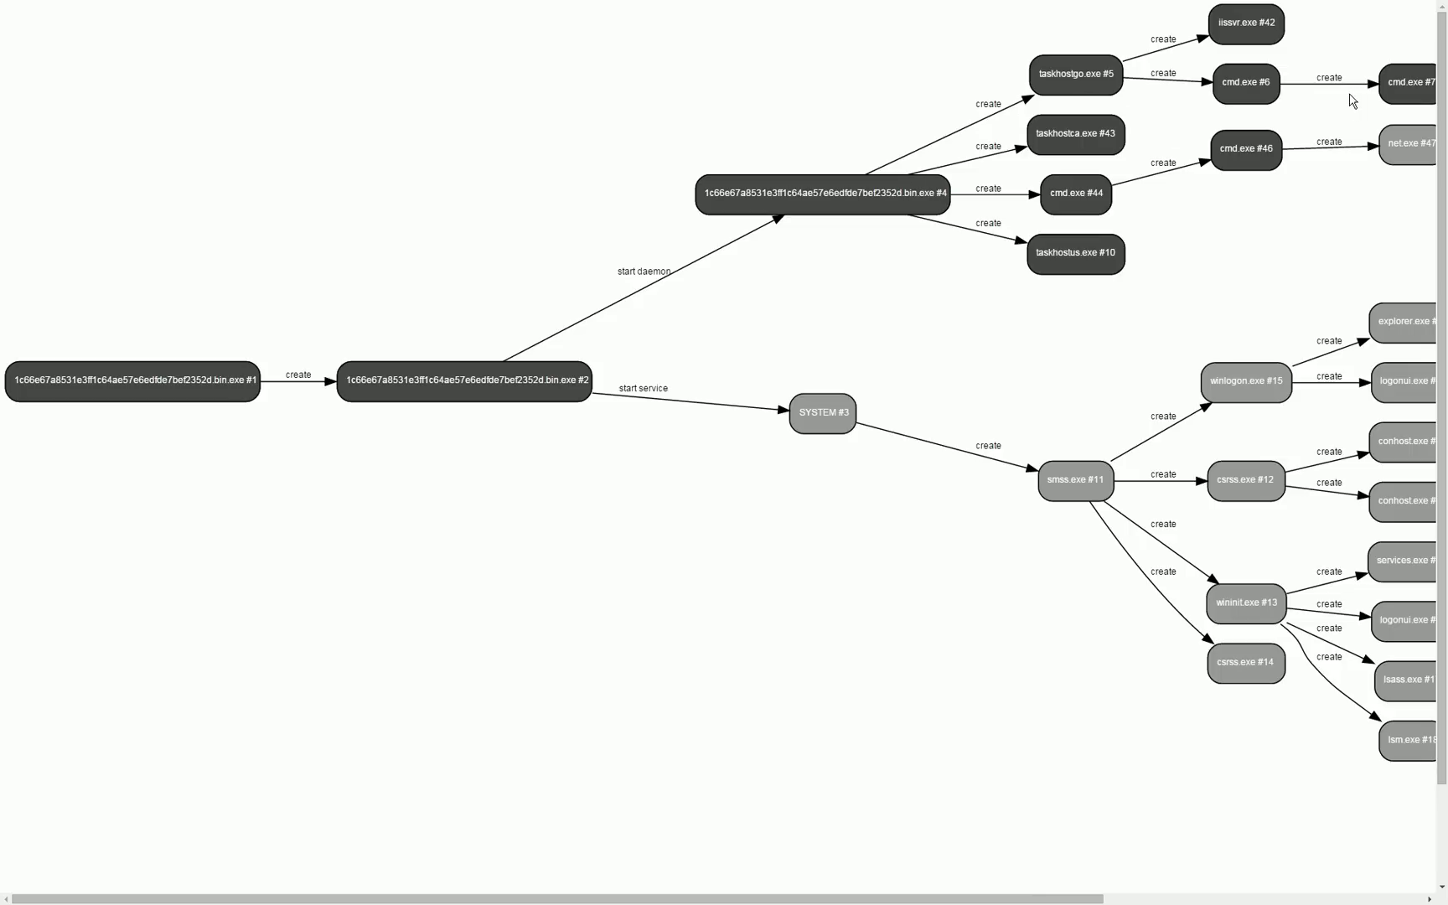
mouse_move(1097, 604)
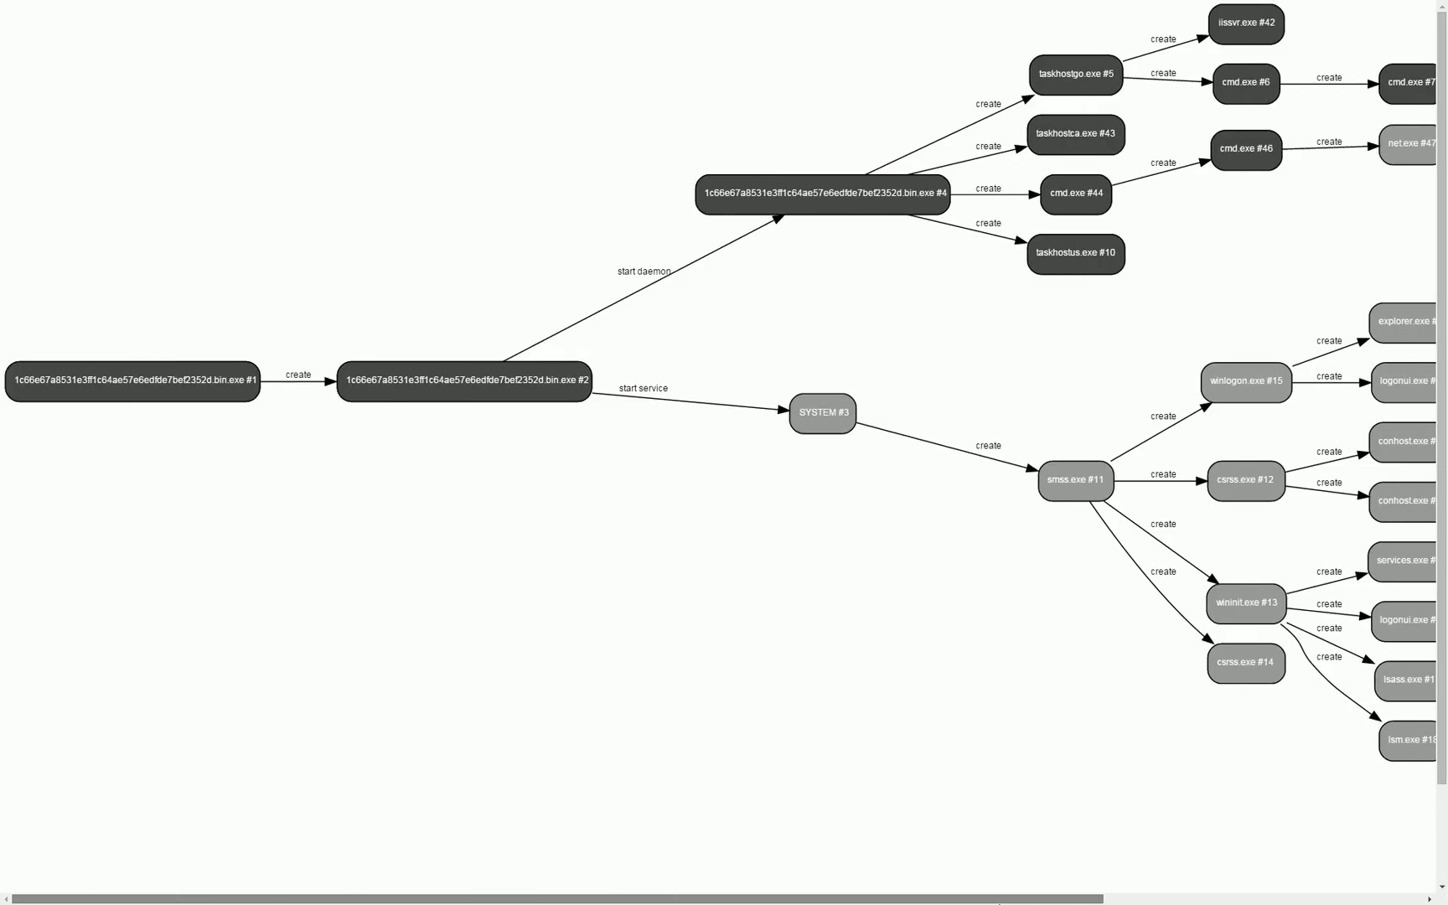
mouse_move(923, 517)
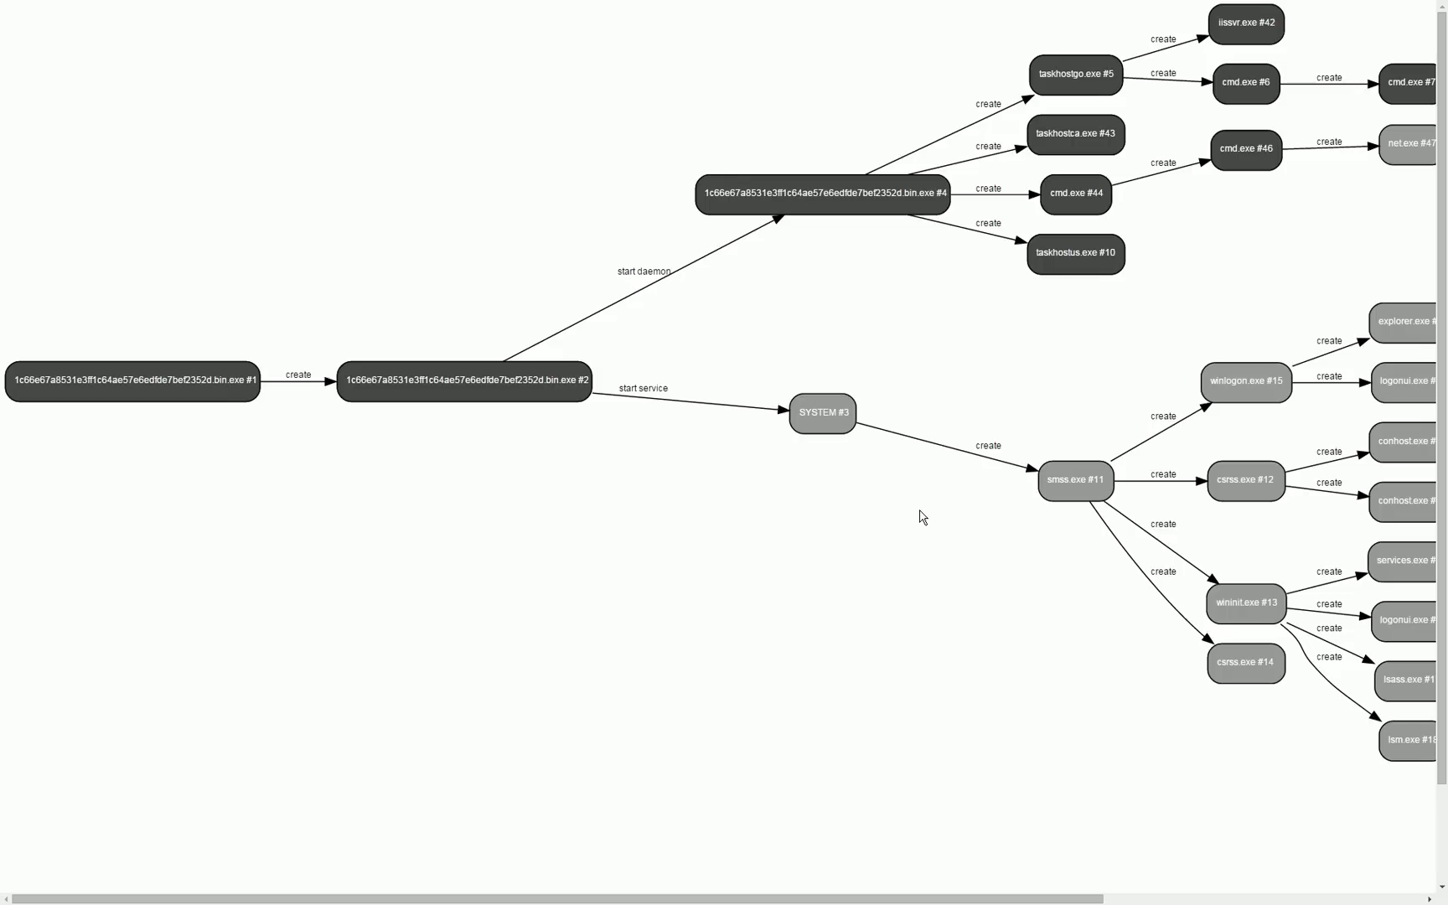
mouse_move(655, 546)
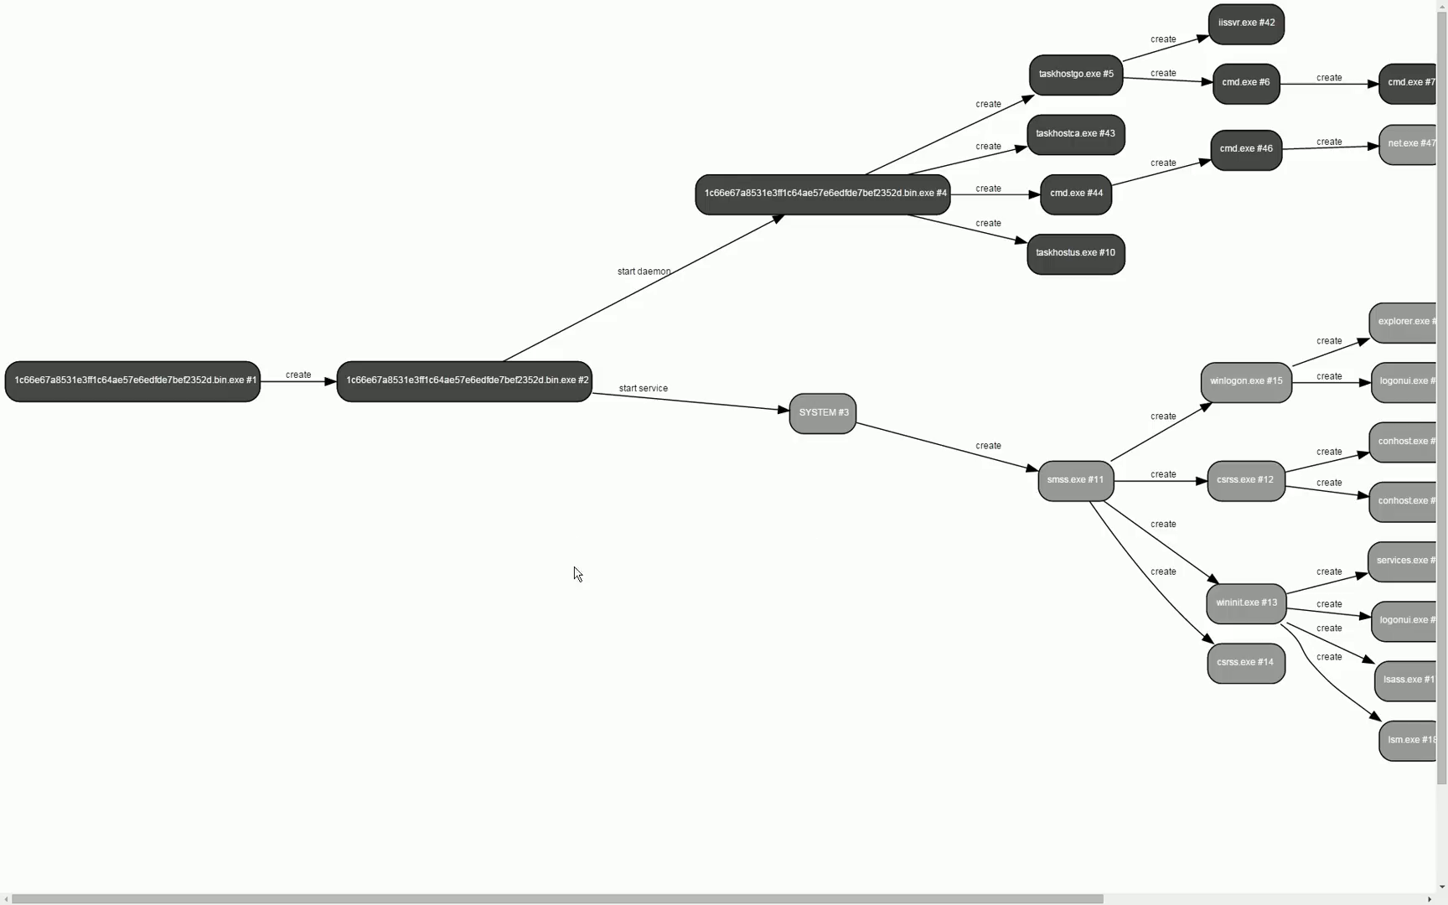
mouse_move(554, 635)
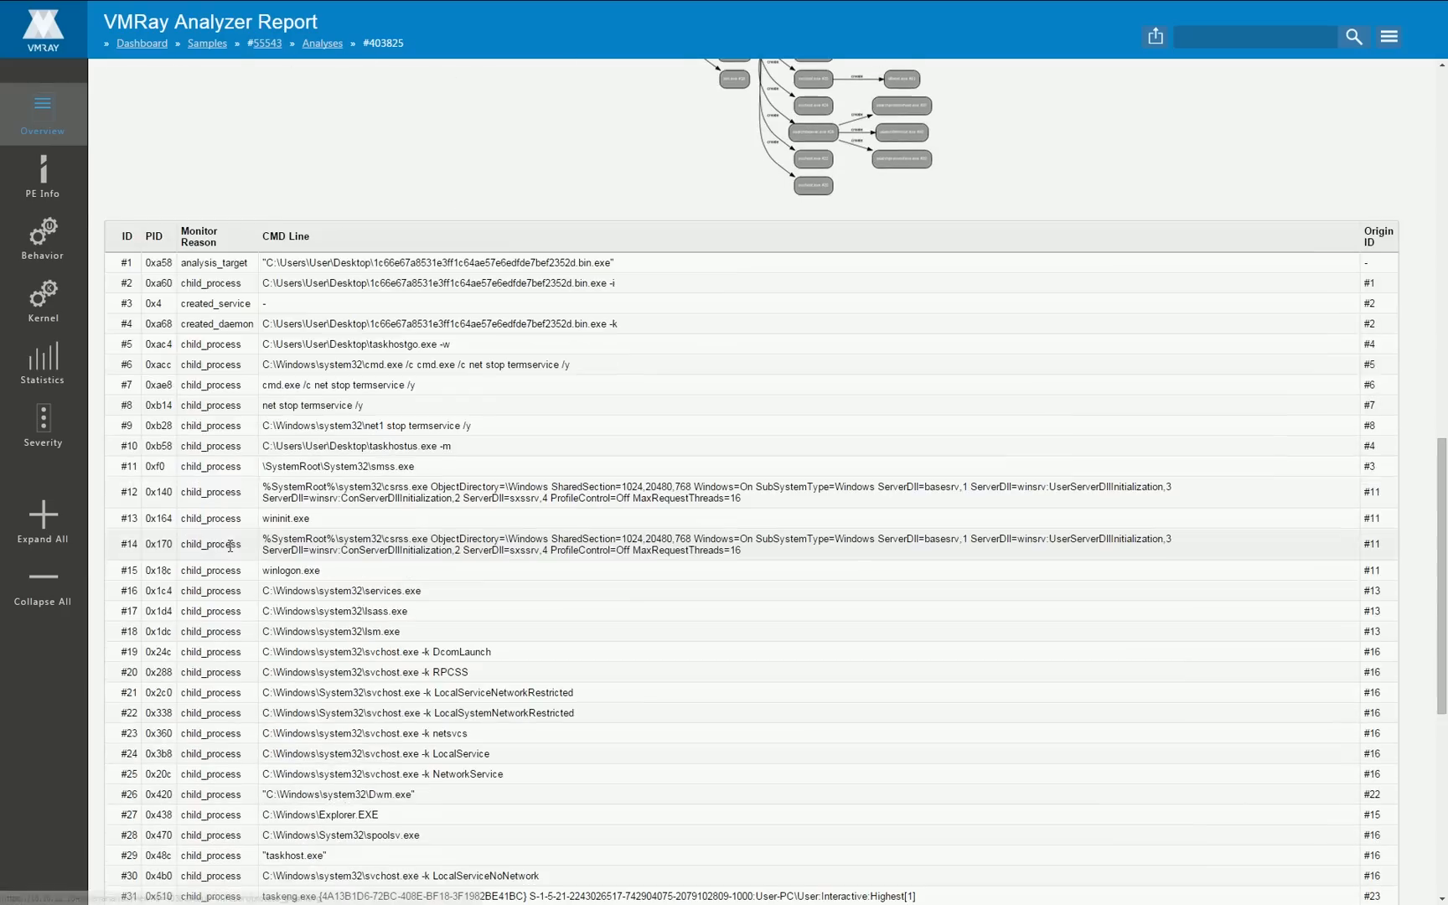
scroll(down, 3)
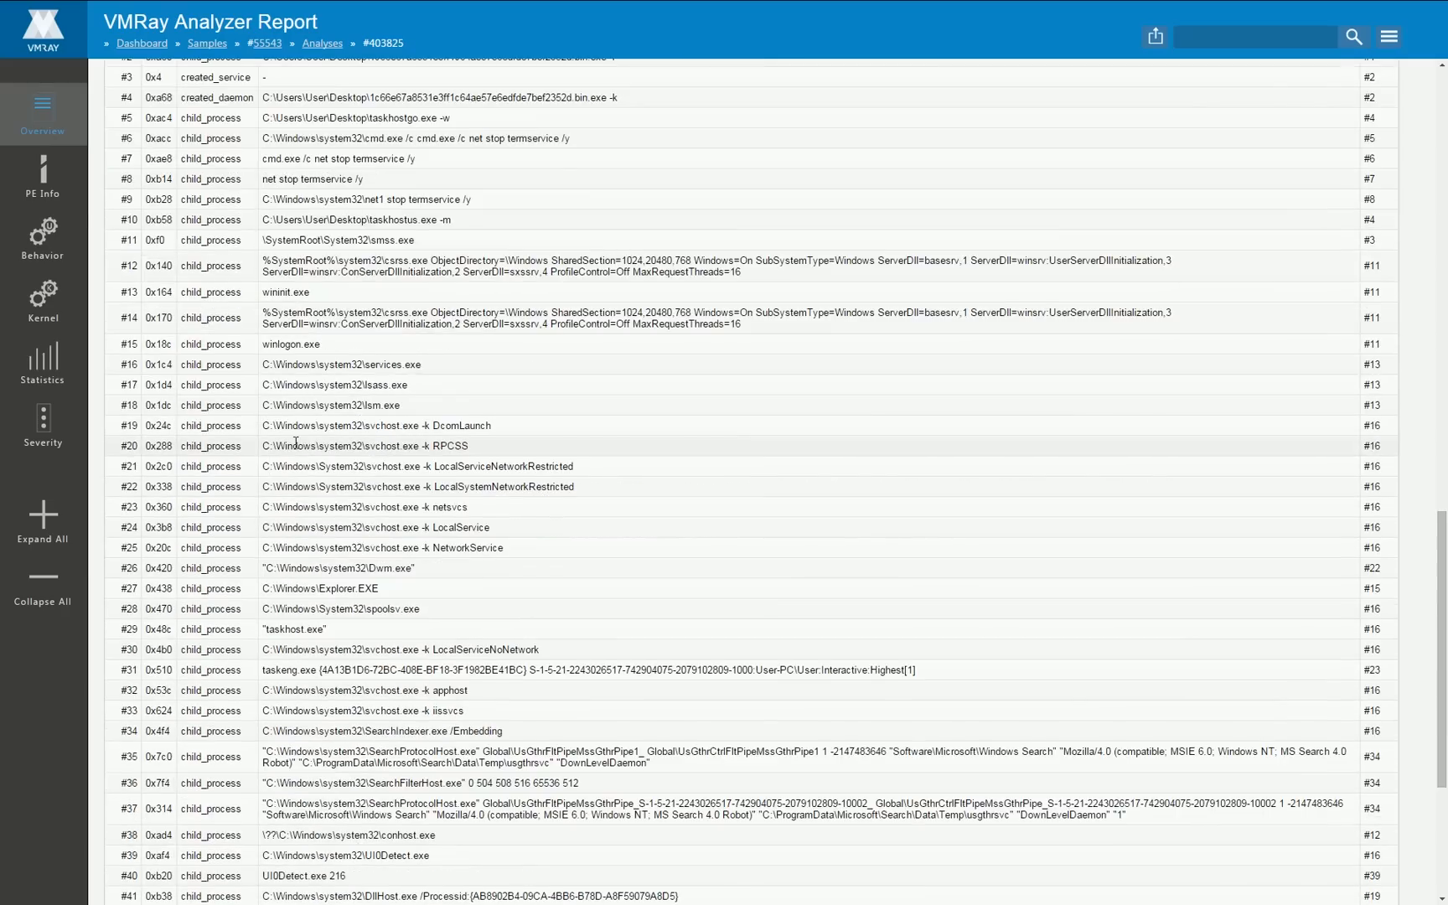
scroll(up, 3)
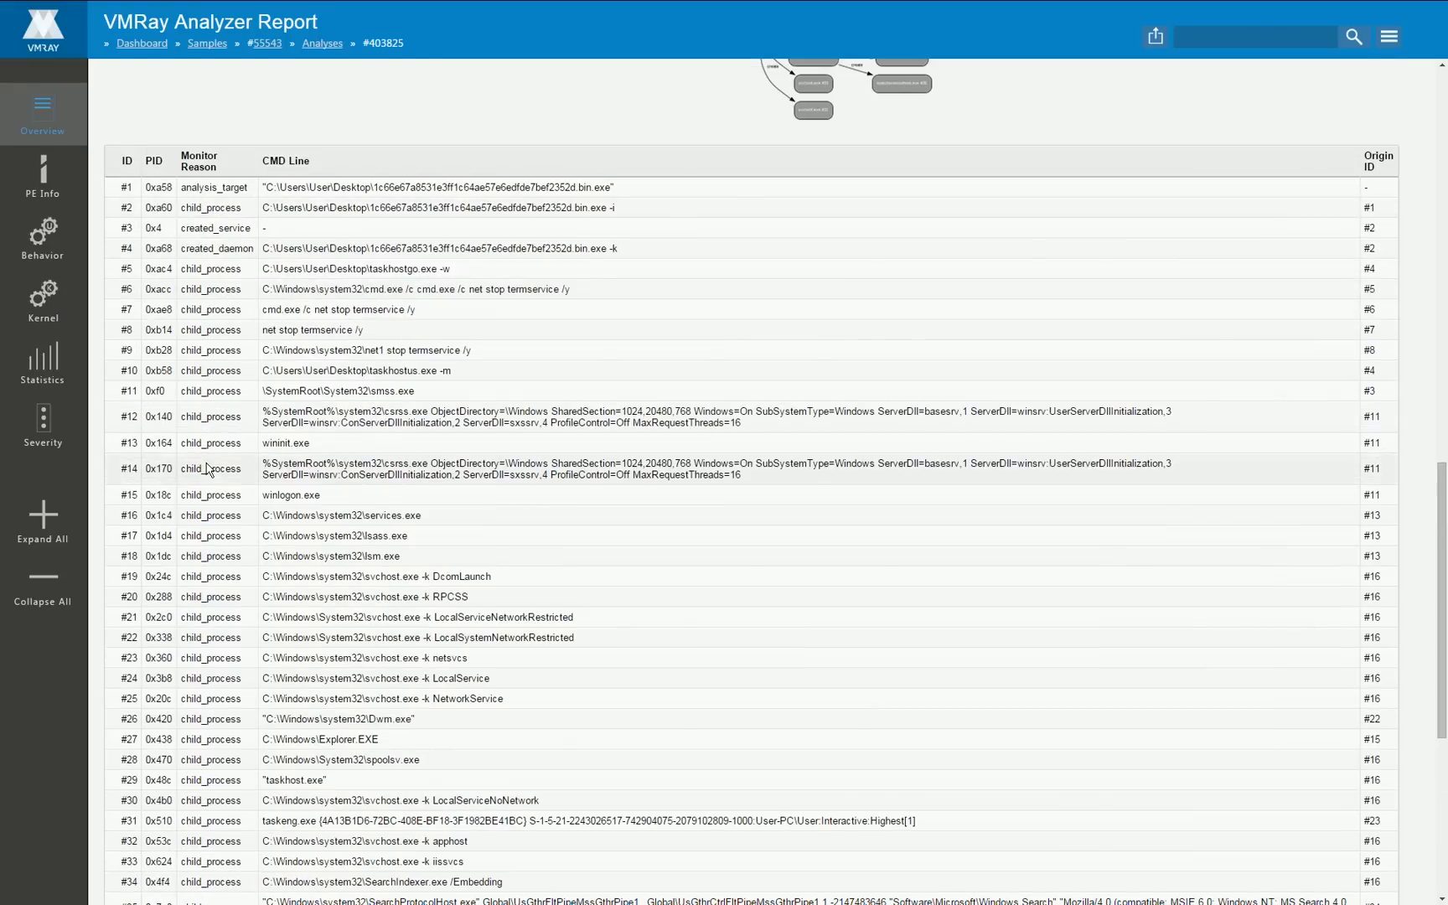
scroll(down, 3)
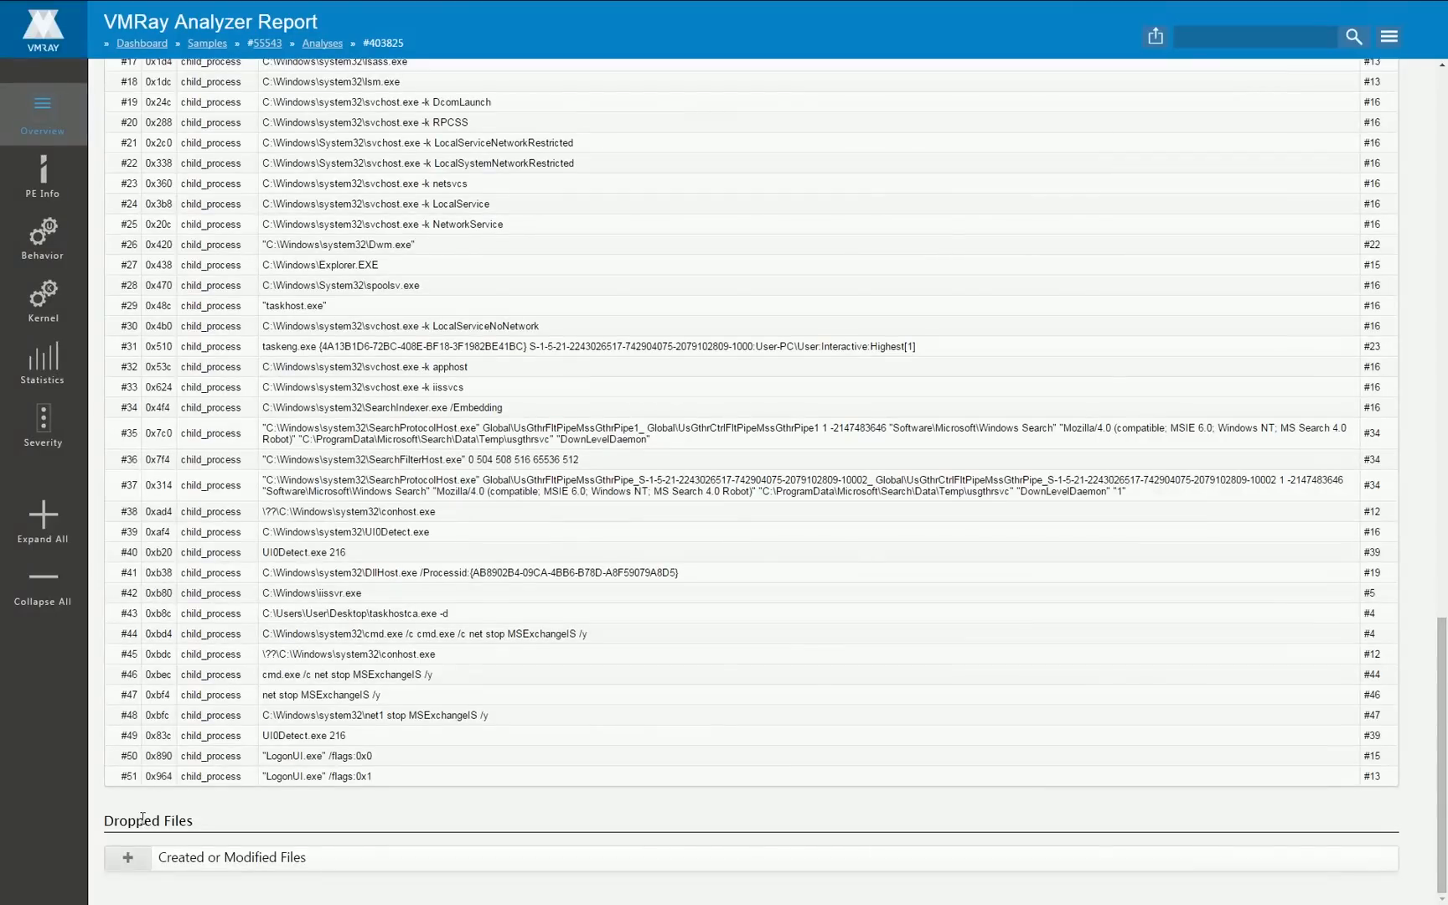
click(128, 857)
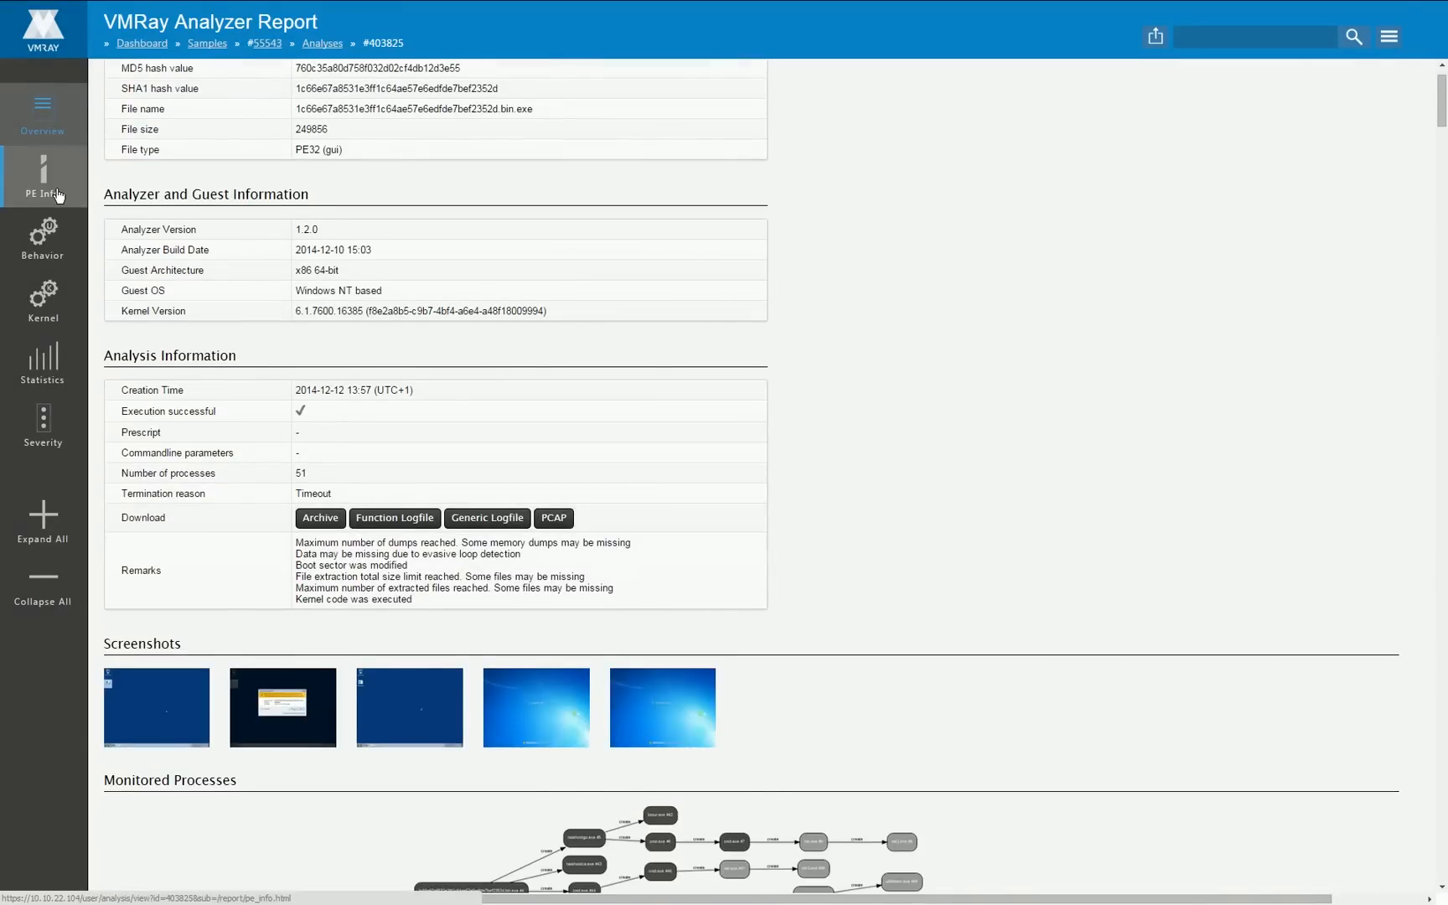
Step: Expand the sample's PE Info imports, strings and ADVAPI32.dll functions, and mark the Armadillo v1.71 packer
click(42, 178)
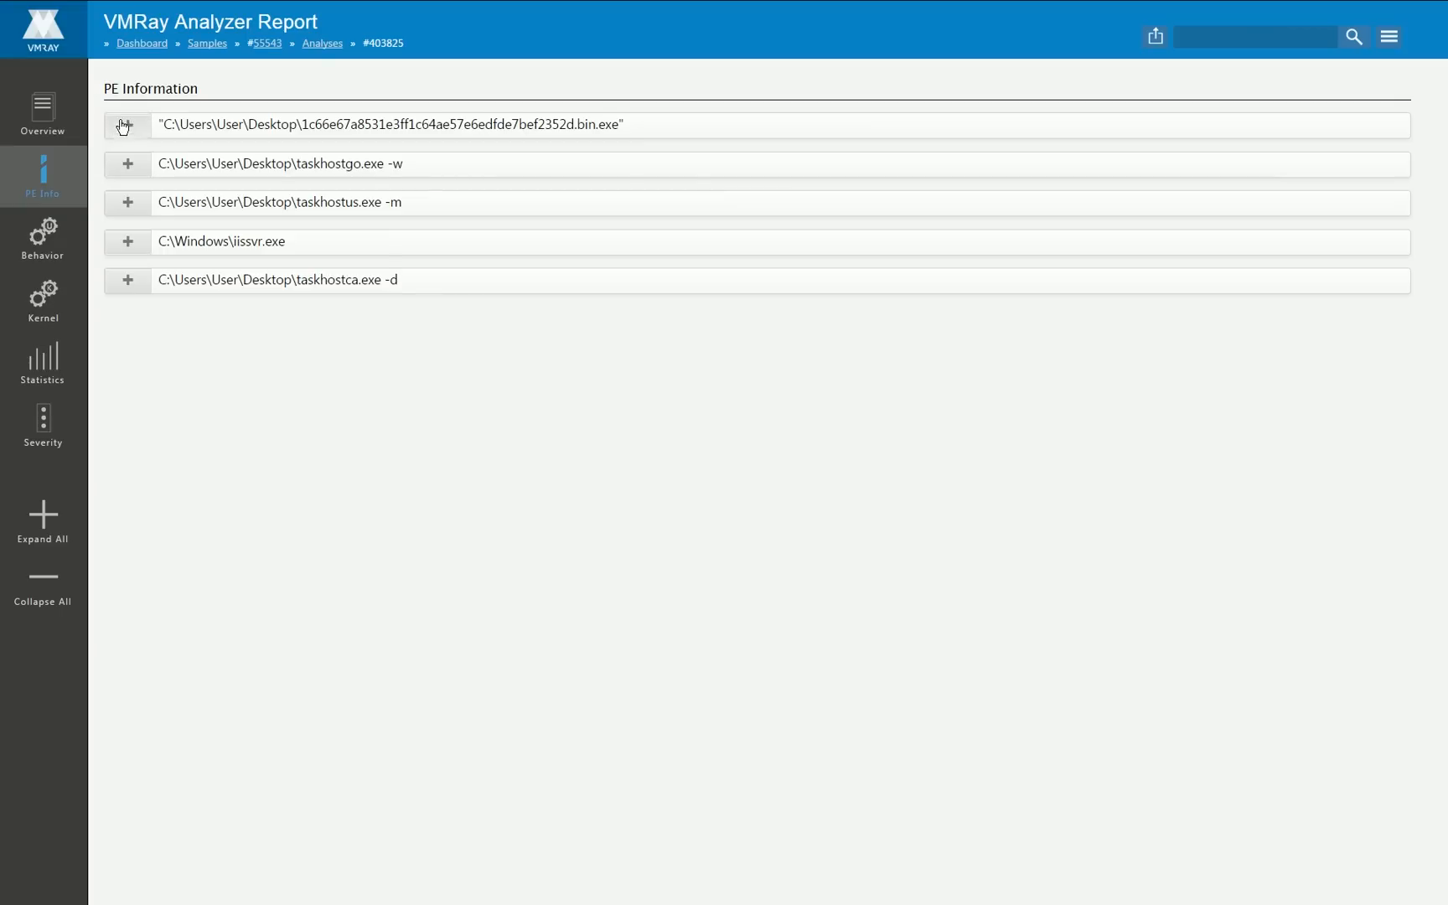
click(125, 125)
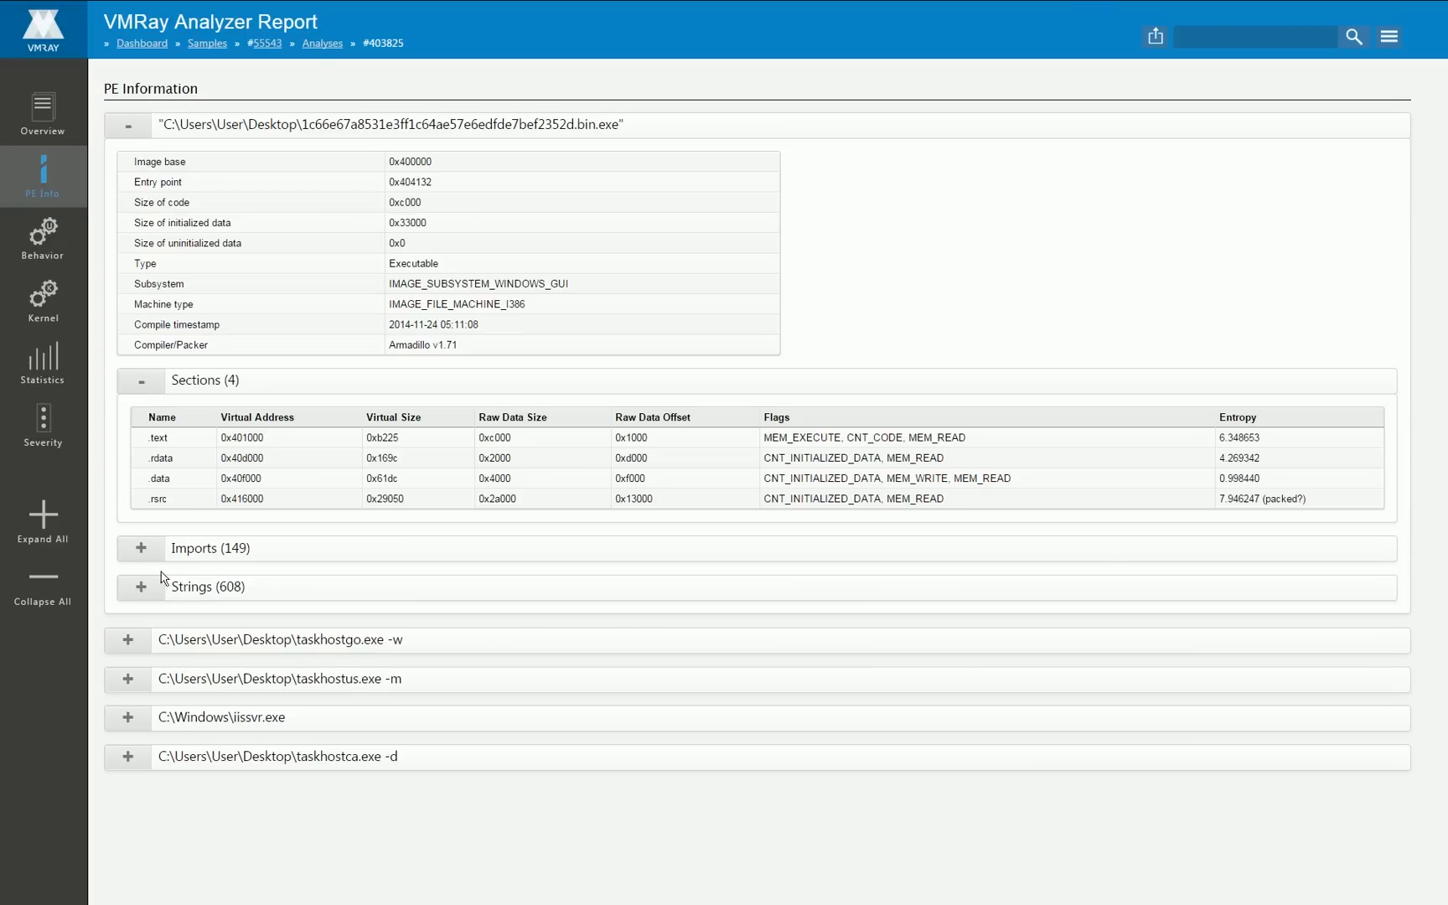
click(142, 548)
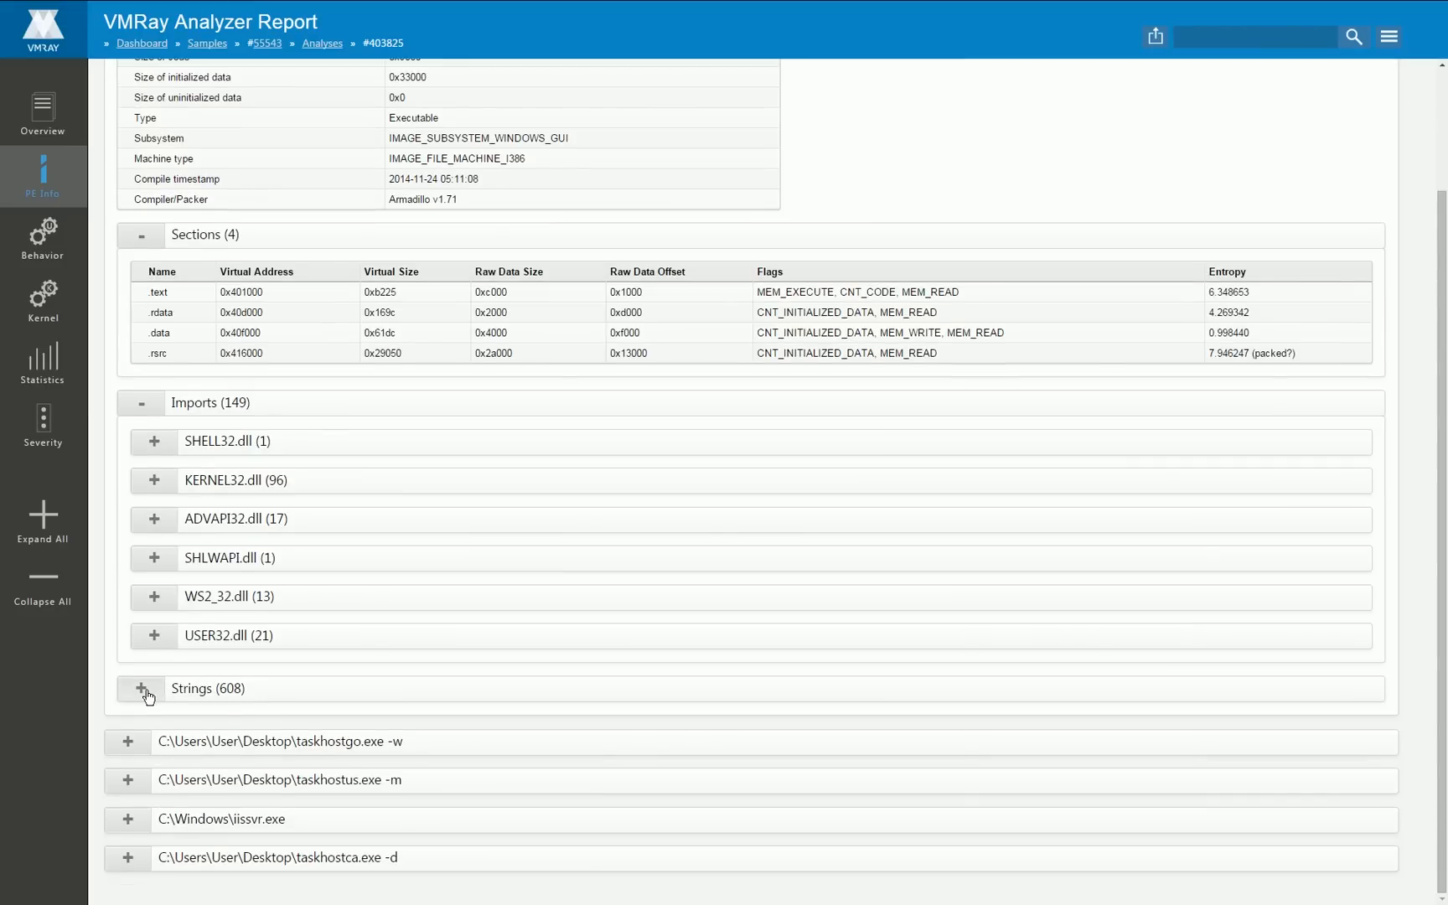
click(149, 688)
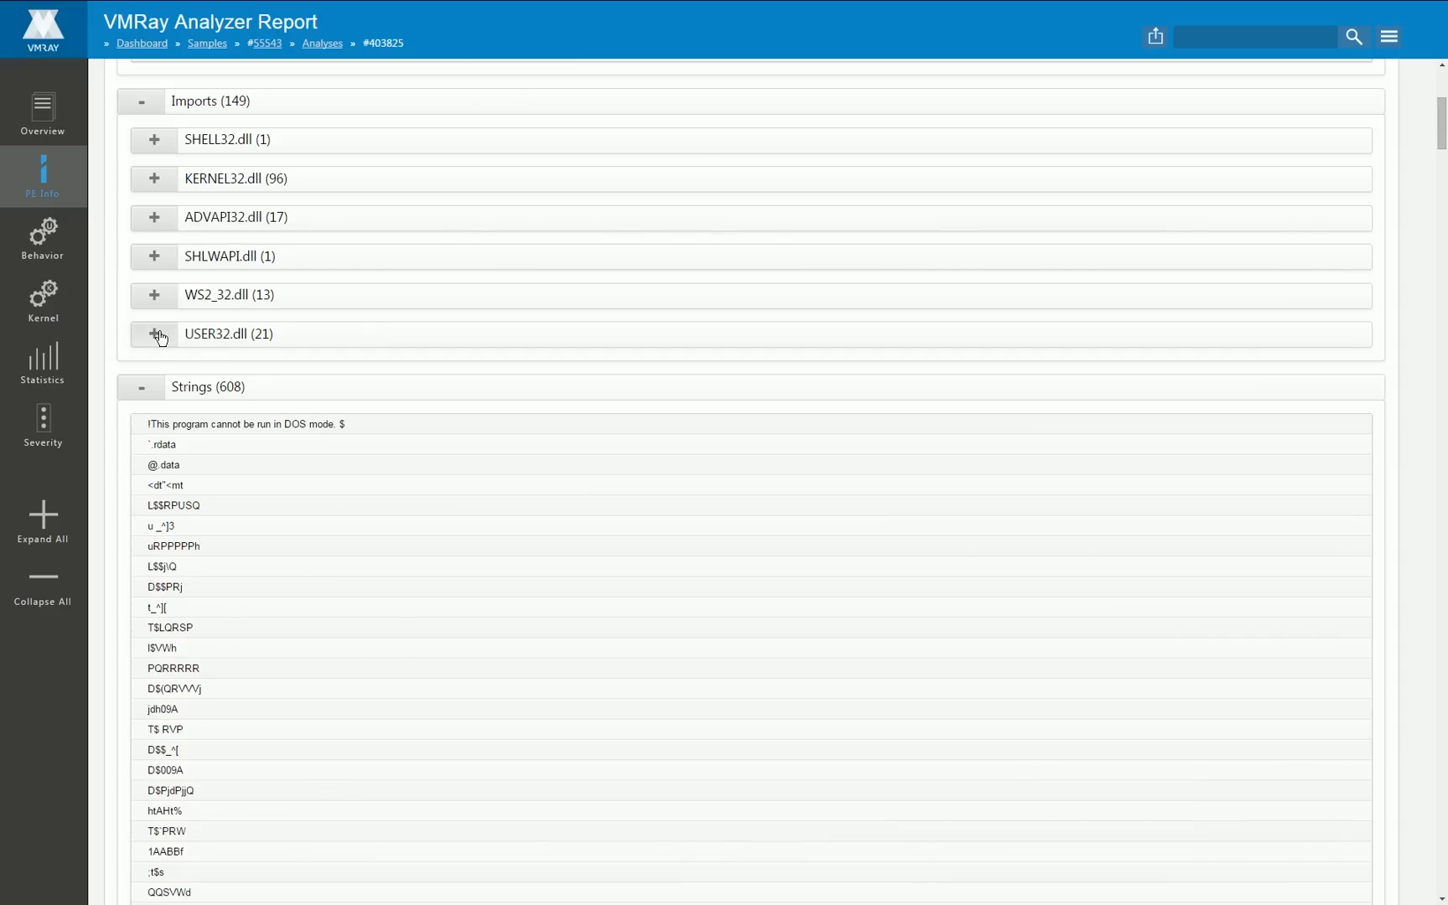
click(156, 334)
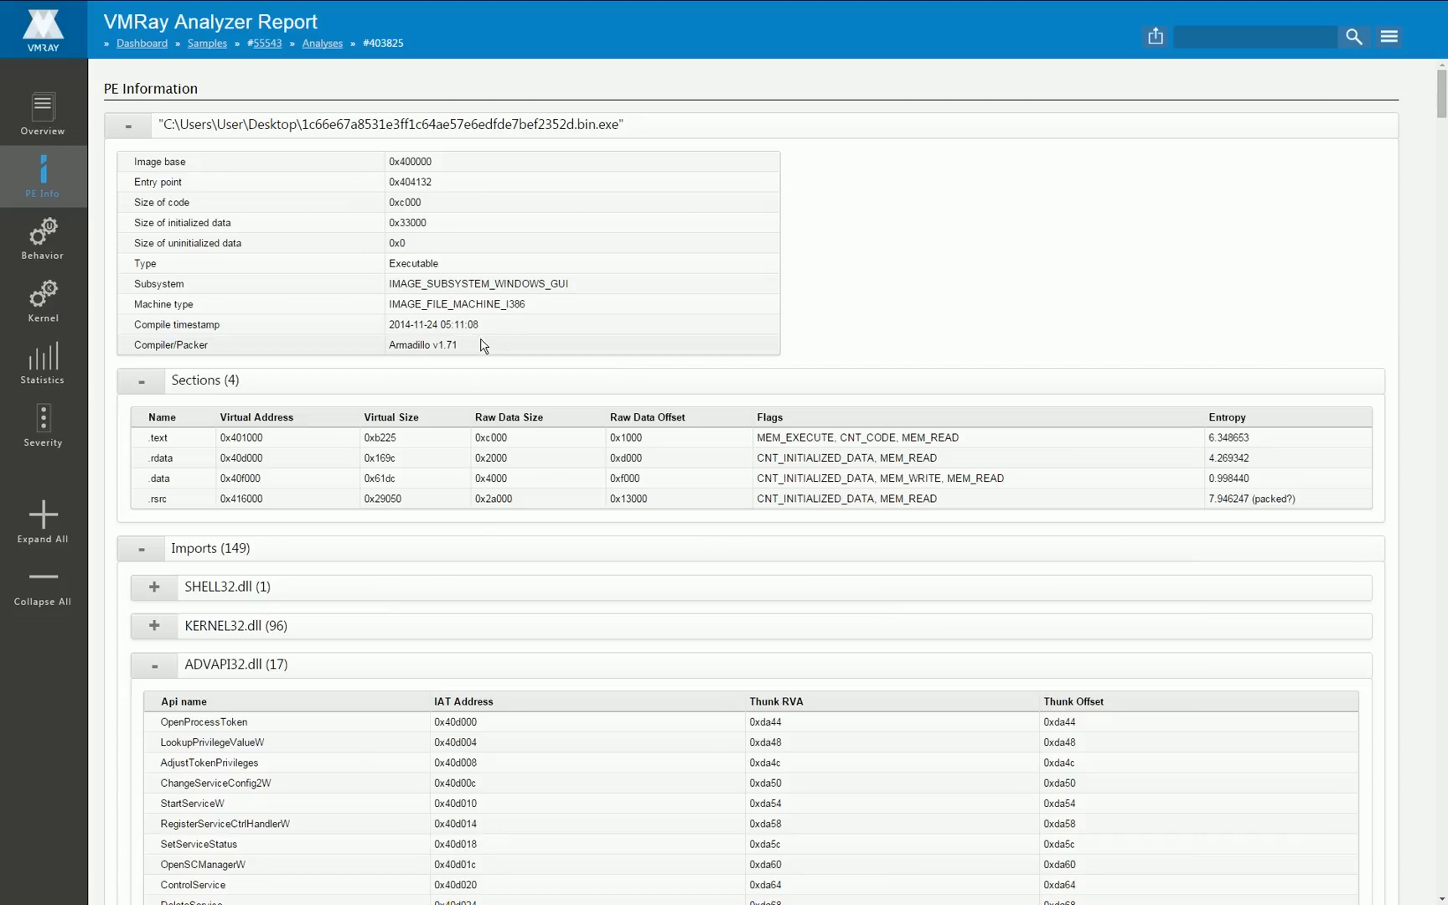
double_click(423, 345)
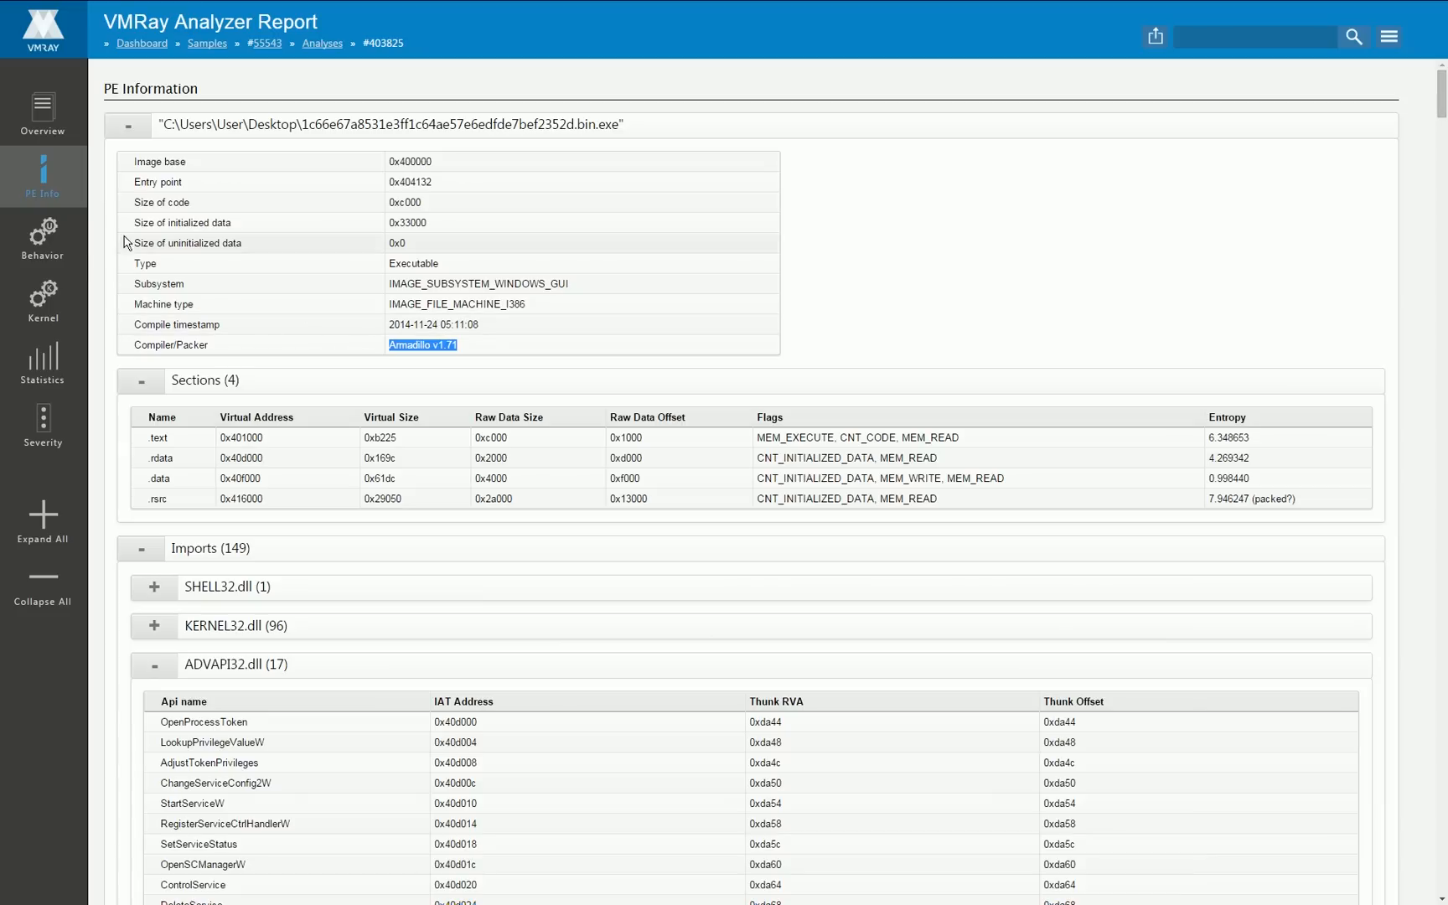
mouse_move(42, 241)
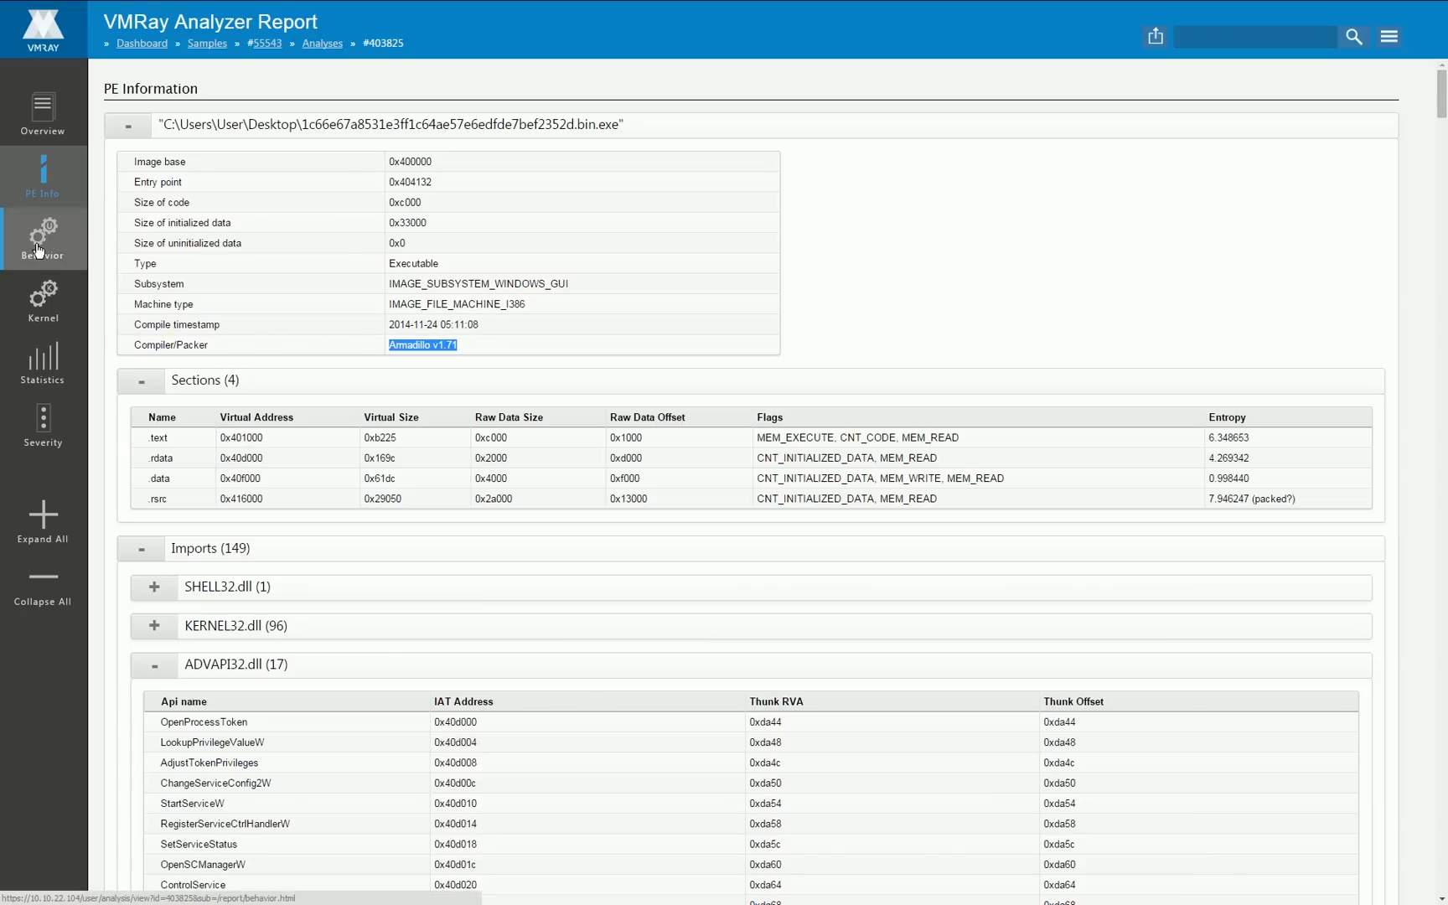
Step: Open the Behavior page and mark the Olsztyn host's connection details
click(42, 238)
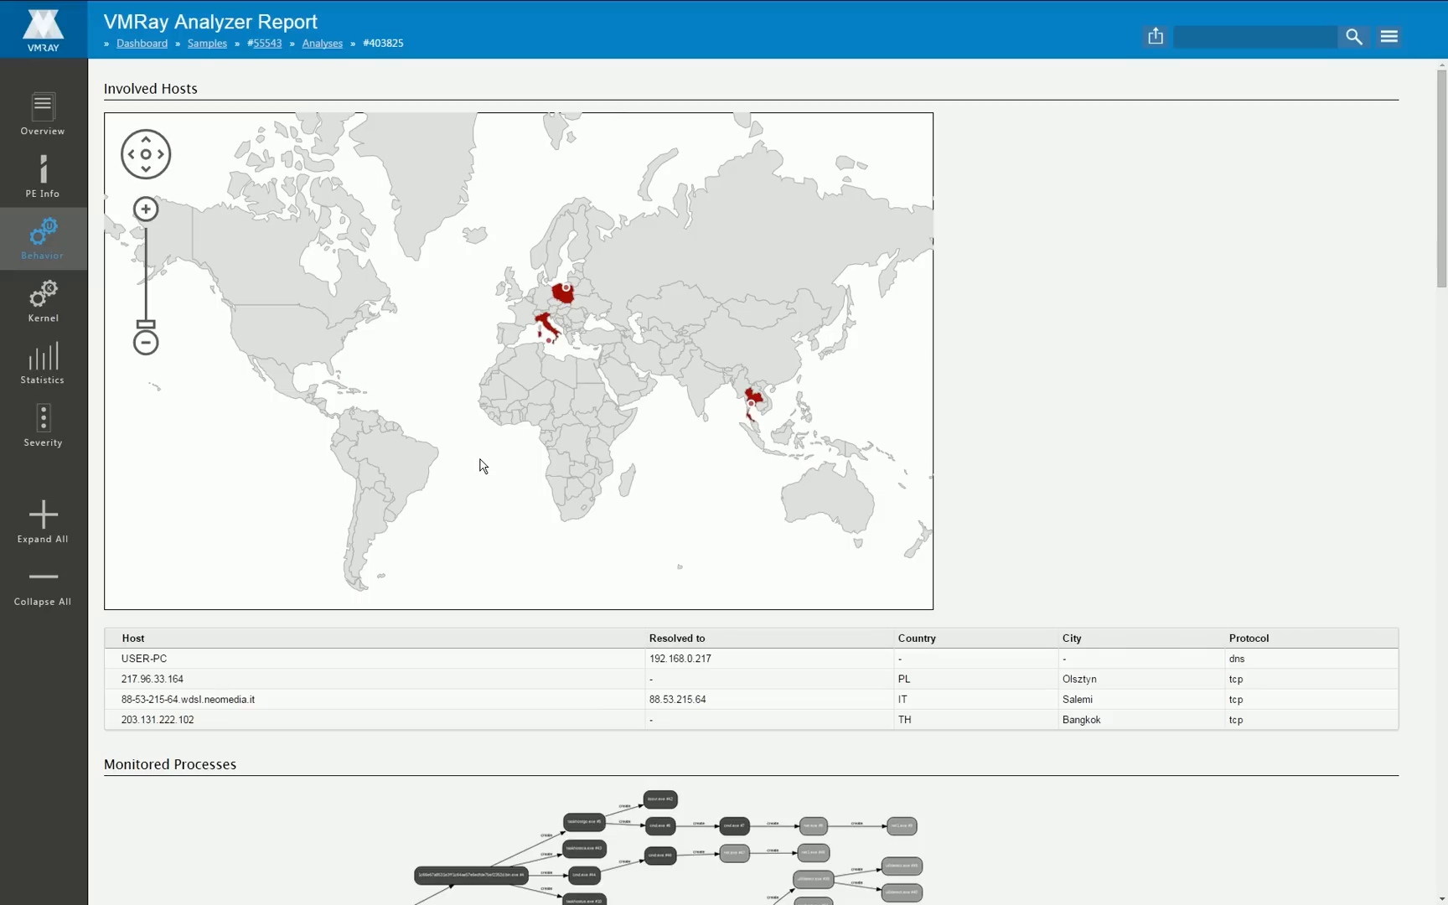
mouse_move(872, 441)
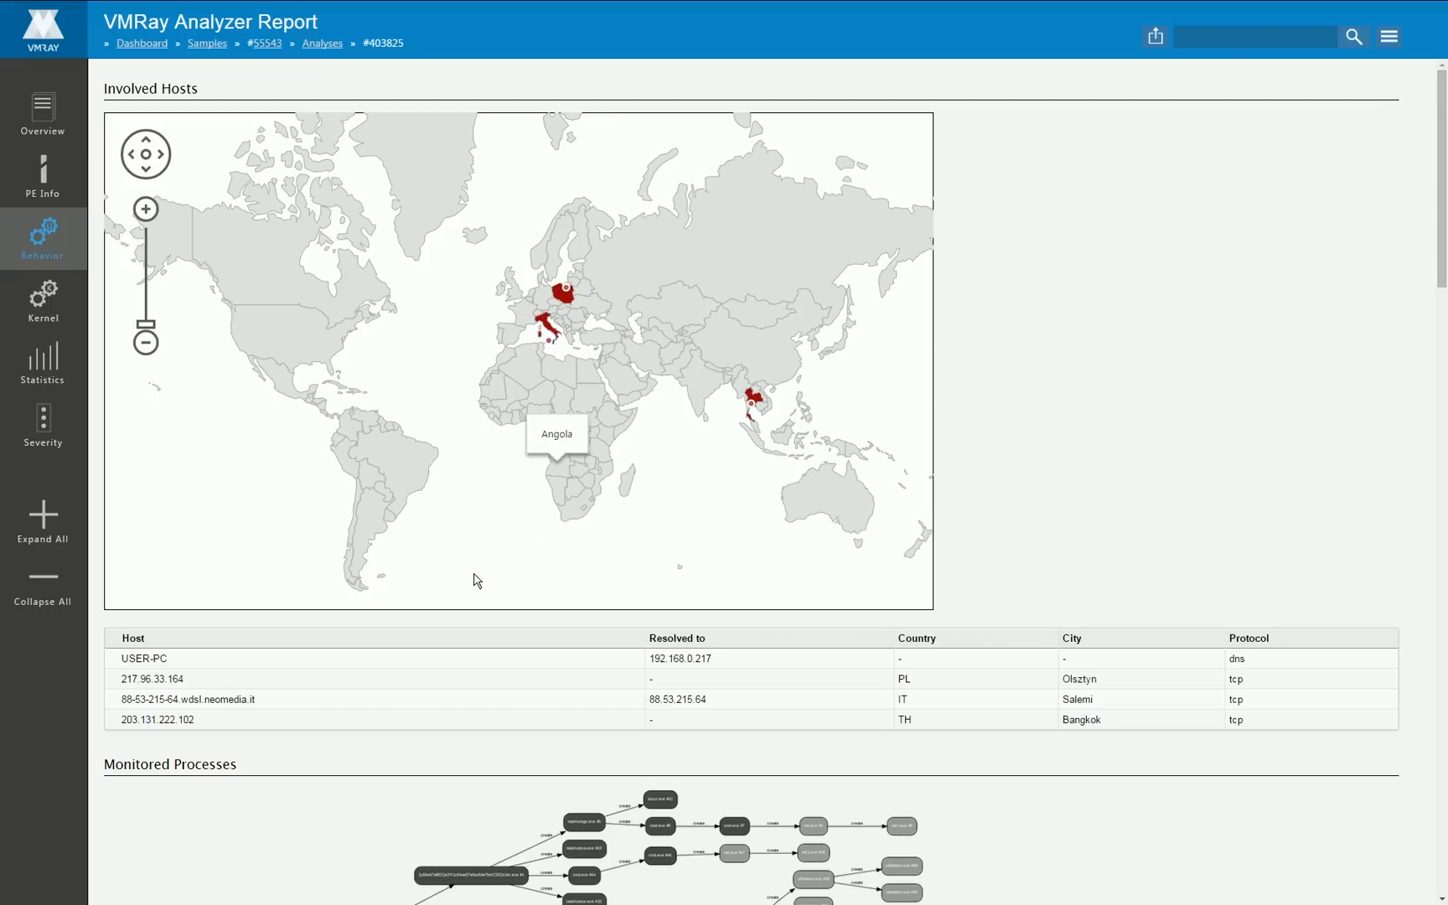
mouse_move(1102, 698)
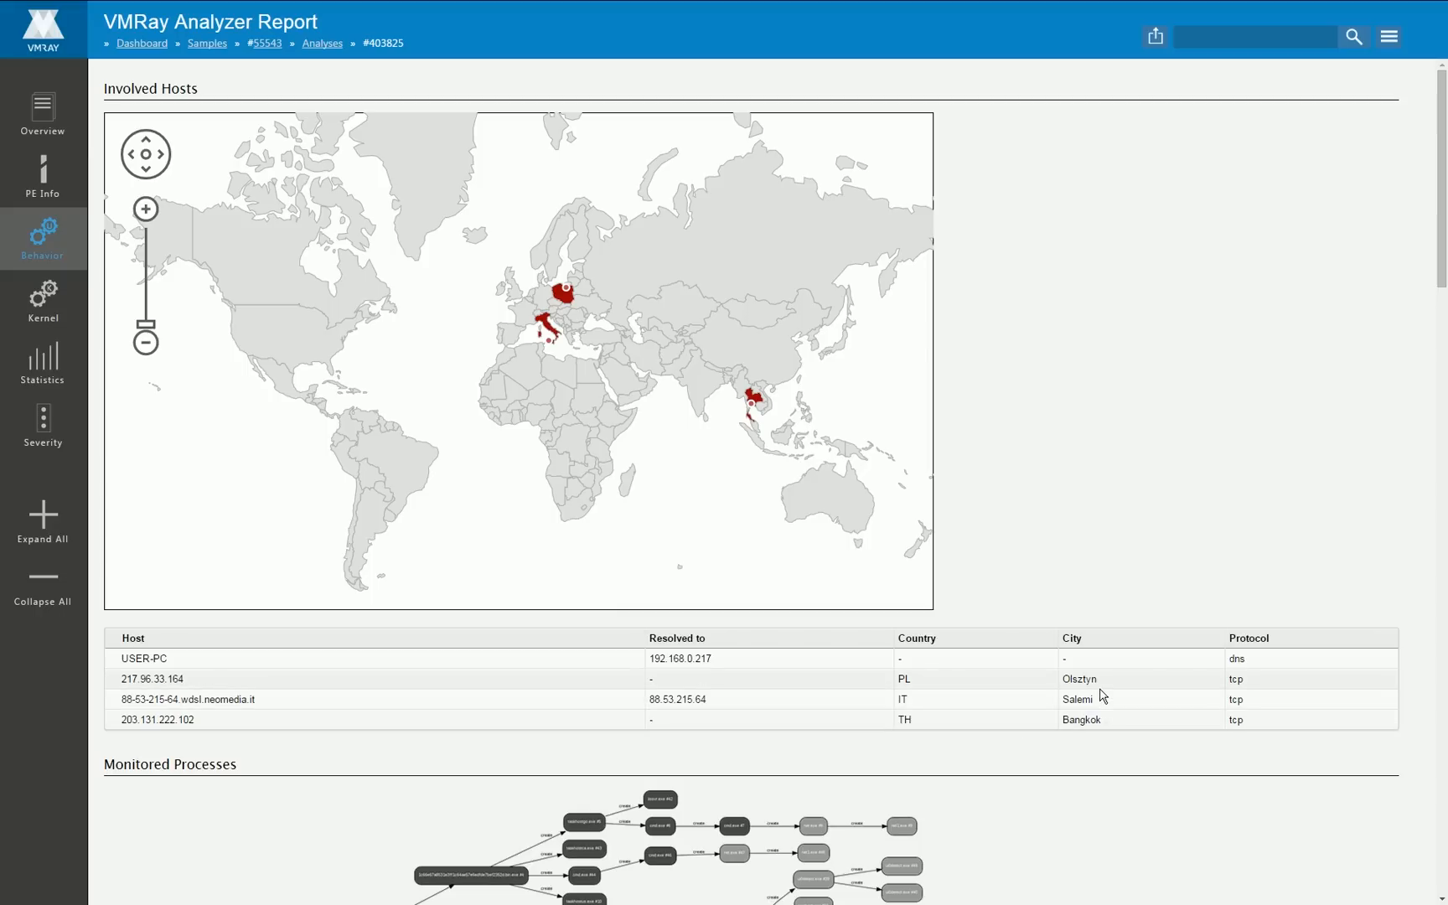
double_click(1078, 679)
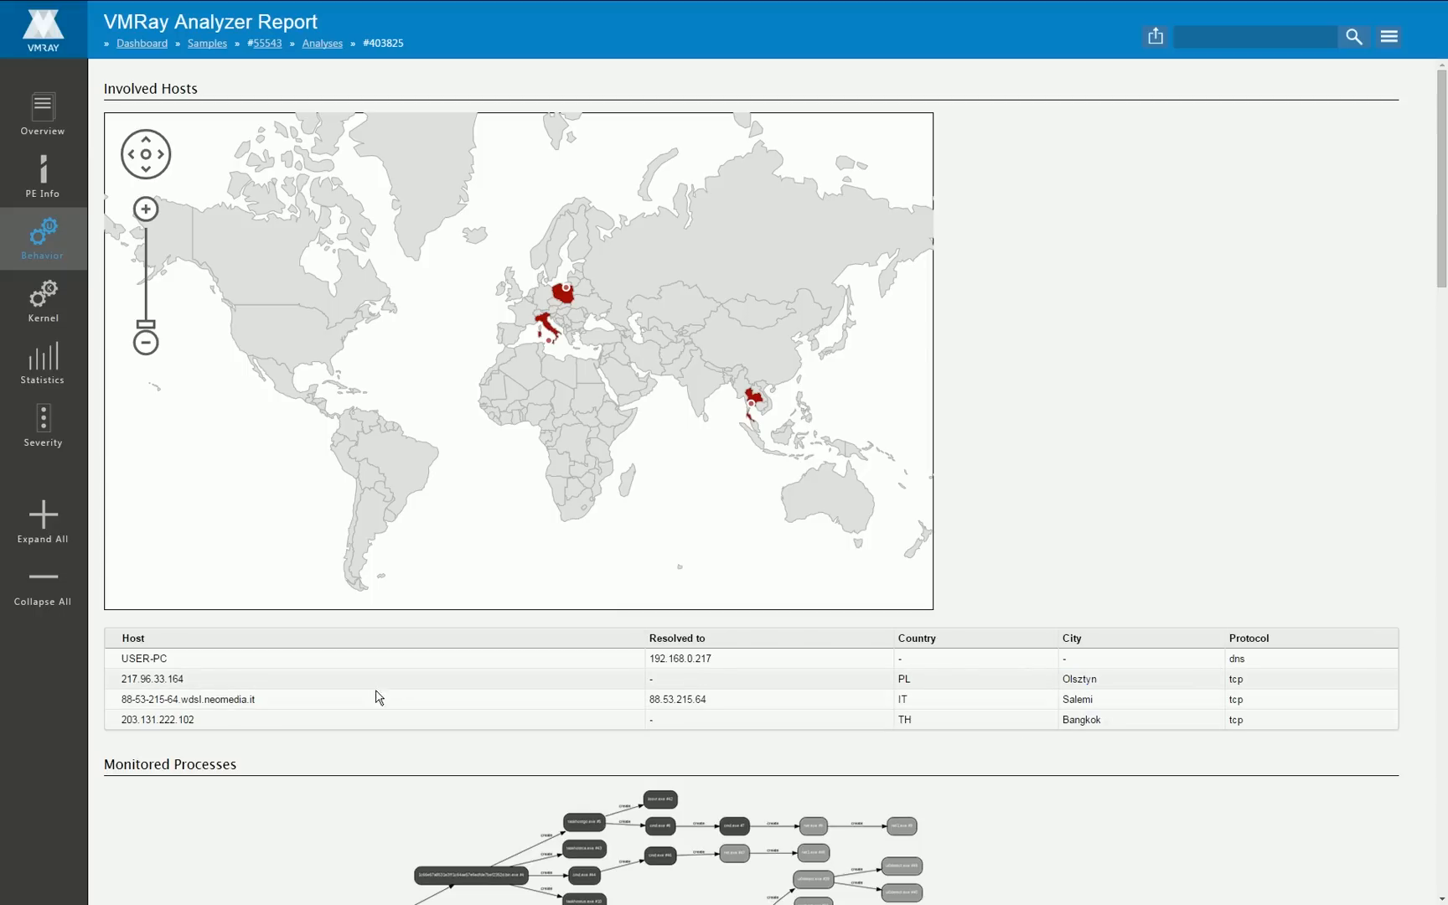
scroll(down, 3)
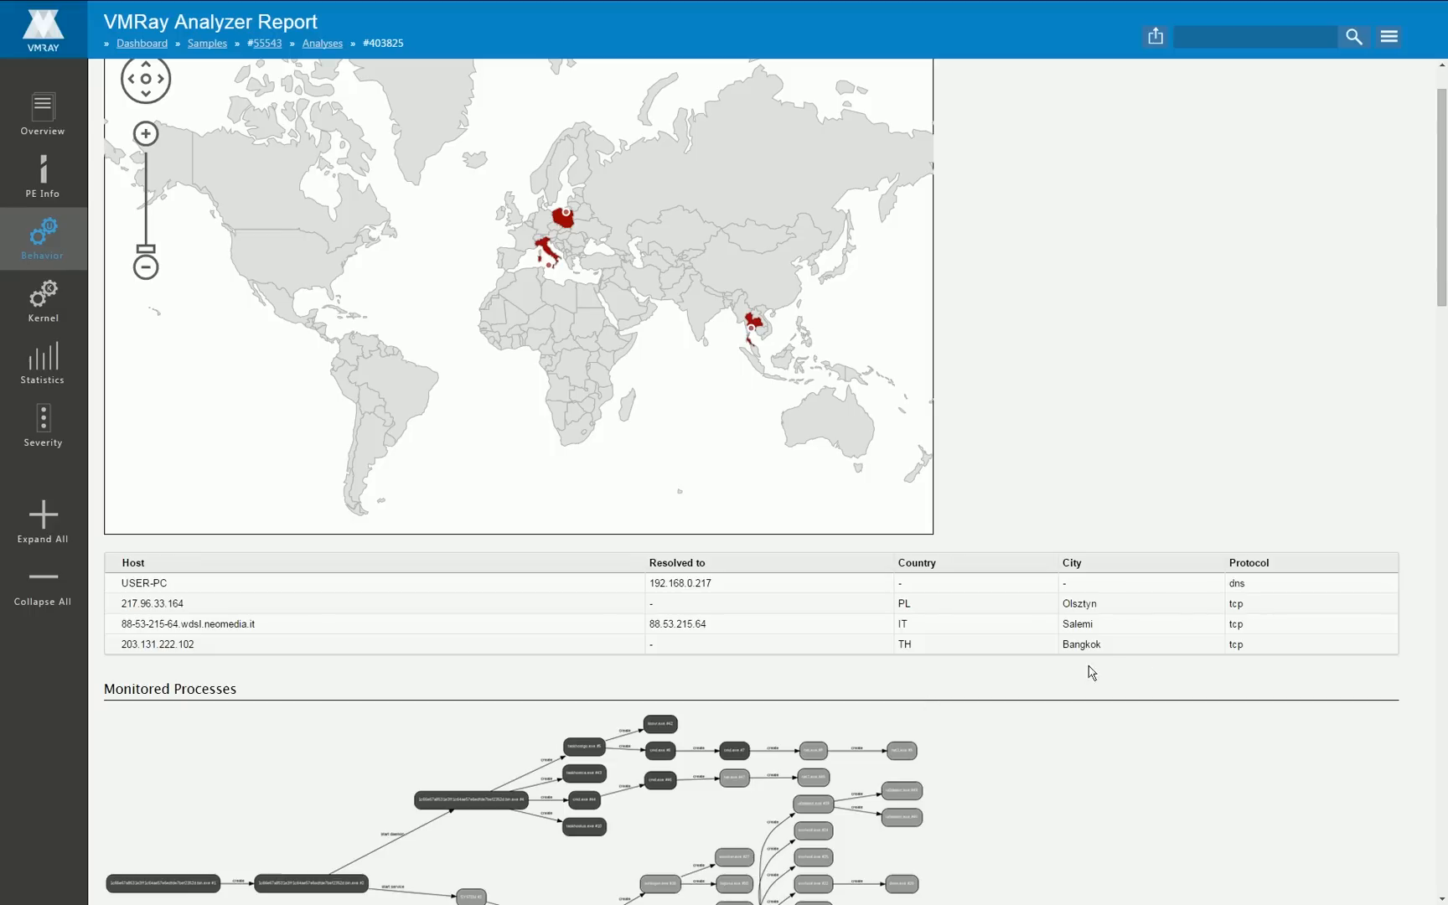
double_click(1079, 604)
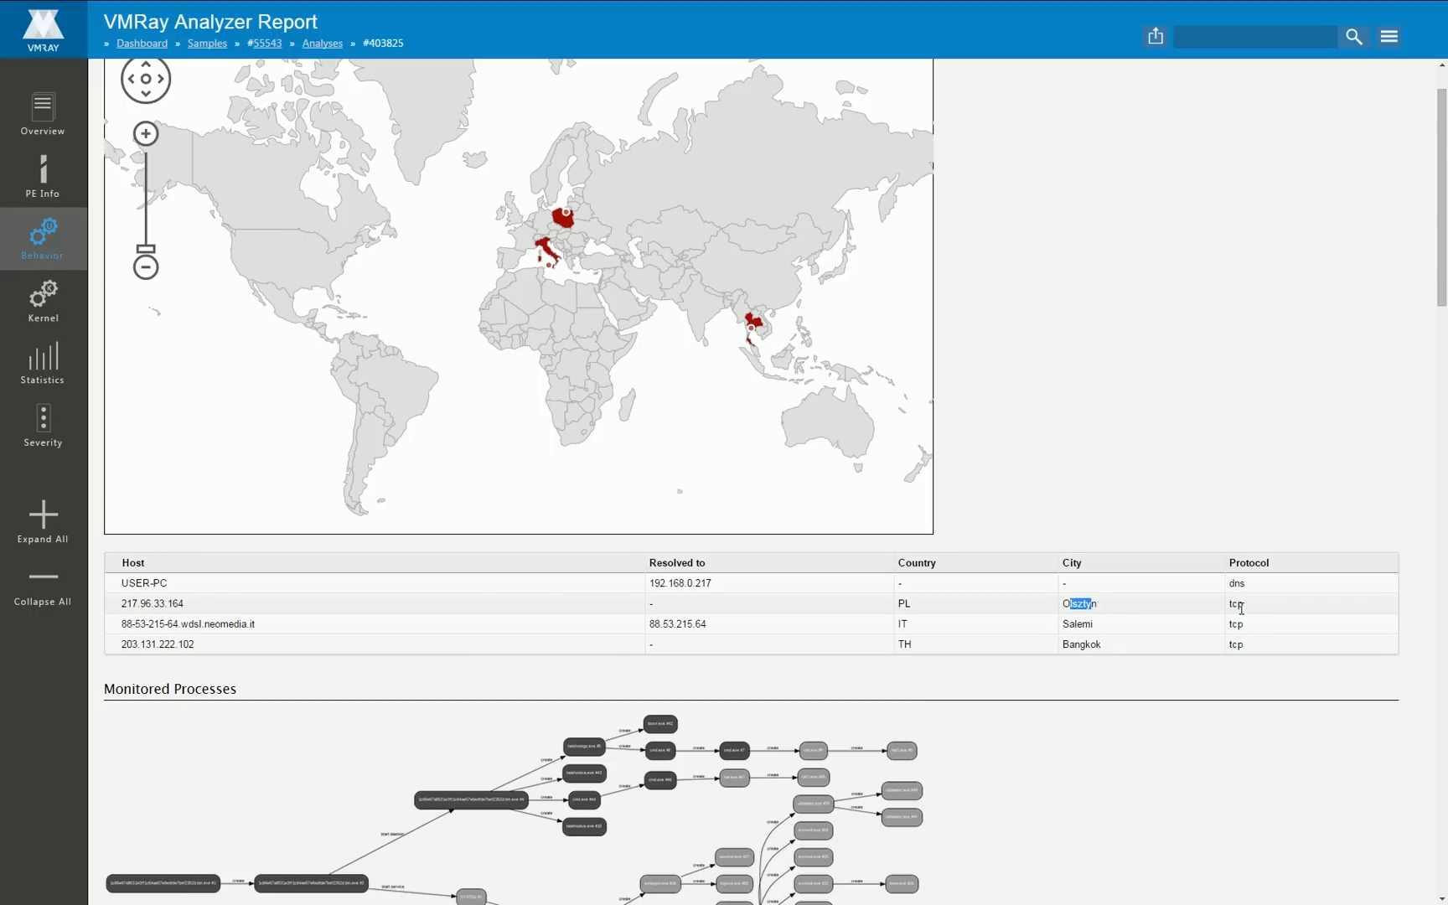
Step: Scroll down past the contacted hosts to the process graph and collapsed process list
scroll(down, 3)
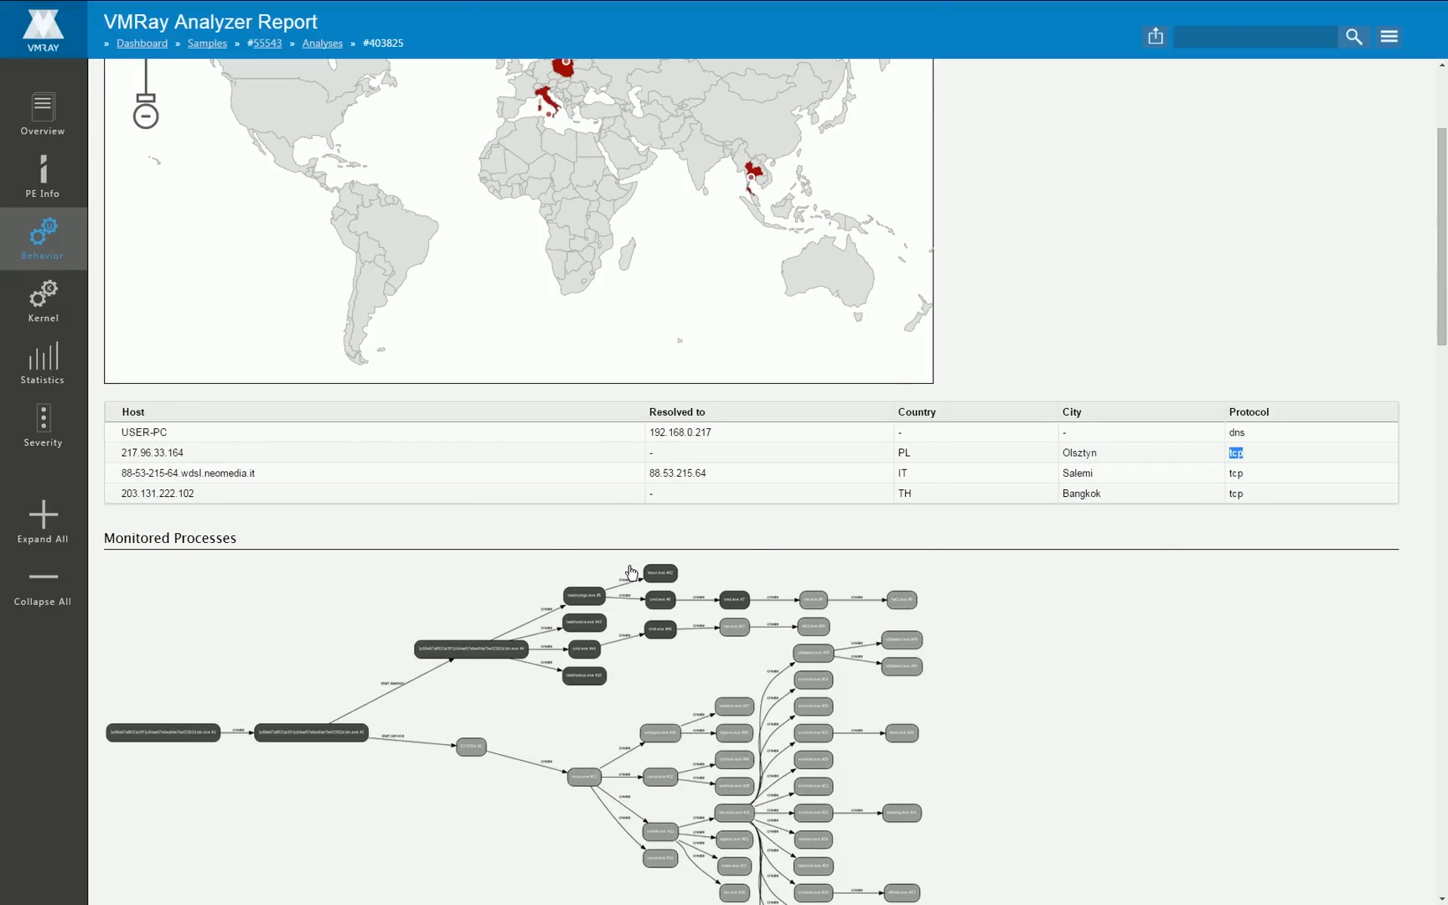
scroll(down, 3)
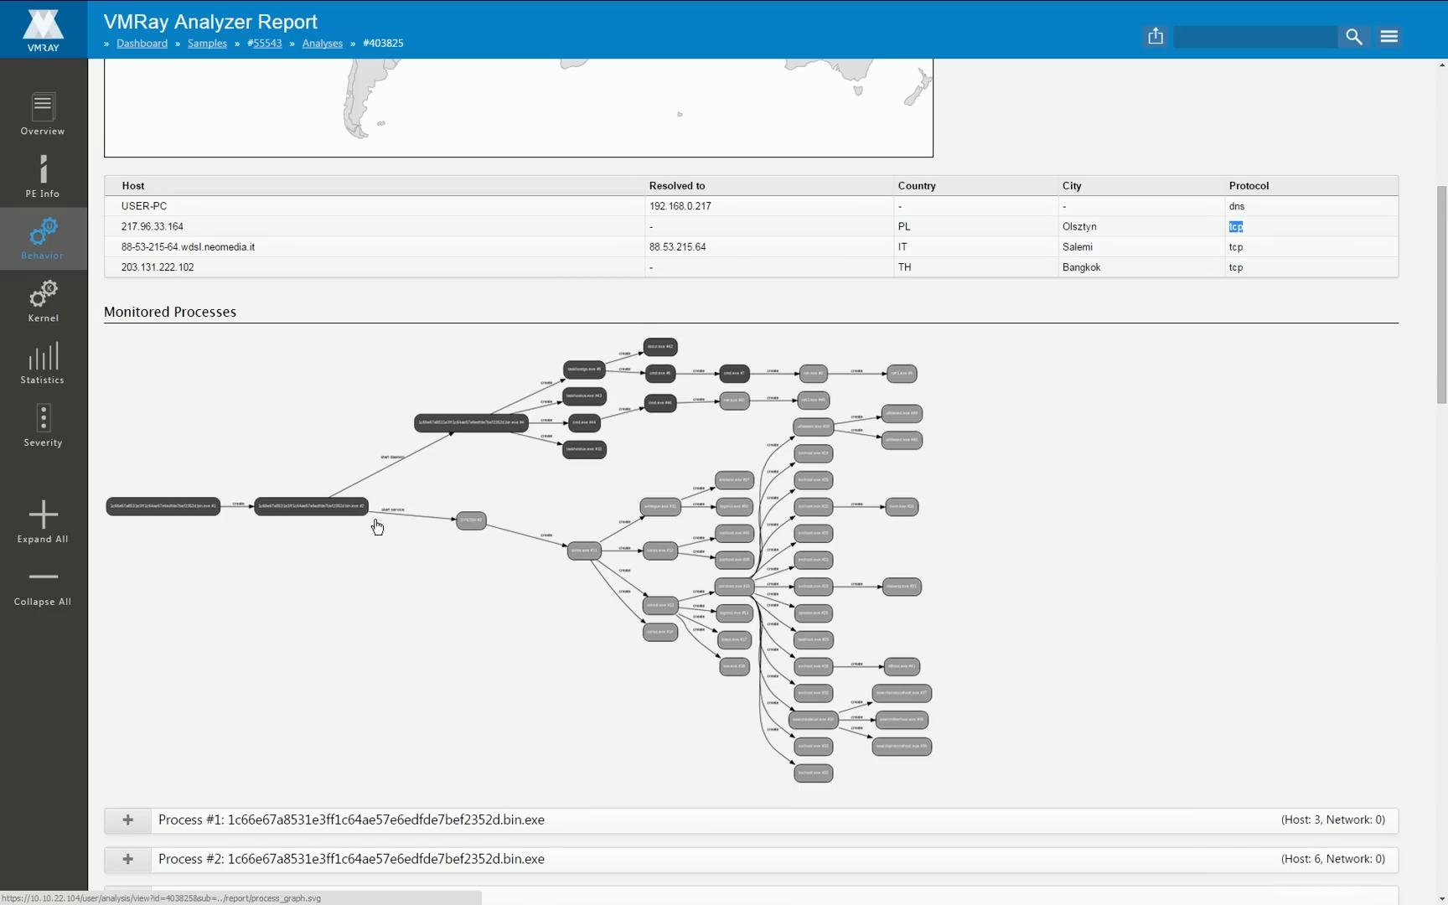
scroll(down, 3)
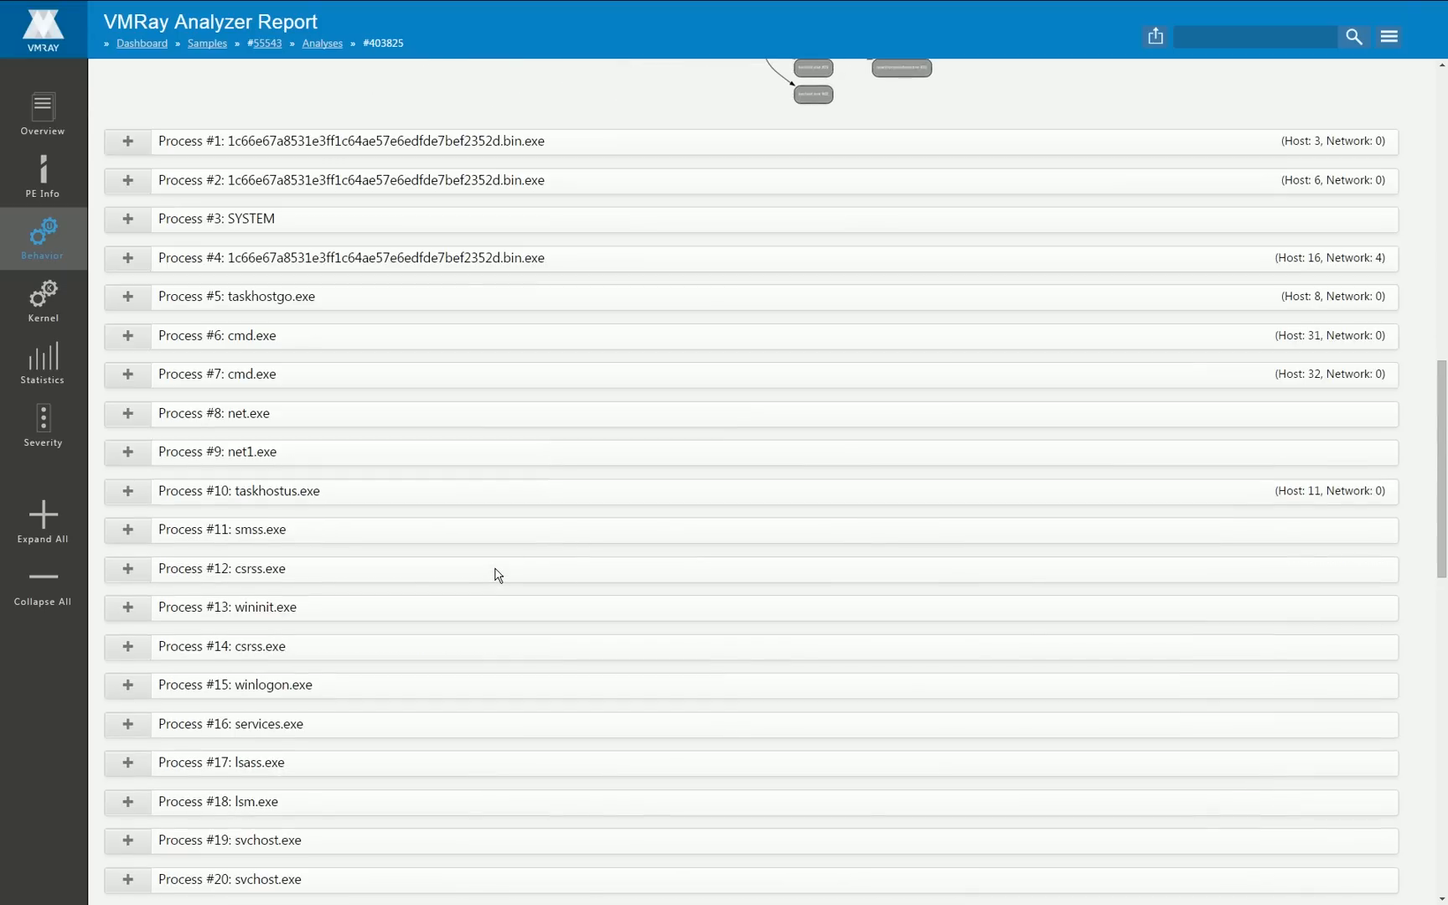
scroll(down, 3)
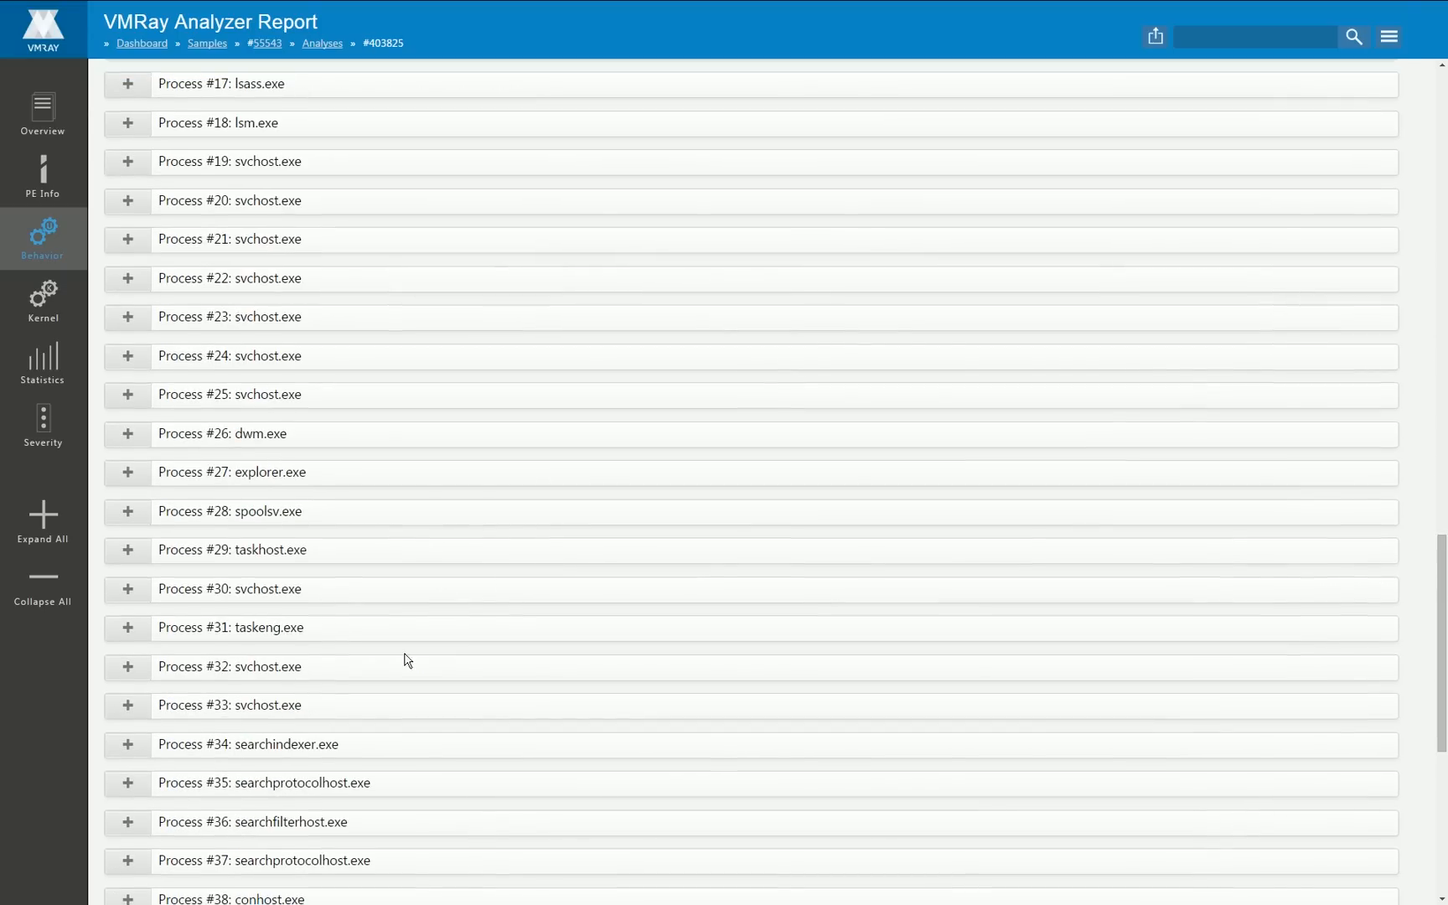
scroll(down, 3)
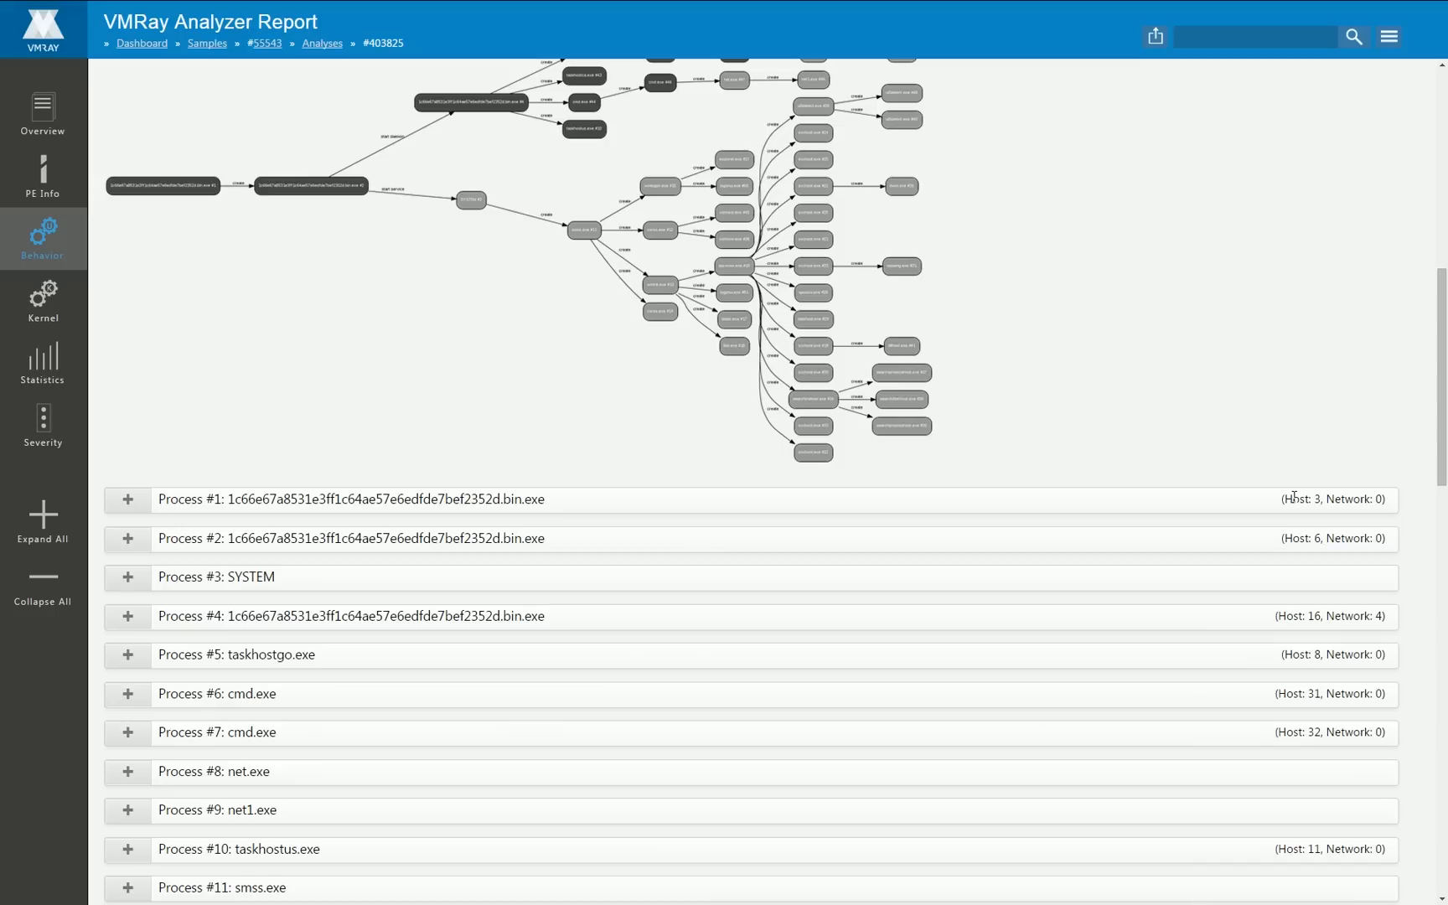
mouse_move(1321, 499)
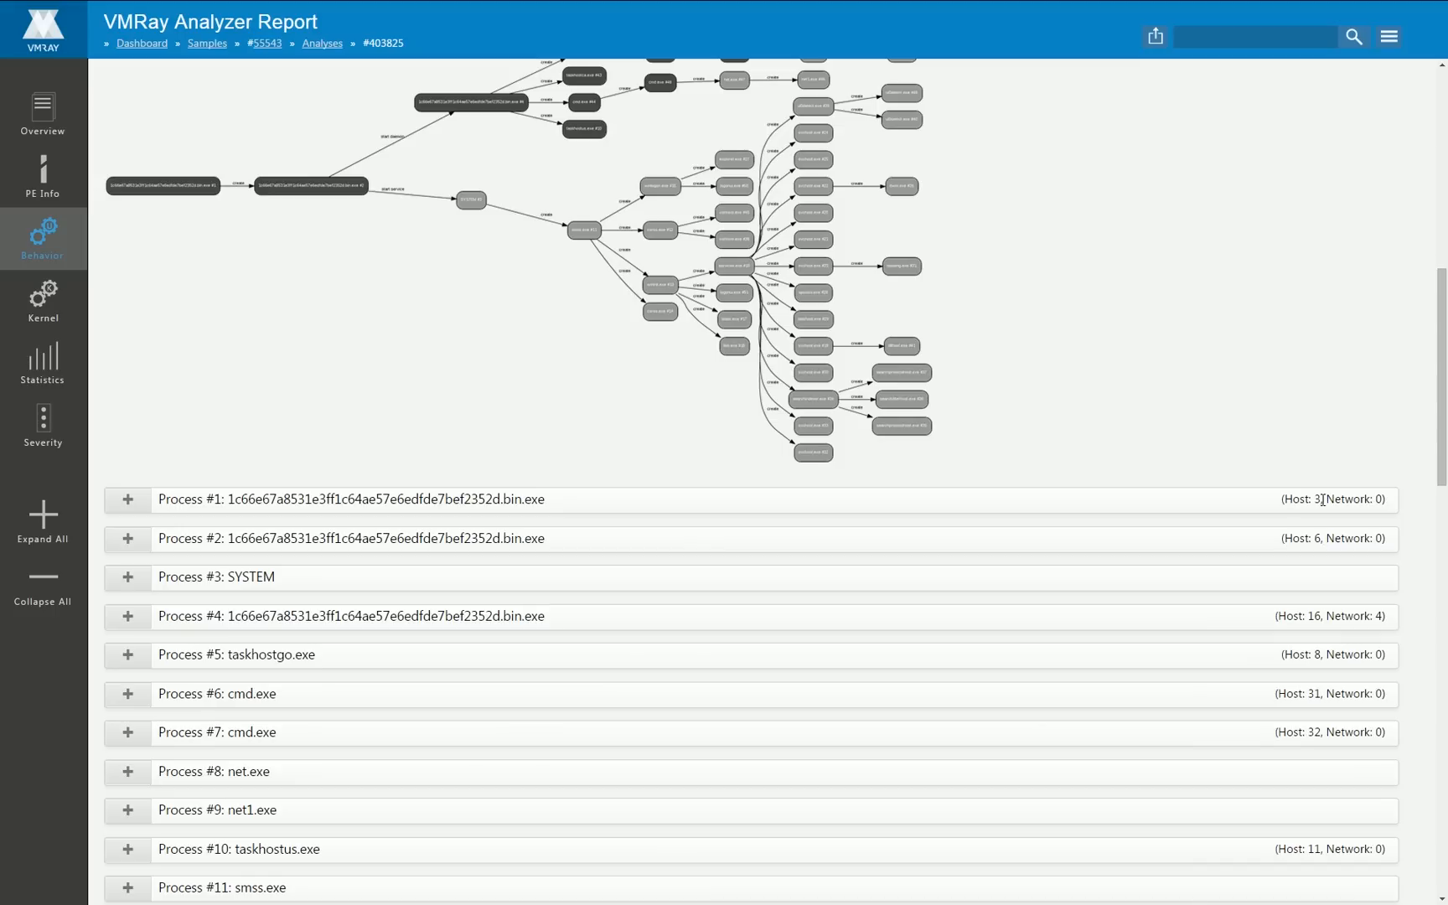
mouse_move(1368, 500)
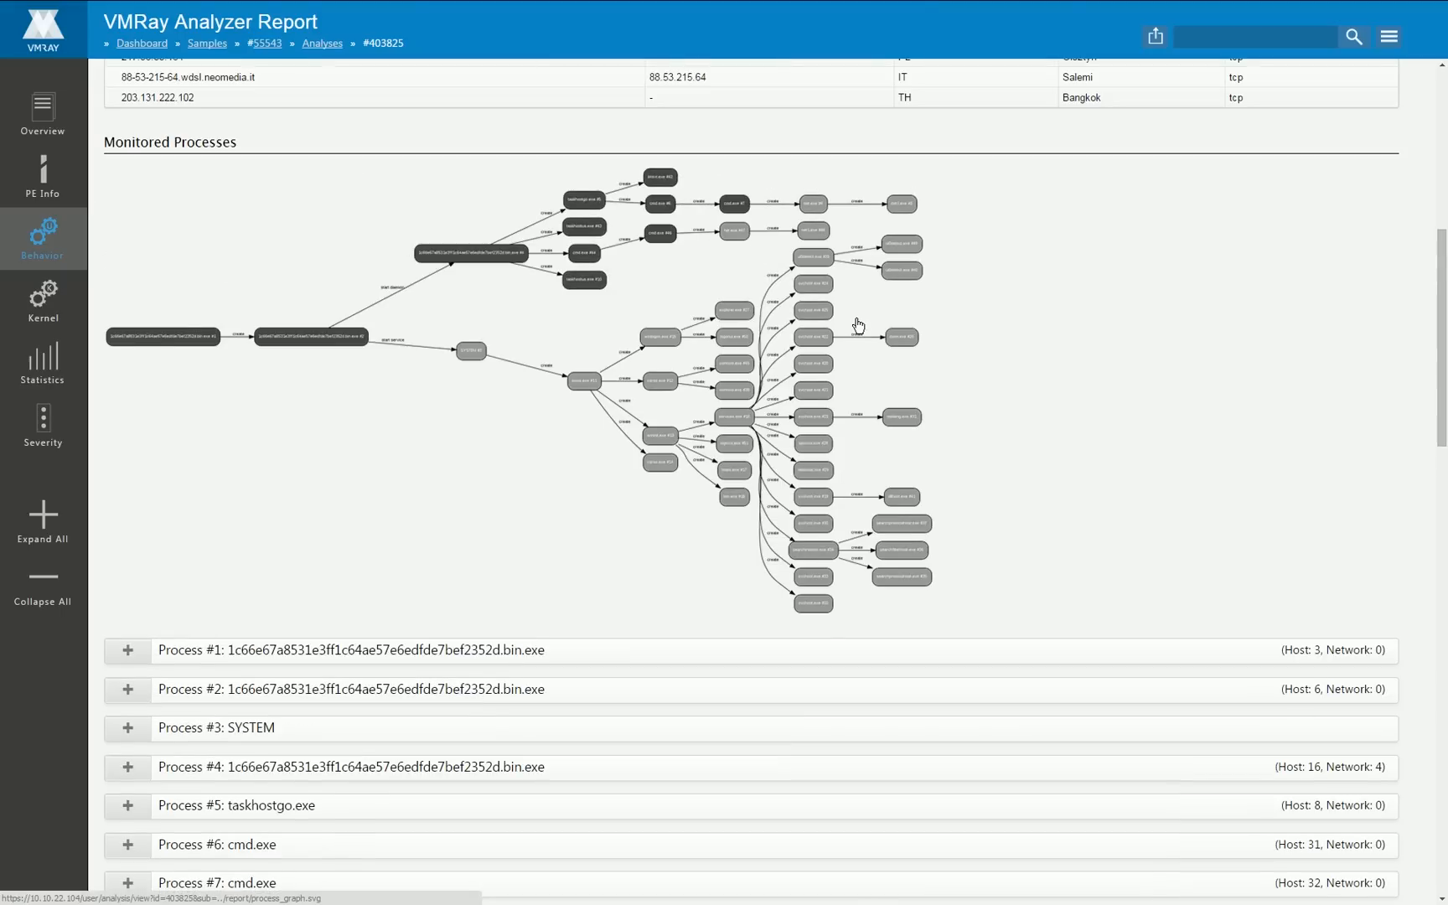
mouse_move(784, 194)
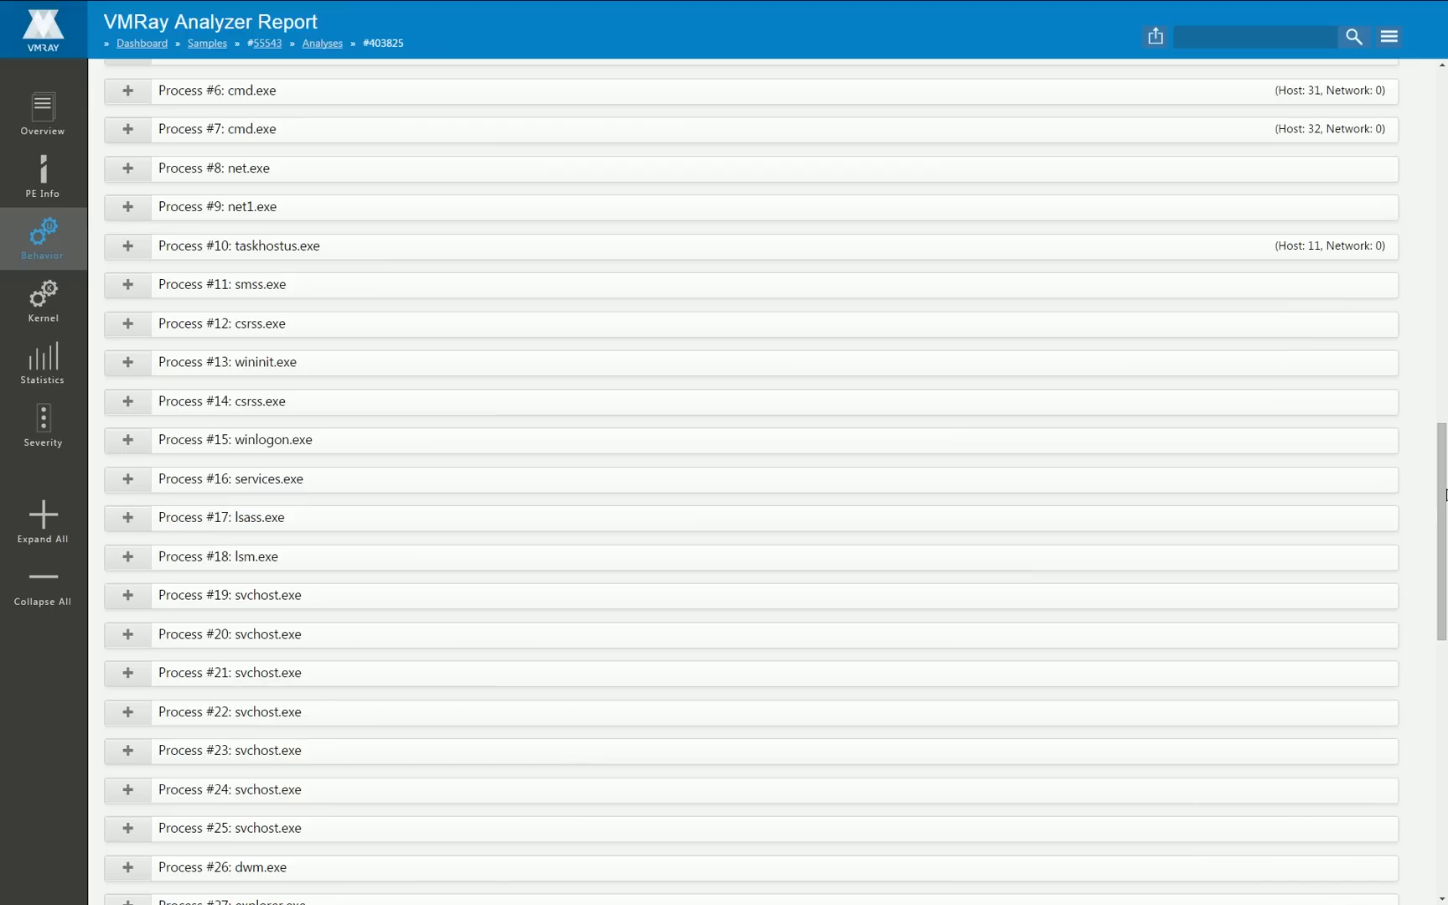
scroll(down, 3)
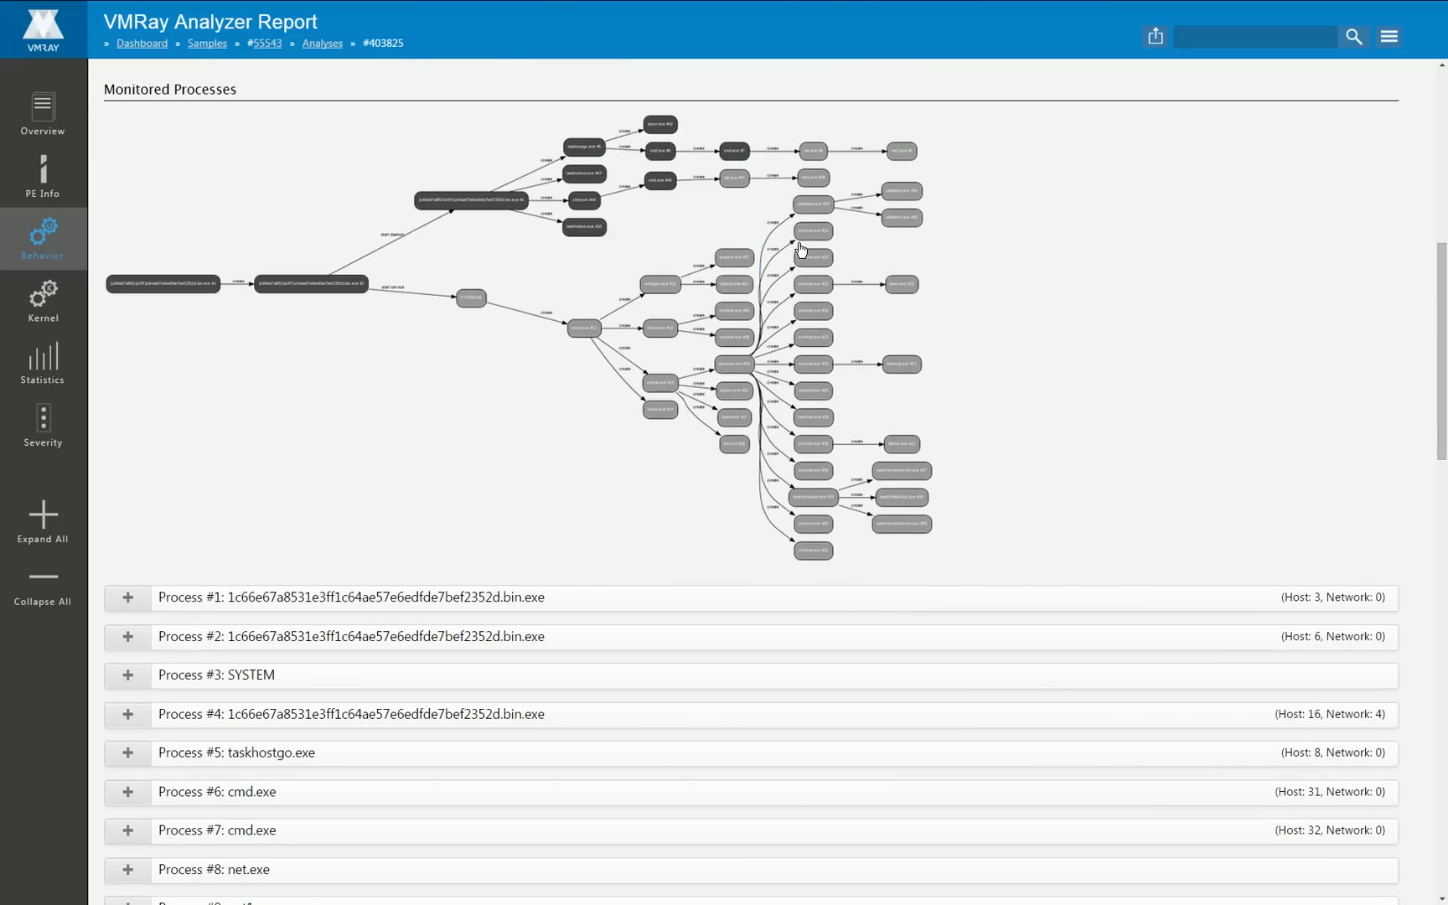
mouse_move(195, 588)
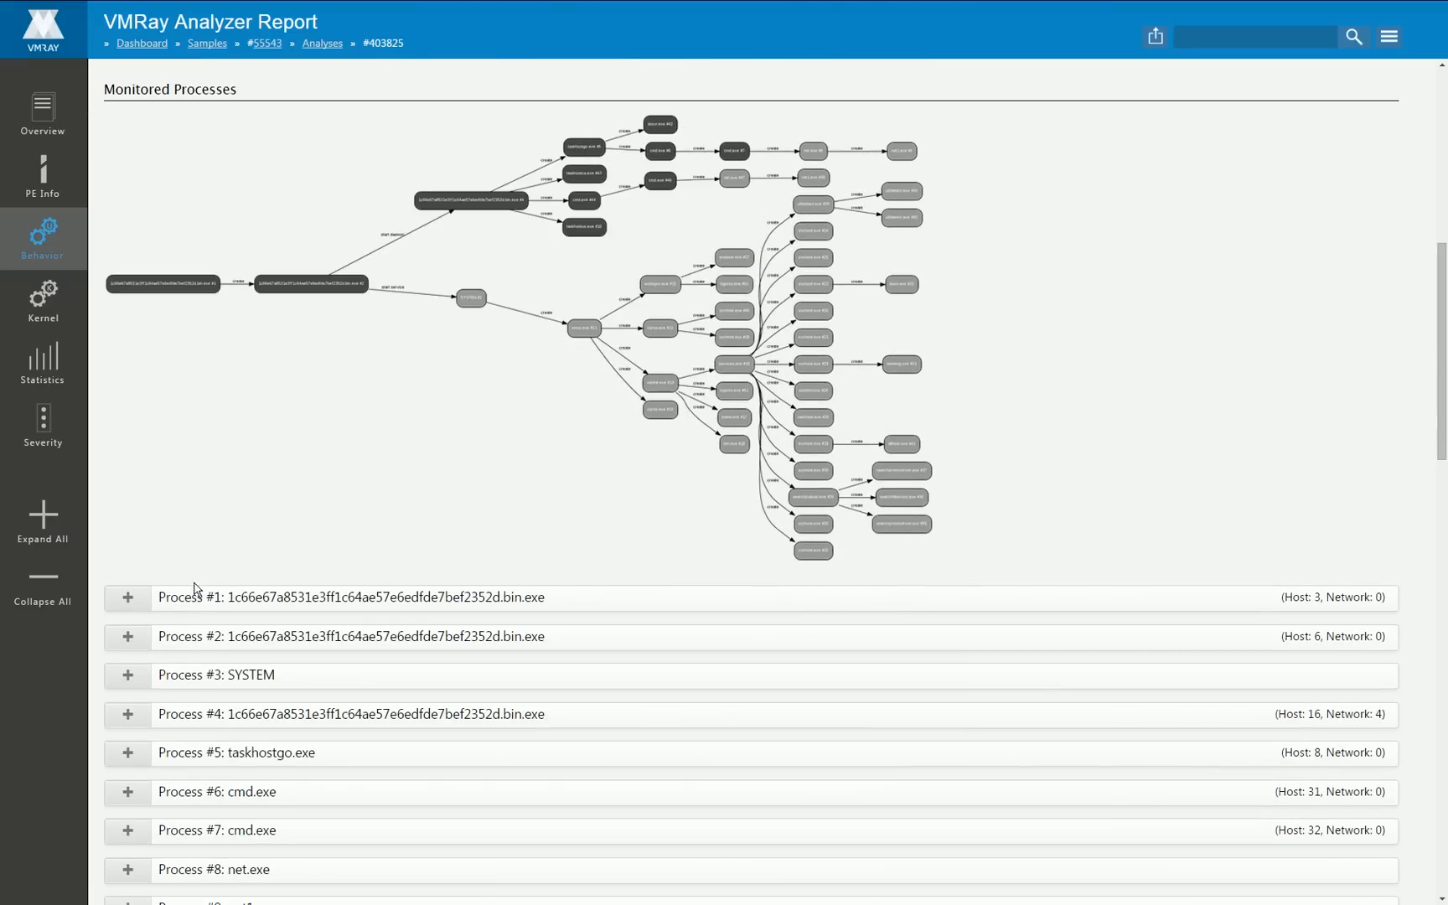
Step: Expand Process #1 and its Region table, then download the first region's Bin dump
click(128, 597)
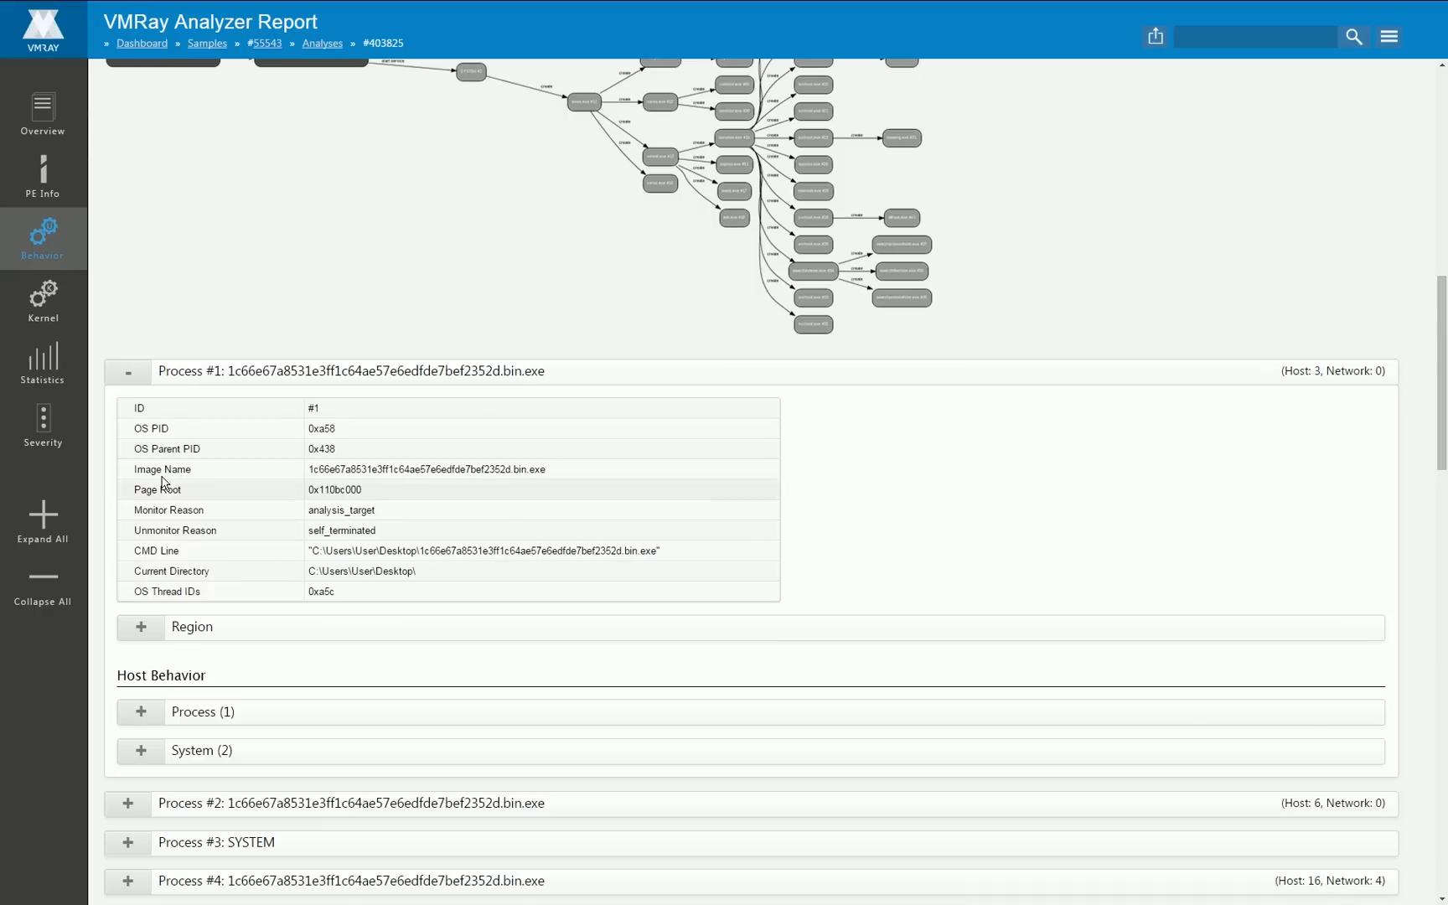
mouse_move(265, 437)
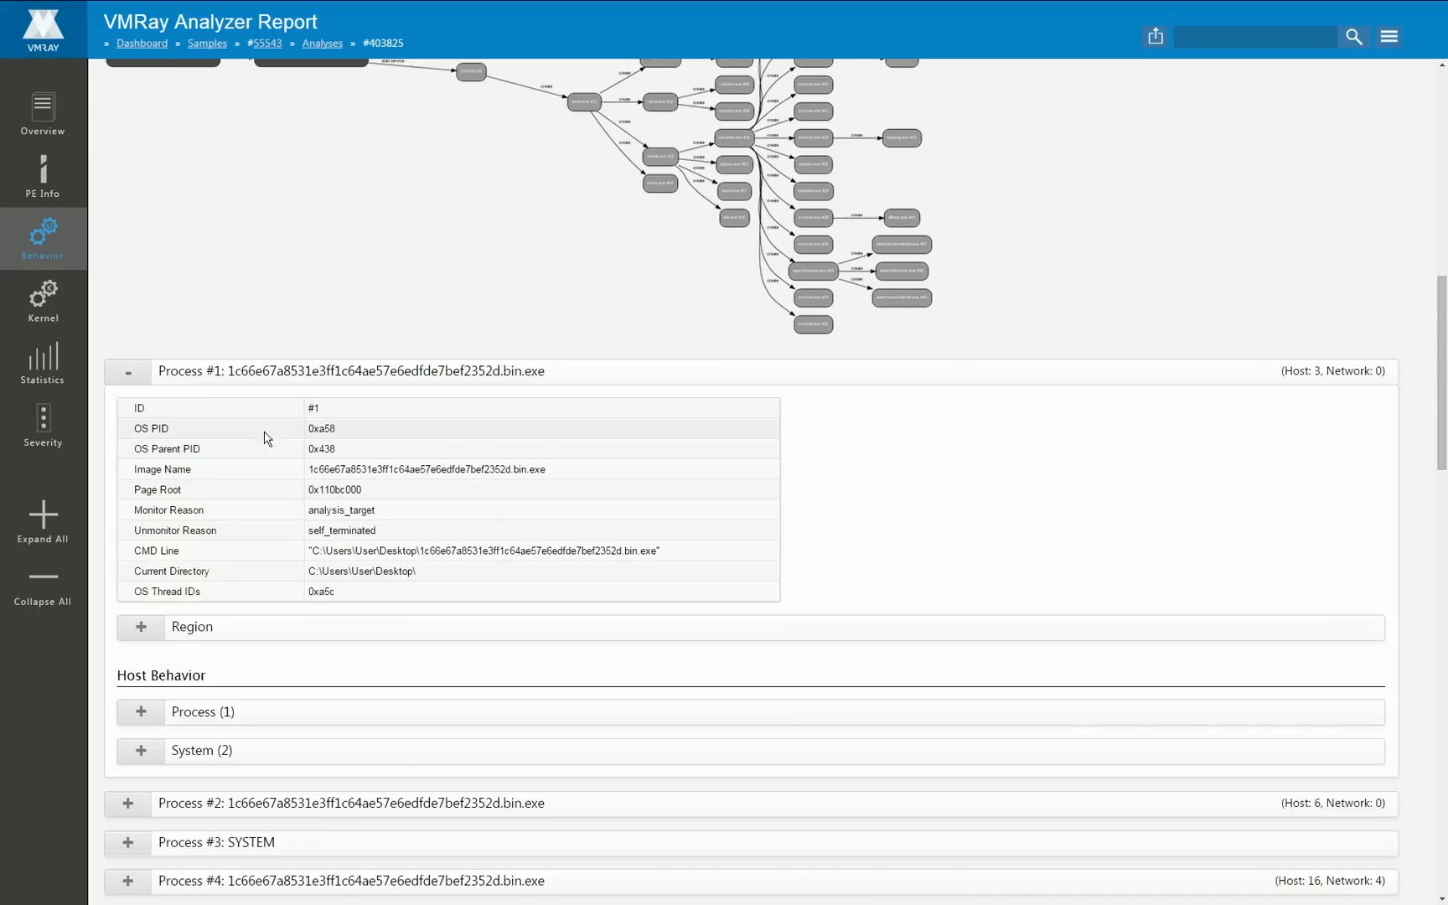
click(141, 627)
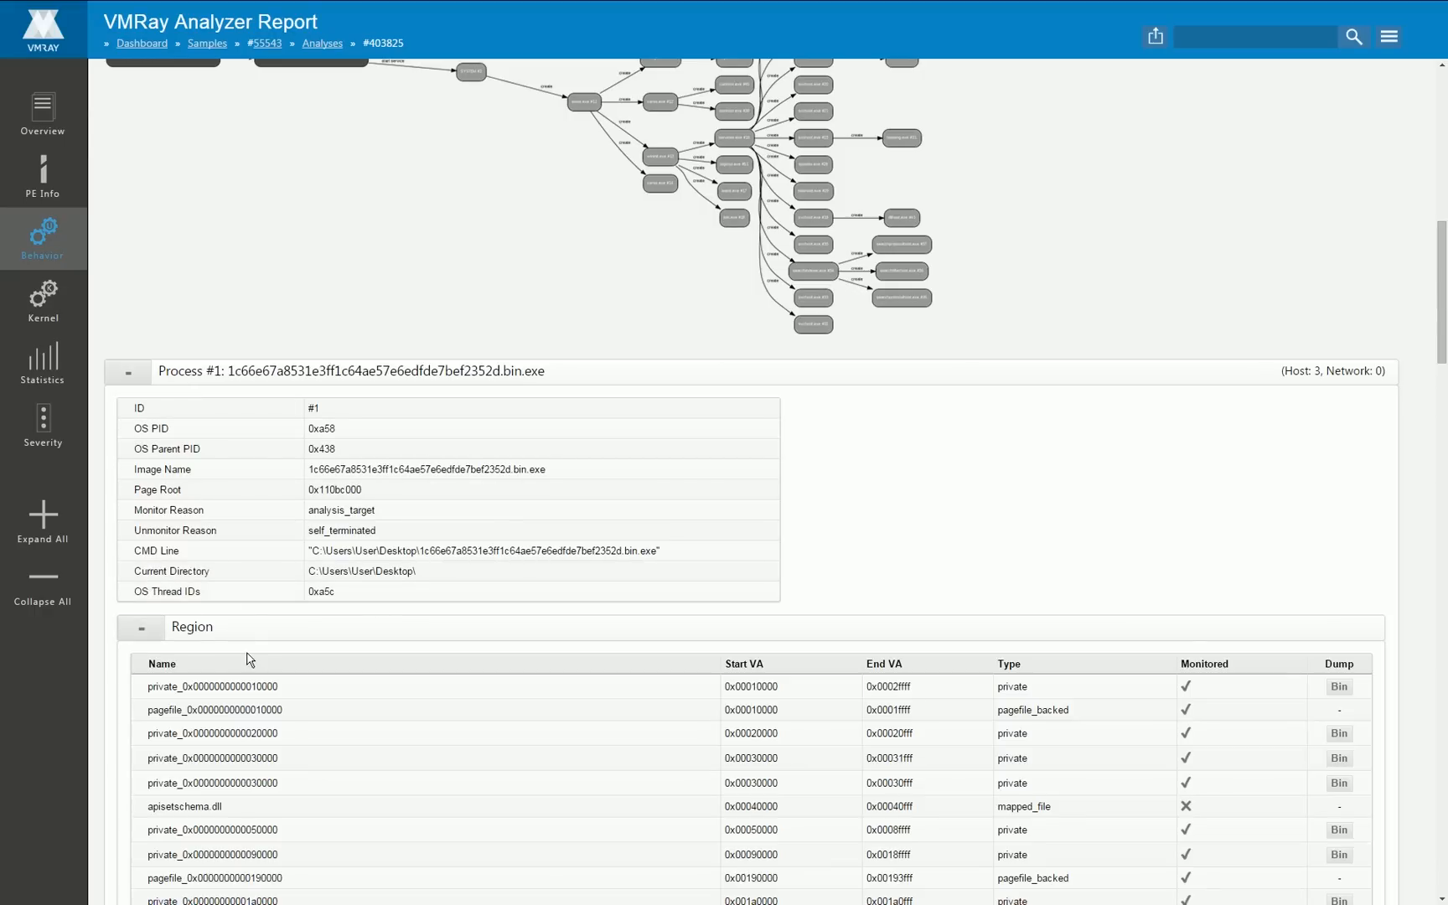
scroll(down, 3)
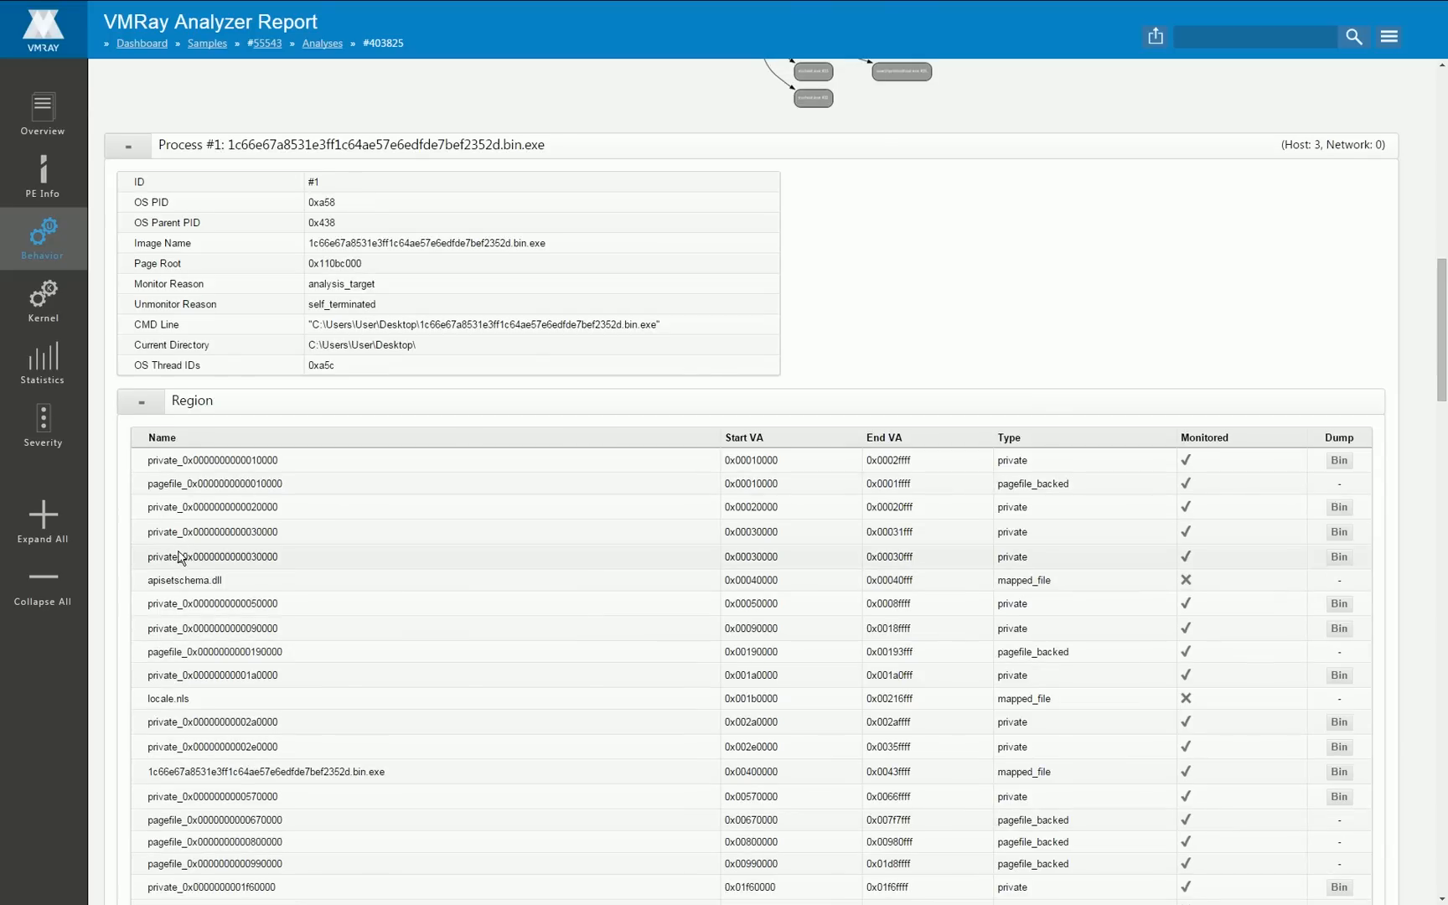
scroll(down, 3)
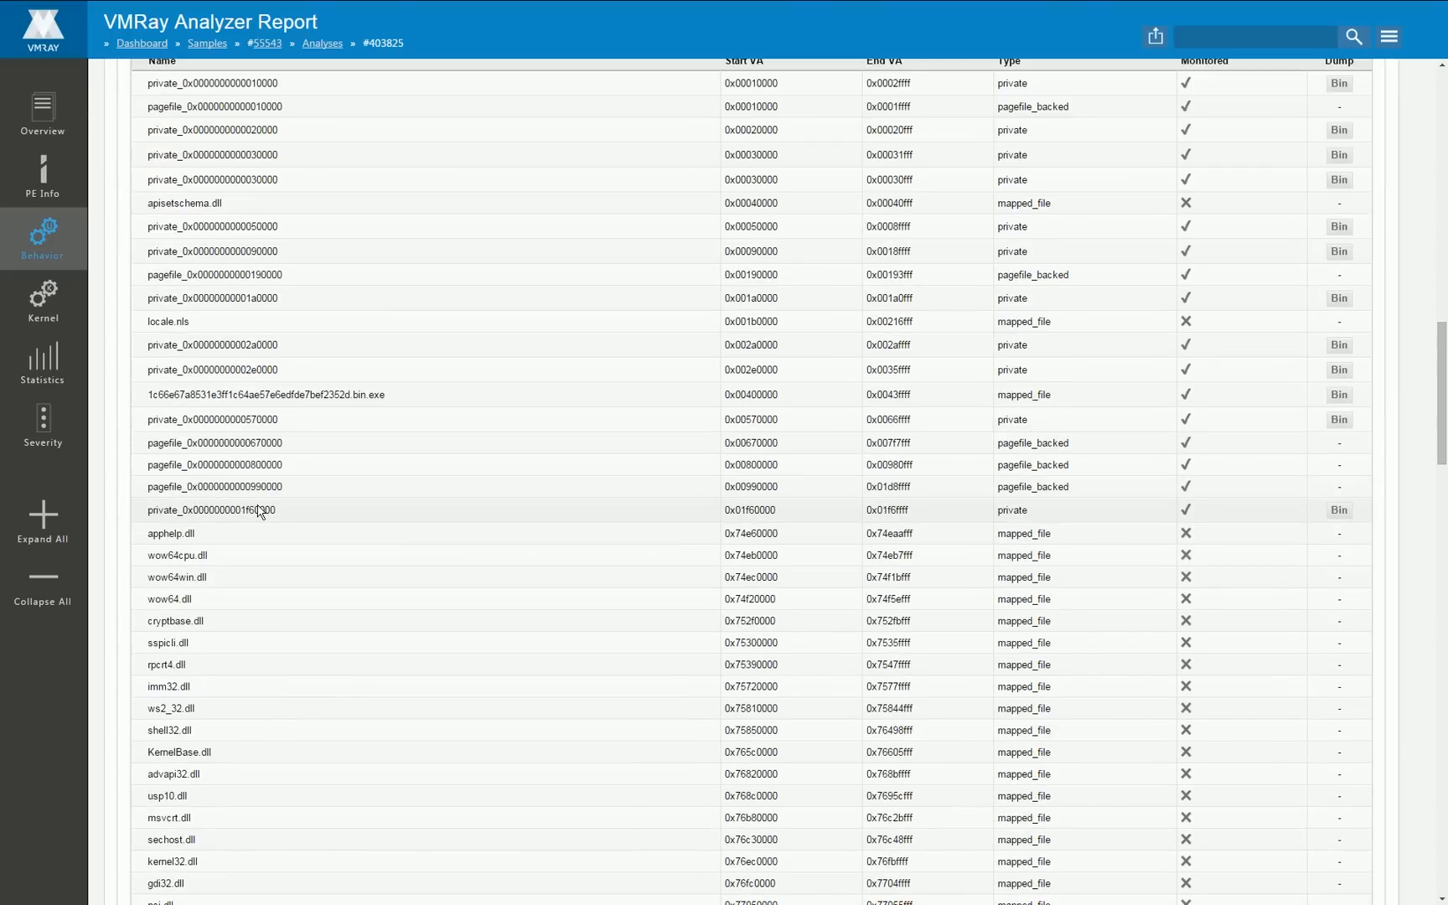
scroll(down, 3)
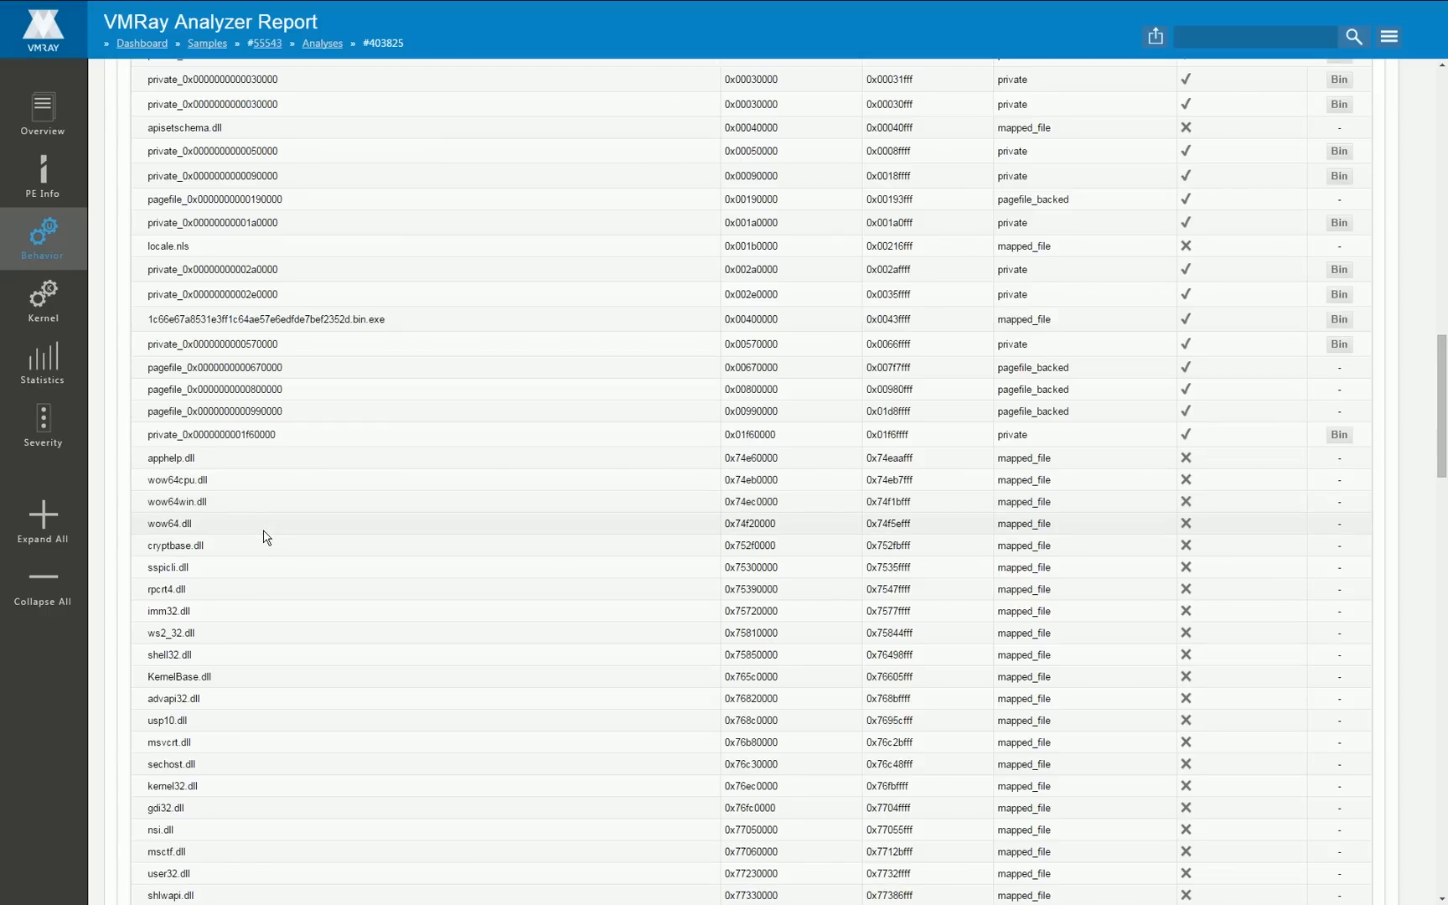
scroll(down, 3)
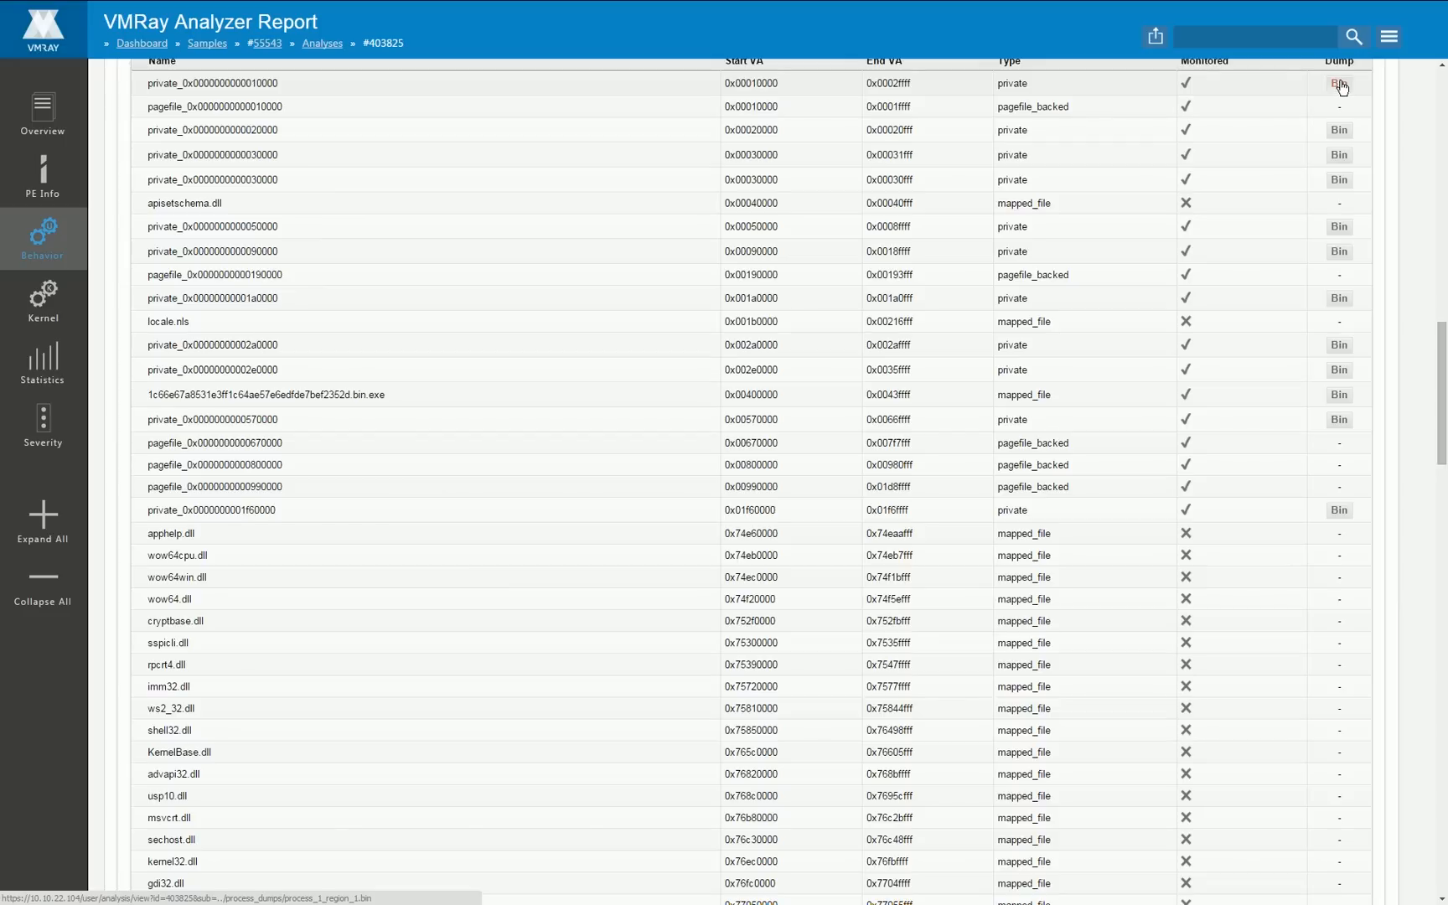
click(1339, 83)
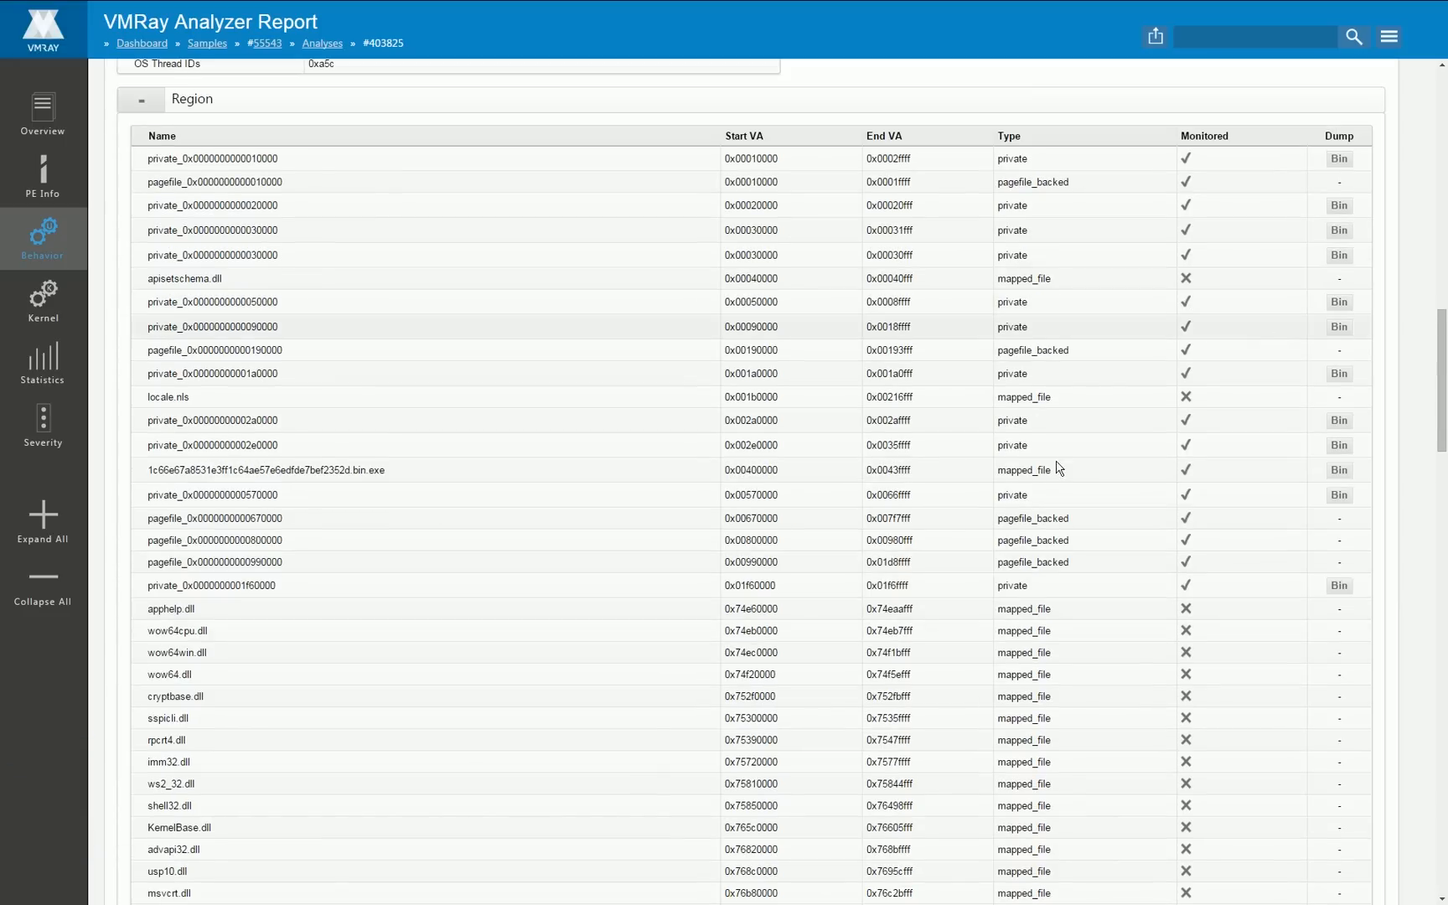
scroll(down, 3)
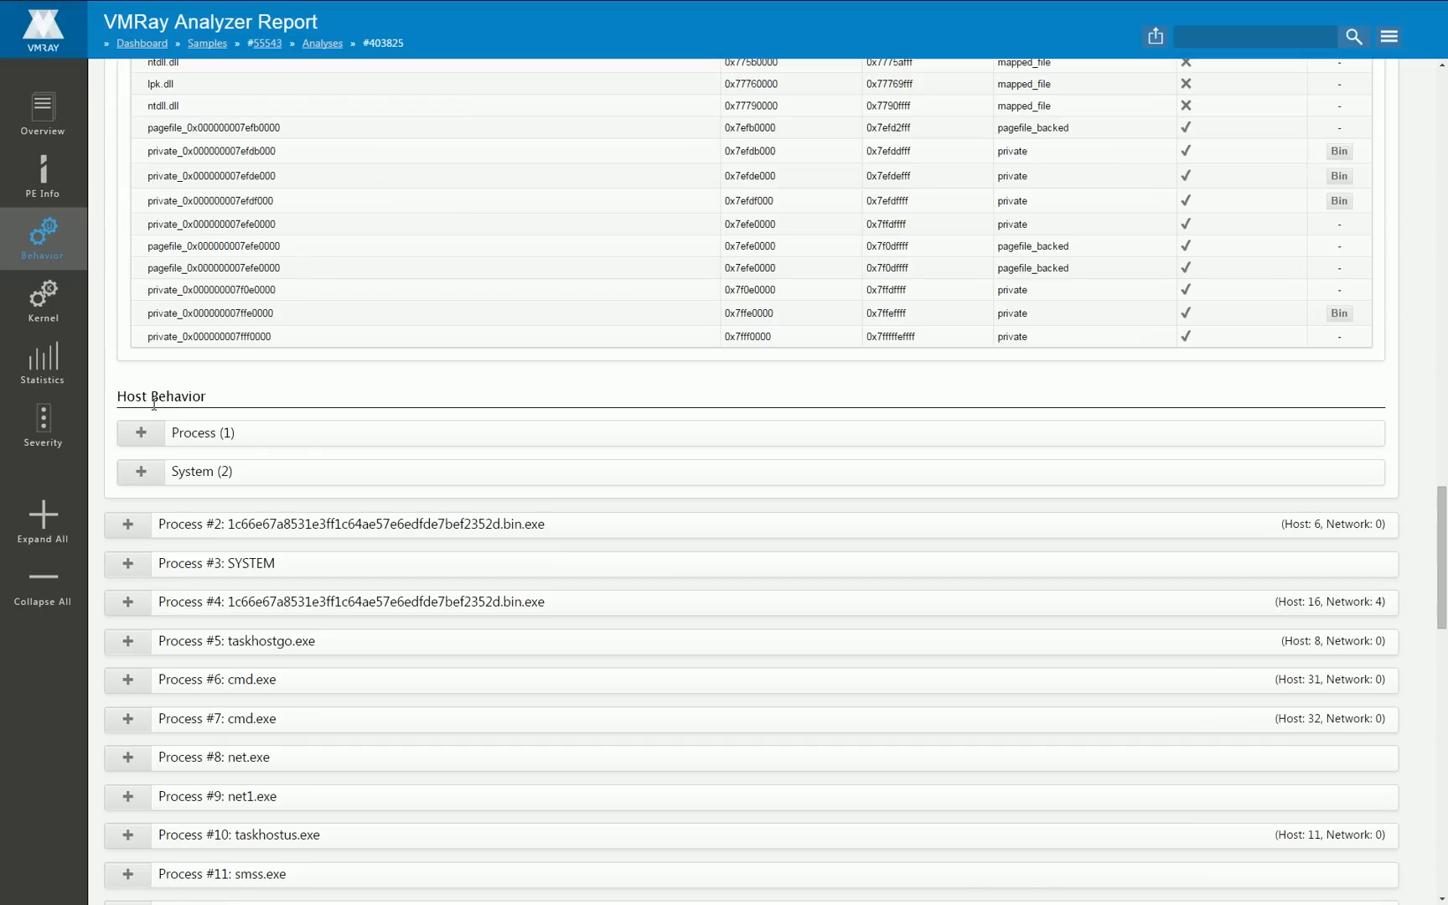
Step: Collapse Process #1's details back into the plain process list
click(141, 432)
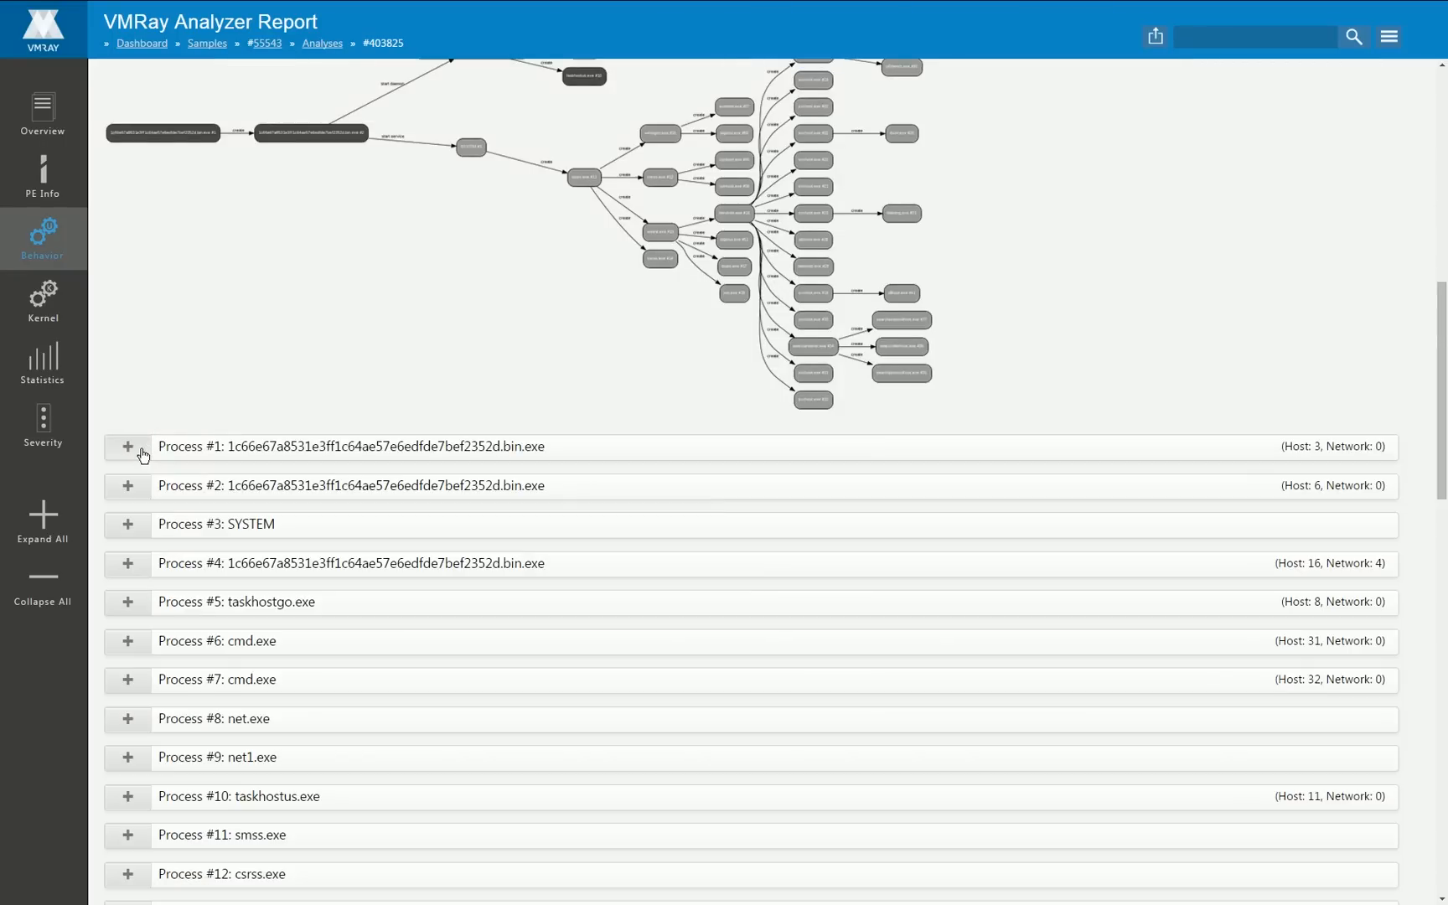
mouse_move(134, 498)
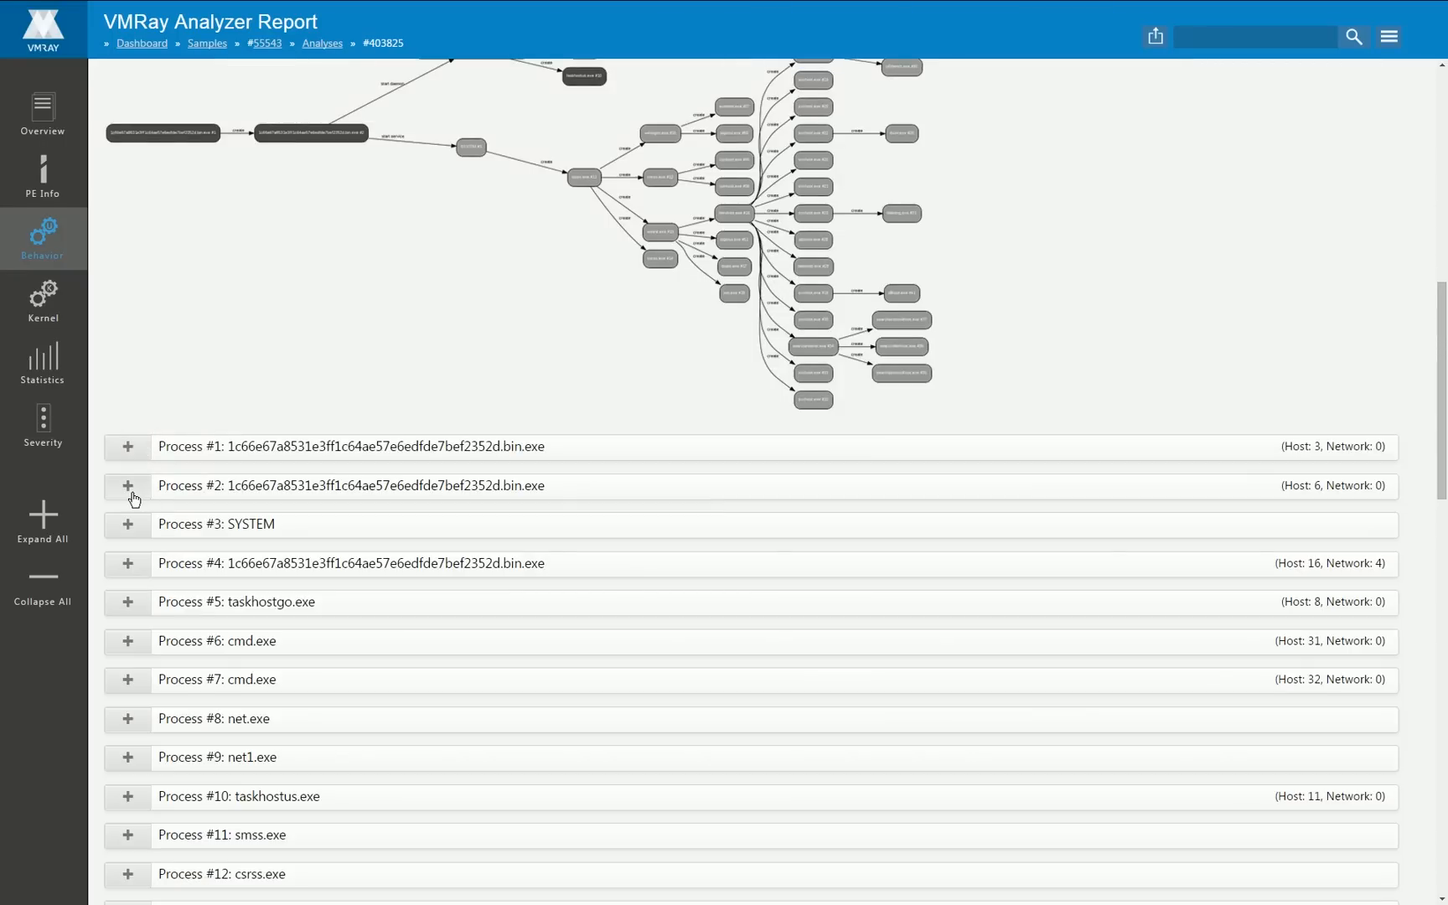
Step: Expand Process #2, select its -i argument, and show its four brmgmtsvc Service operations
click(128, 487)
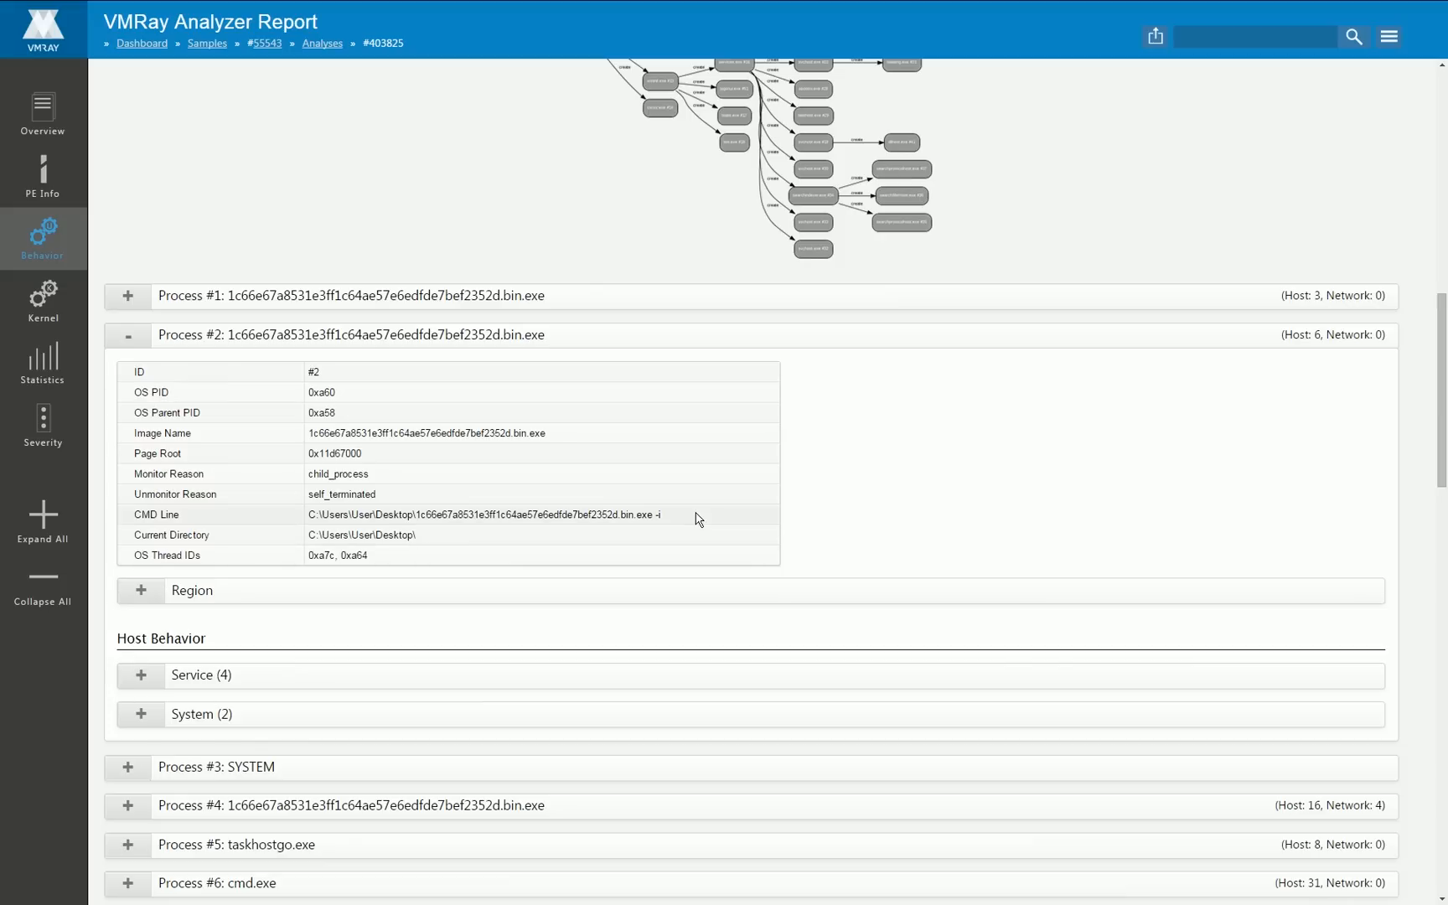
double_click(654, 515)
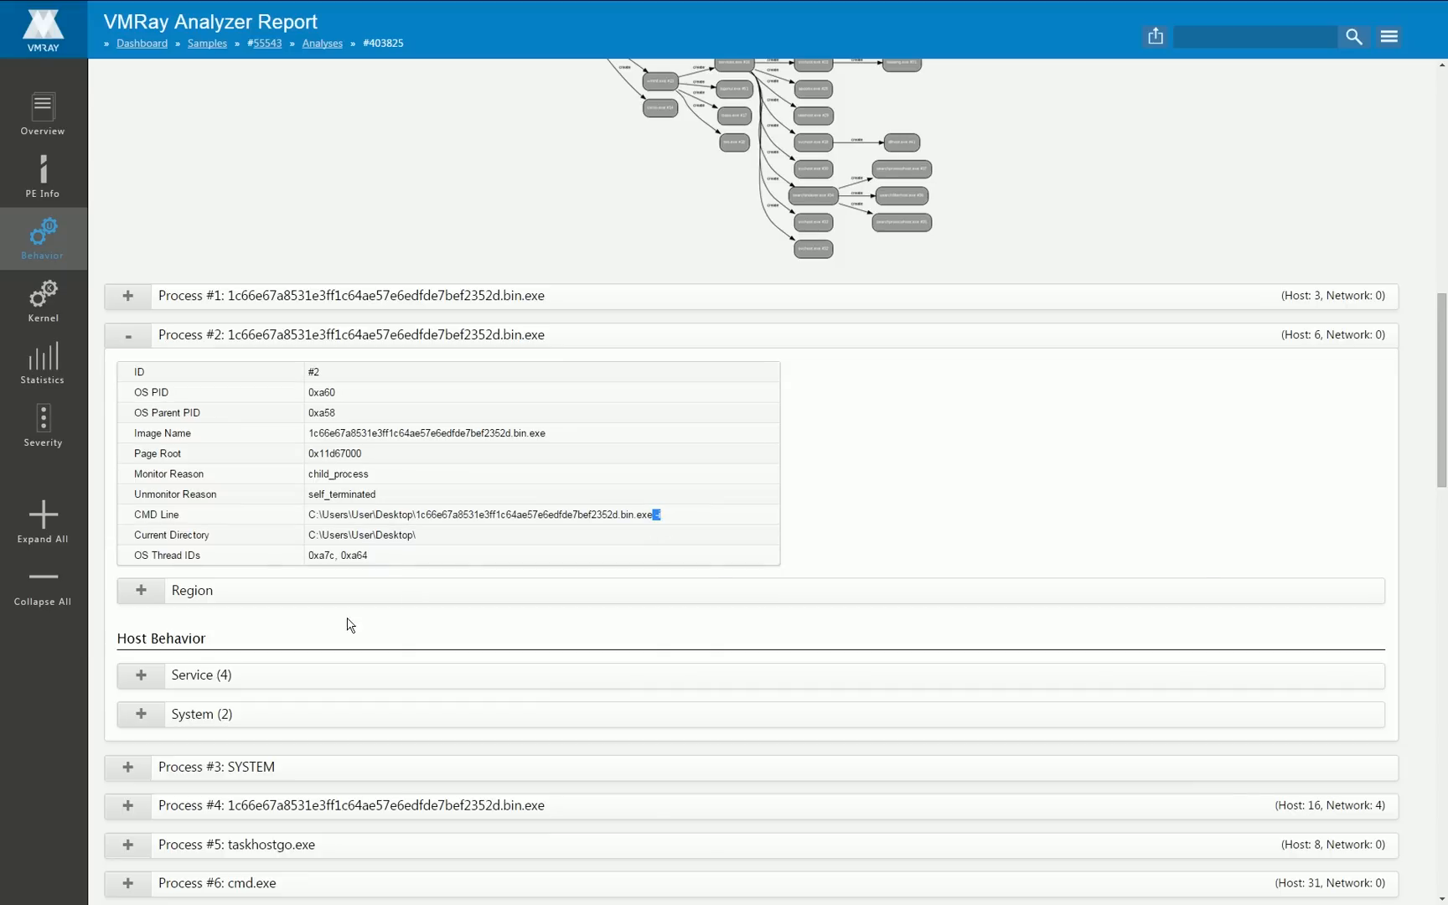
click(142, 674)
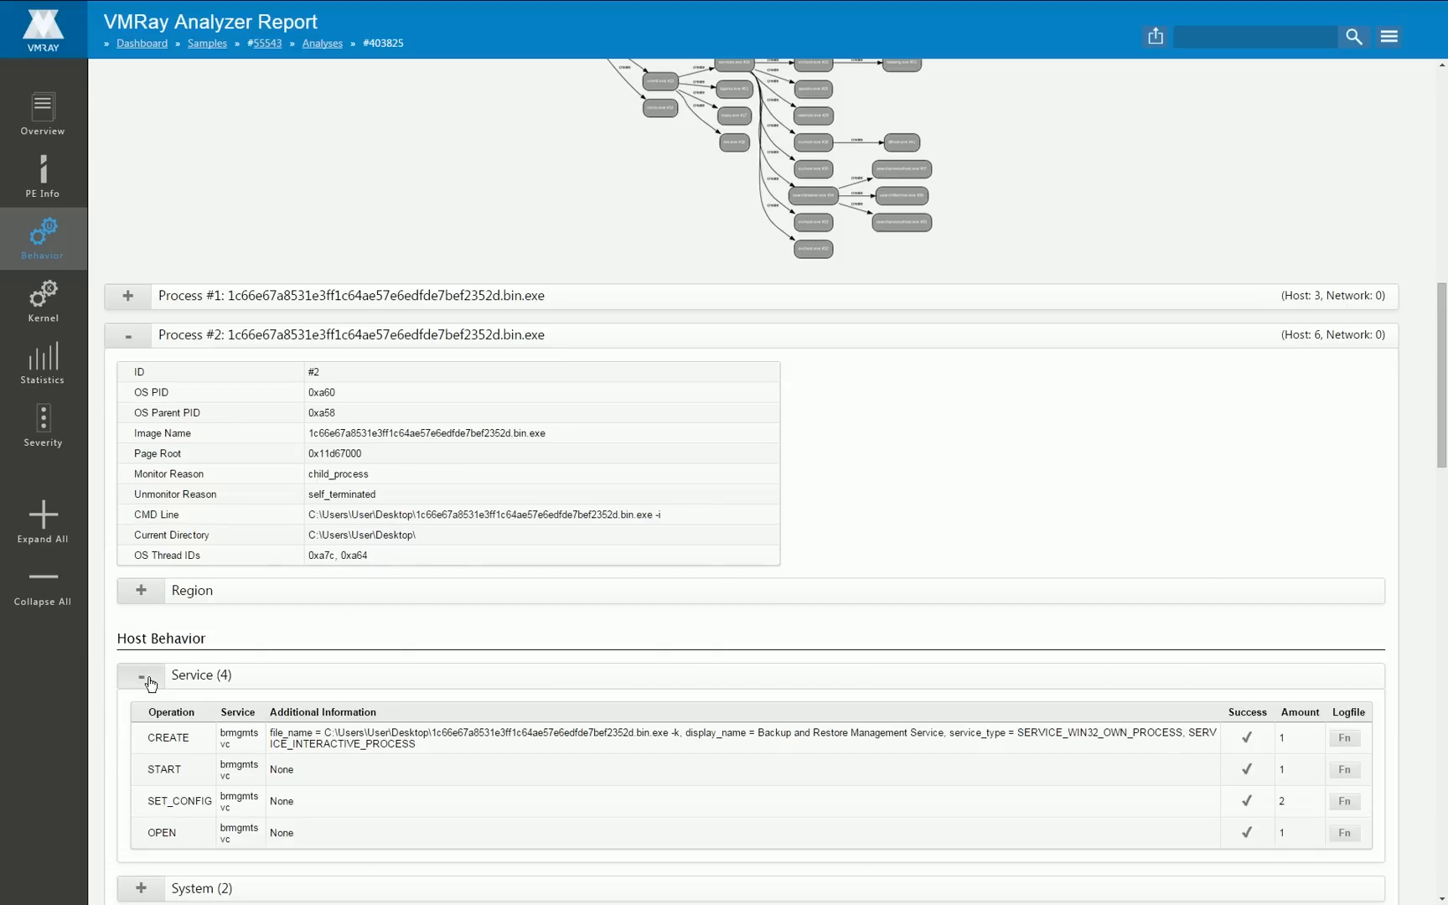
scroll(down, 3)
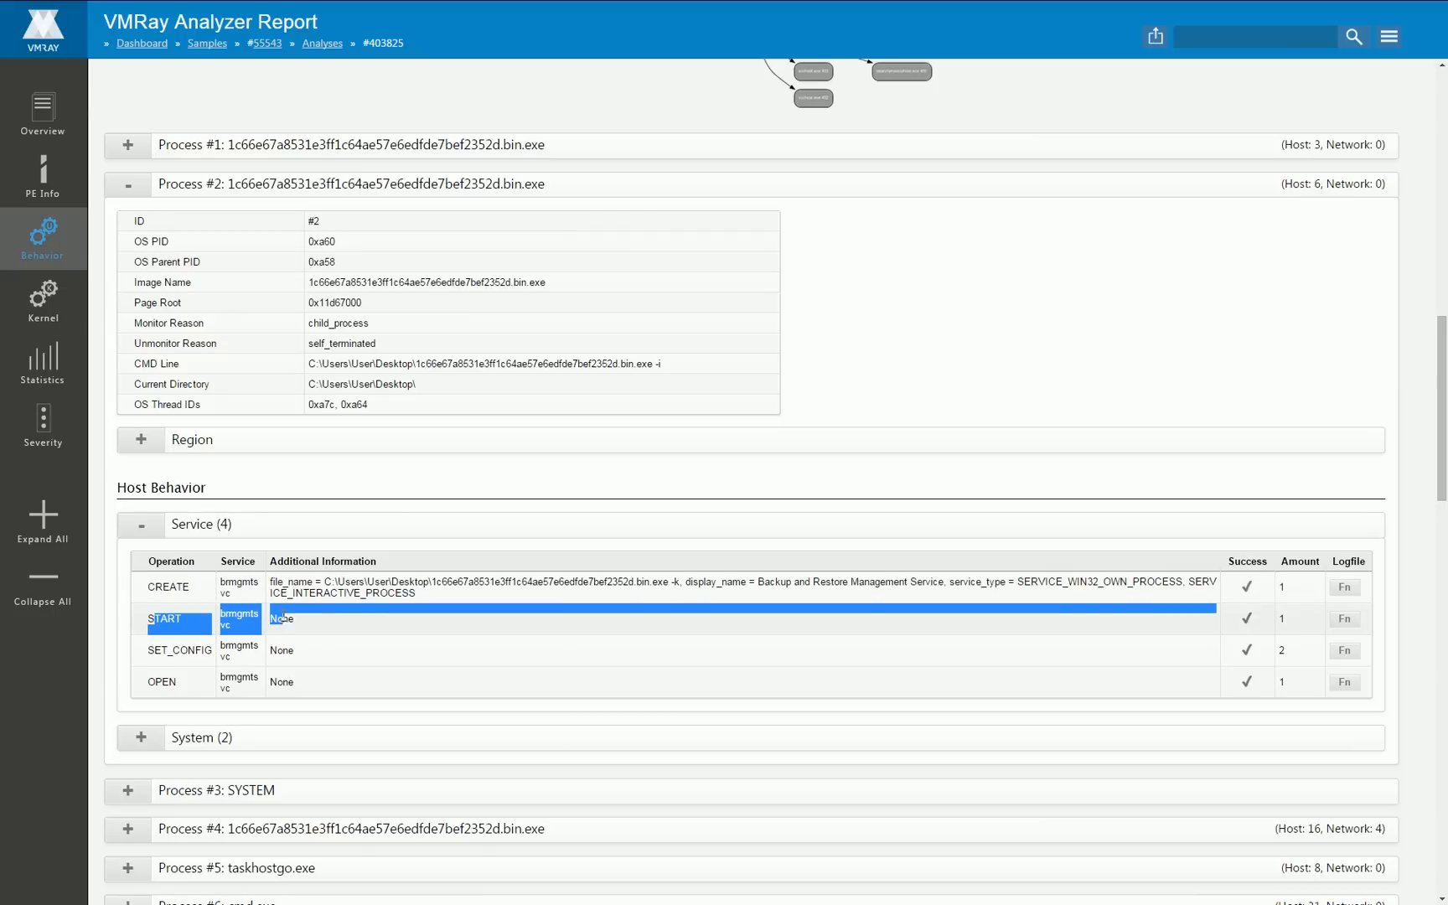
mouse_move(129, 589)
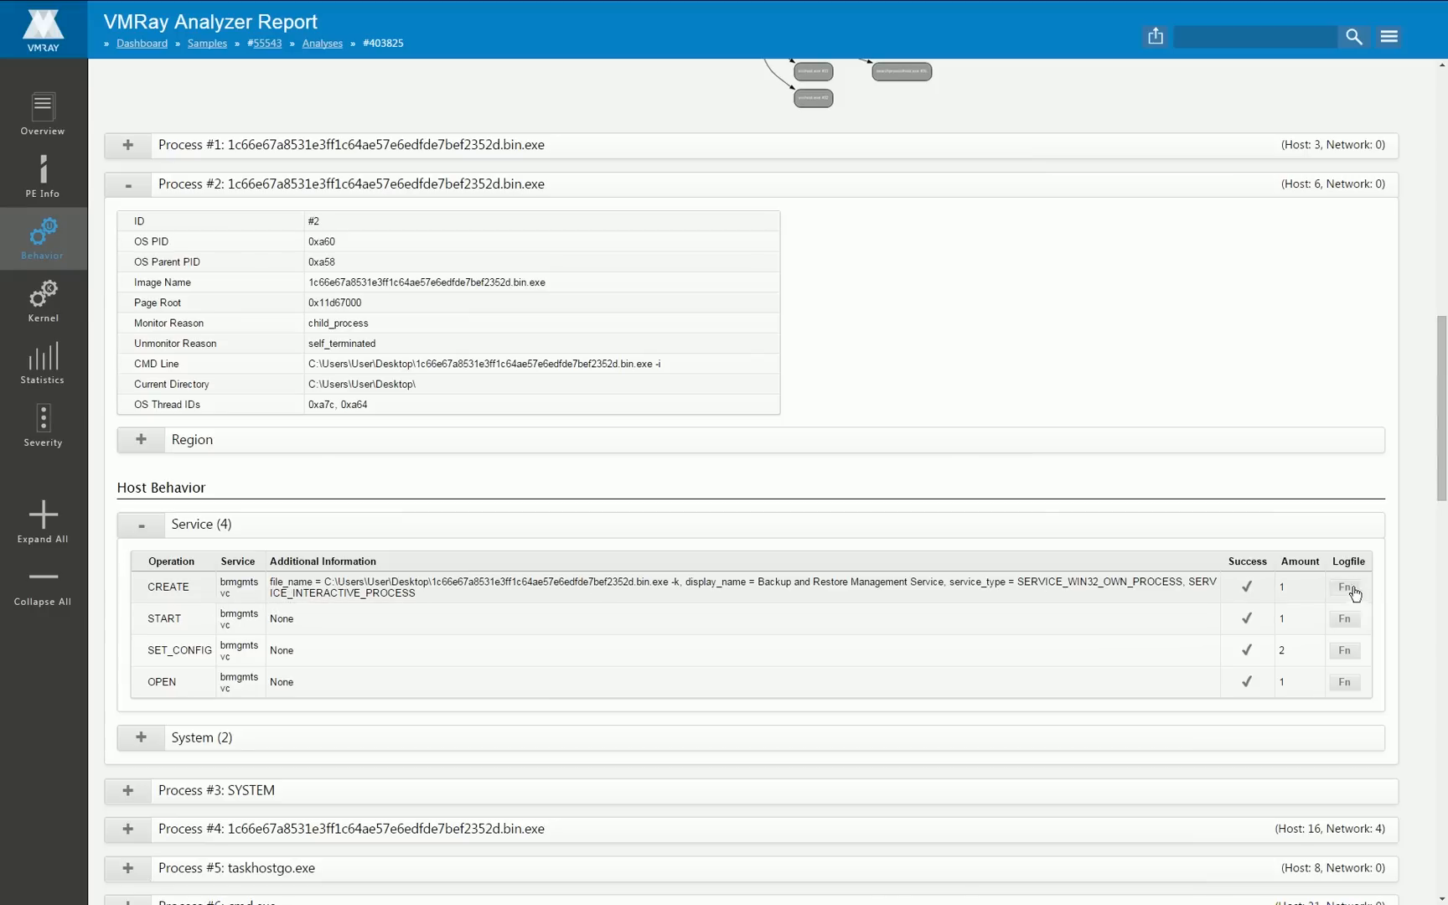
click(1345, 587)
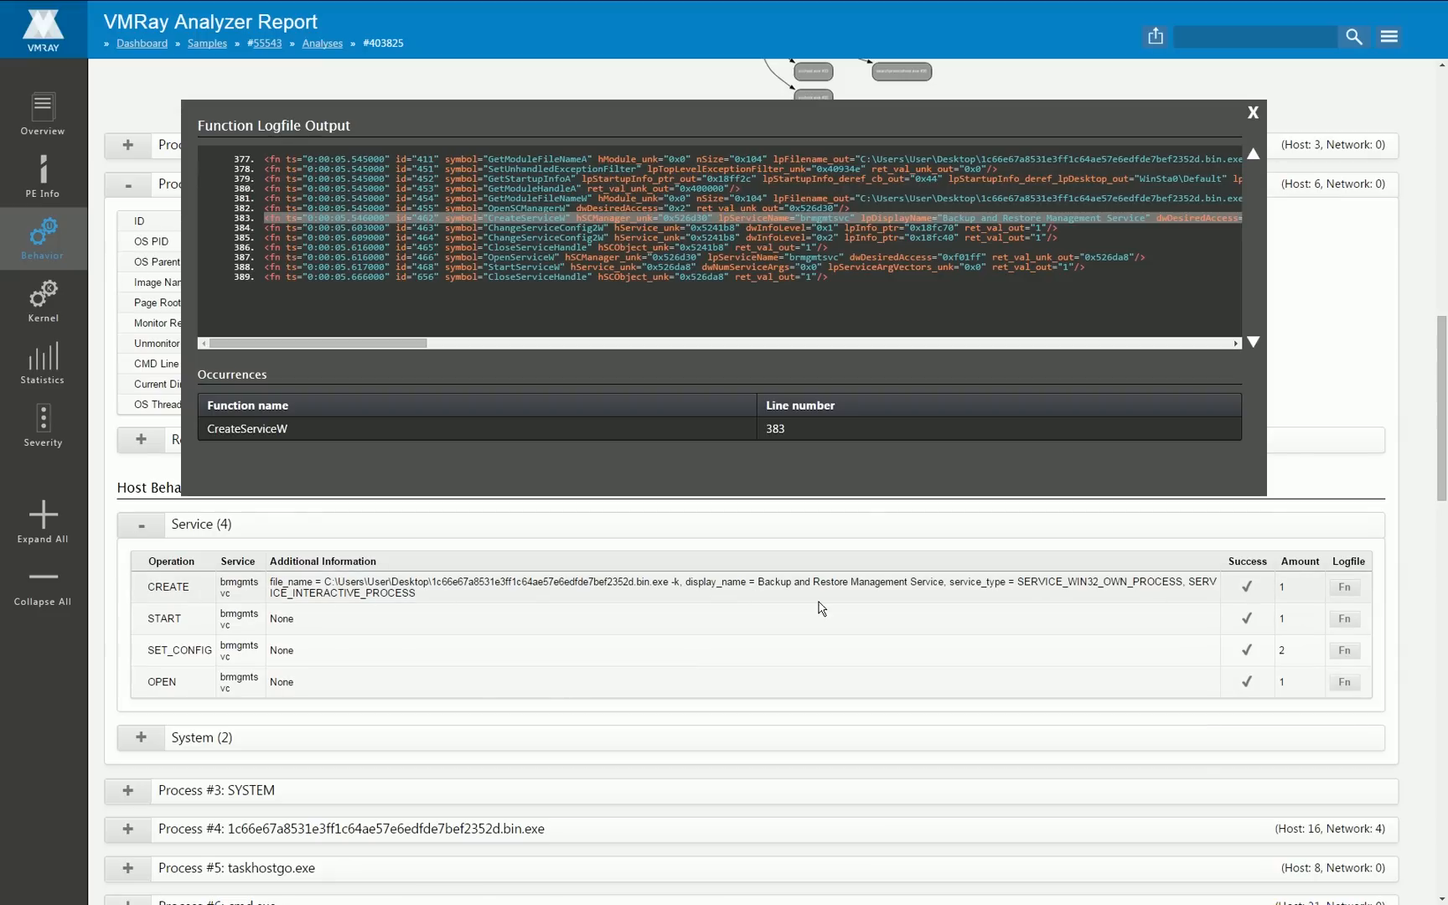
mouse_move(998, 598)
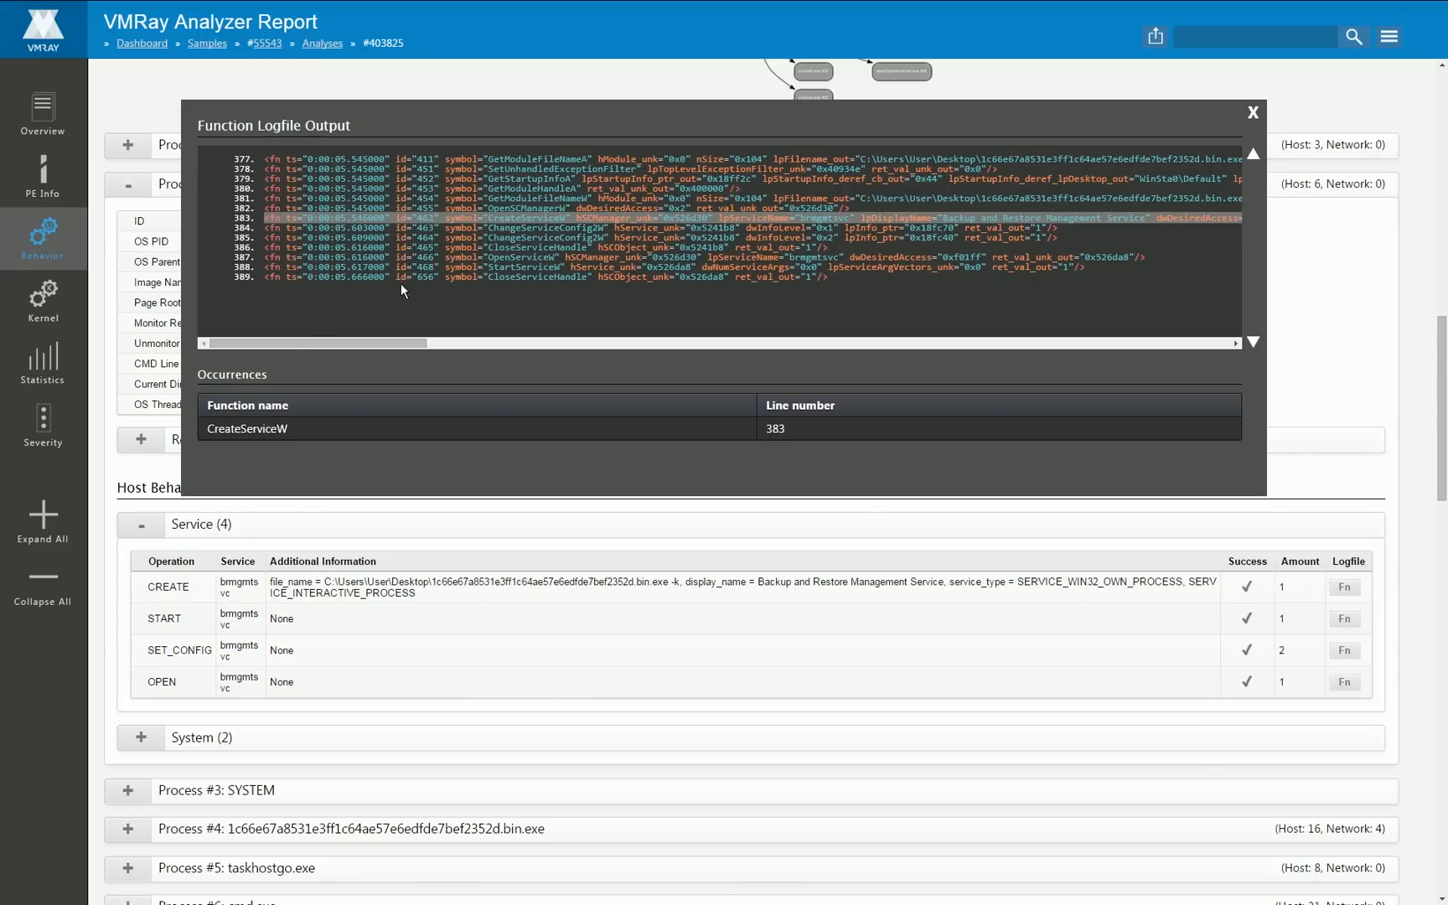
double_click(503, 220)
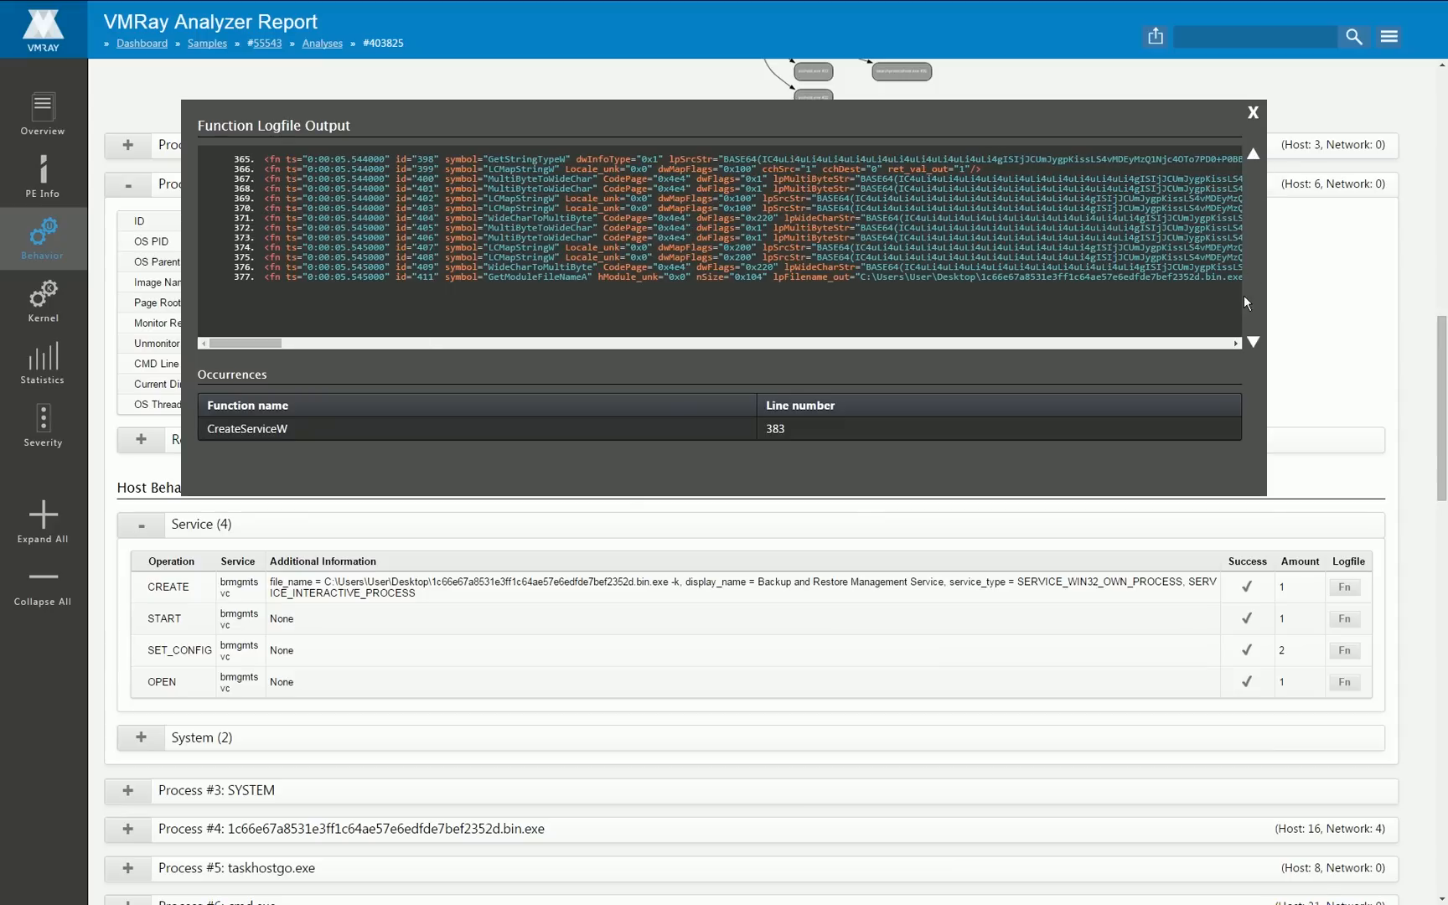
click(1254, 343)
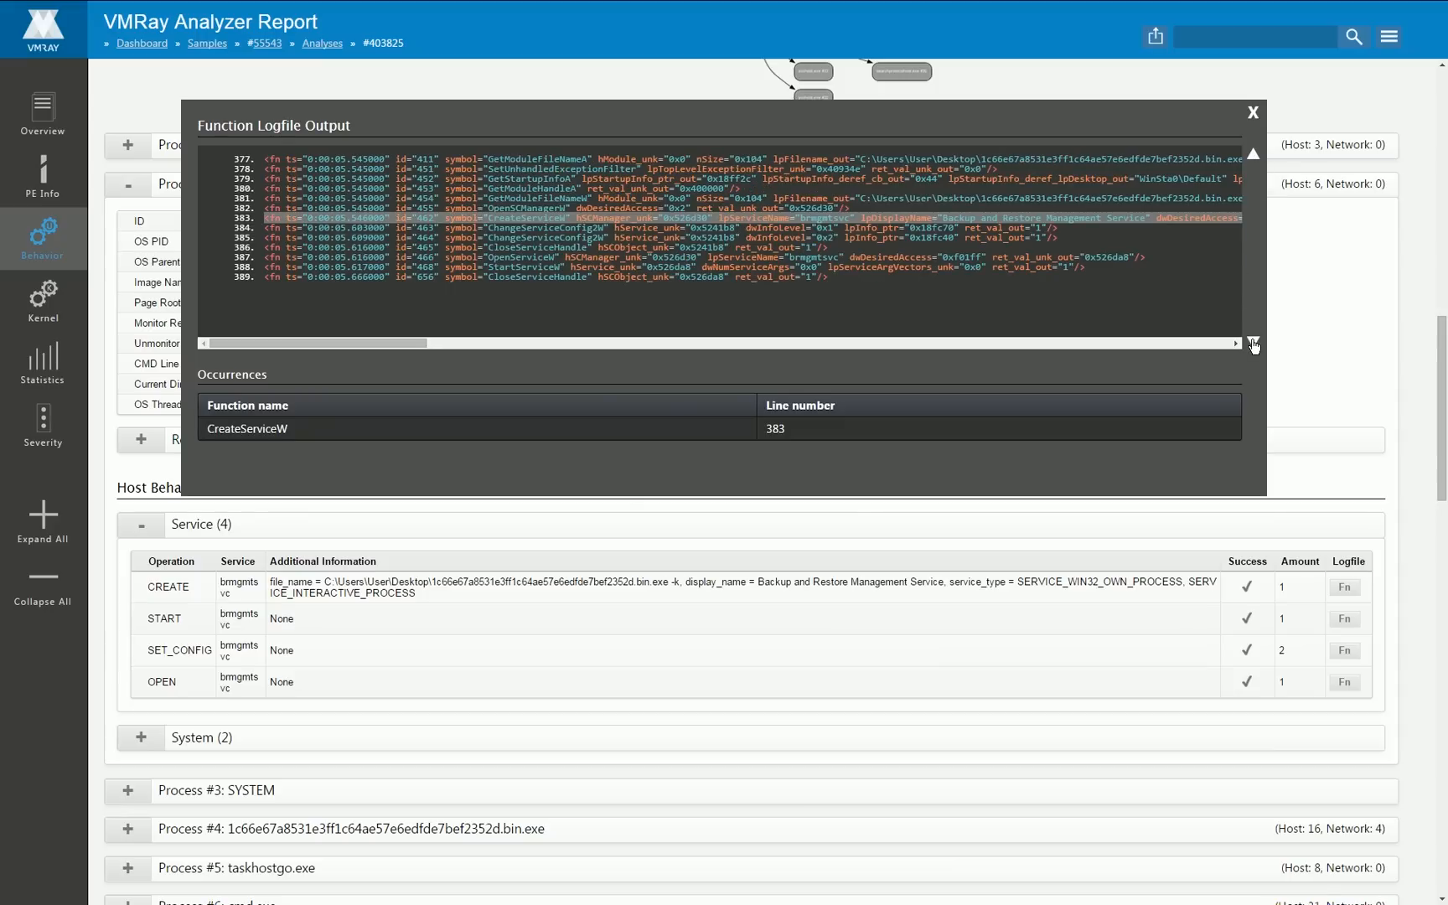
click(1252, 113)
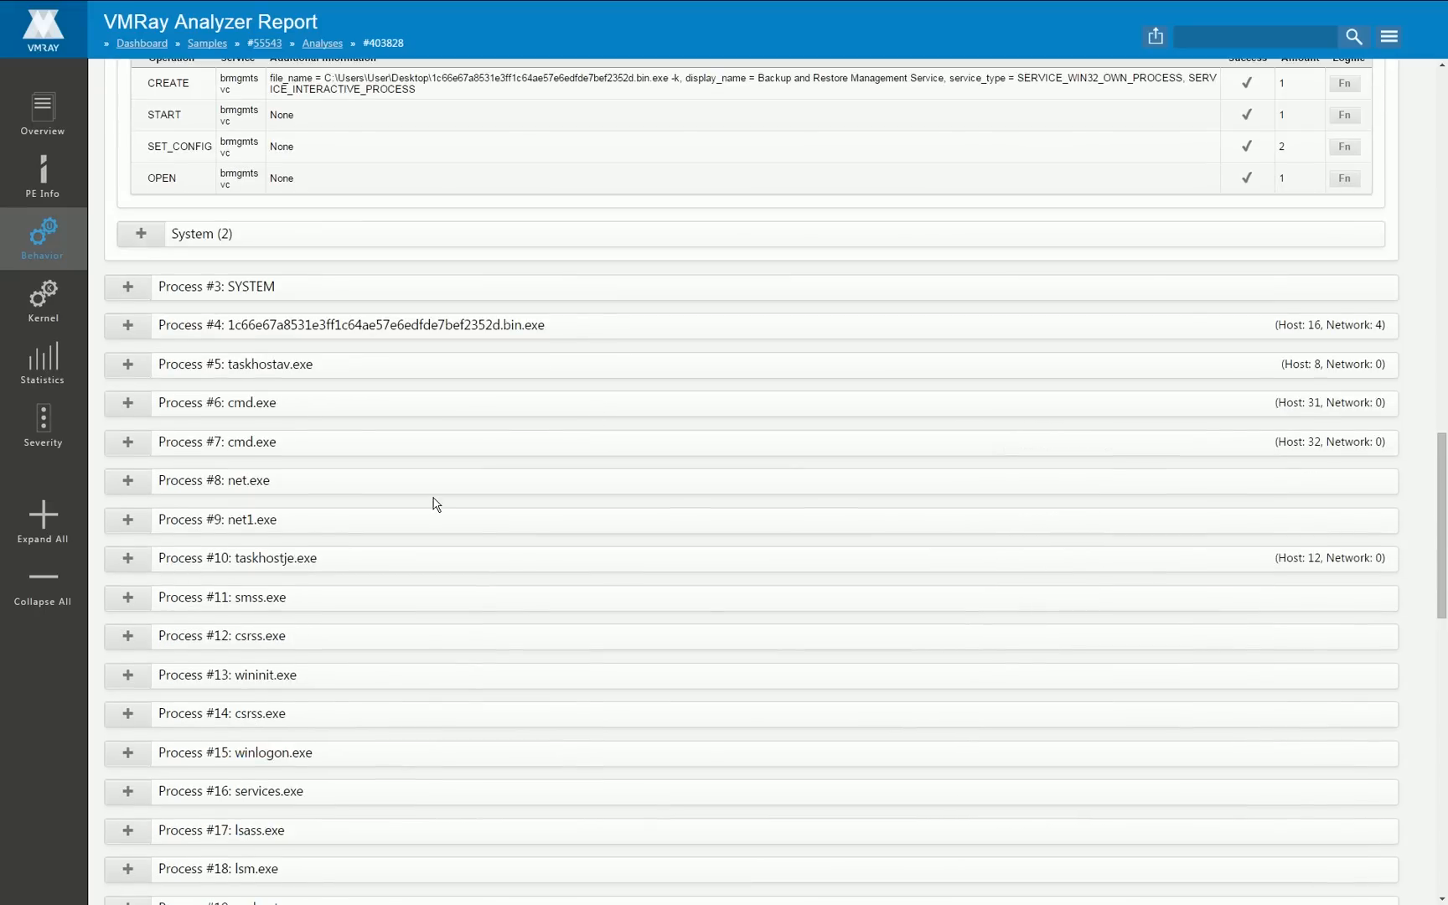
mouse_move(266, 558)
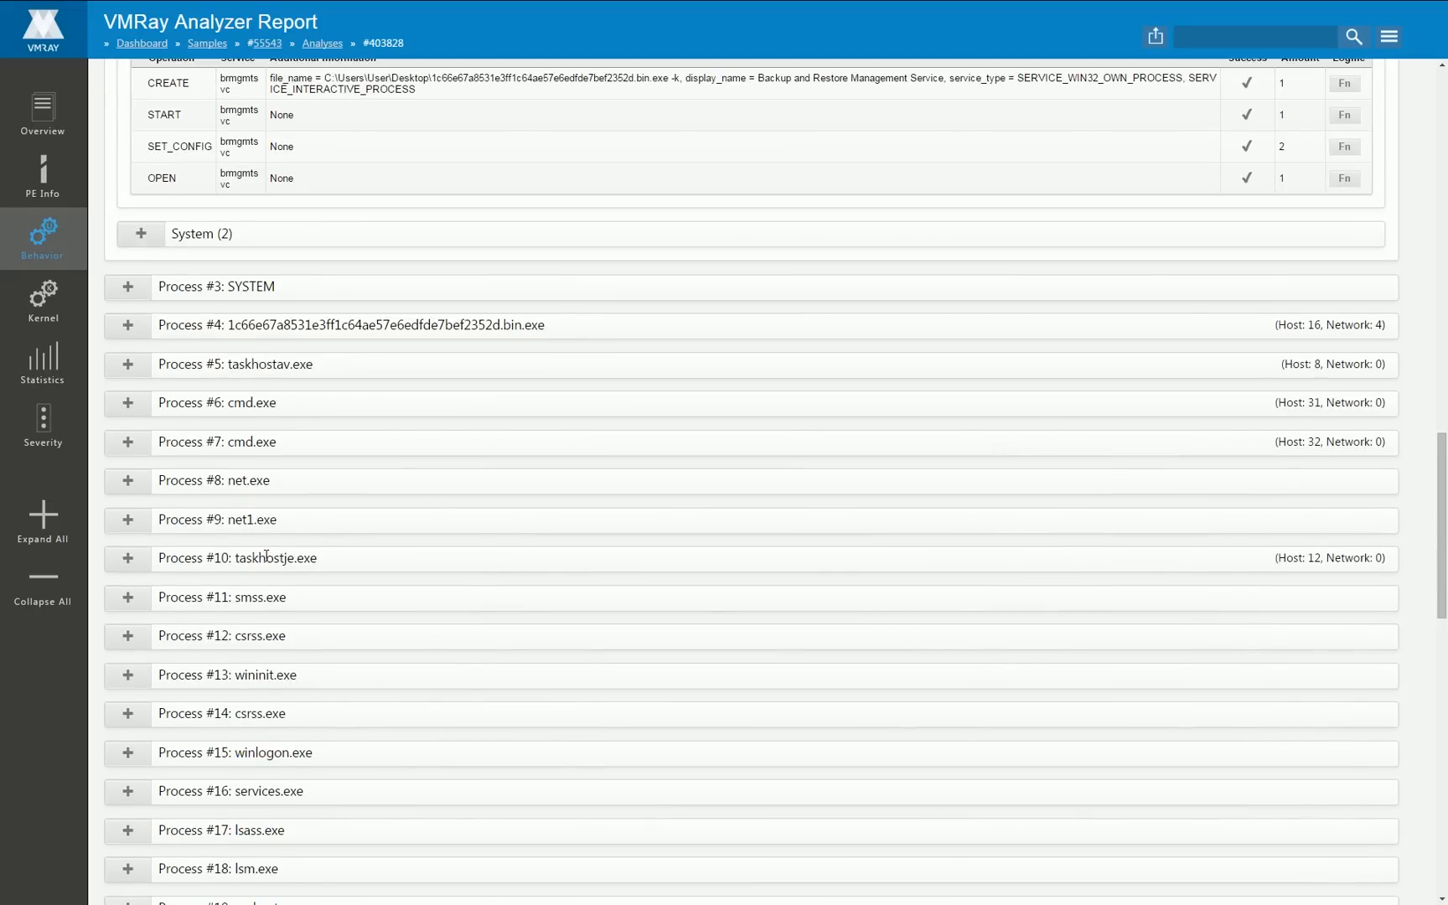
mouse_move(161, 557)
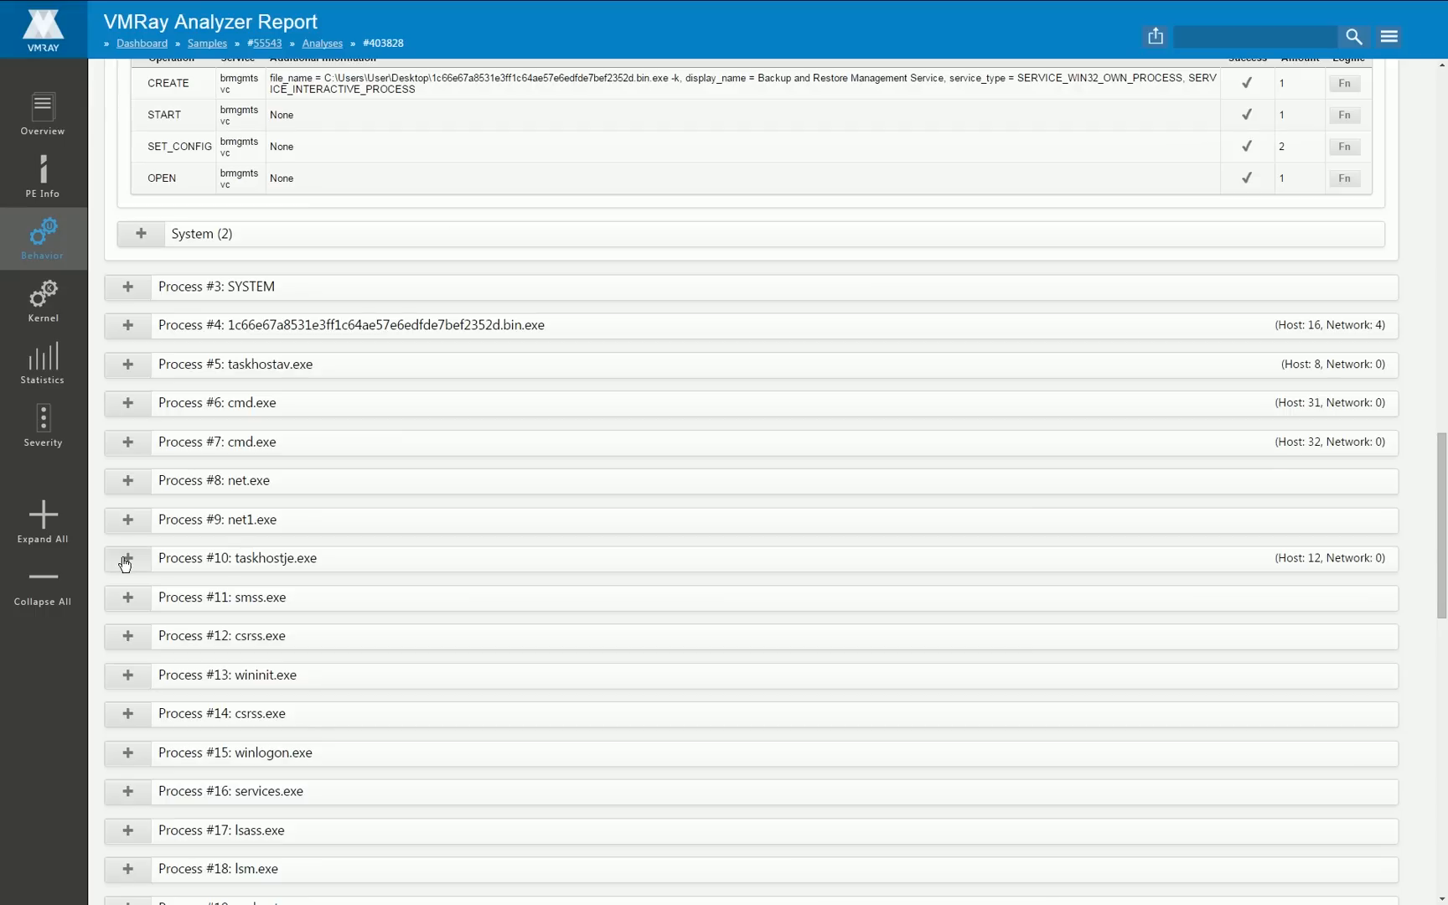
Step: Expand Process #10 taskhostje.exe and select usbdrv3.sys in its File CREATE and WRITE rows
click(127, 558)
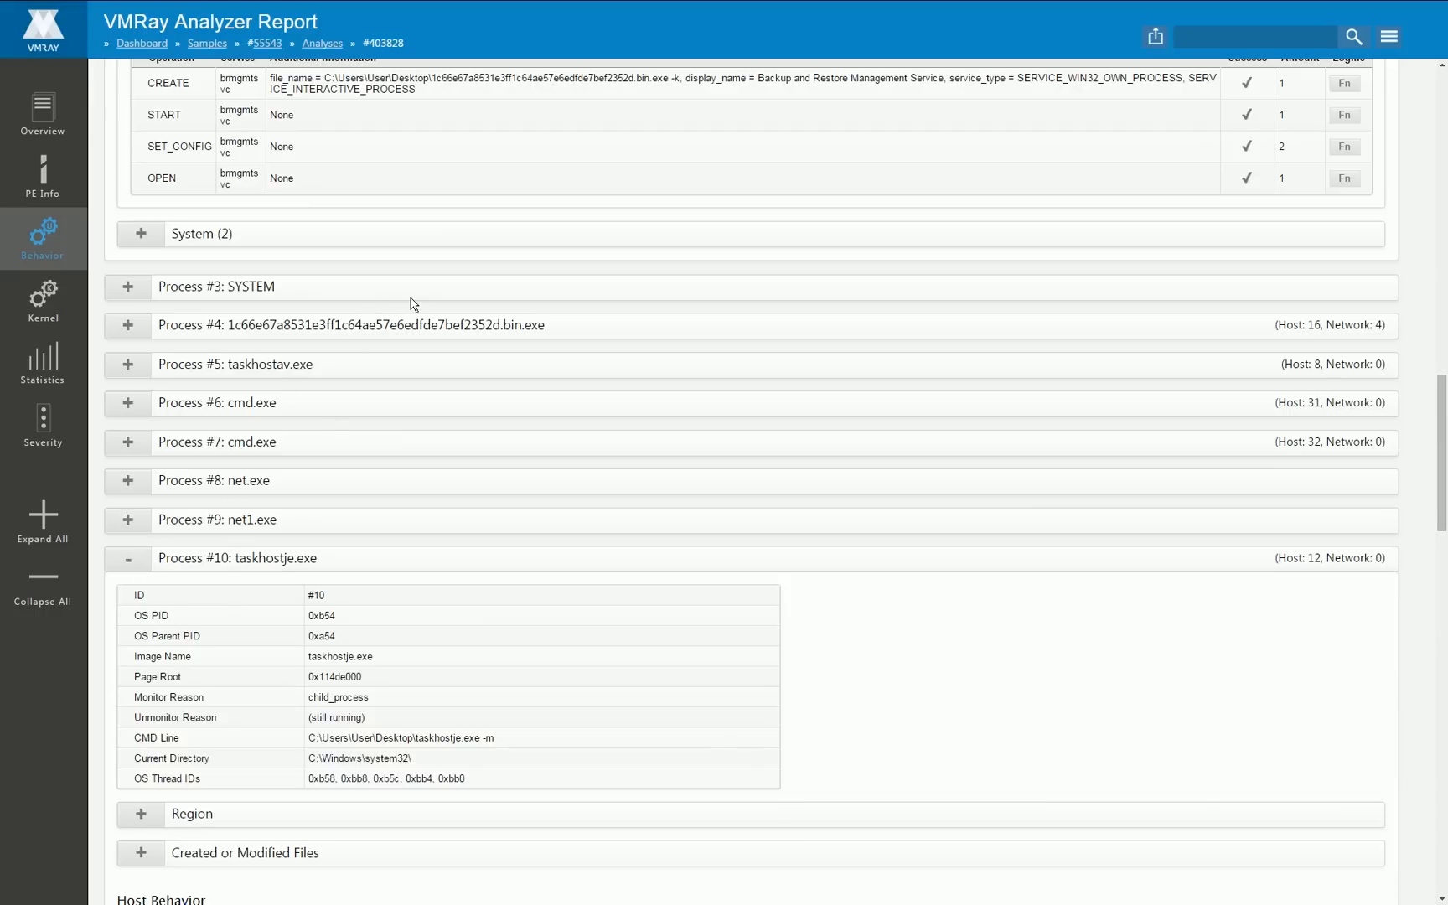
scroll(down, 3)
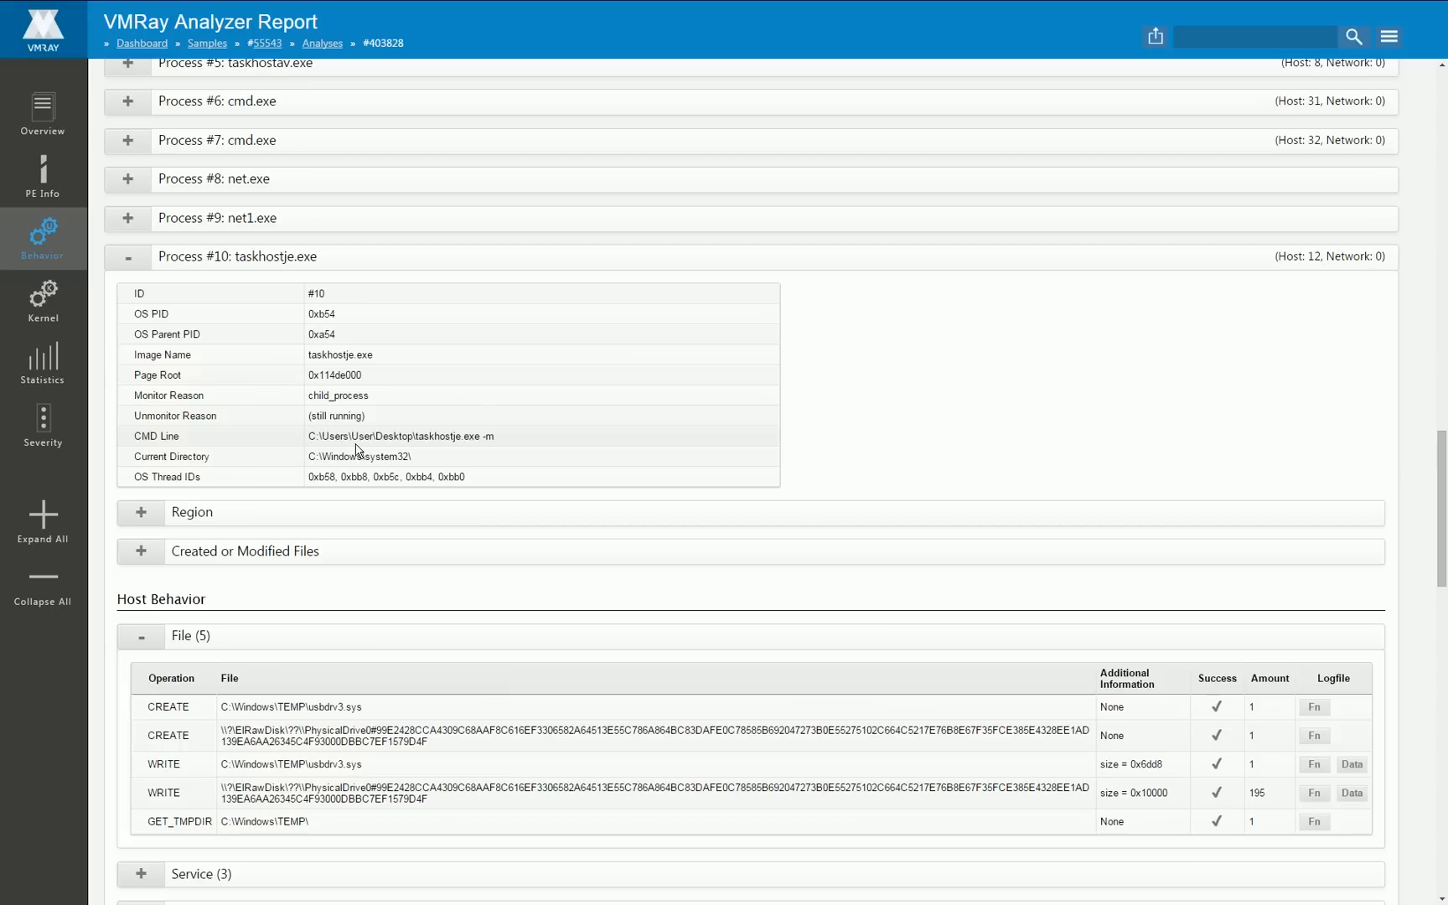
scroll(down, 3)
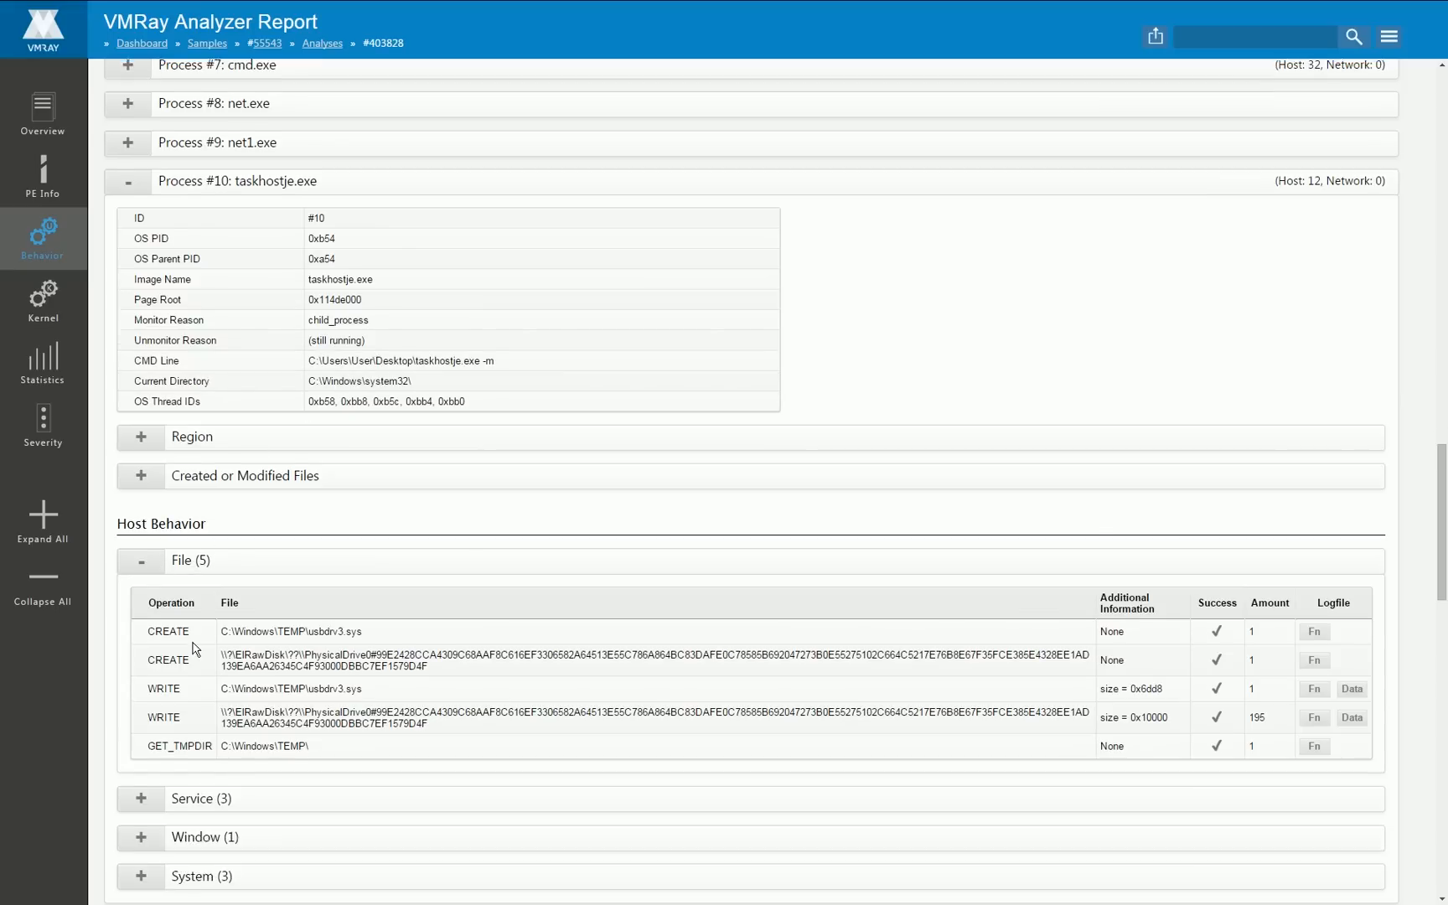
scroll(down, 3)
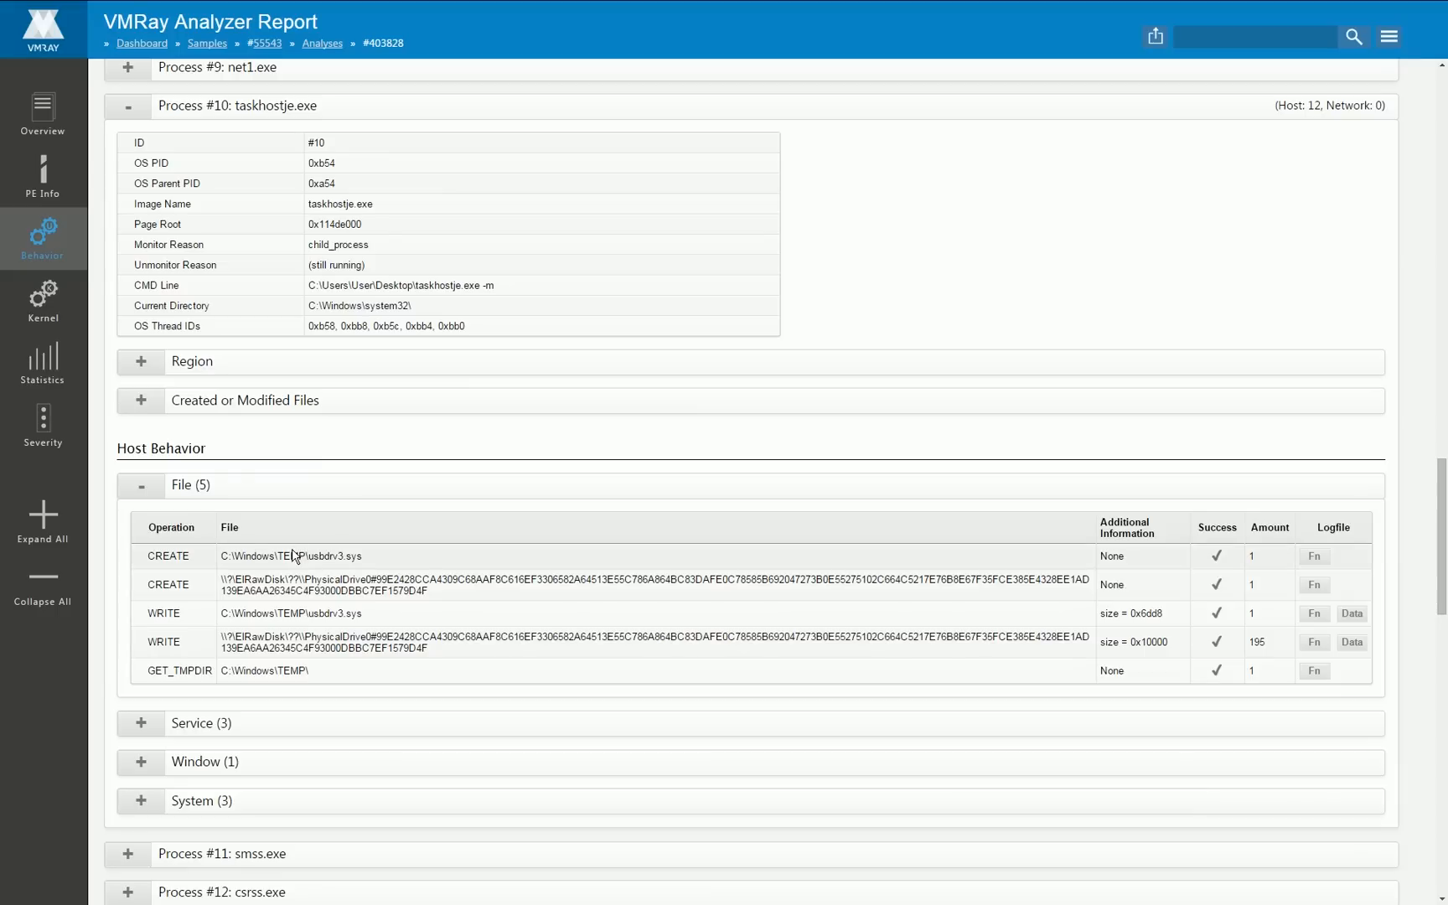
double_click(290, 555)
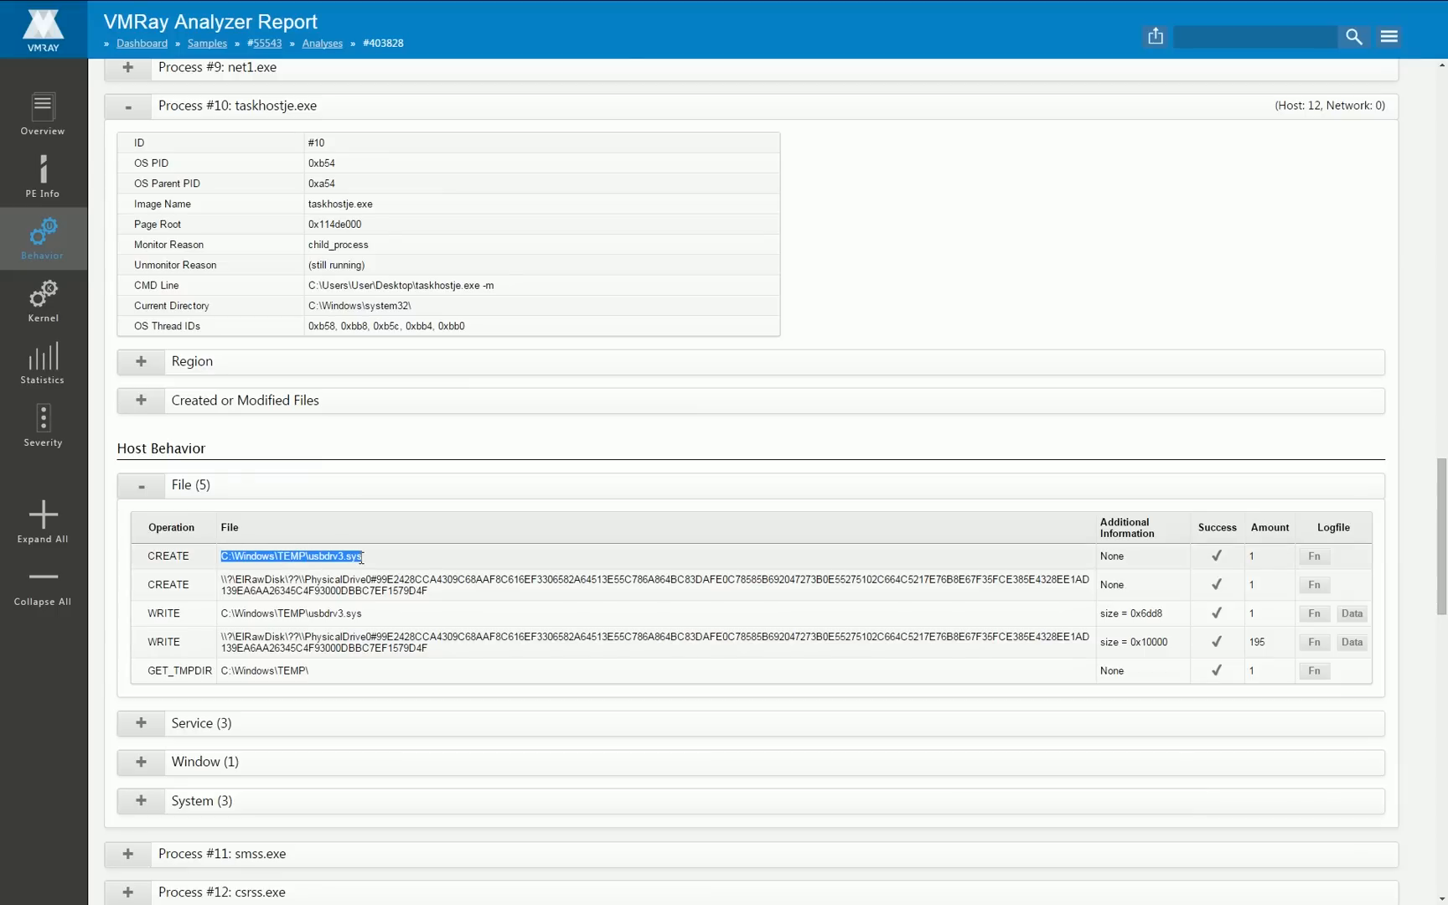
double_click(253, 555)
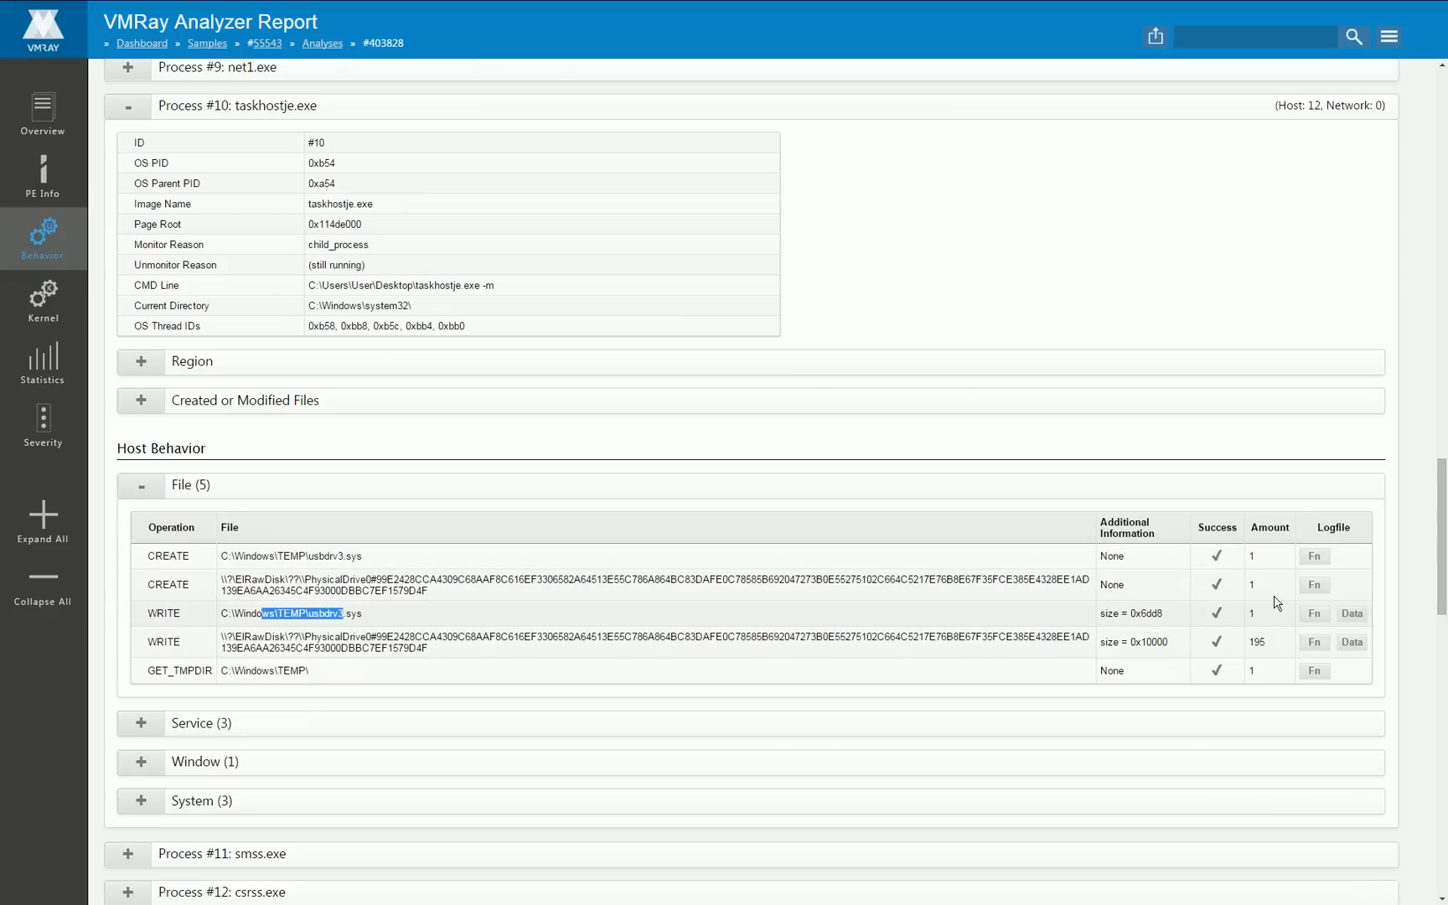
click(1351, 612)
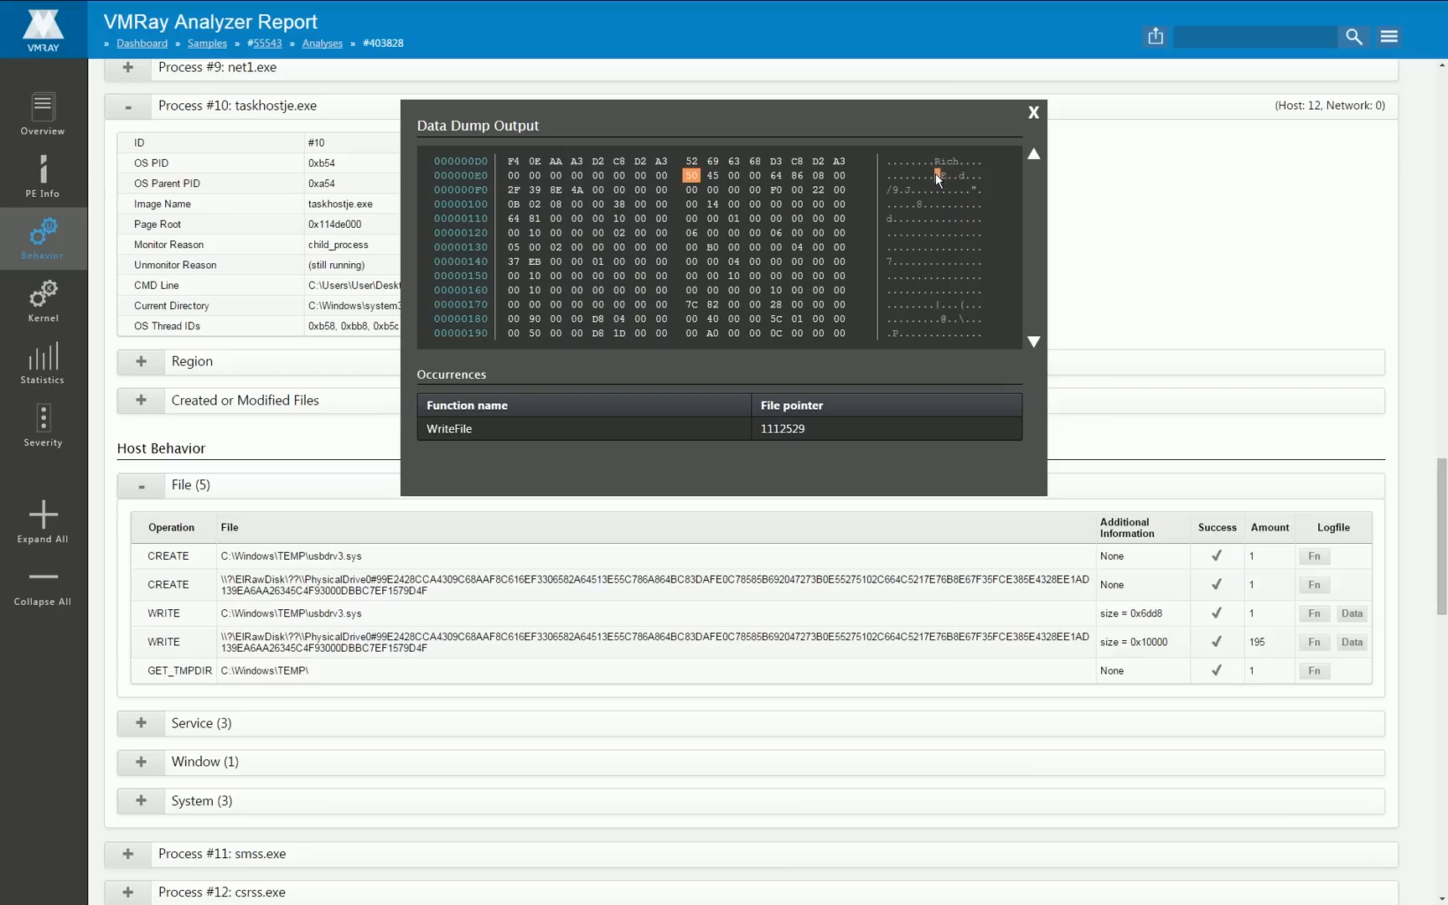
click(1033, 154)
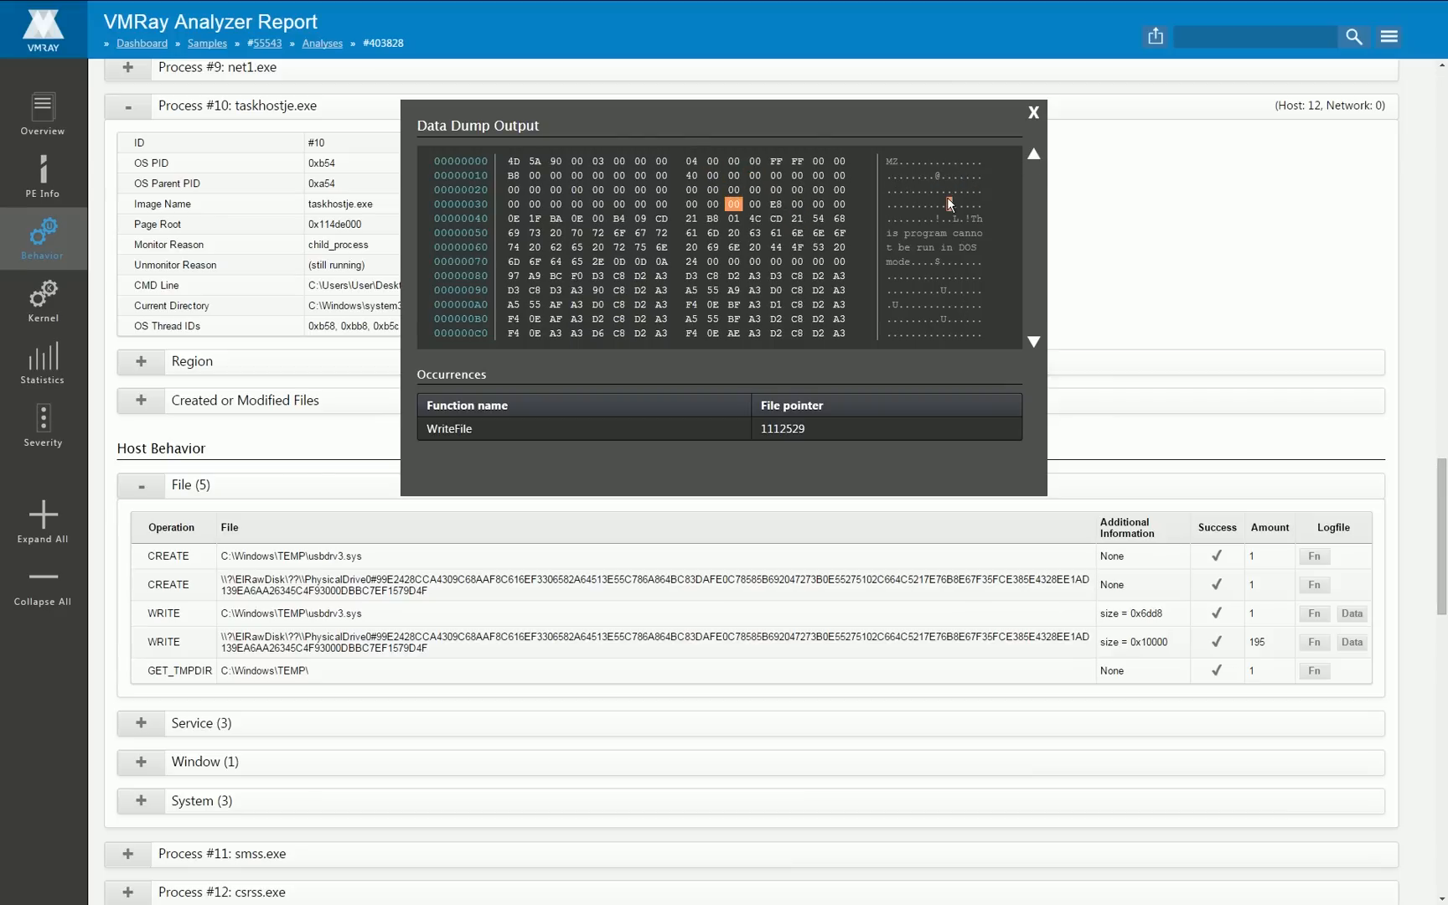
click(1033, 111)
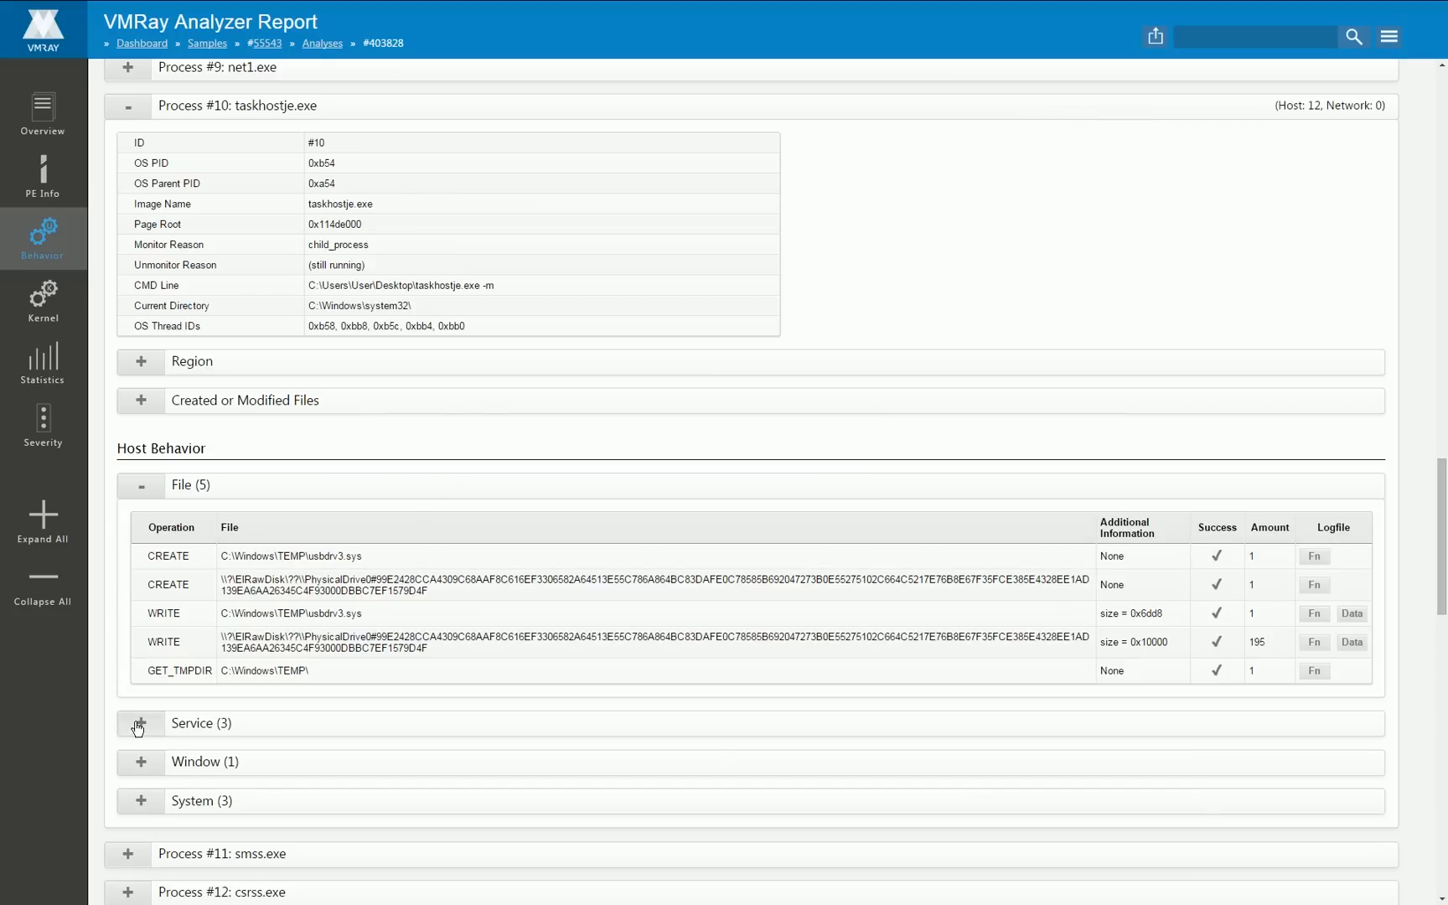
Step: Expand taskhostje.exe's Service (3) table and select values in the usbdrv3 kernel-driver rows
click(141, 723)
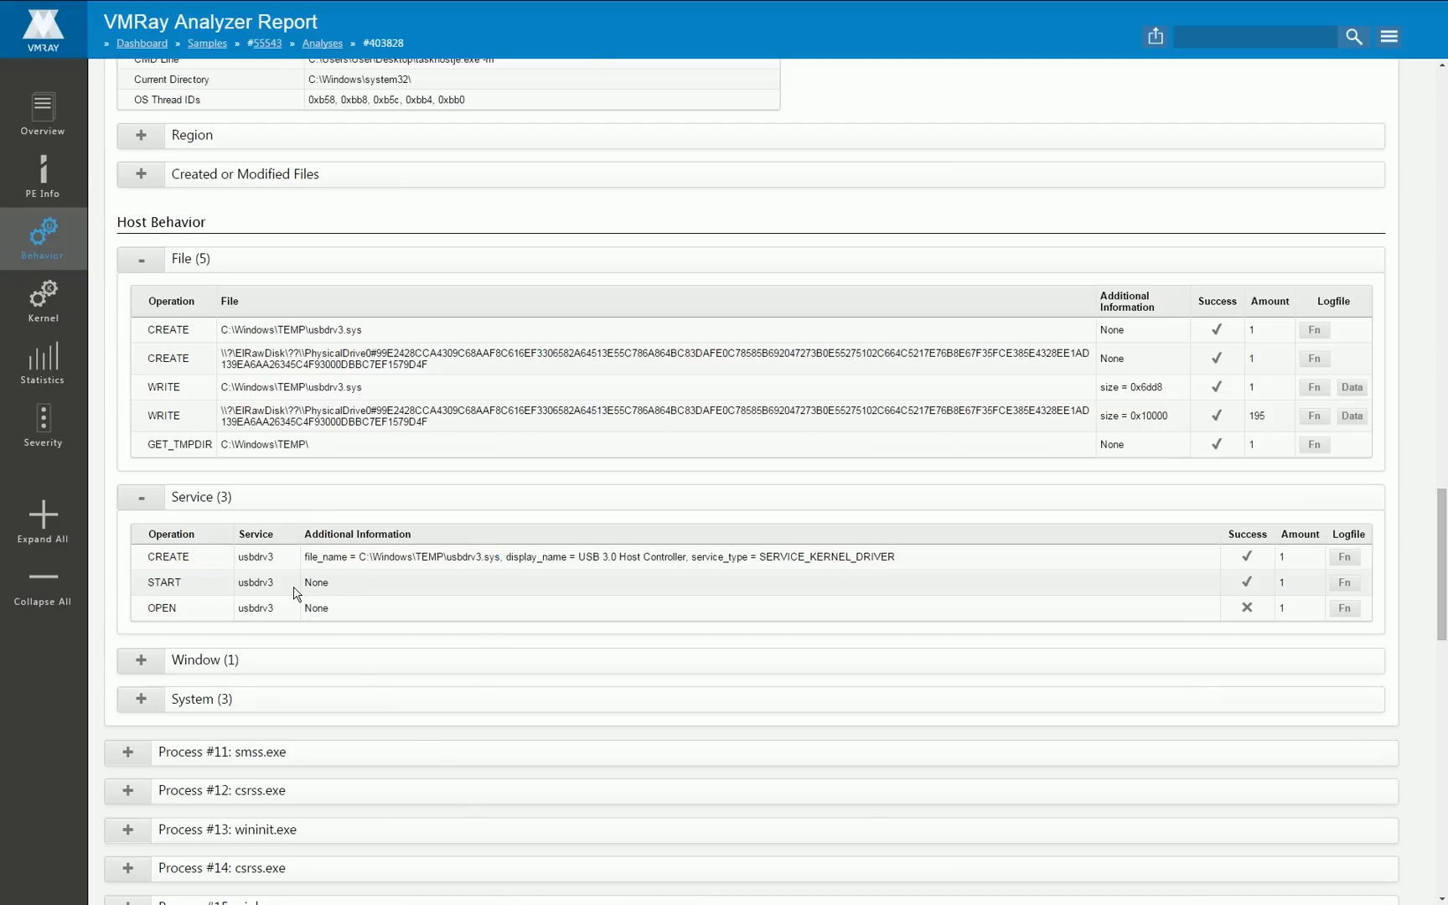
mouse_move(579, 560)
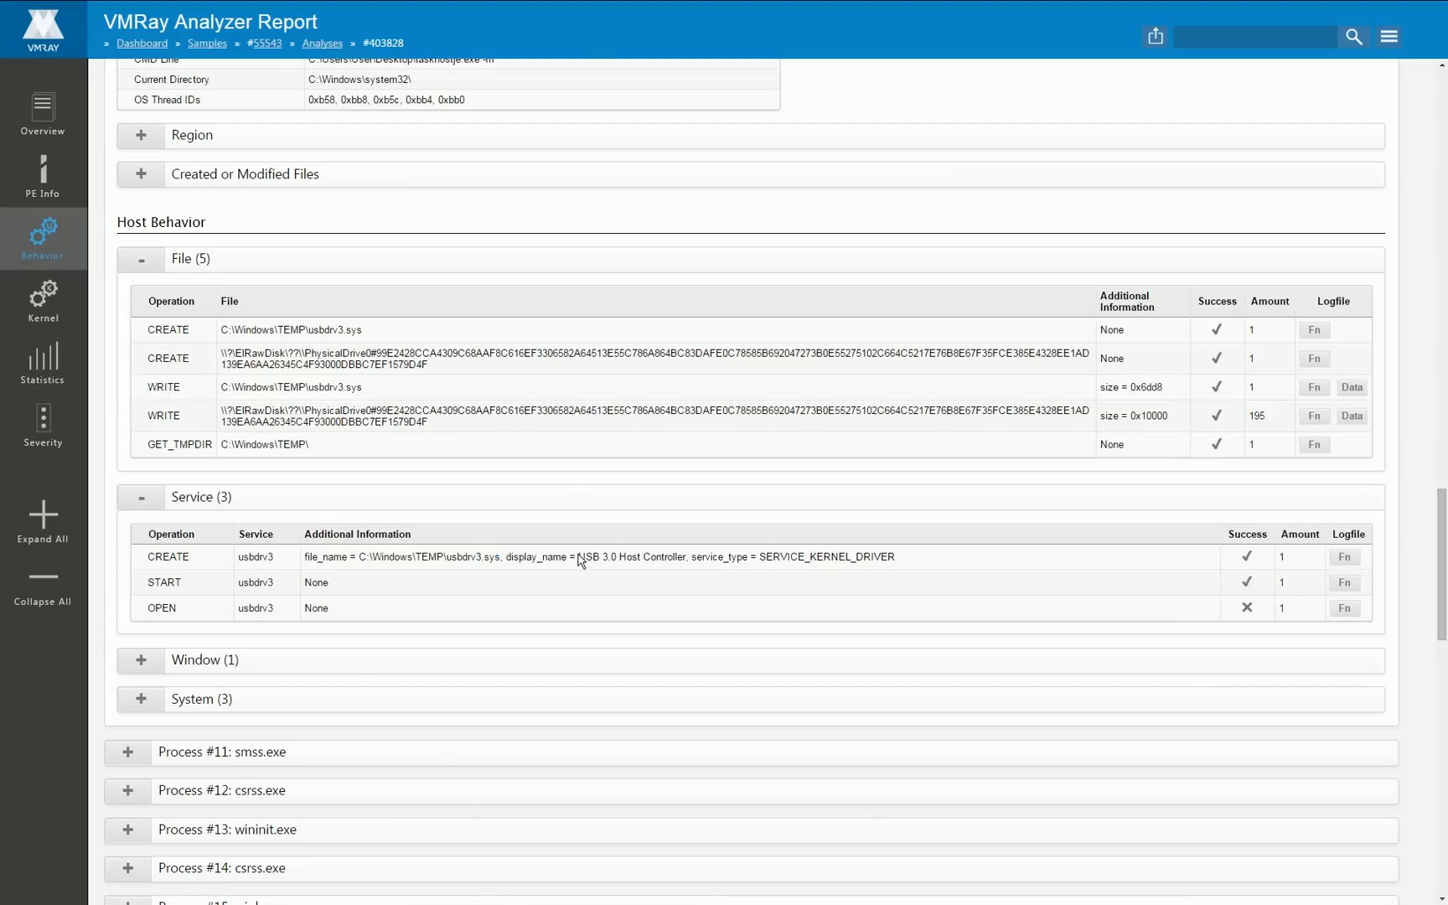
scroll(up, 3)
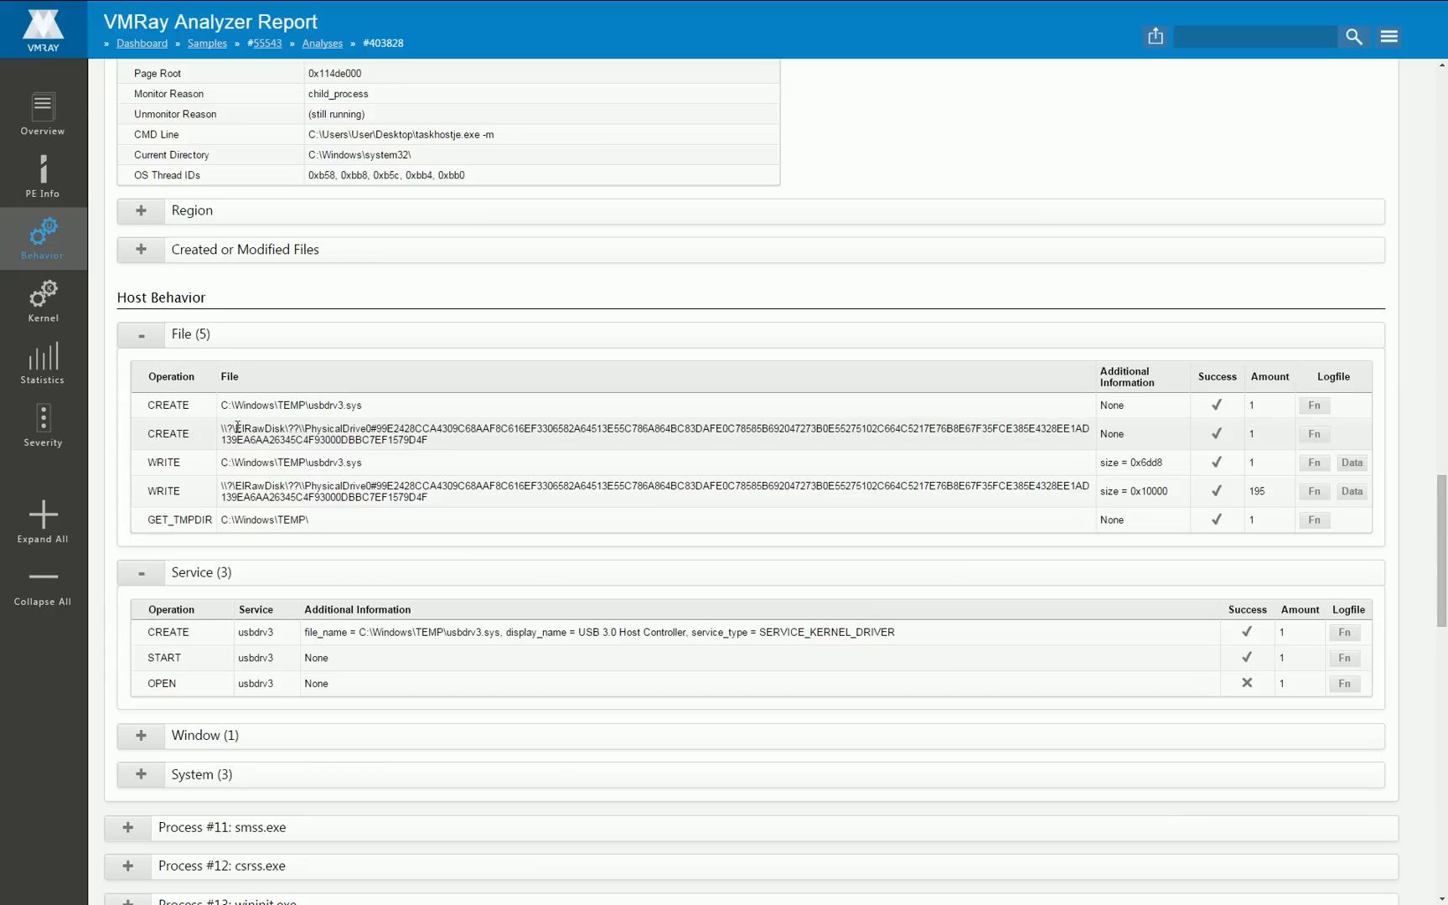
double_click(262, 428)
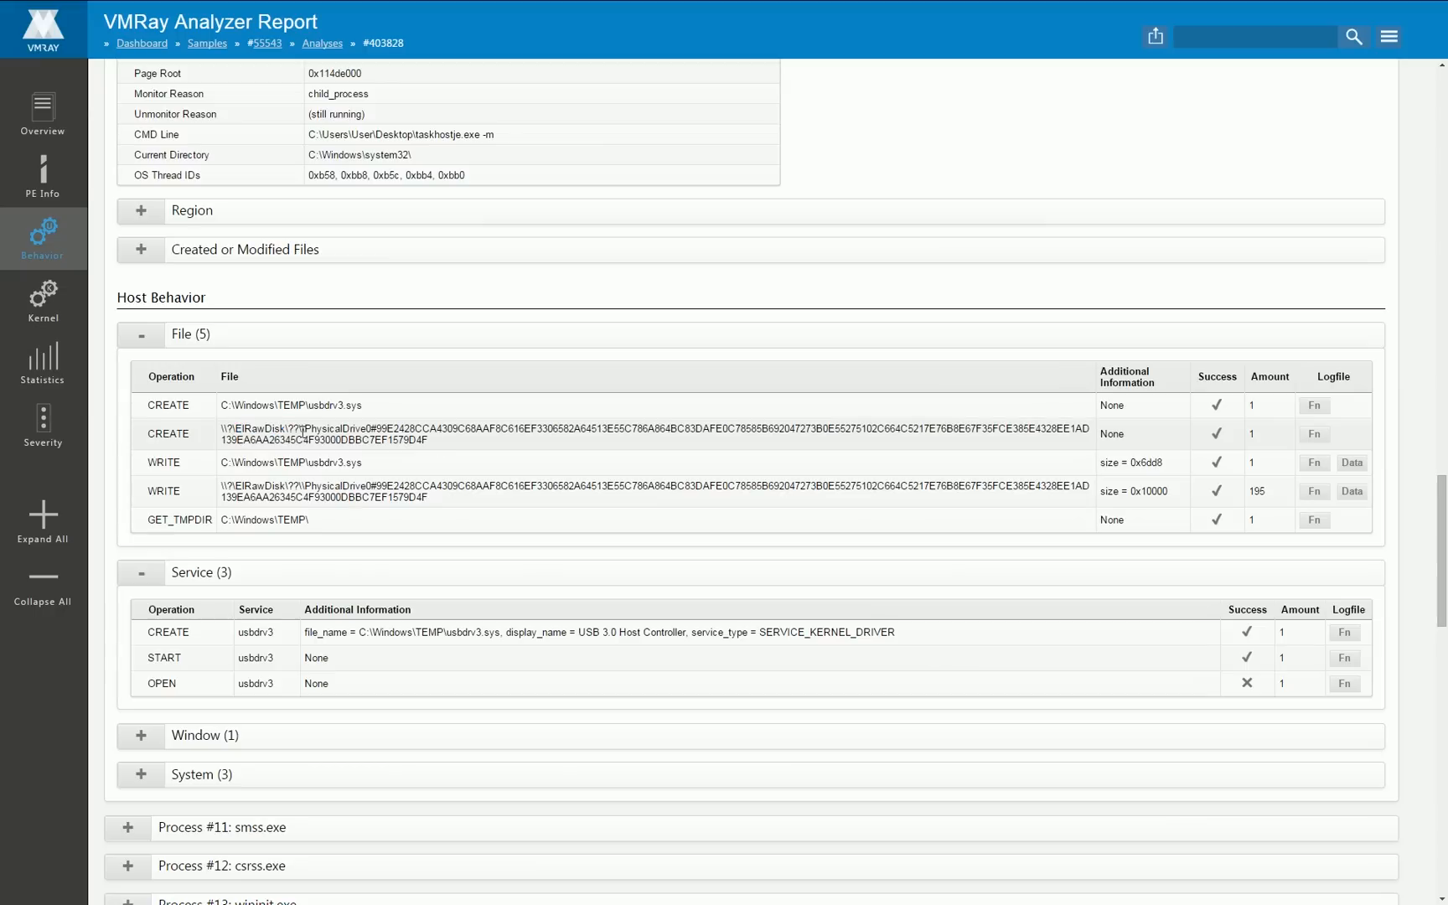
double_click(333, 427)
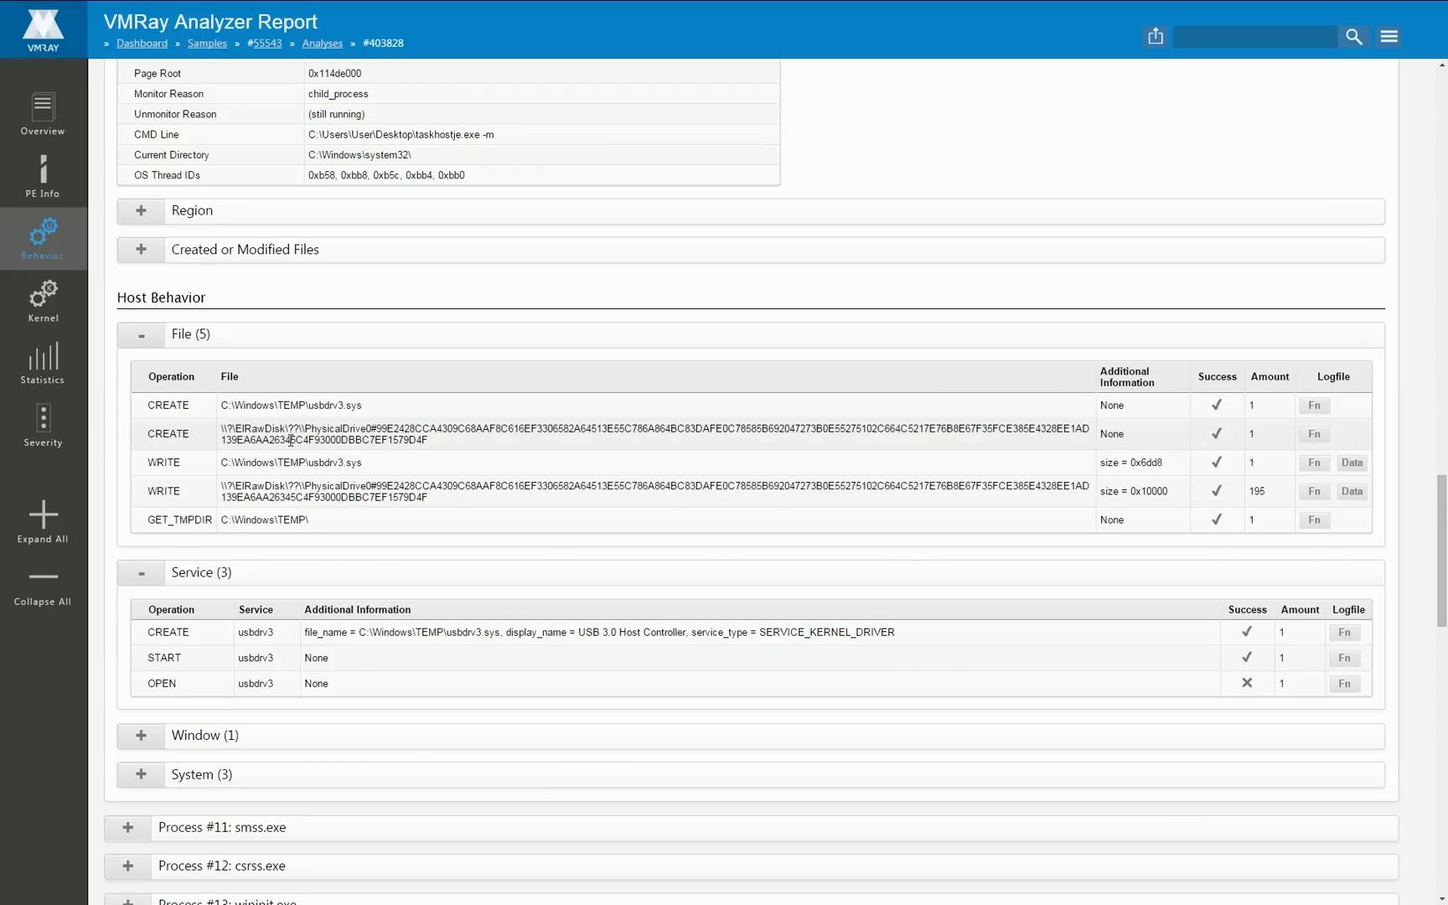
drag(221, 487, 327, 487)
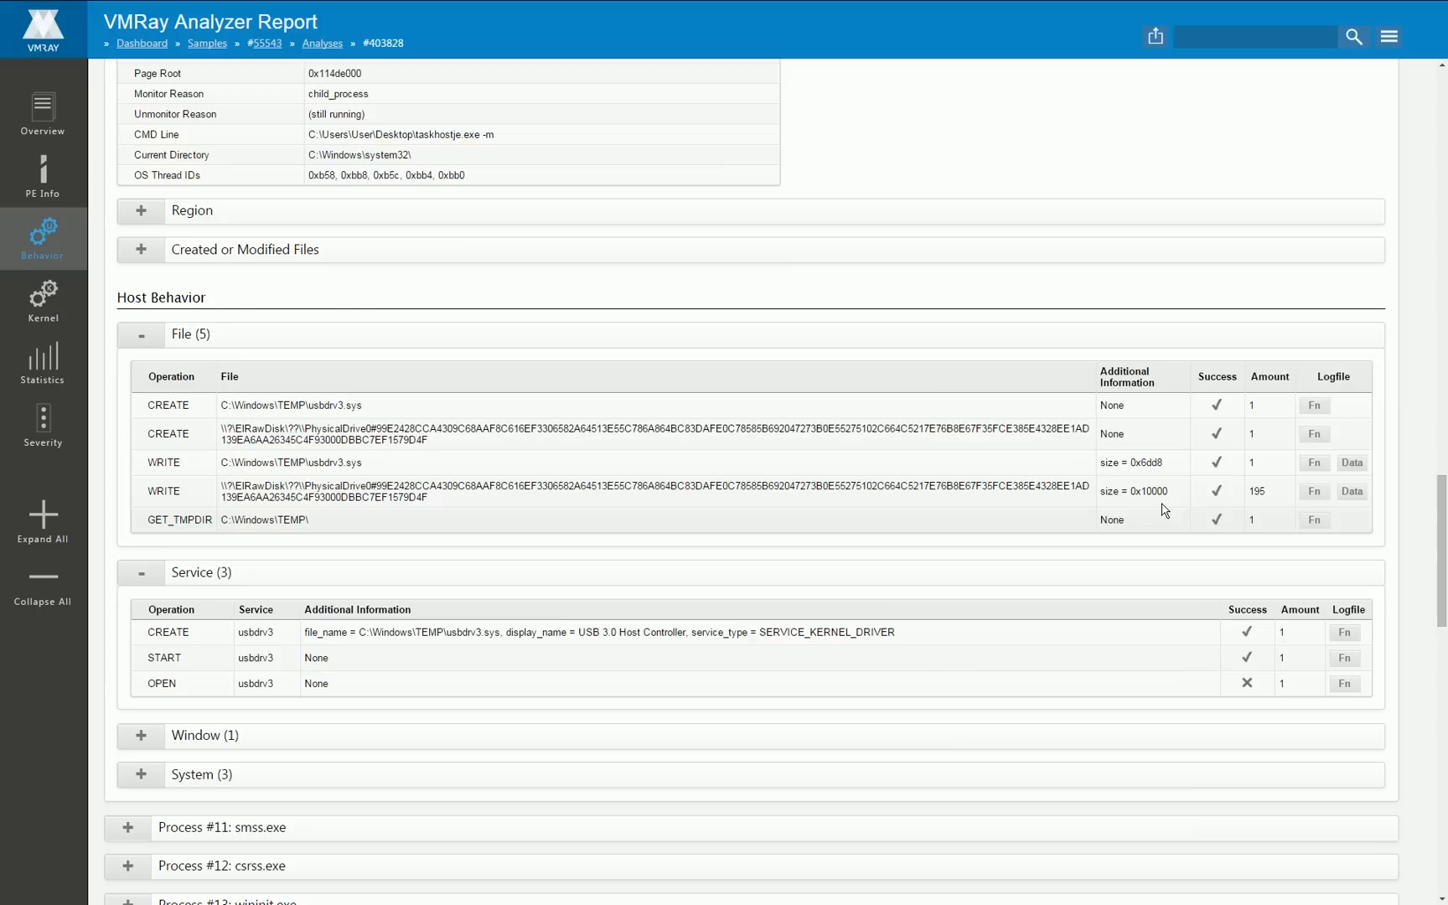
click(1352, 490)
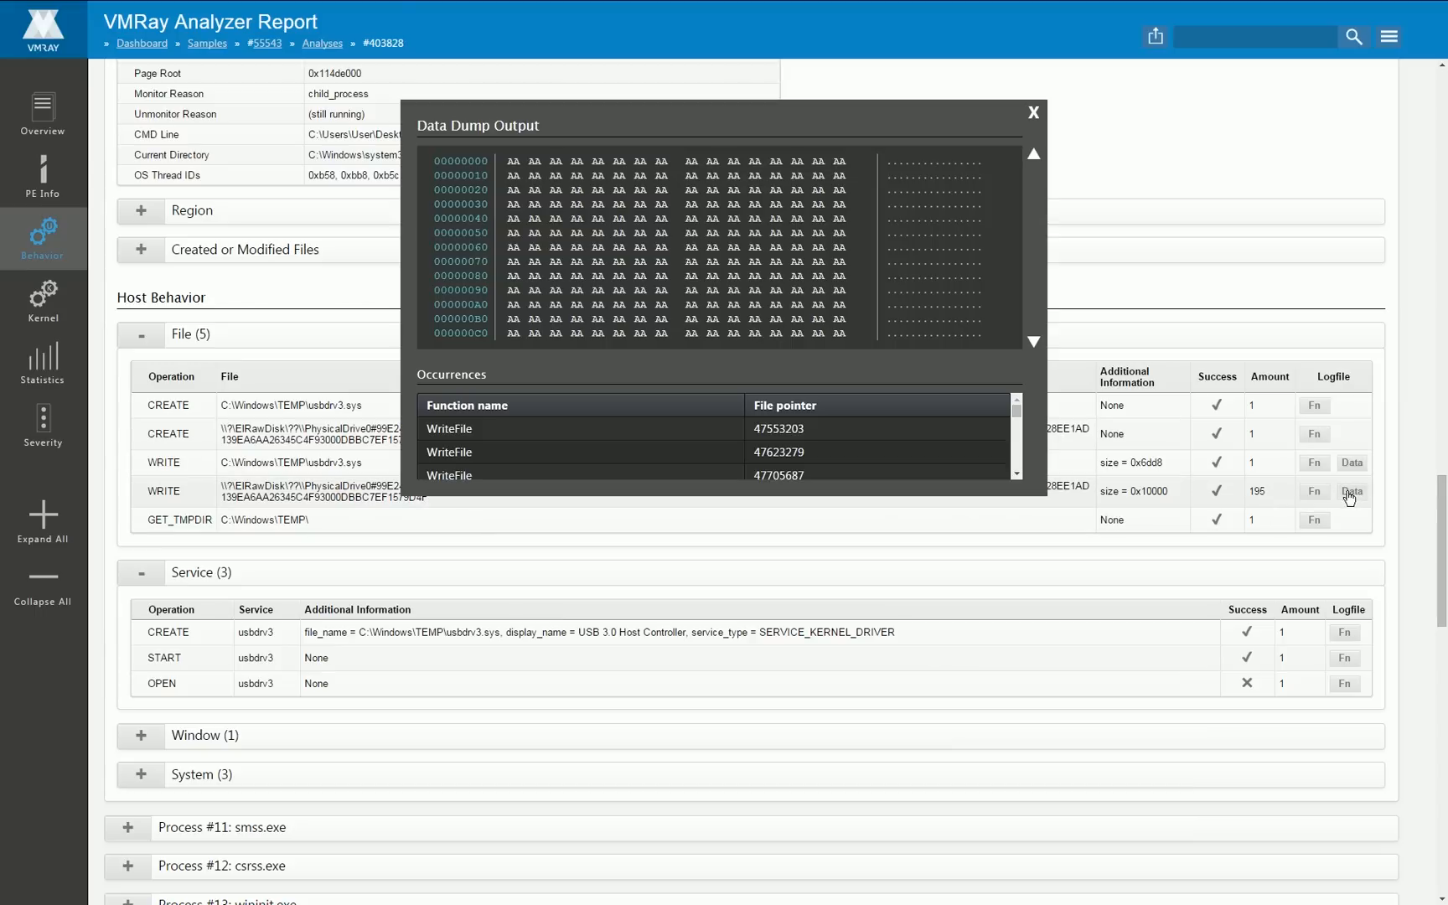
drag(503, 159, 867, 222)
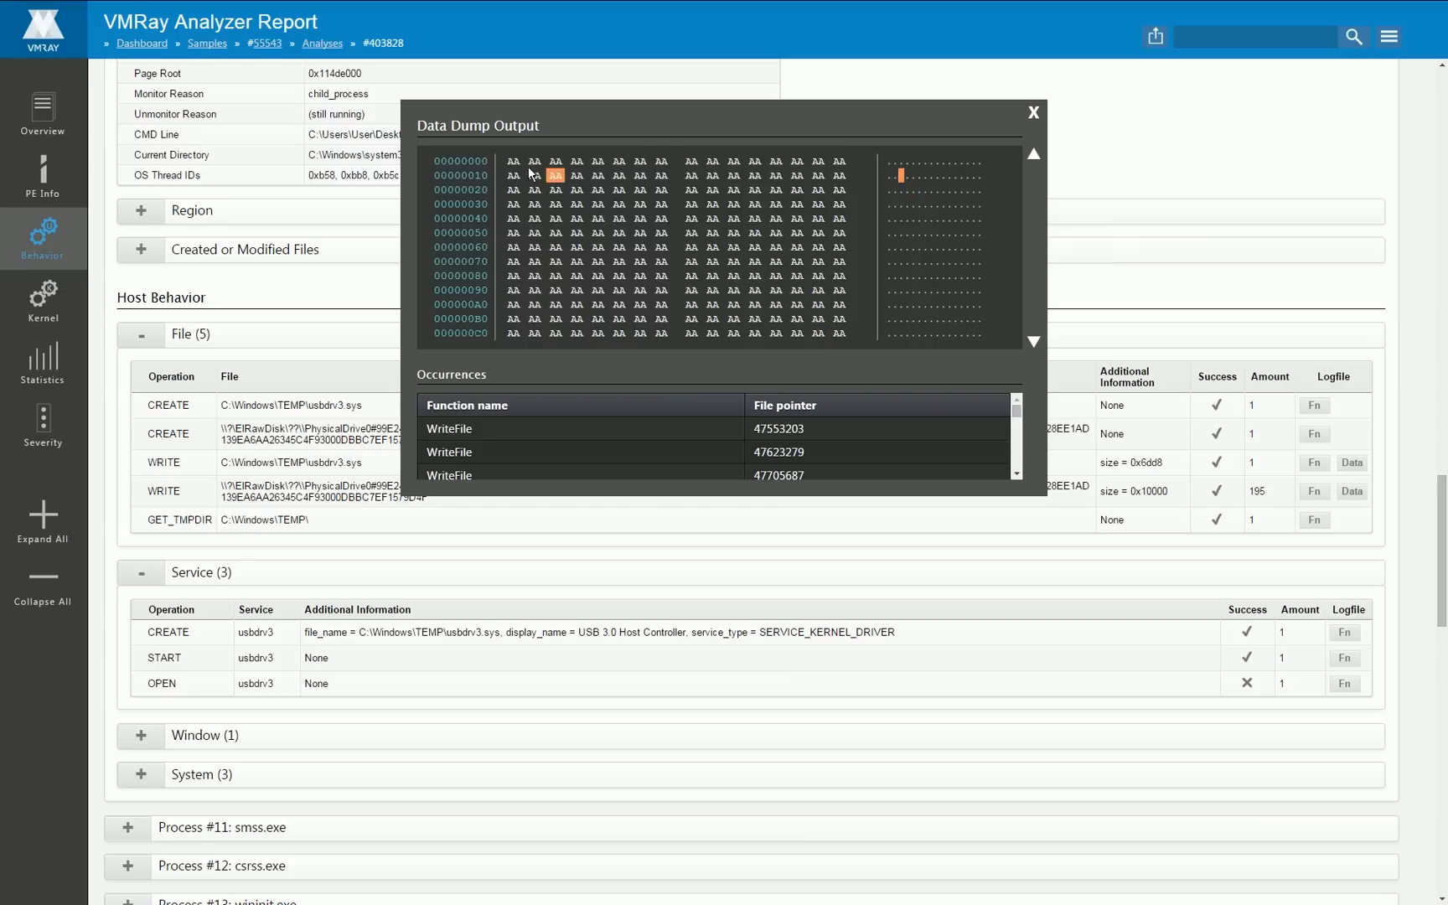
drag(531, 174, 663, 290)
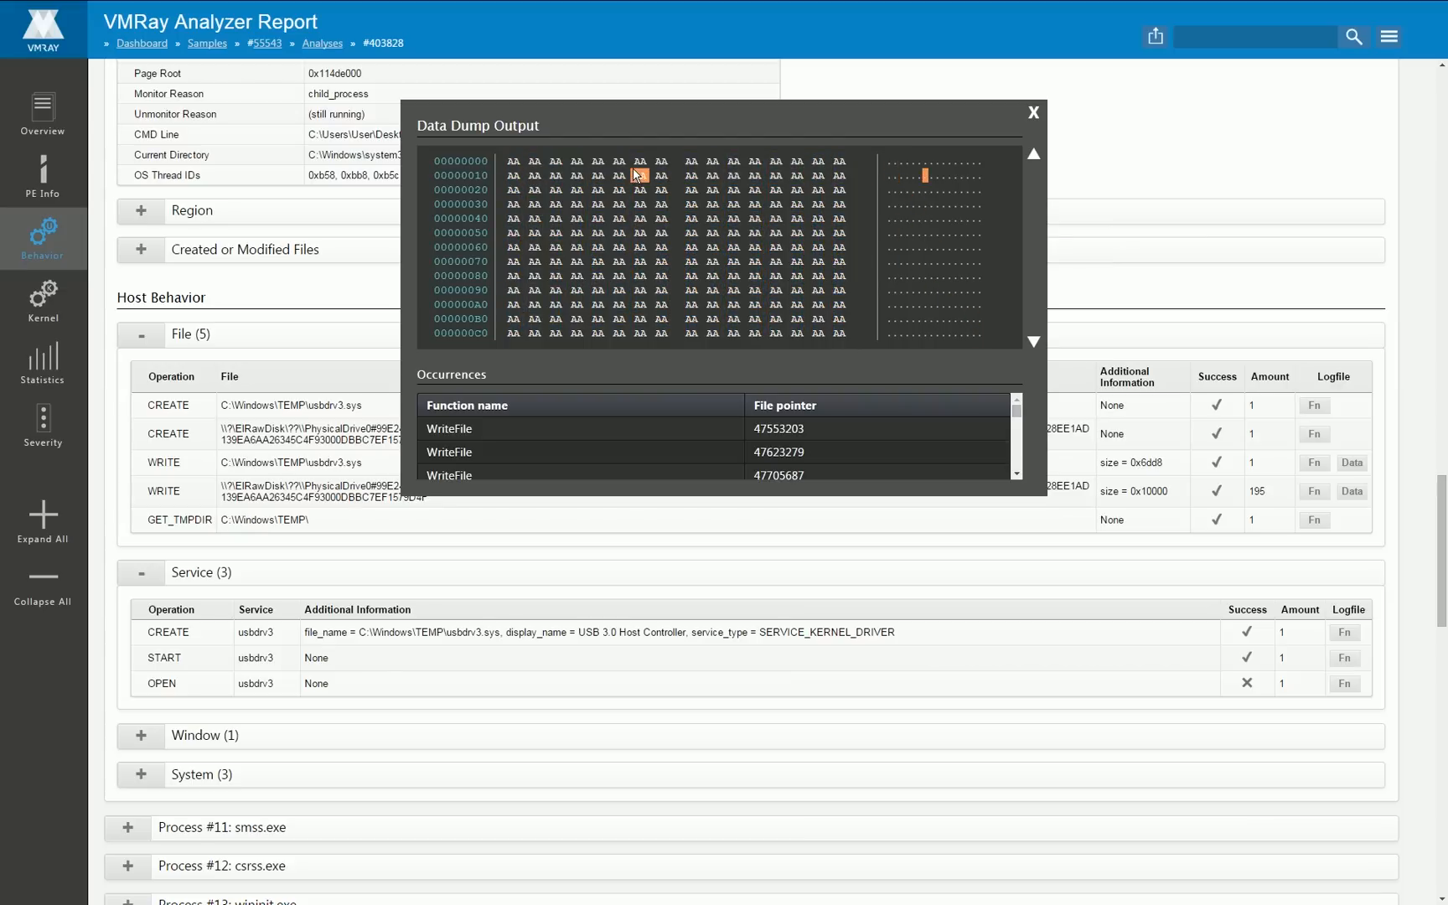
click(1033, 112)
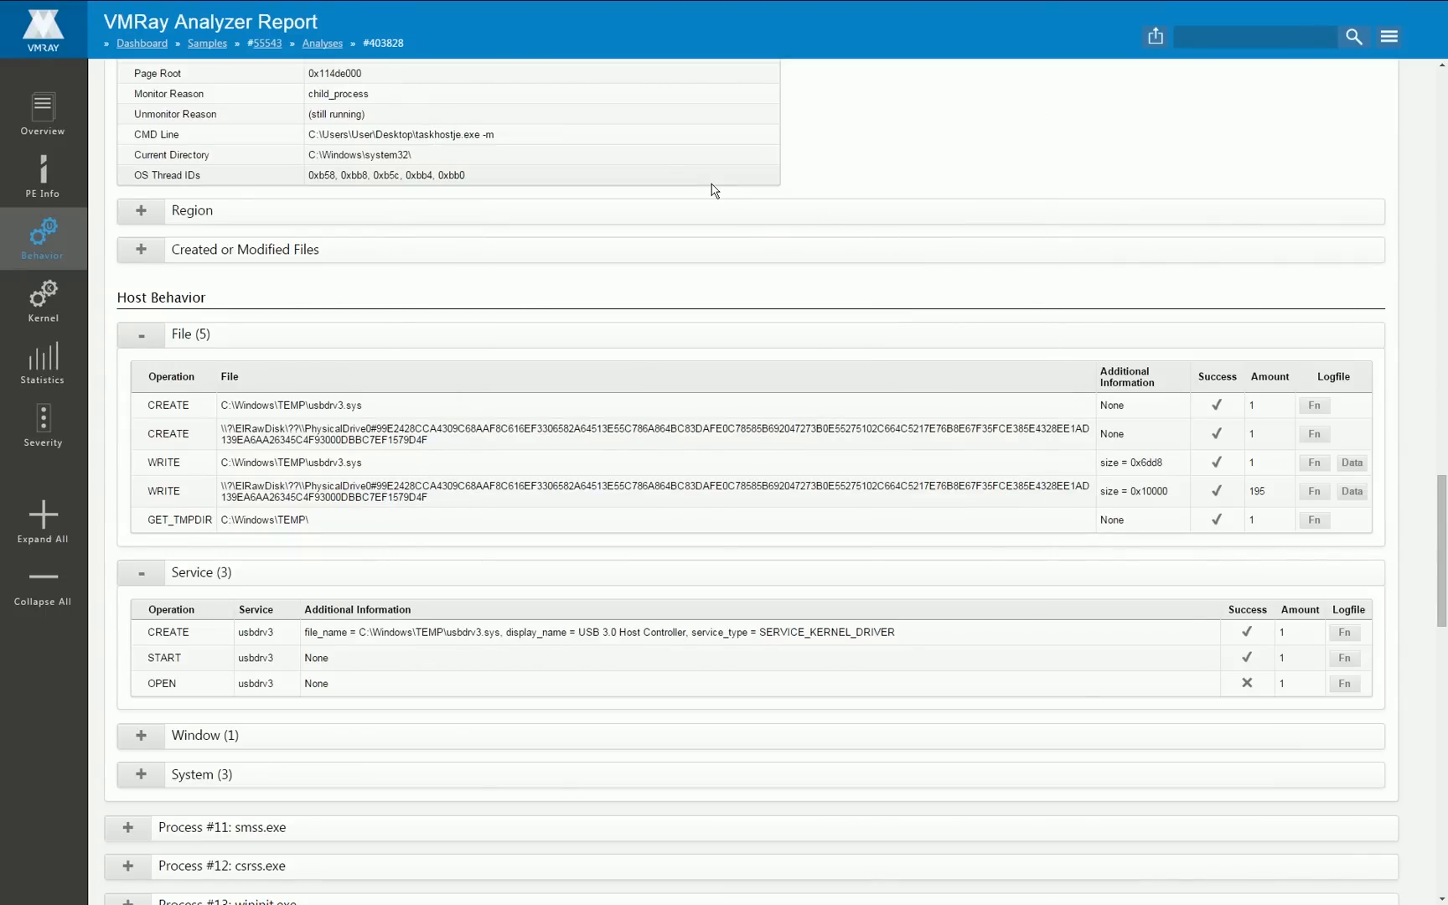
mouse_move(758, 453)
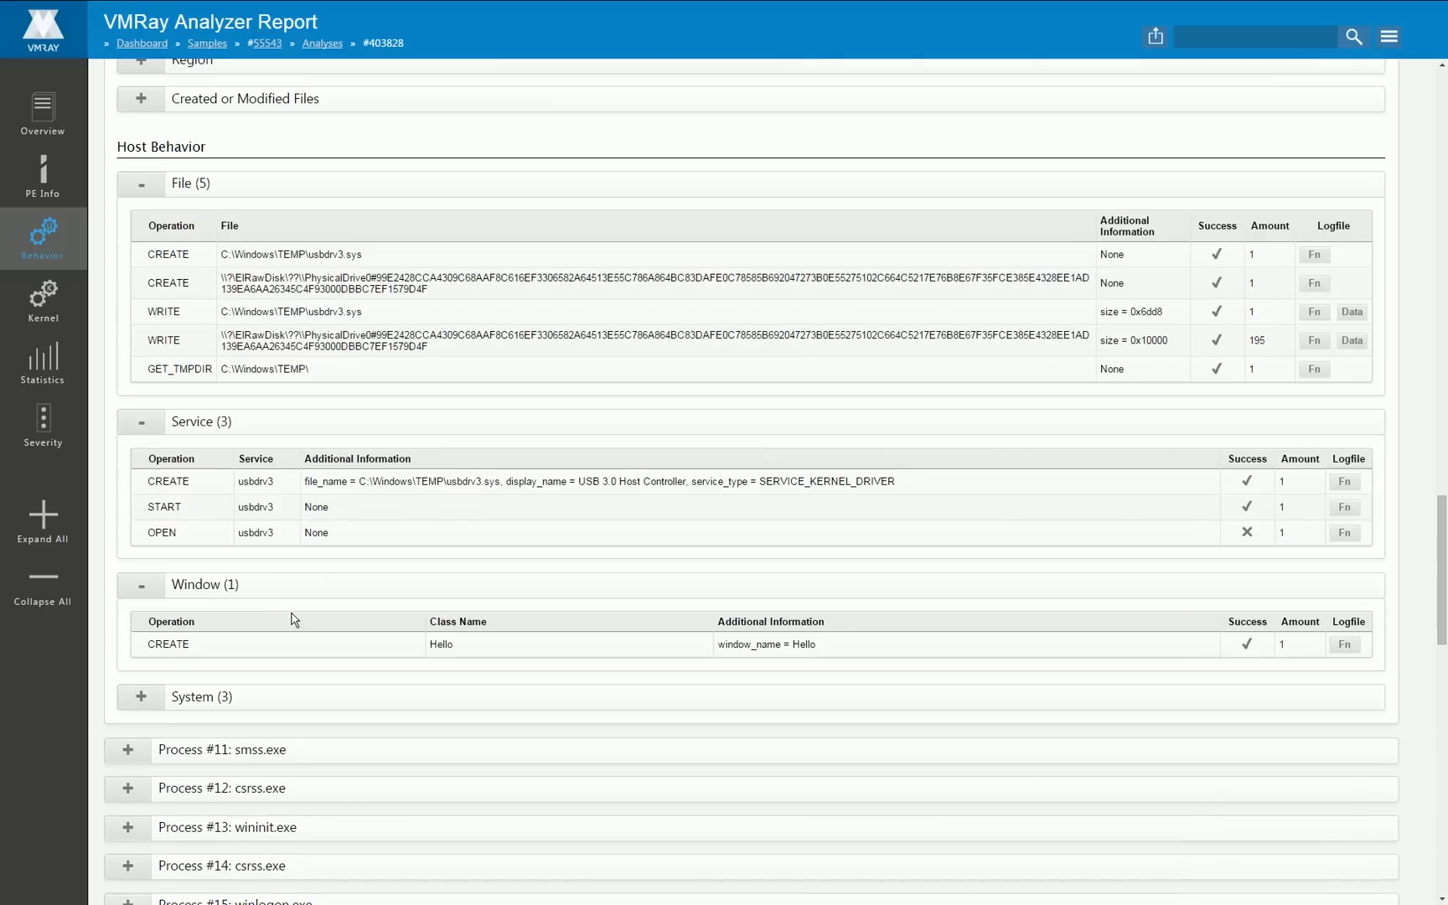
Step: Expand taskhostje.exe's System (3) operations and scroll the process list down to Process #50
click(142, 697)
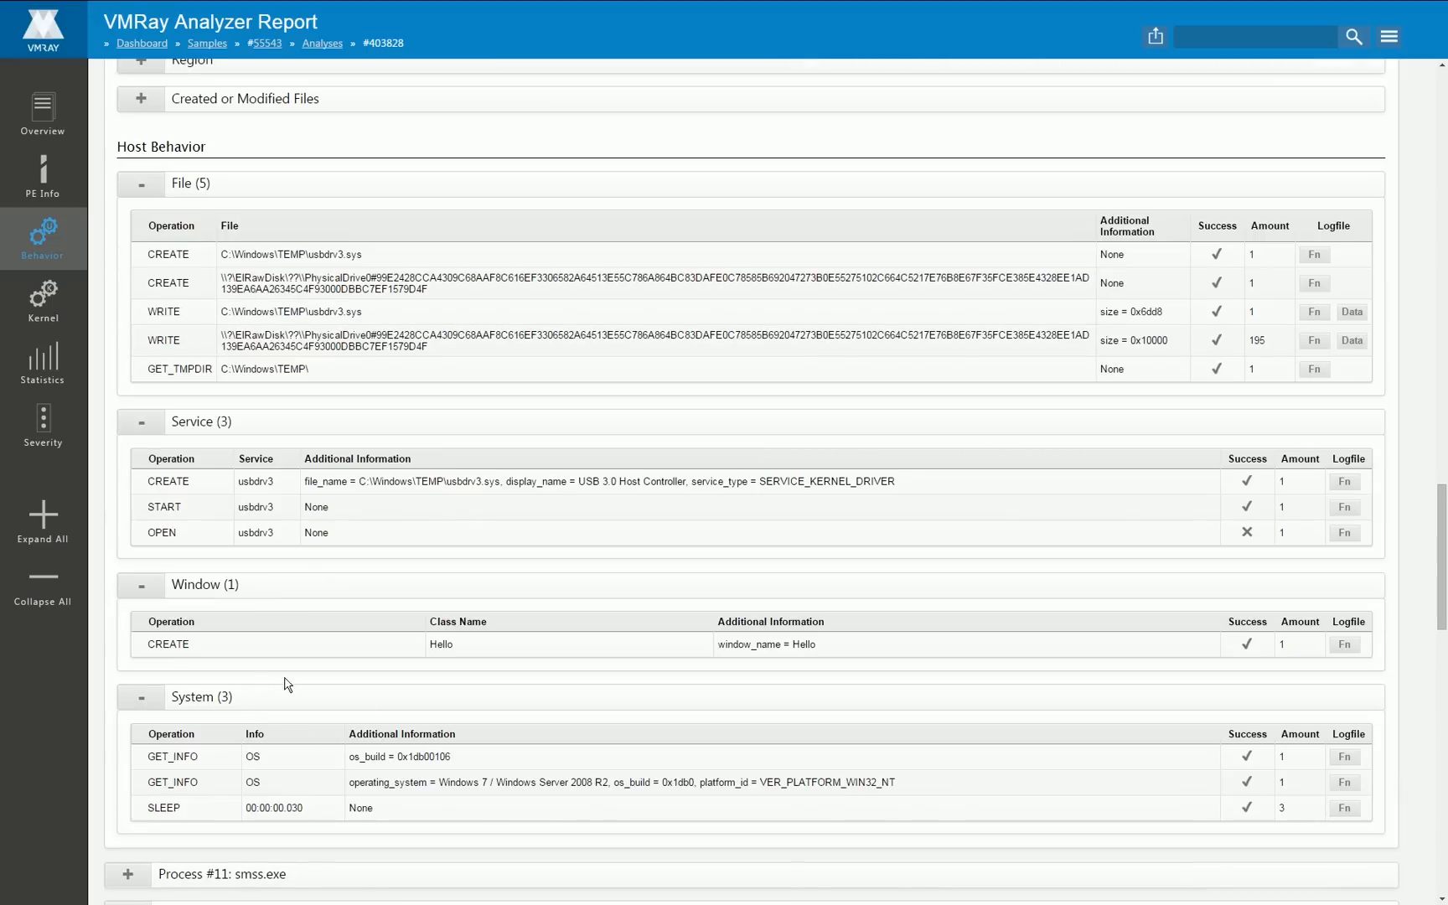
scroll(down, 3)
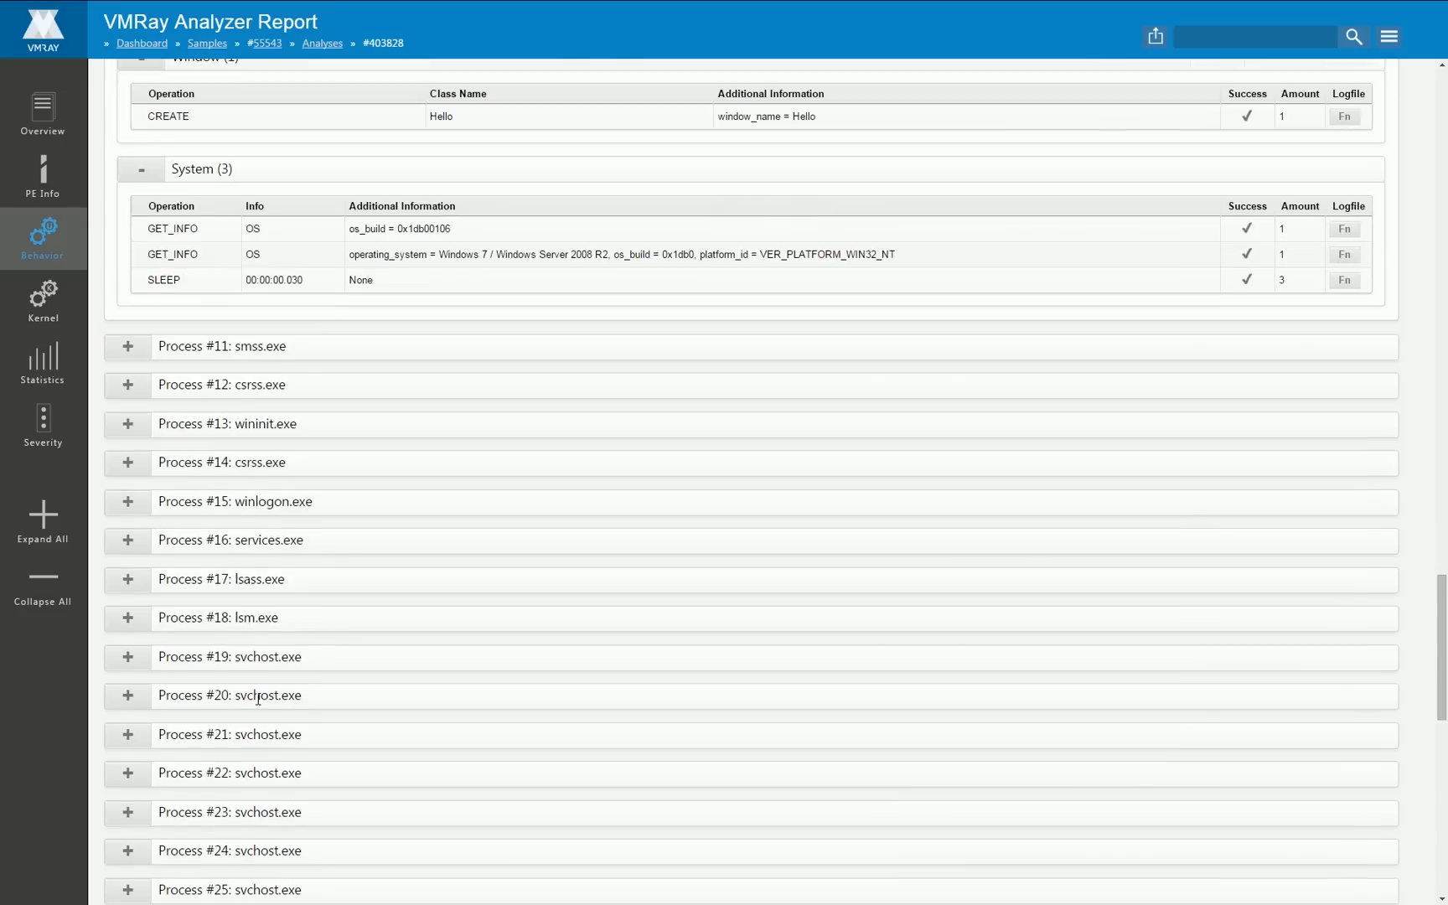
scroll(down, 3)
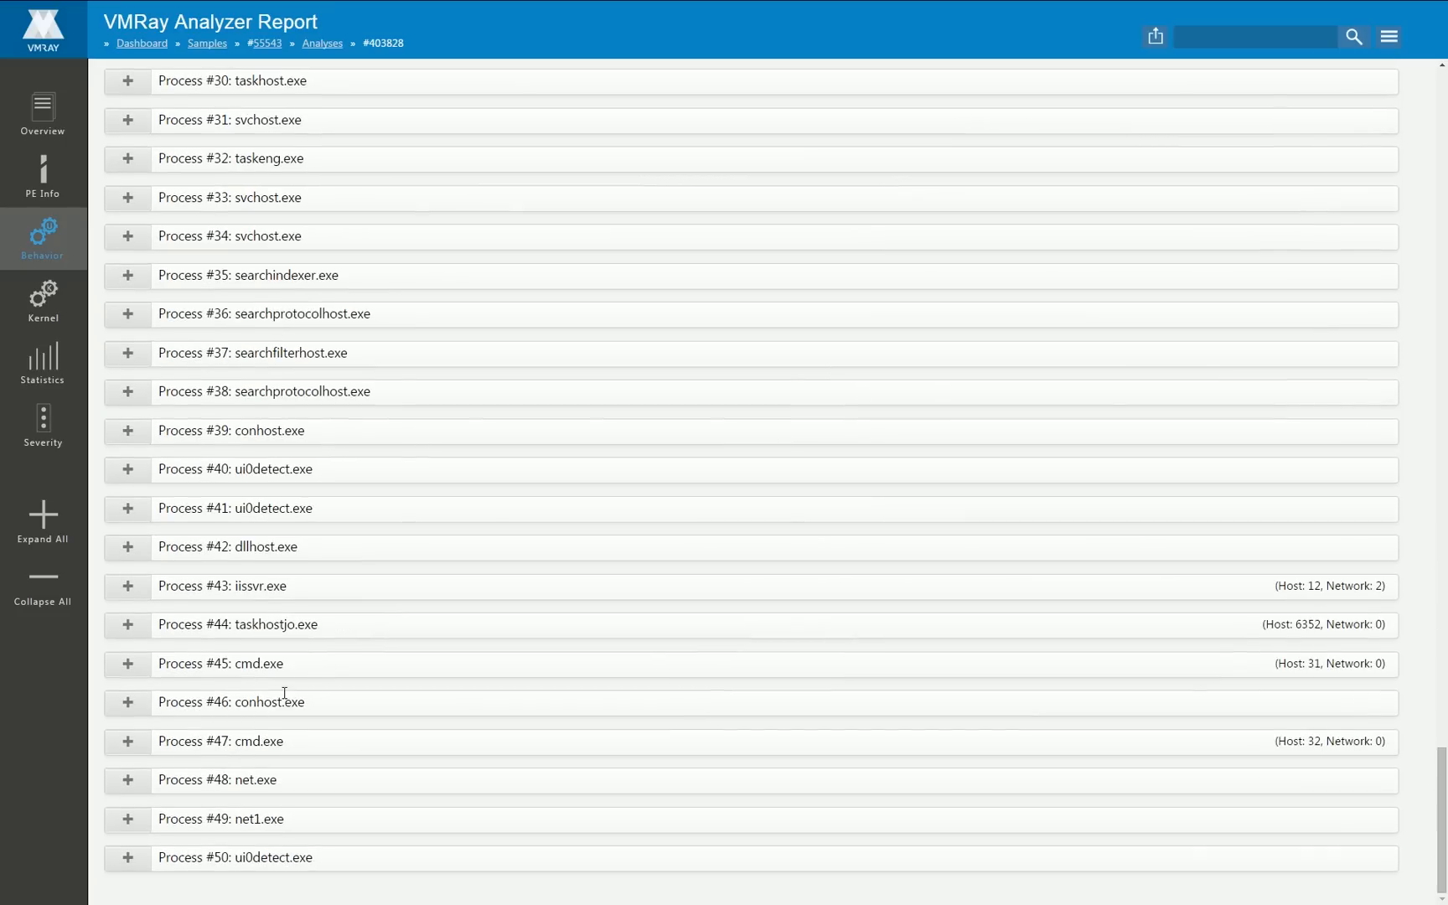
mouse_move(241, 211)
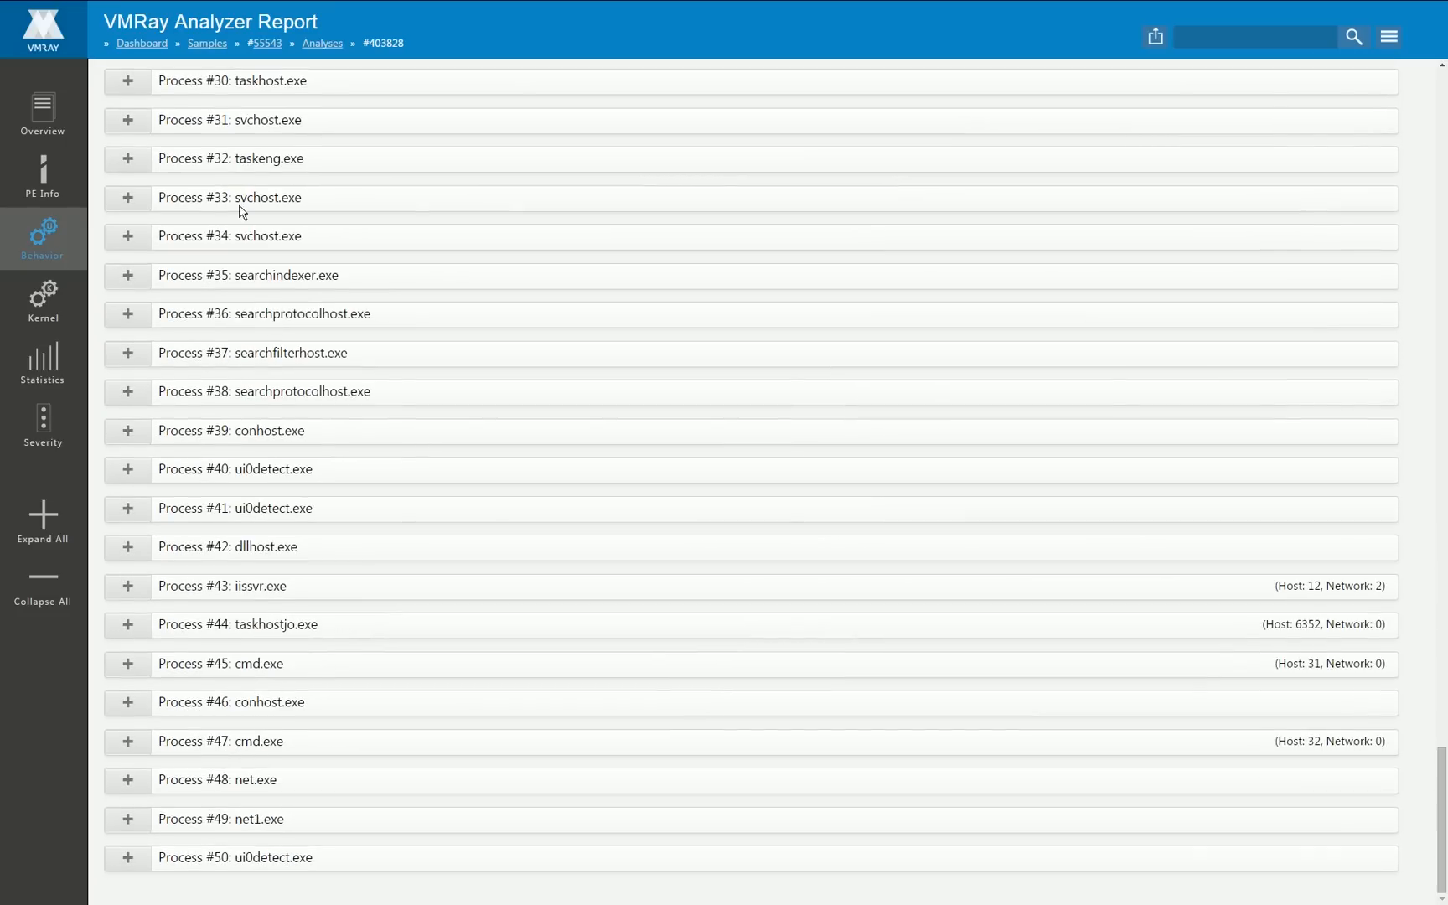
mouse_move(231, 544)
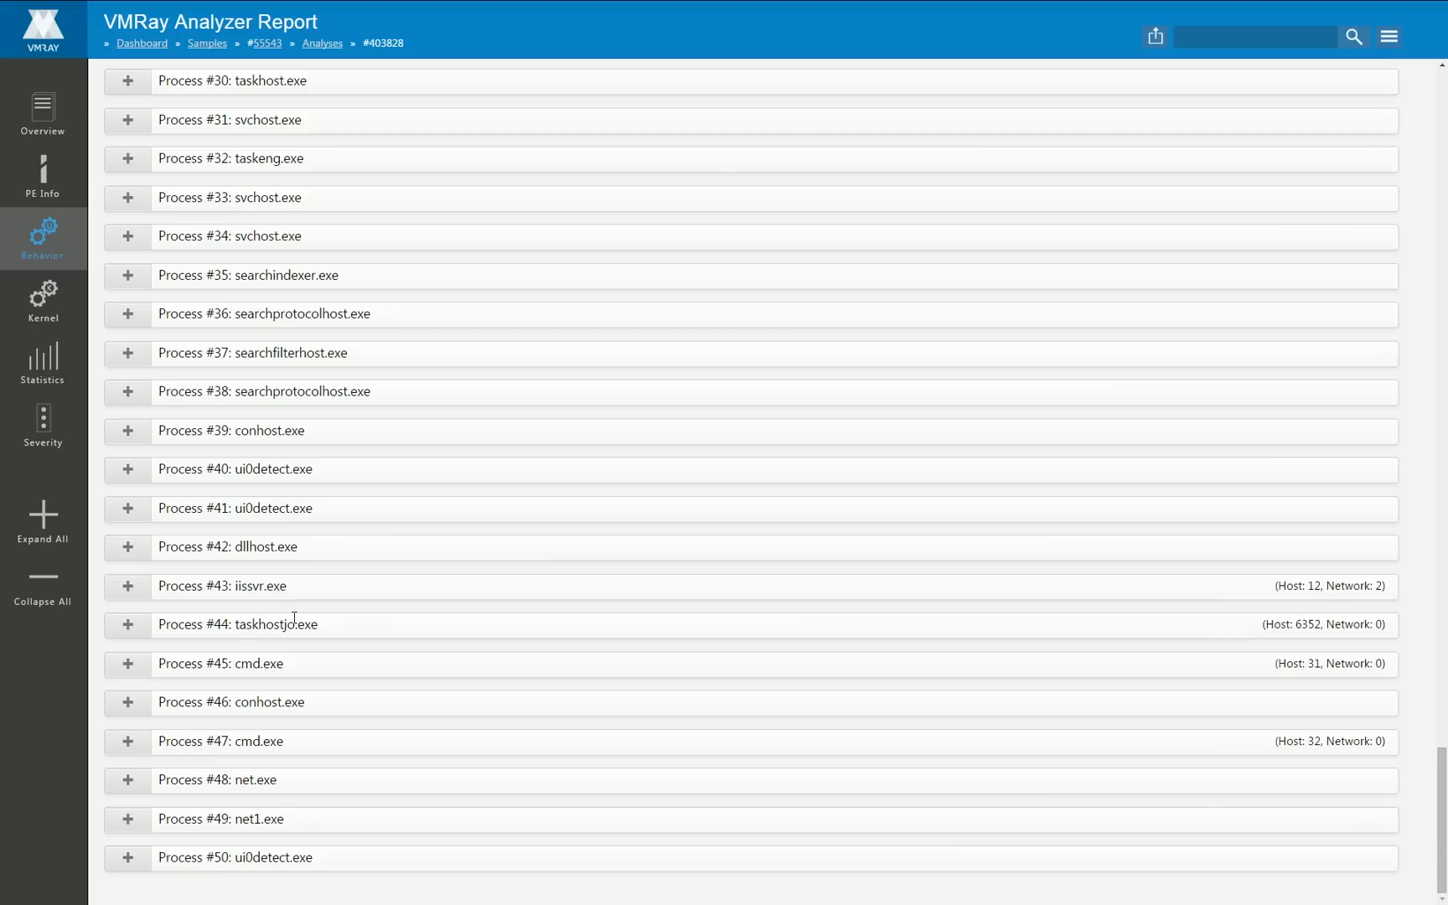
mouse_move(1358, 640)
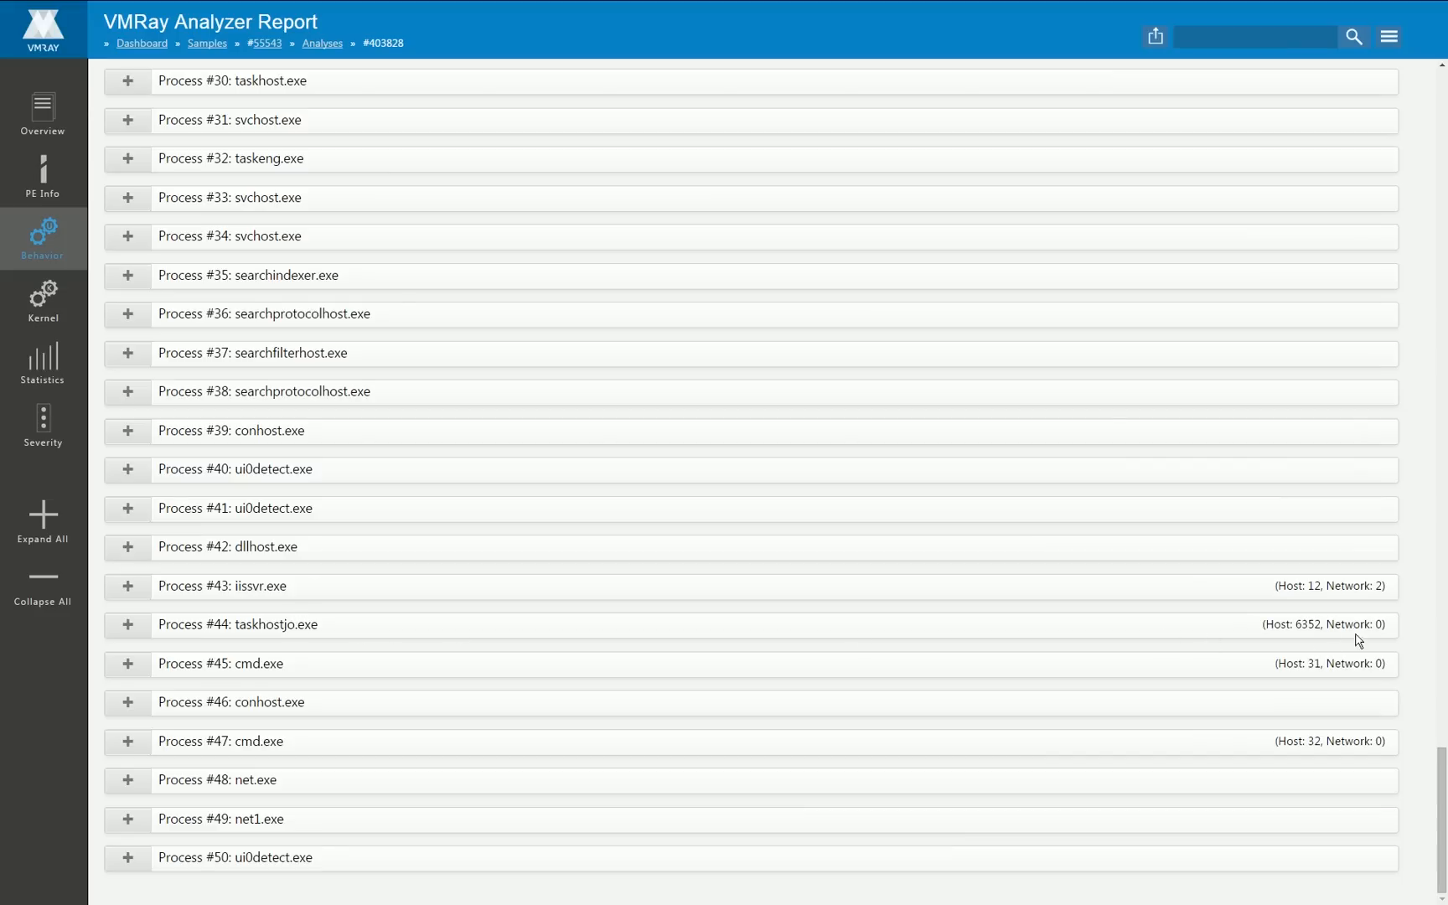
Step: Expand Process #44 taskhostjo.exe and its File (6349) operations table
click(128, 624)
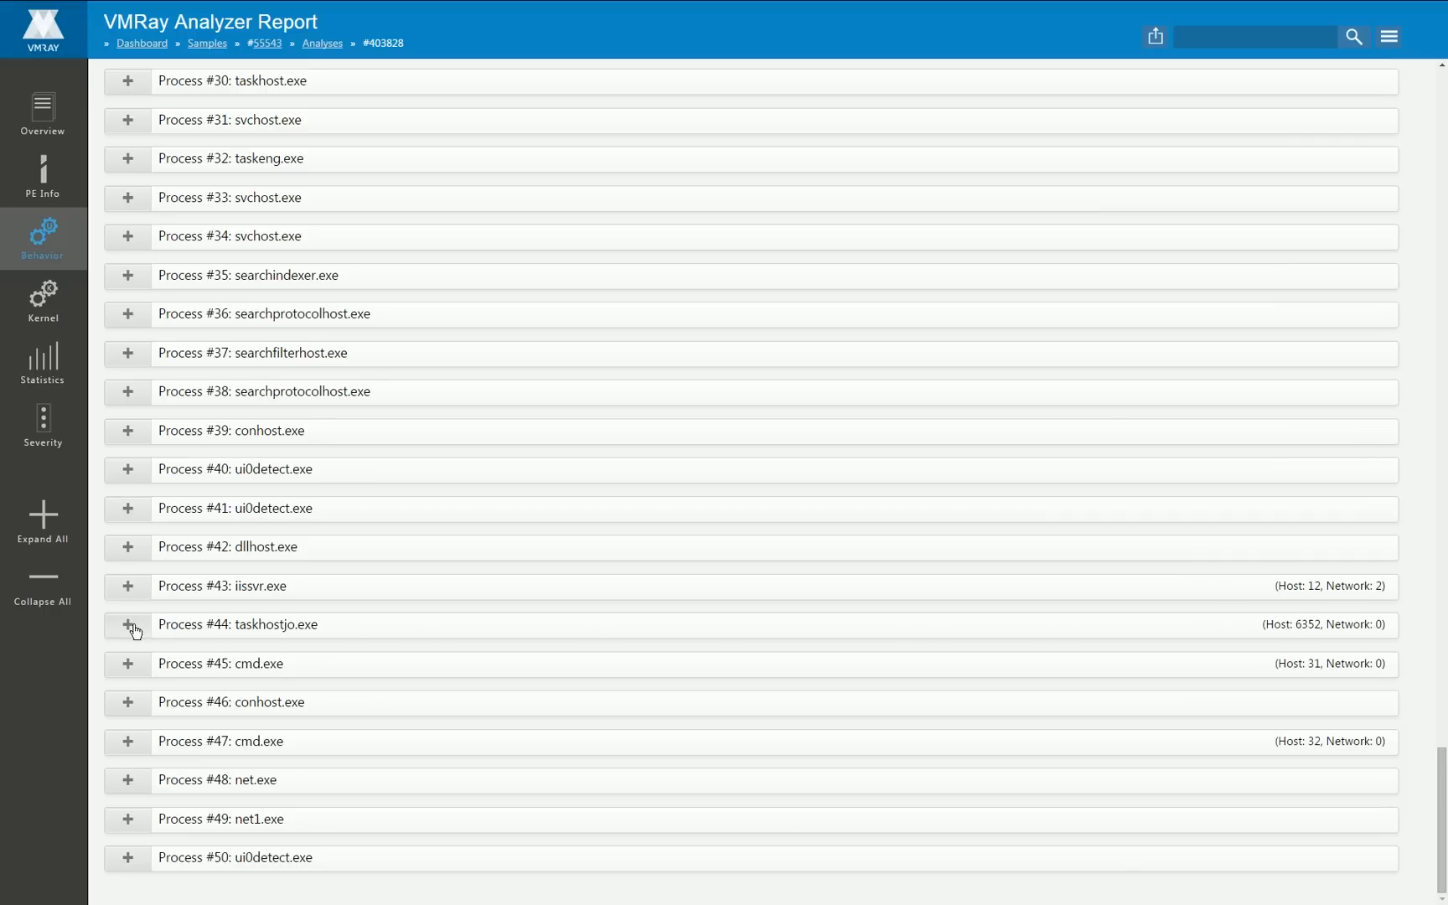
click(128, 625)
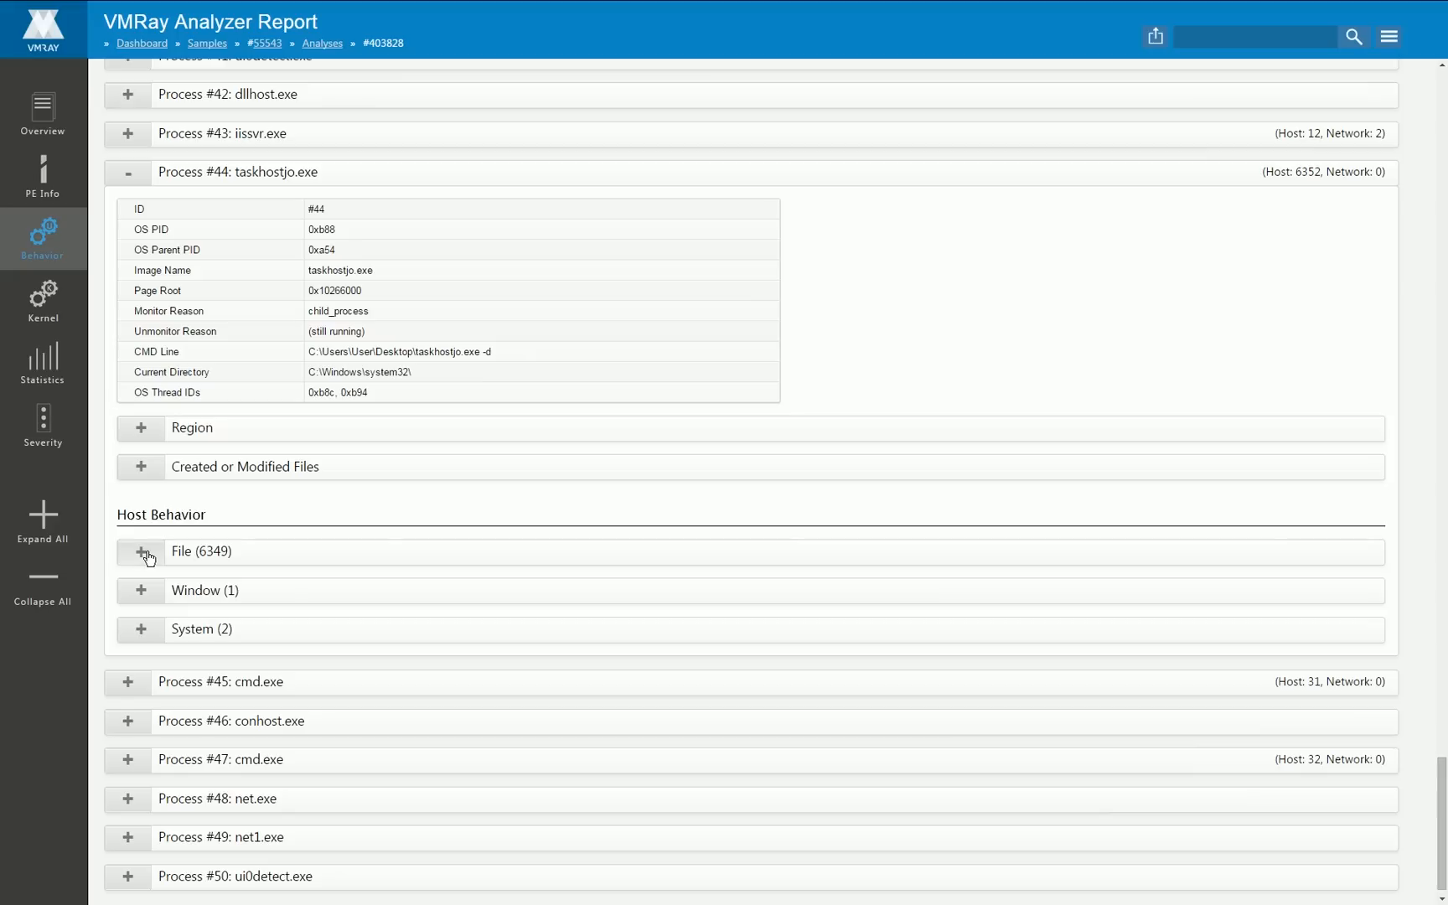
mouse_move(248, 567)
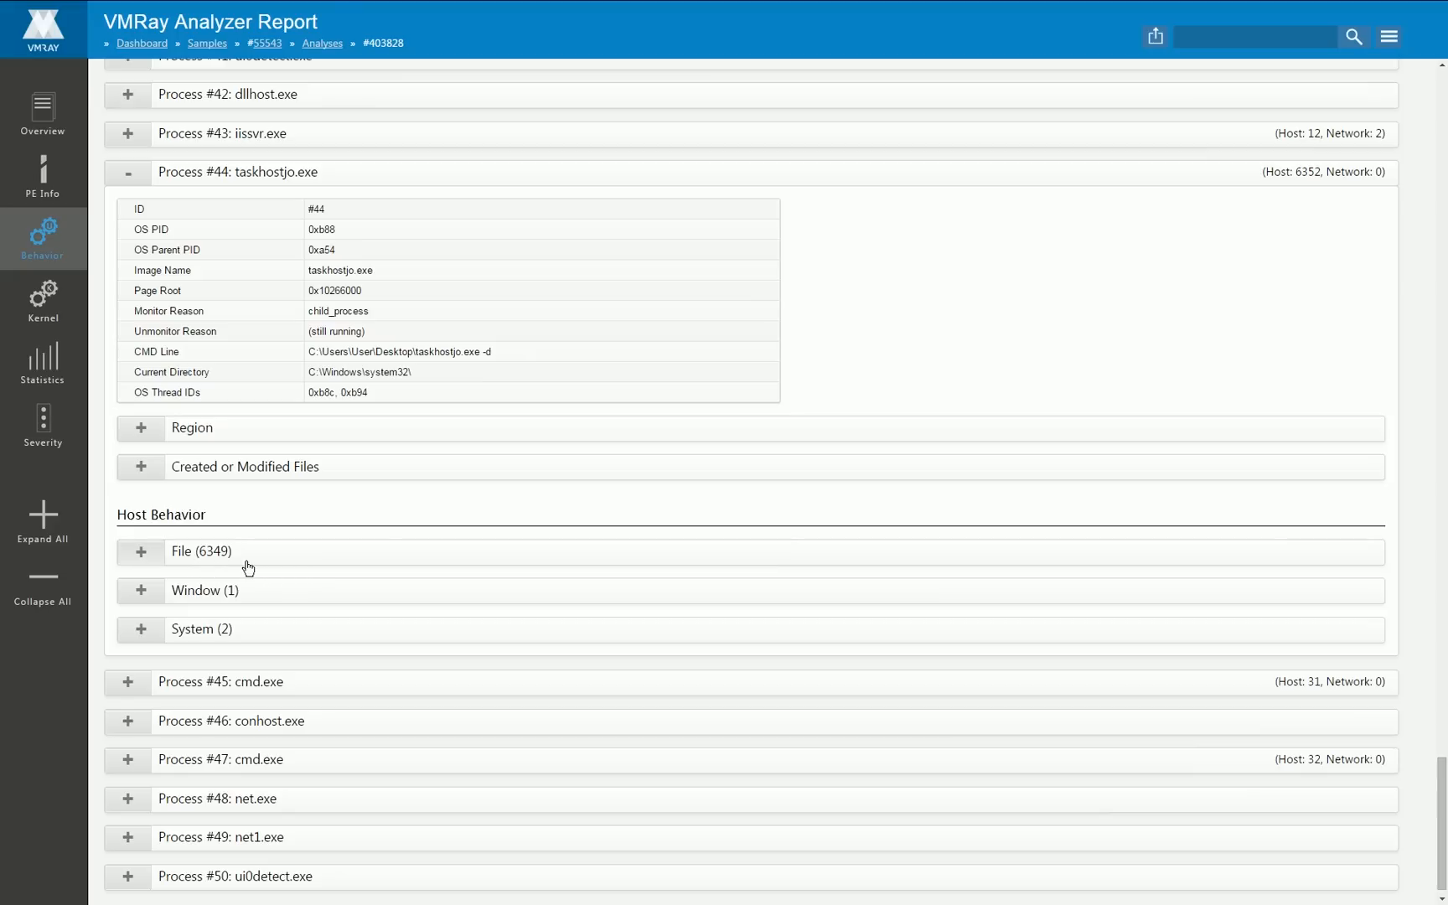
click(141, 552)
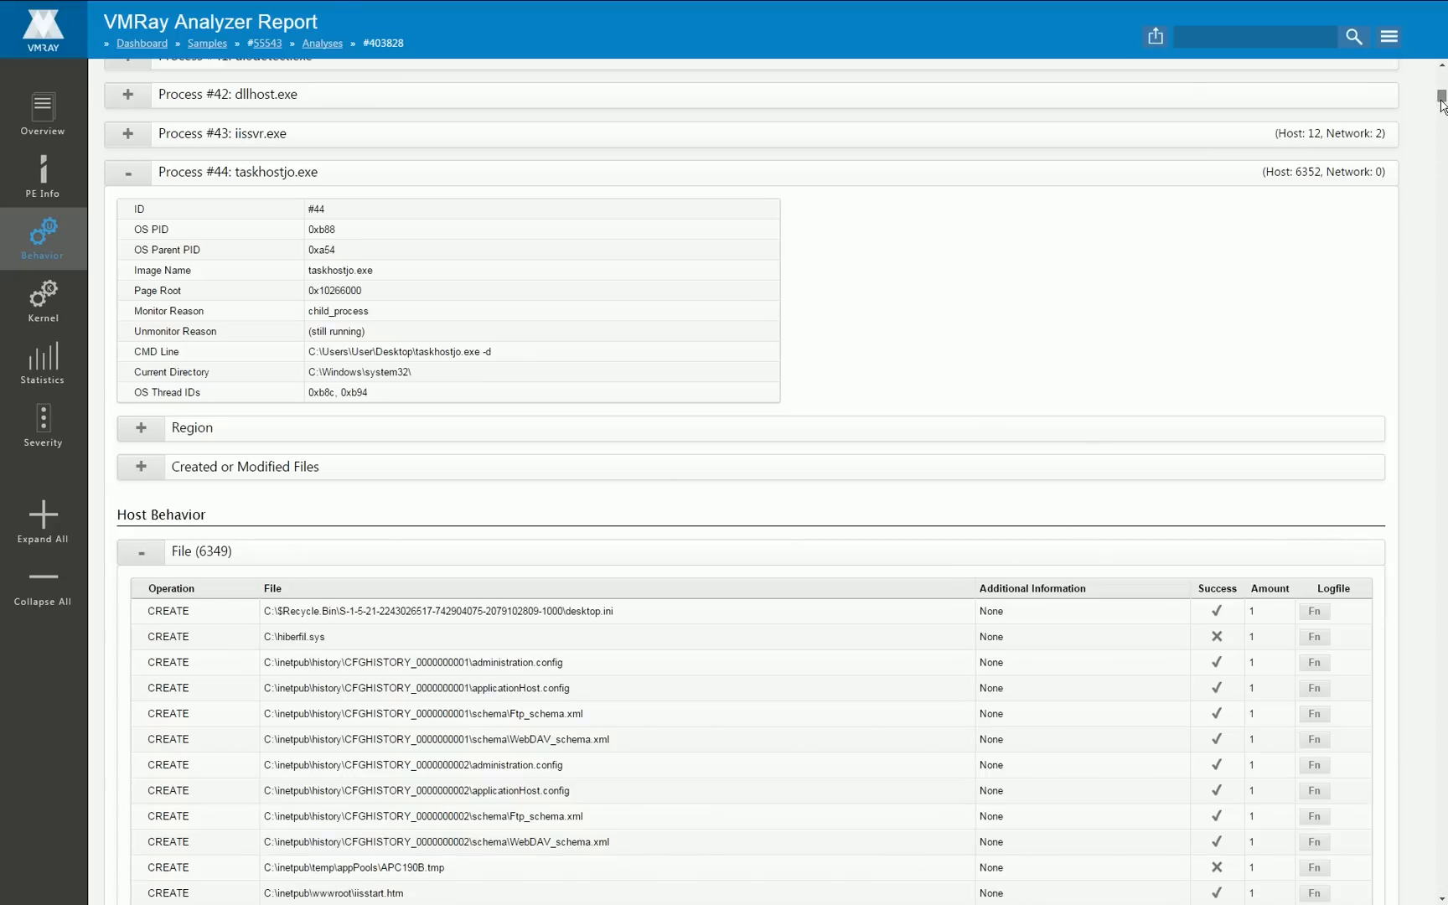
Step: Scroll taskhostjo.exe's file operations past CREATE and DELETE to SET_INFO, then view Kernel graphs
scroll(down, 3)
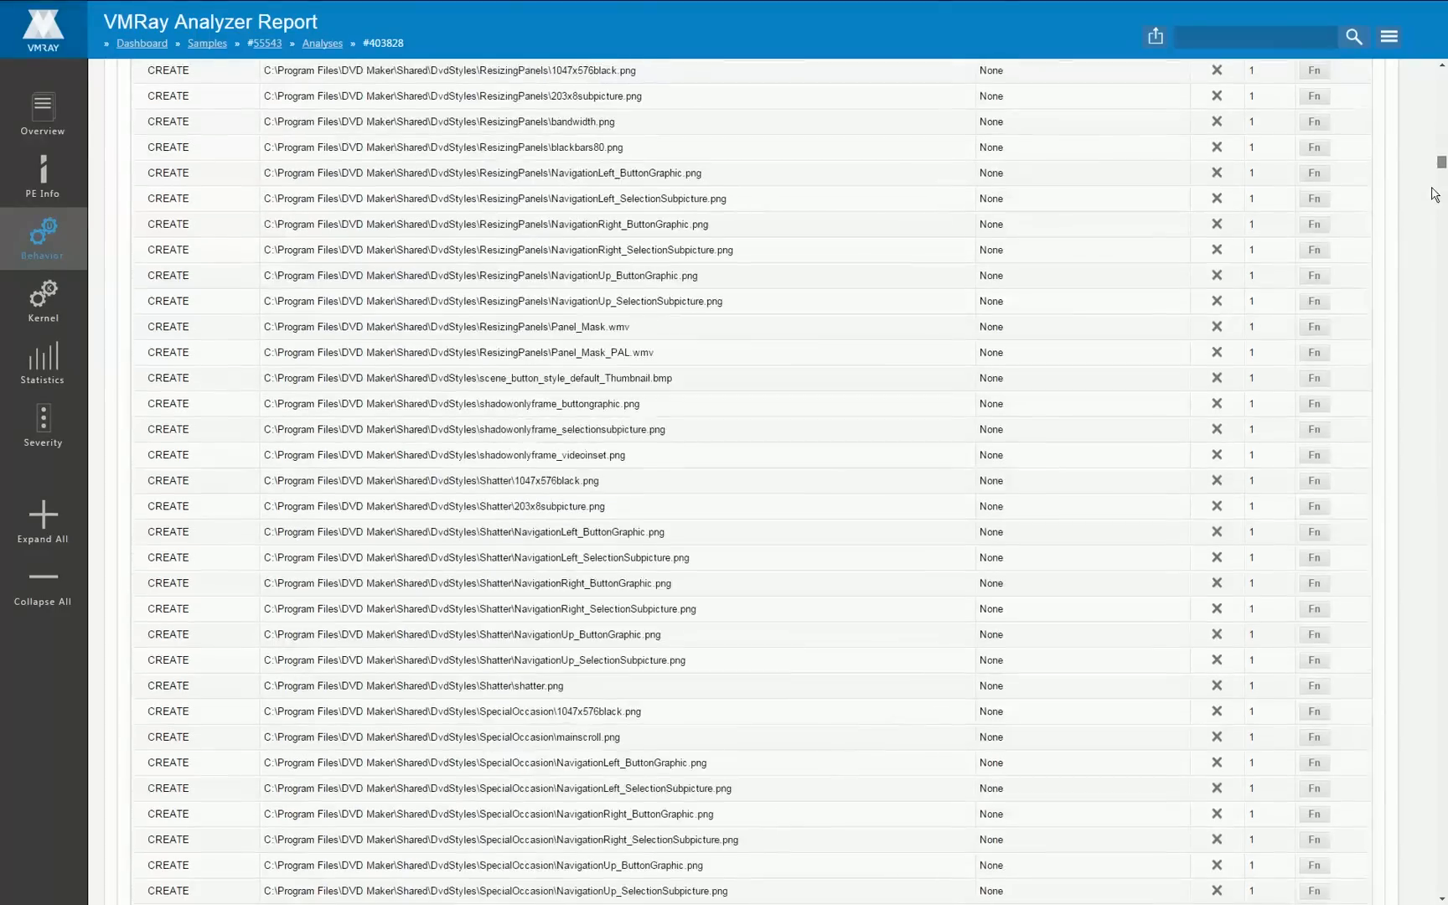
scroll(down, 3)
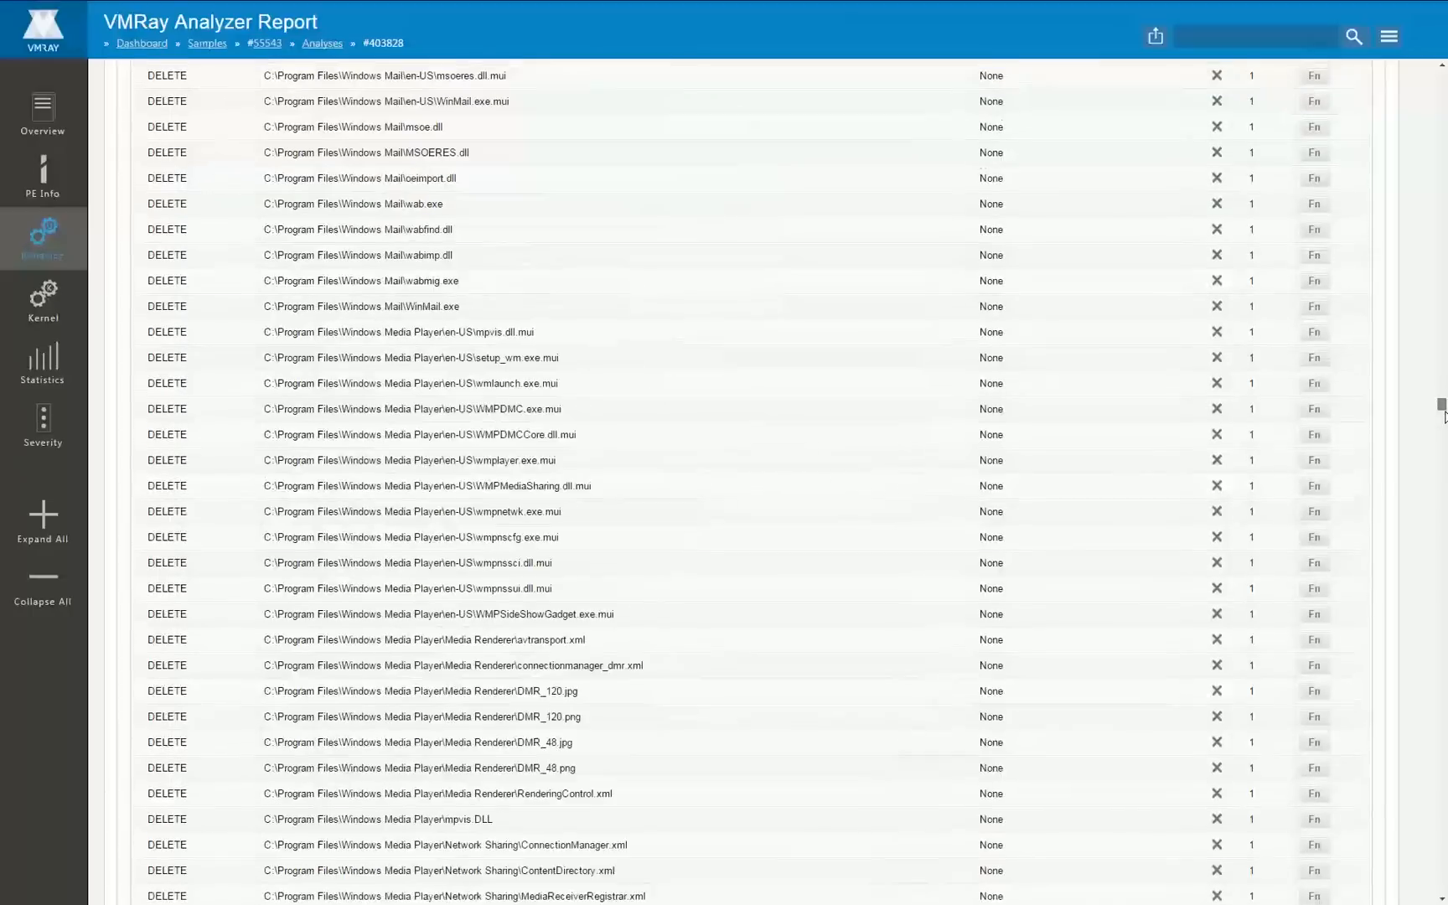
scroll(down, 3)
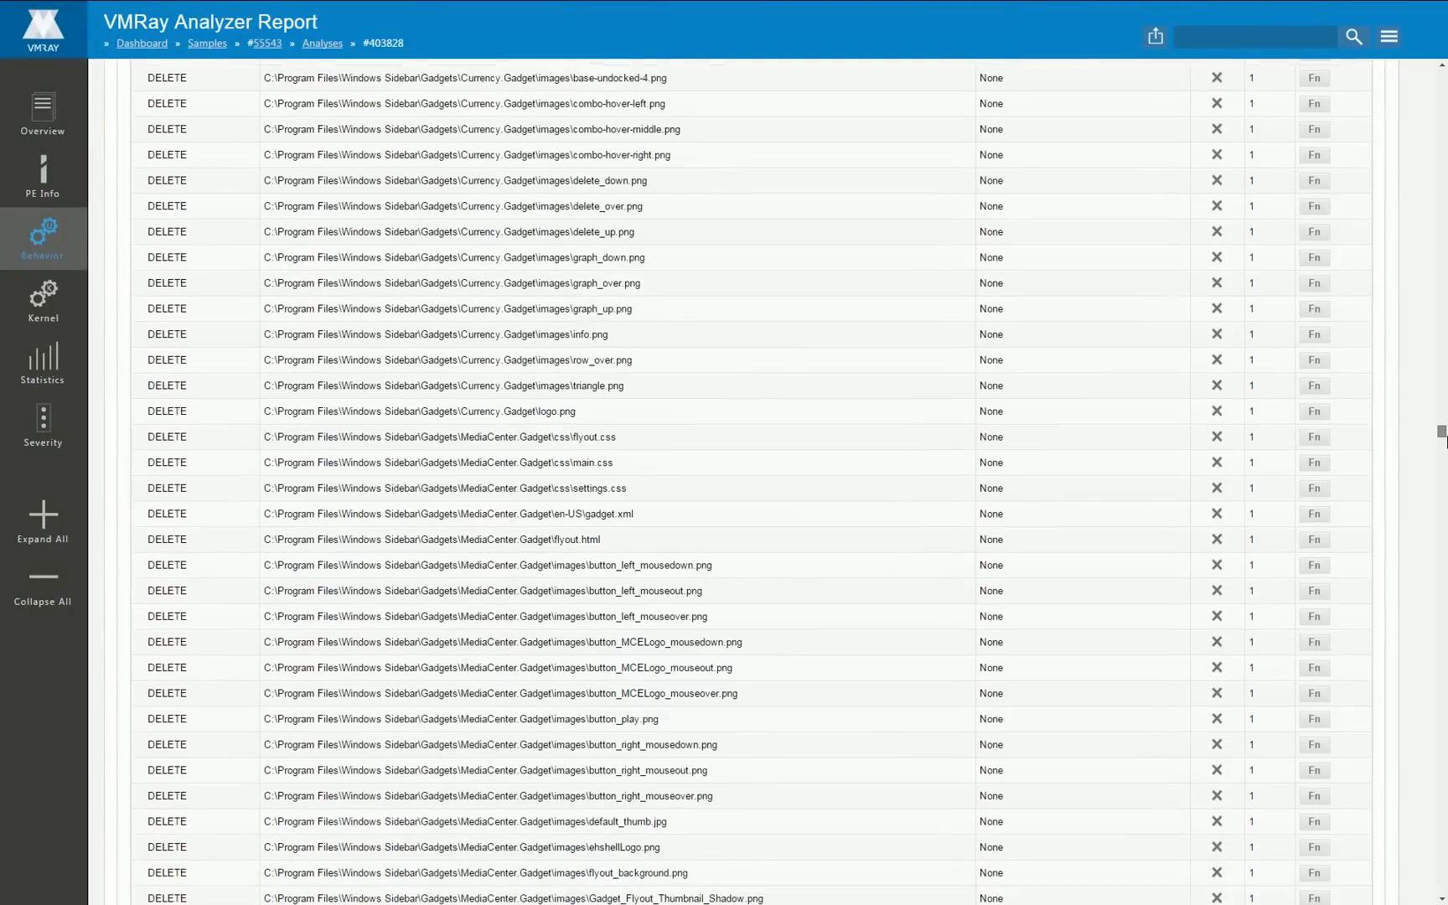
scroll(down, 3)
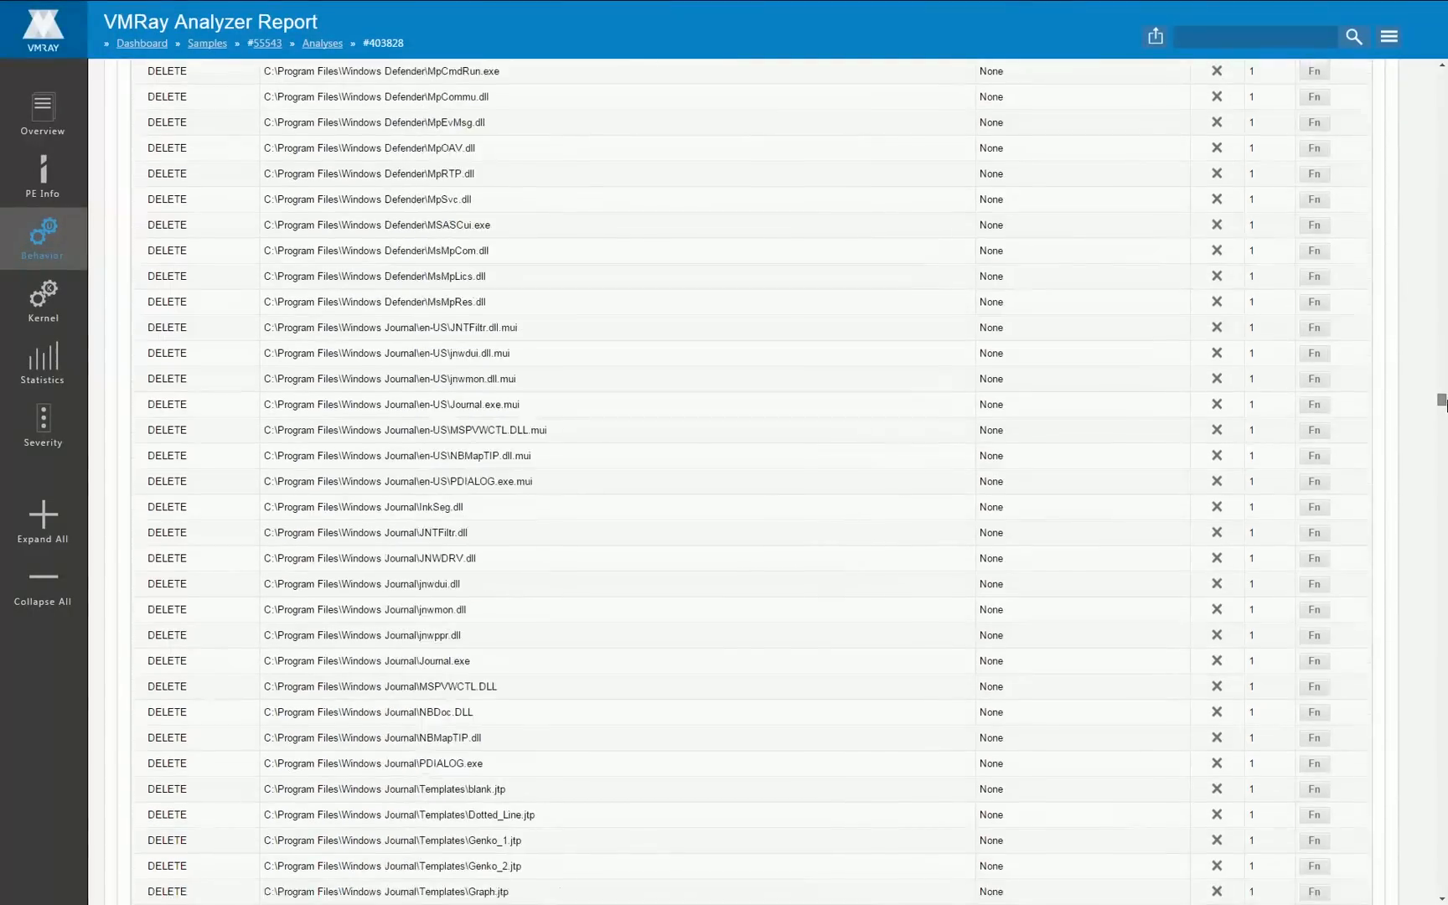
scroll(down, 3)
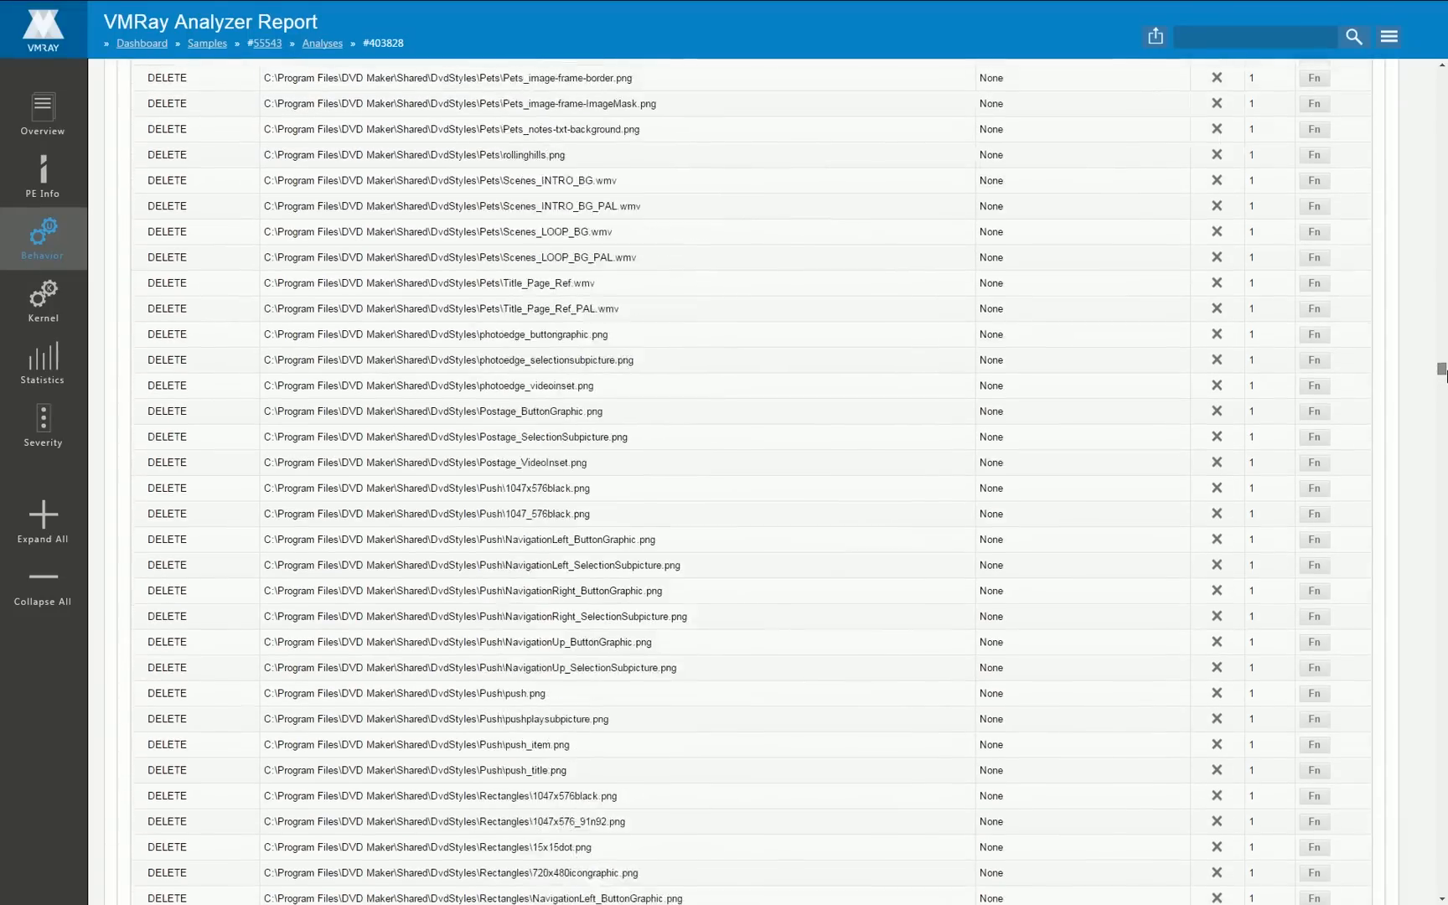
scroll(down, 3)
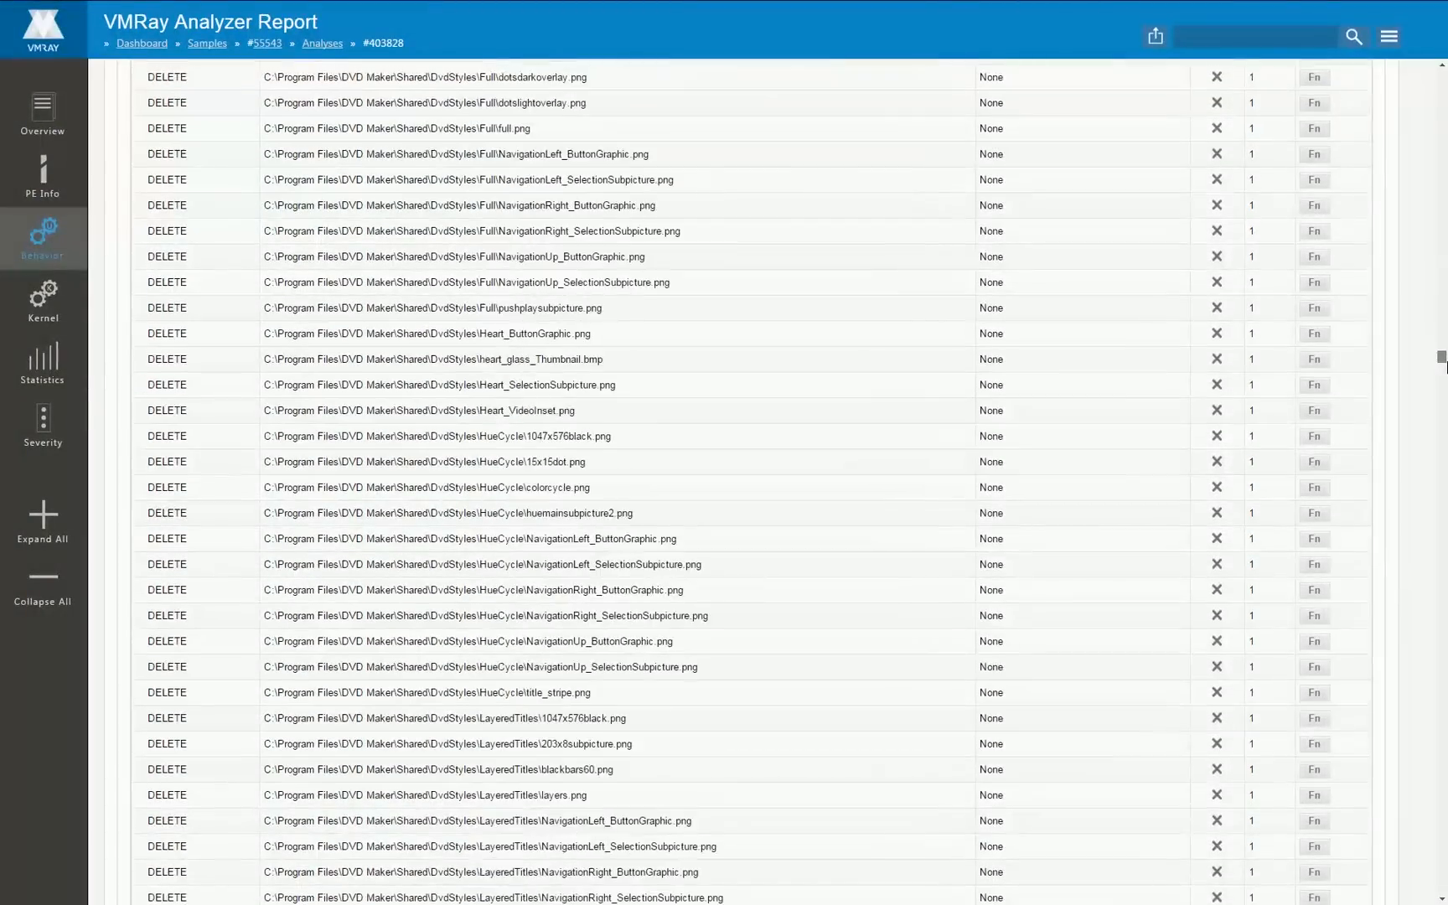
scroll(down, 3)
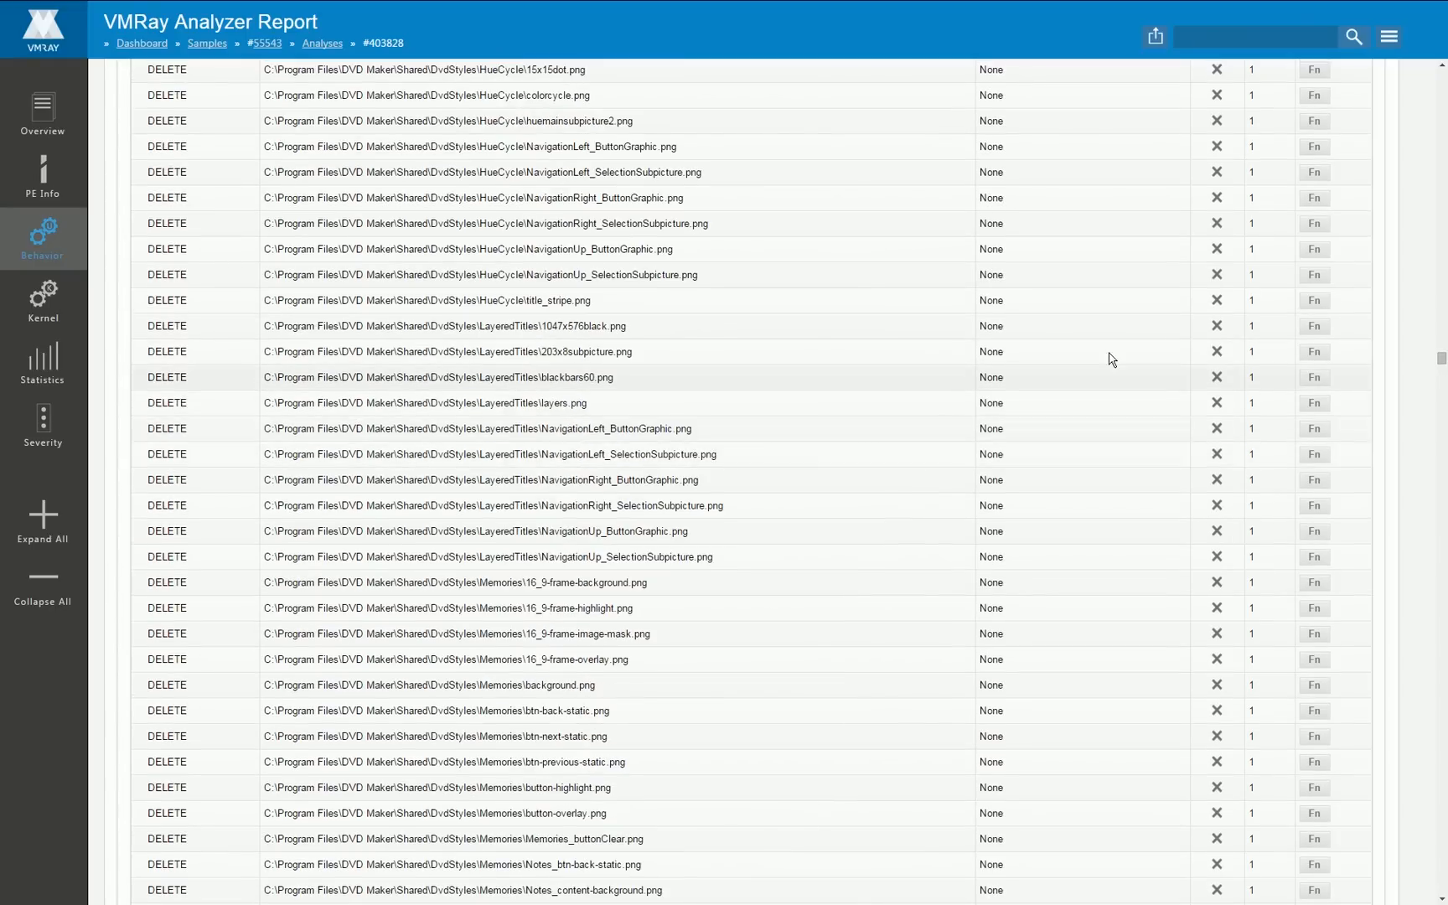
scroll(down, 3)
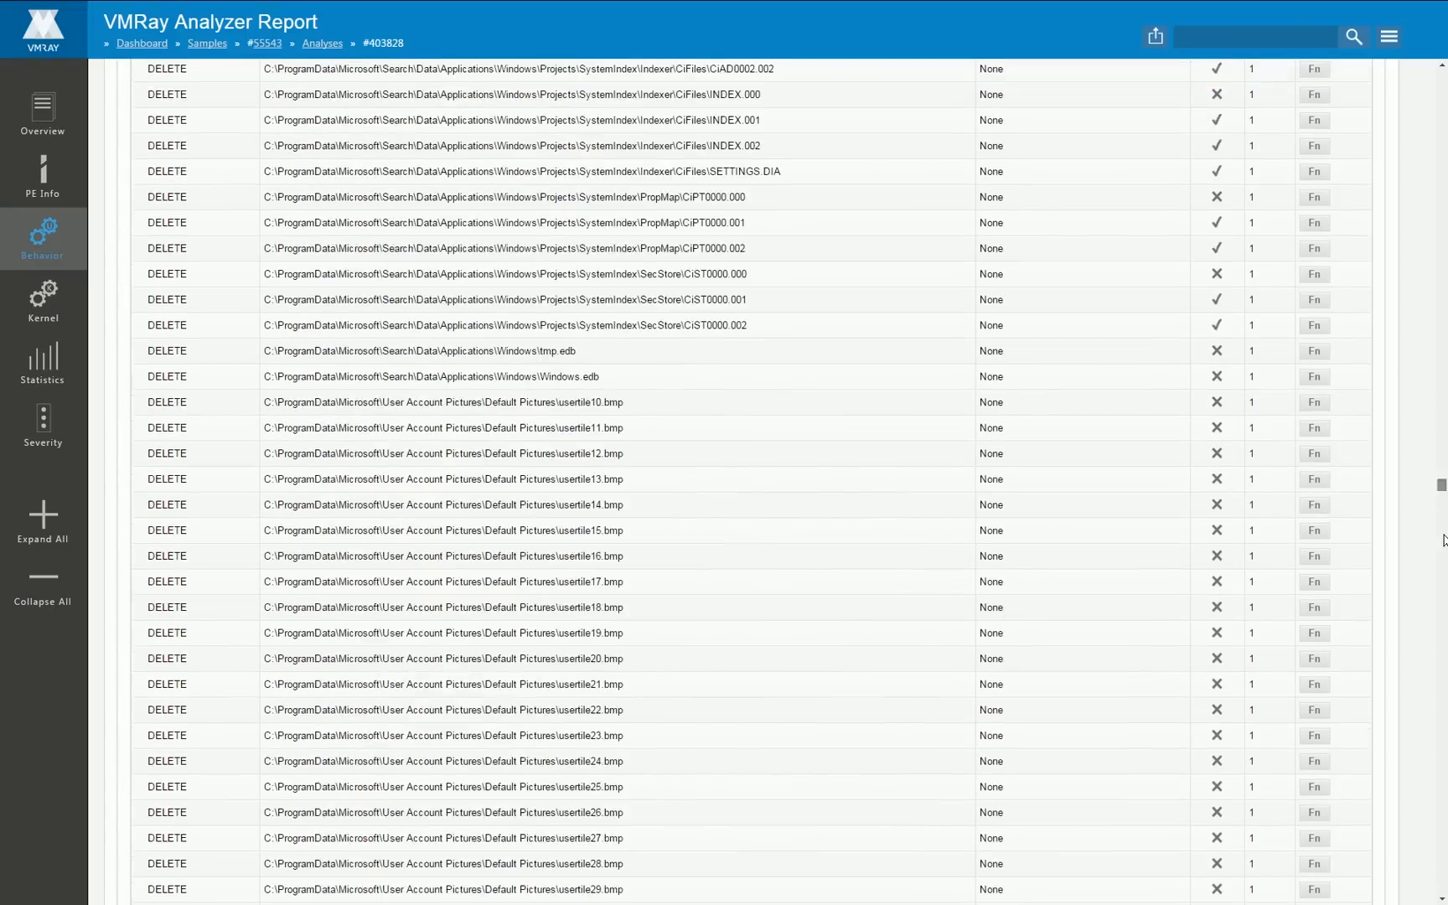
scroll(down, 3)
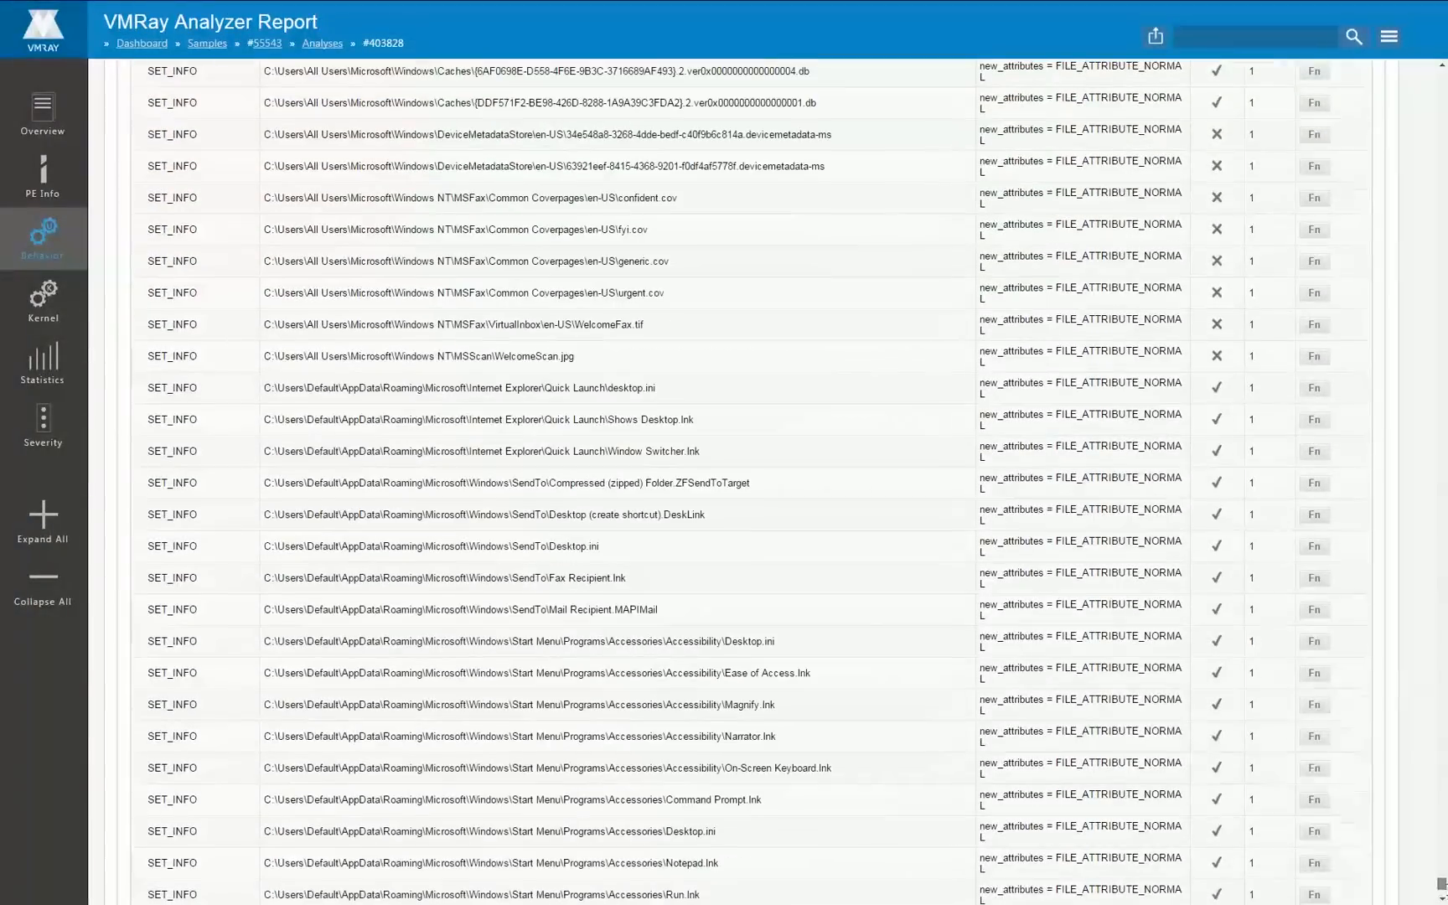
mouse_move(107, 742)
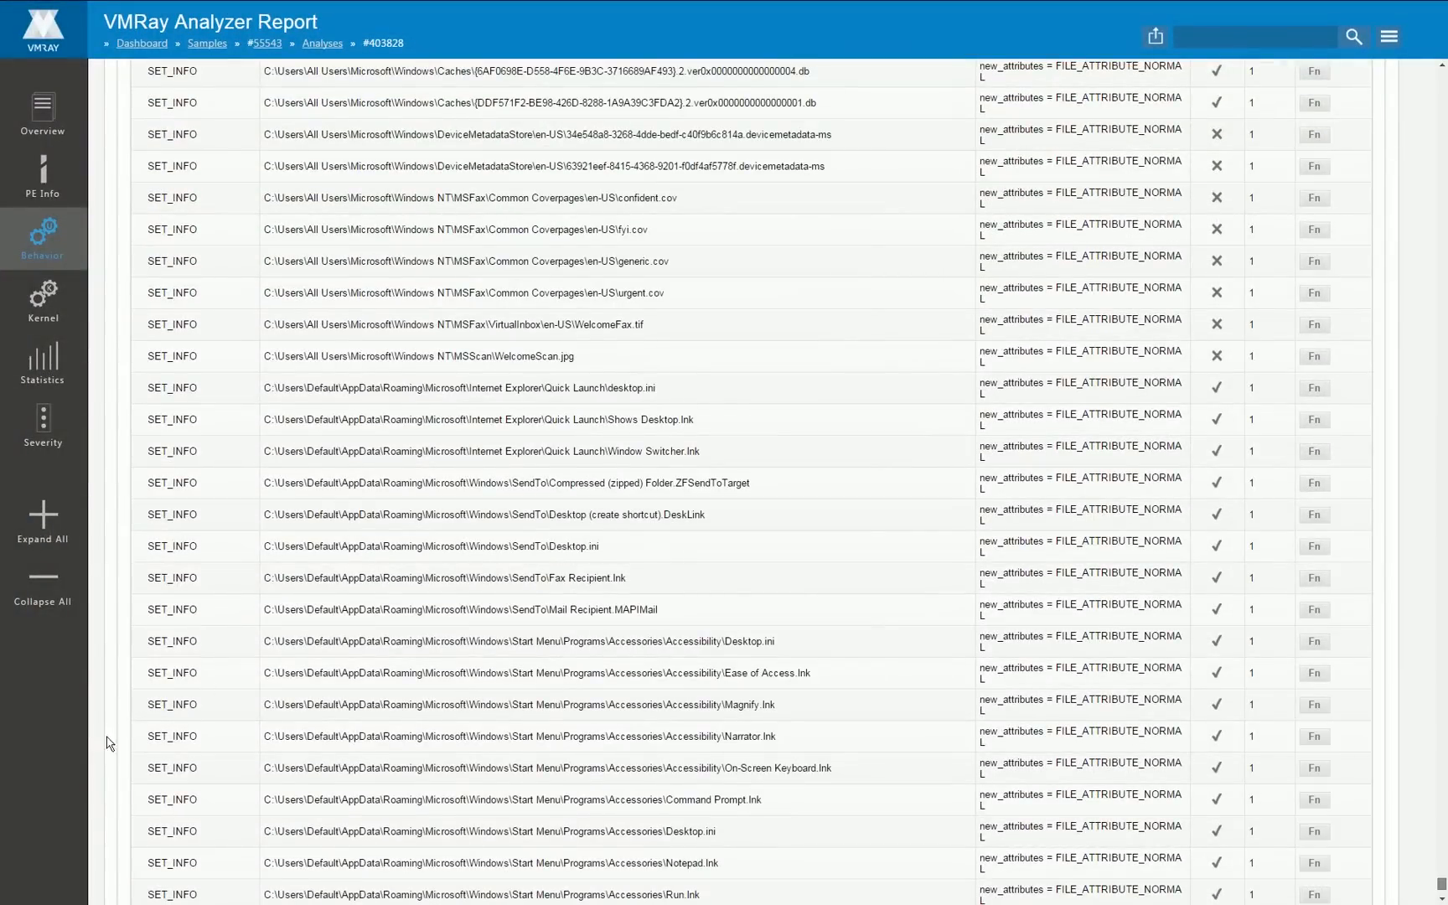
click(43, 300)
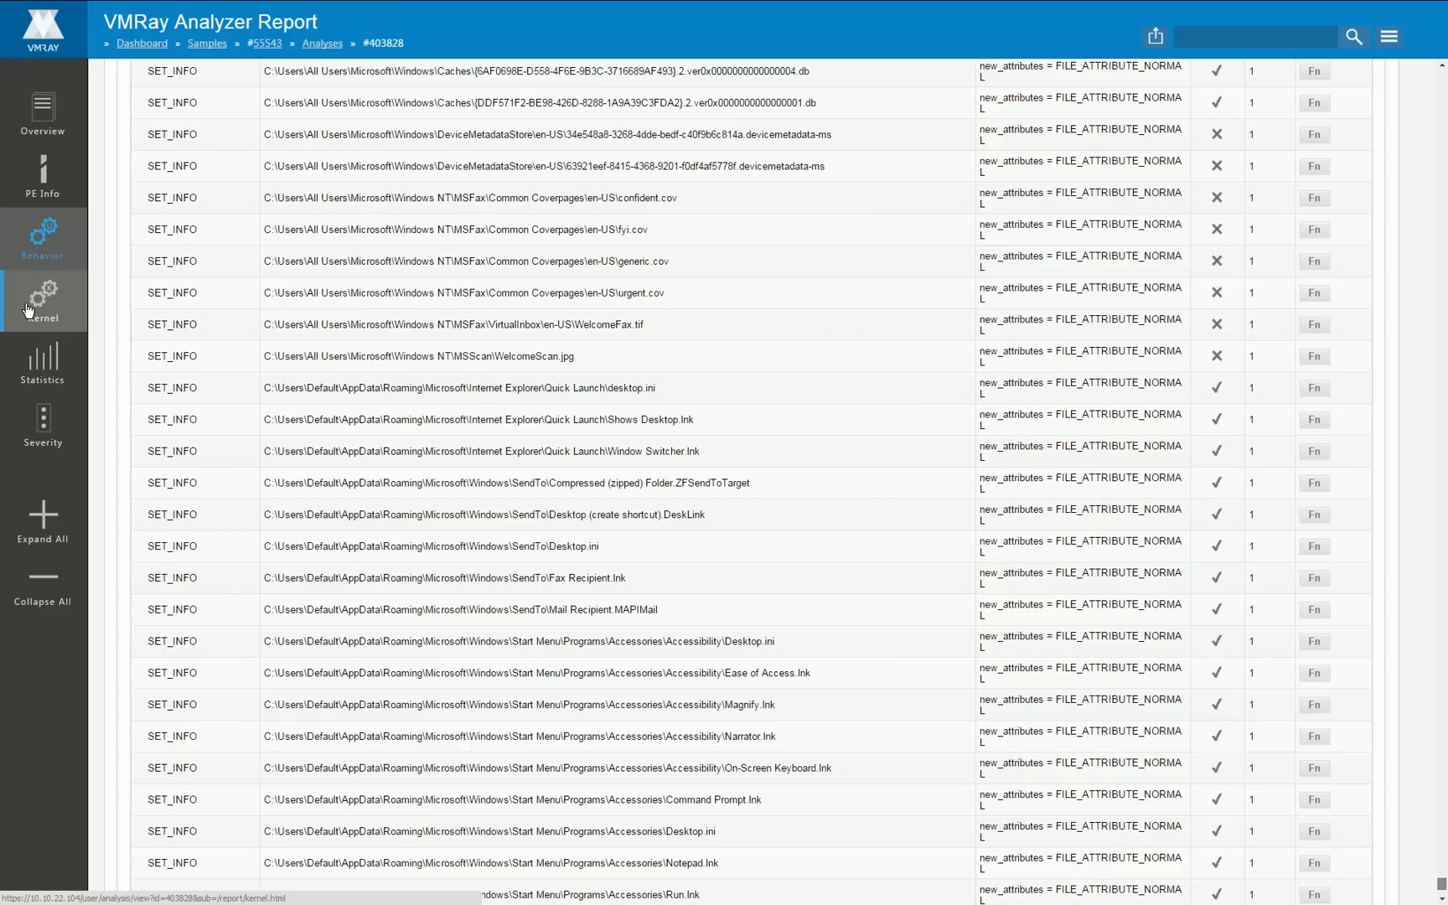
mouse_move(48, 307)
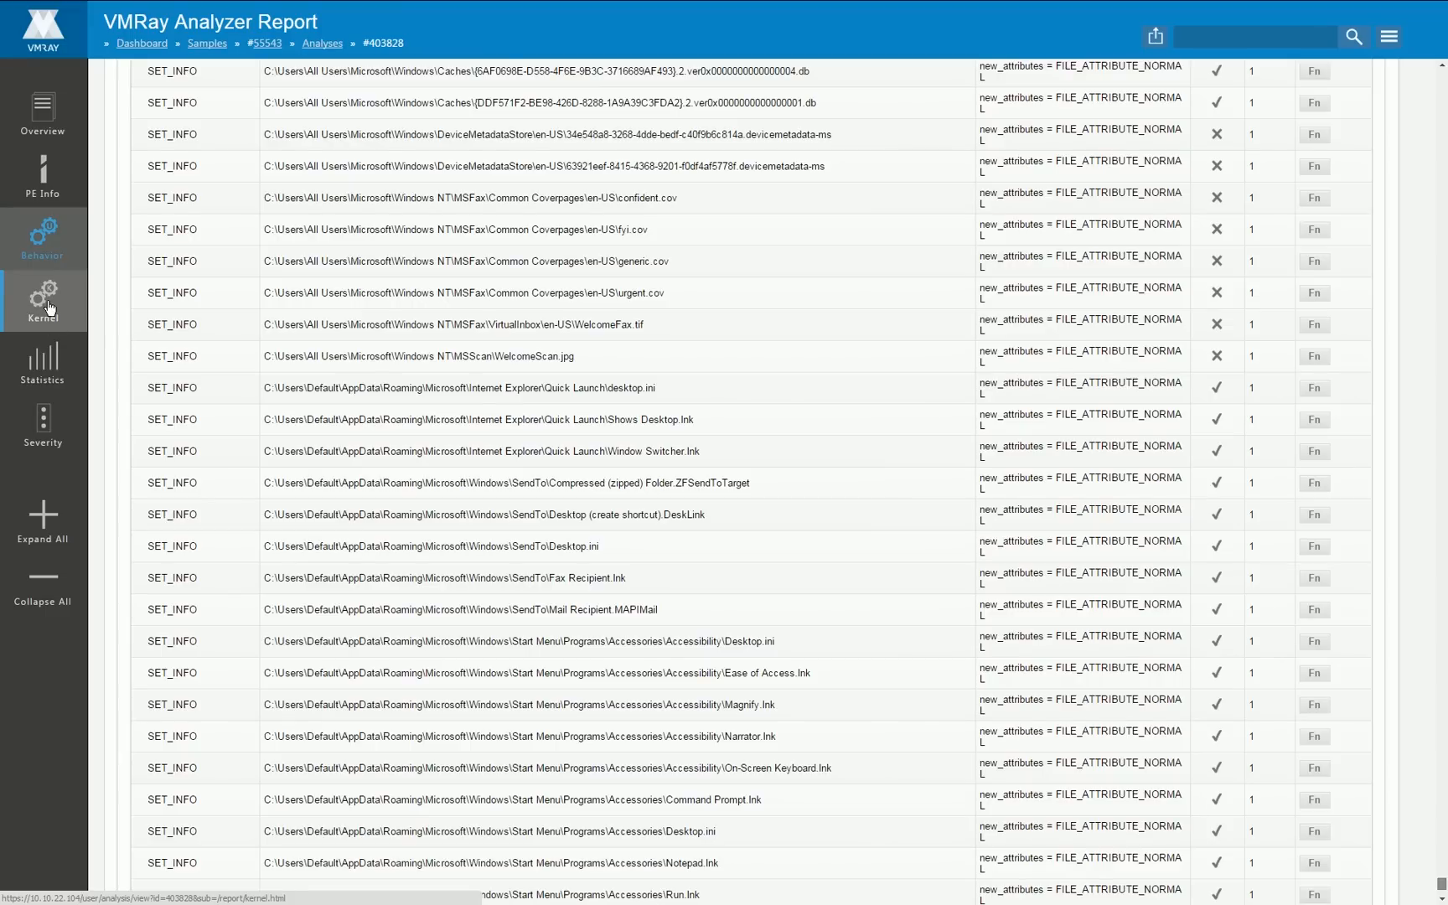
click(43, 300)
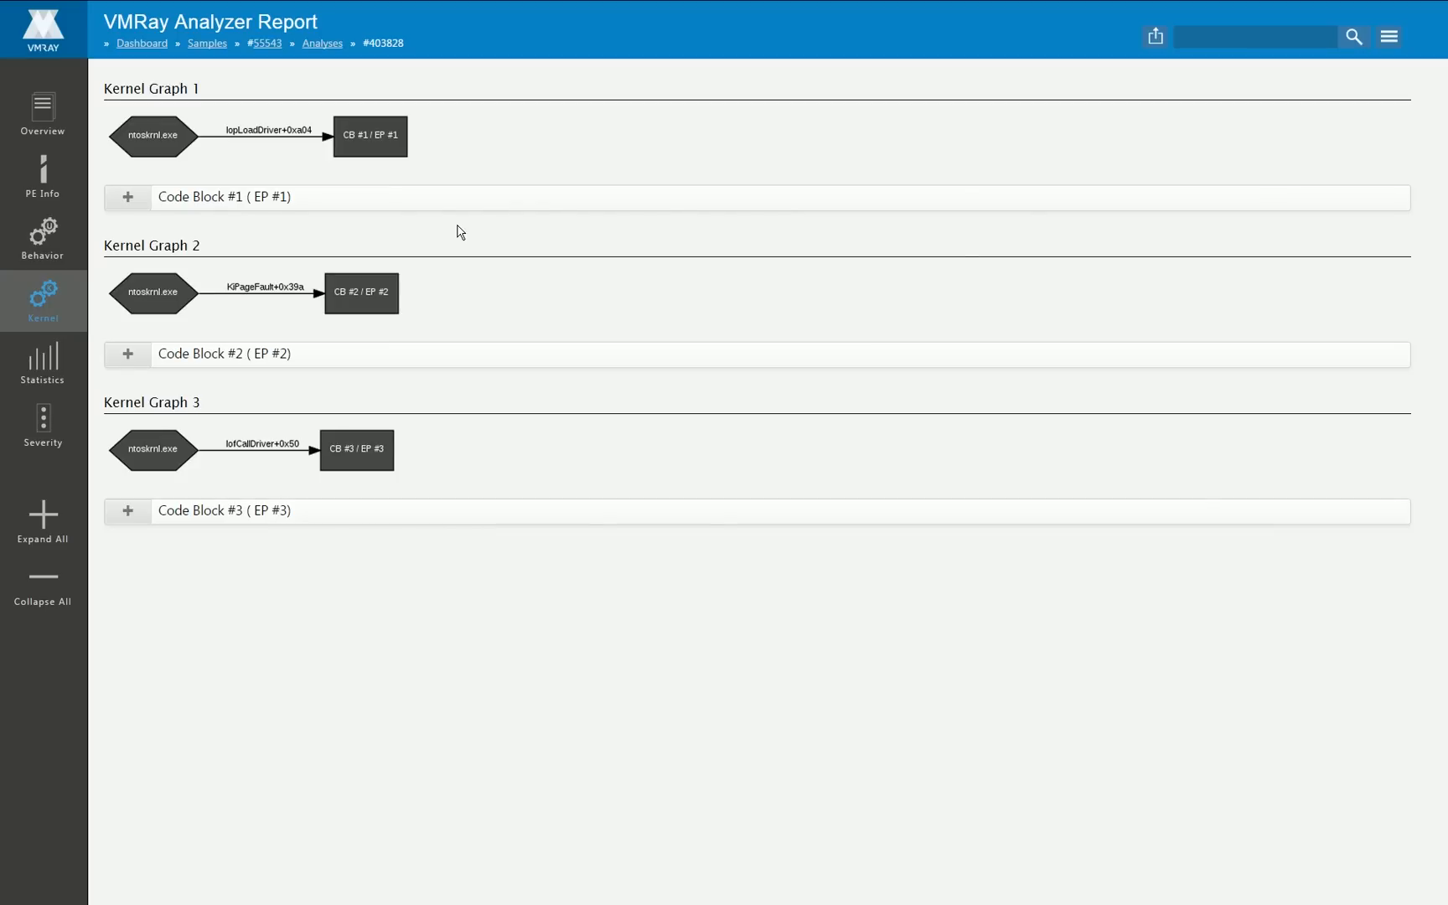
mouse_move(233, 227)
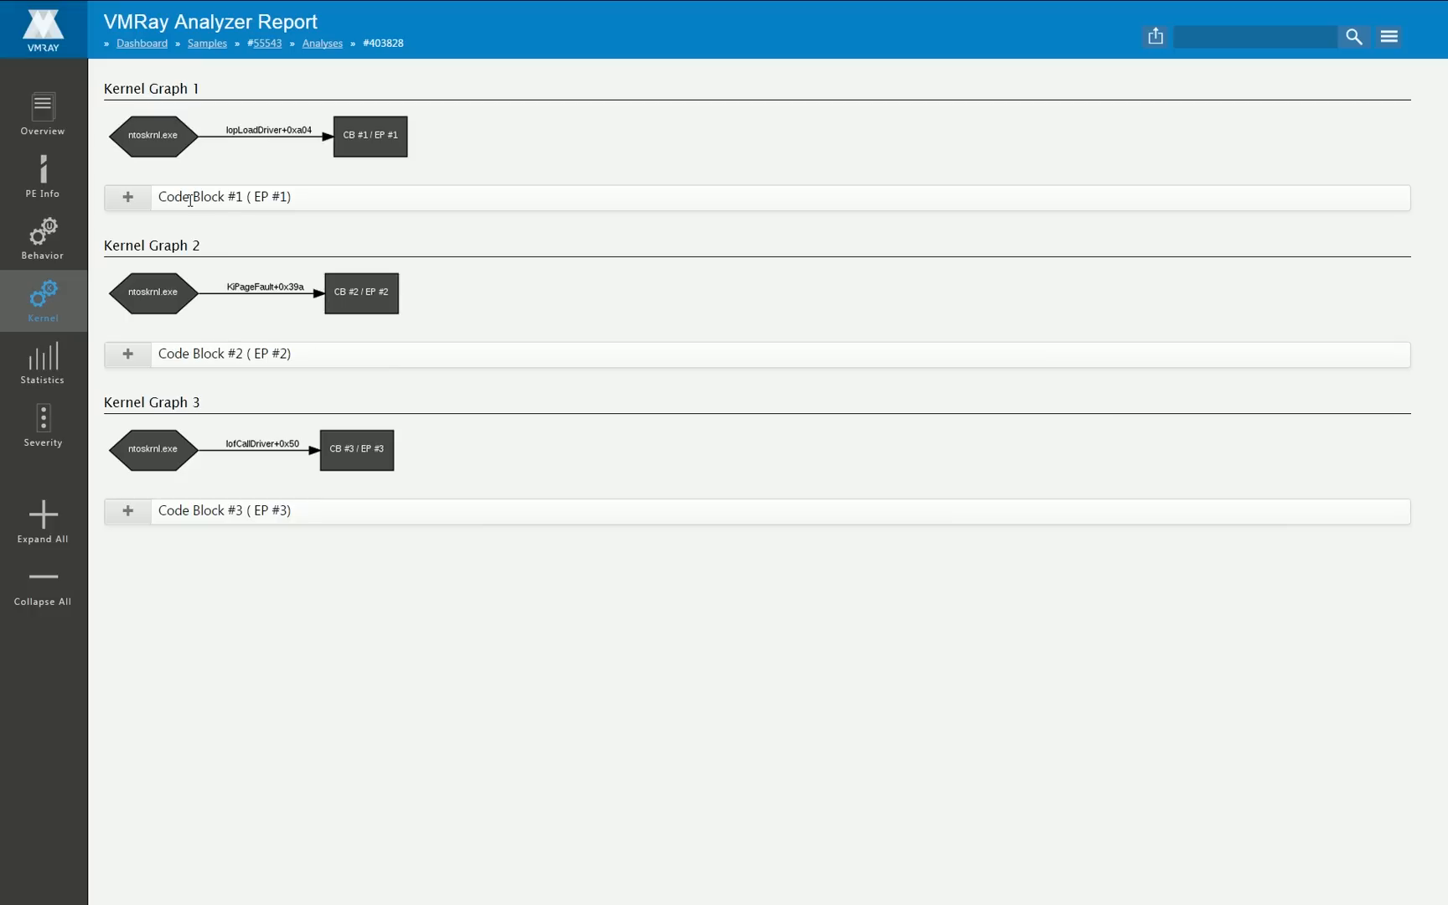
Step: Reveal Code Block #1's Execution Path #1 call sequence and select the \DosDevices\ElRawDisk path
click(127, 197)
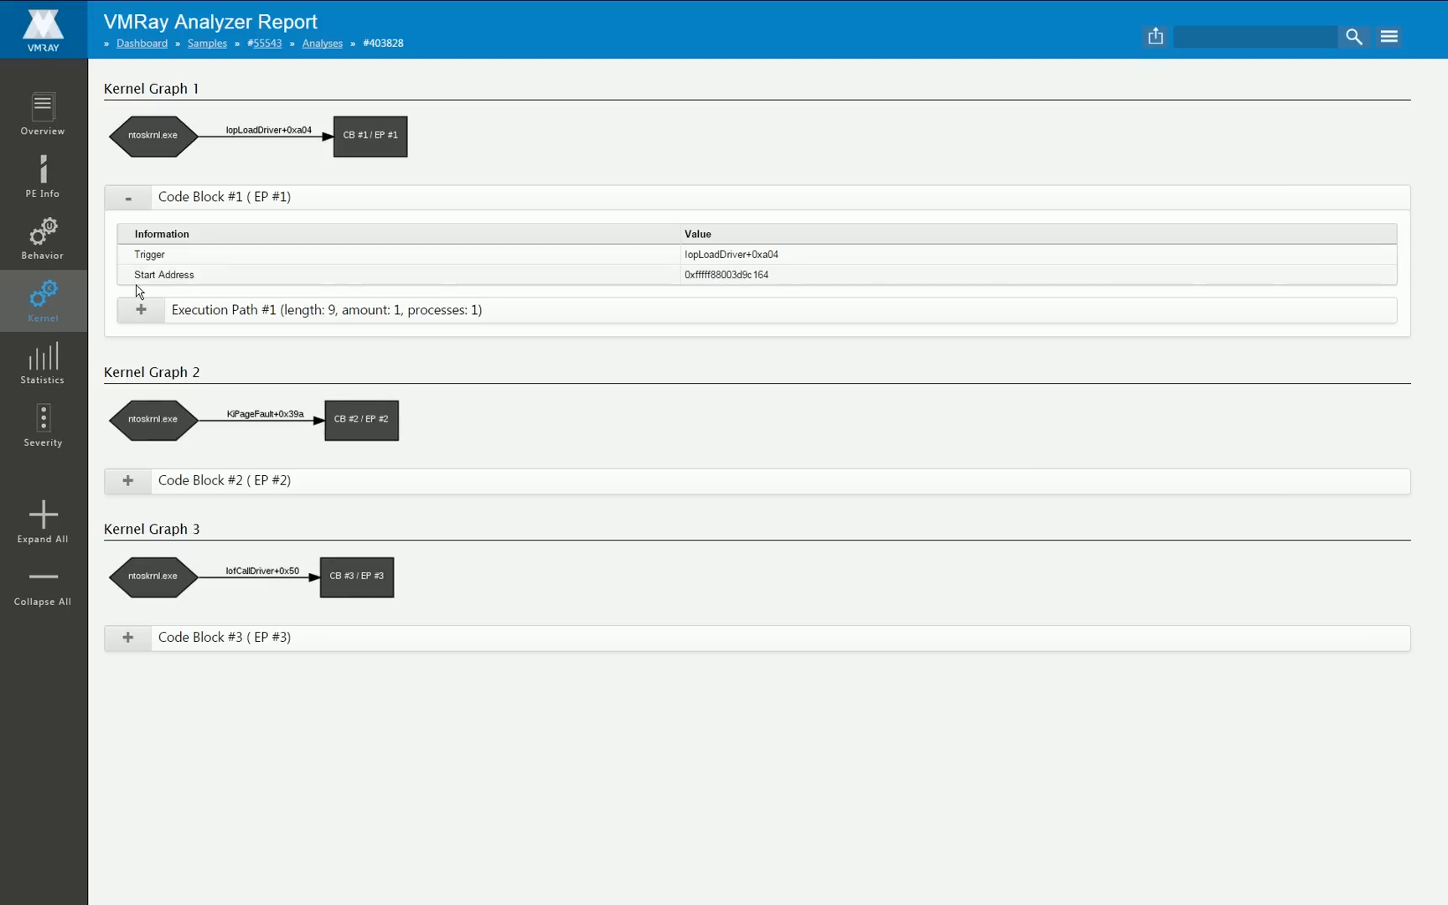
mouse_move(178, 215)
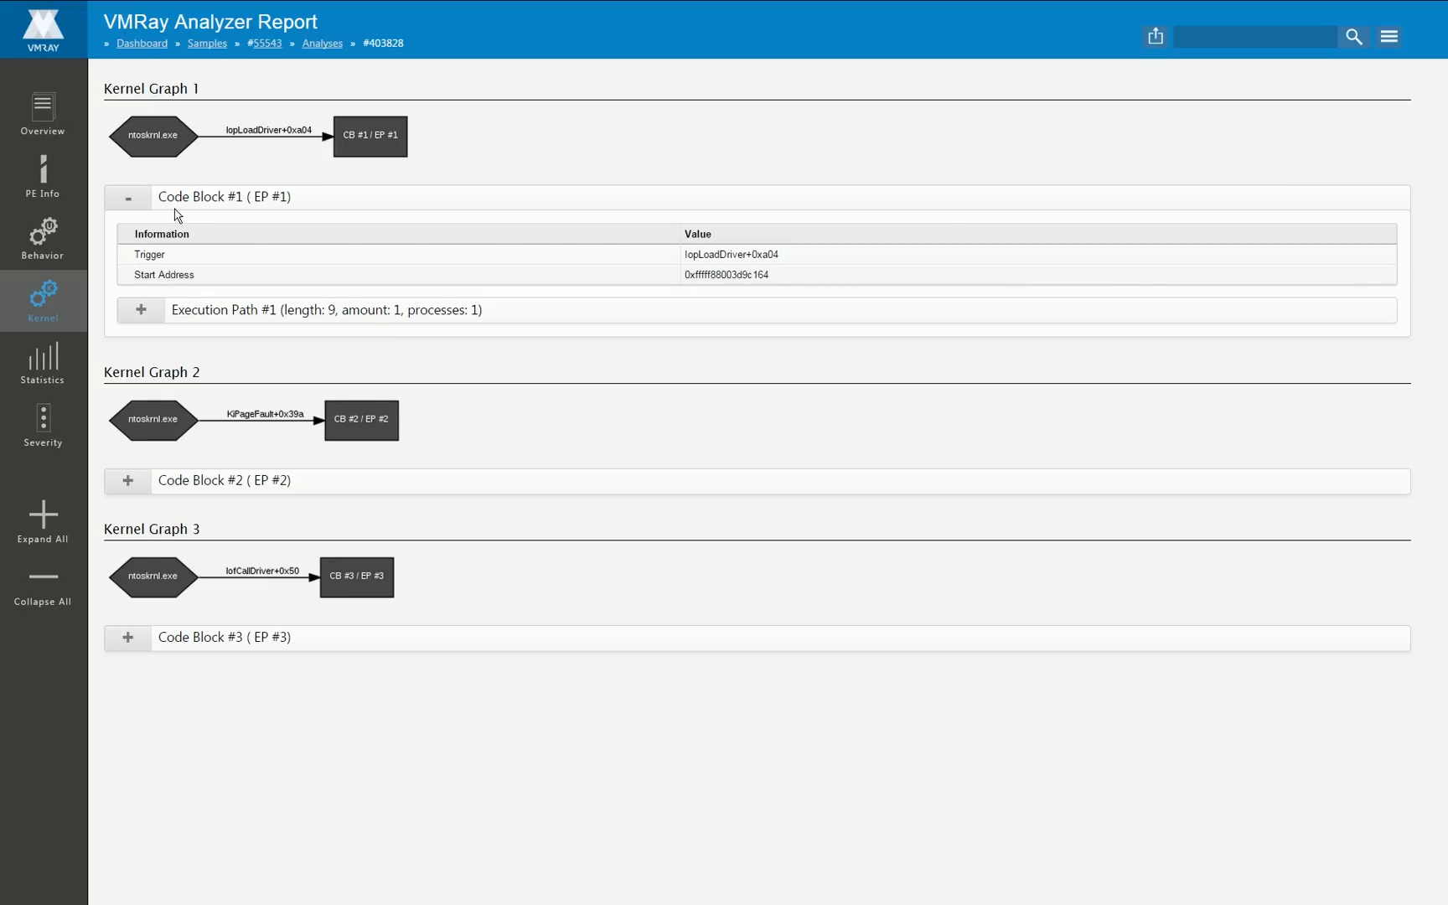
mouse_move(369, 135)
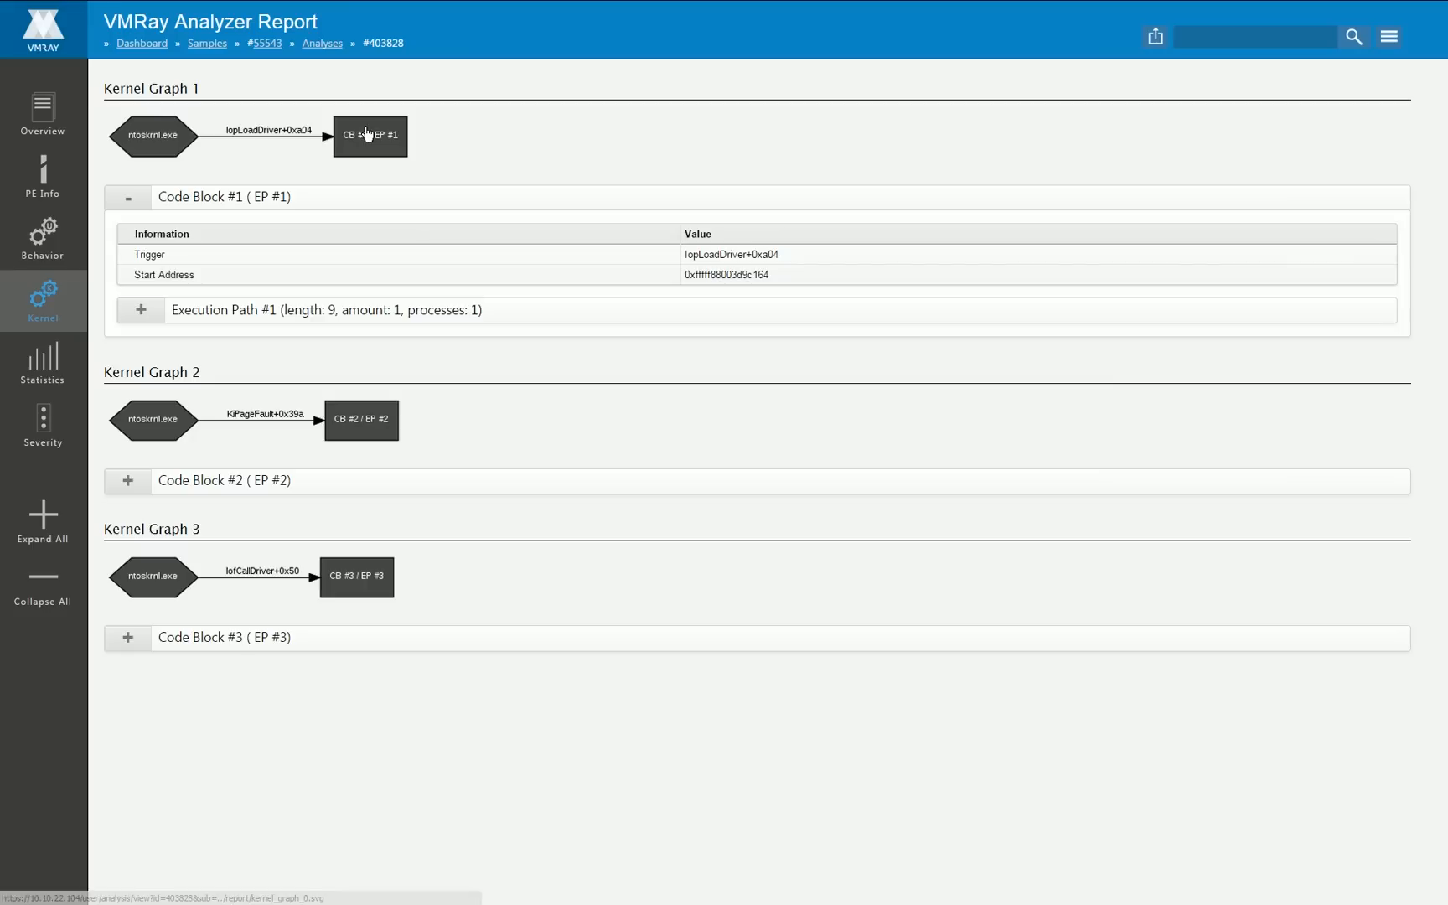
mouse_move(216, 243)
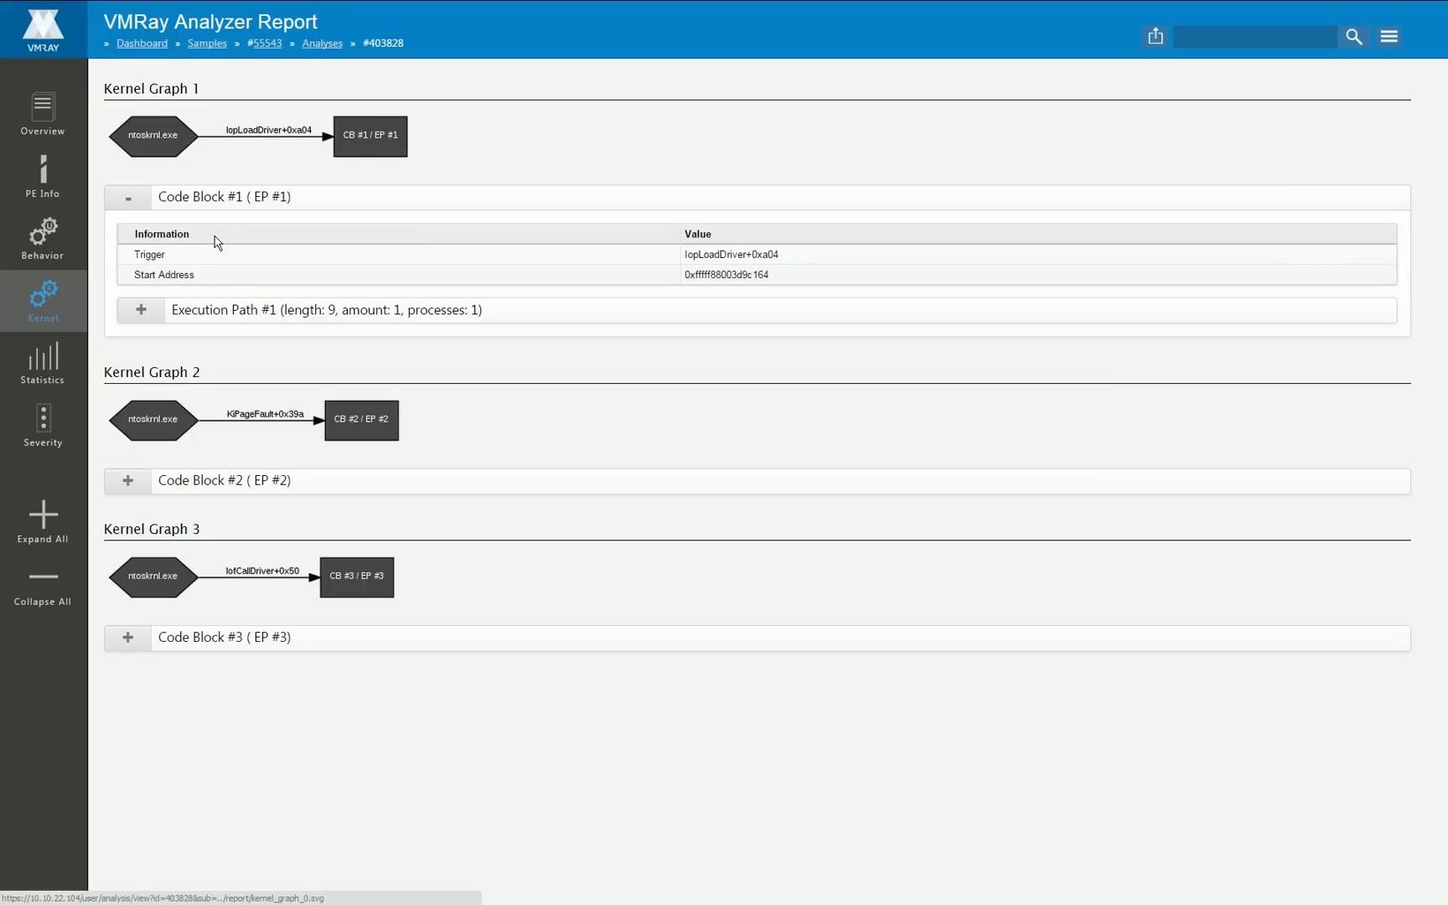
click(142, 310)
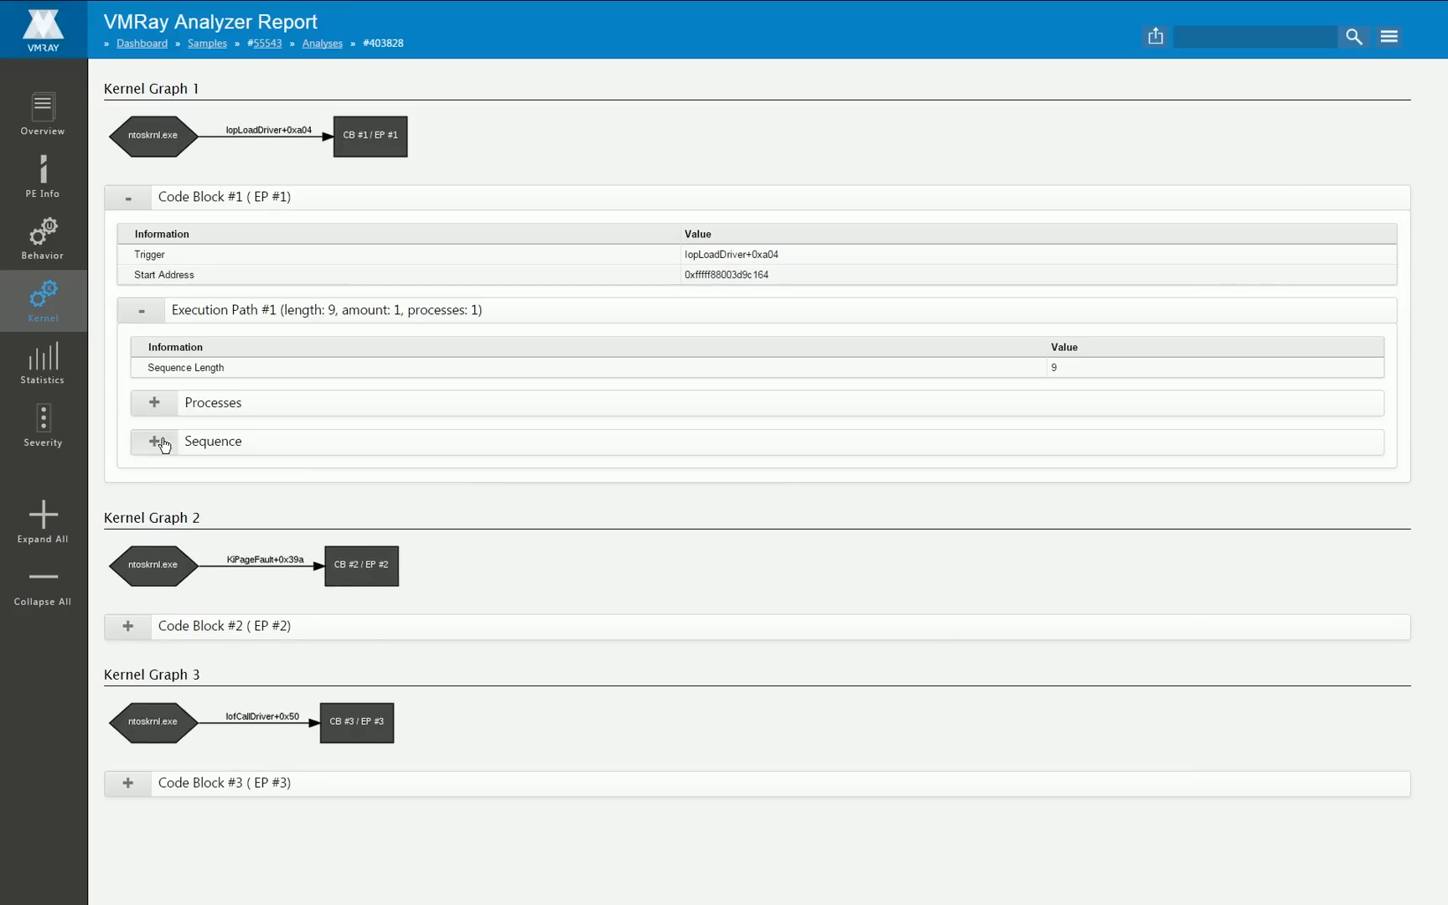
click(155, 442)
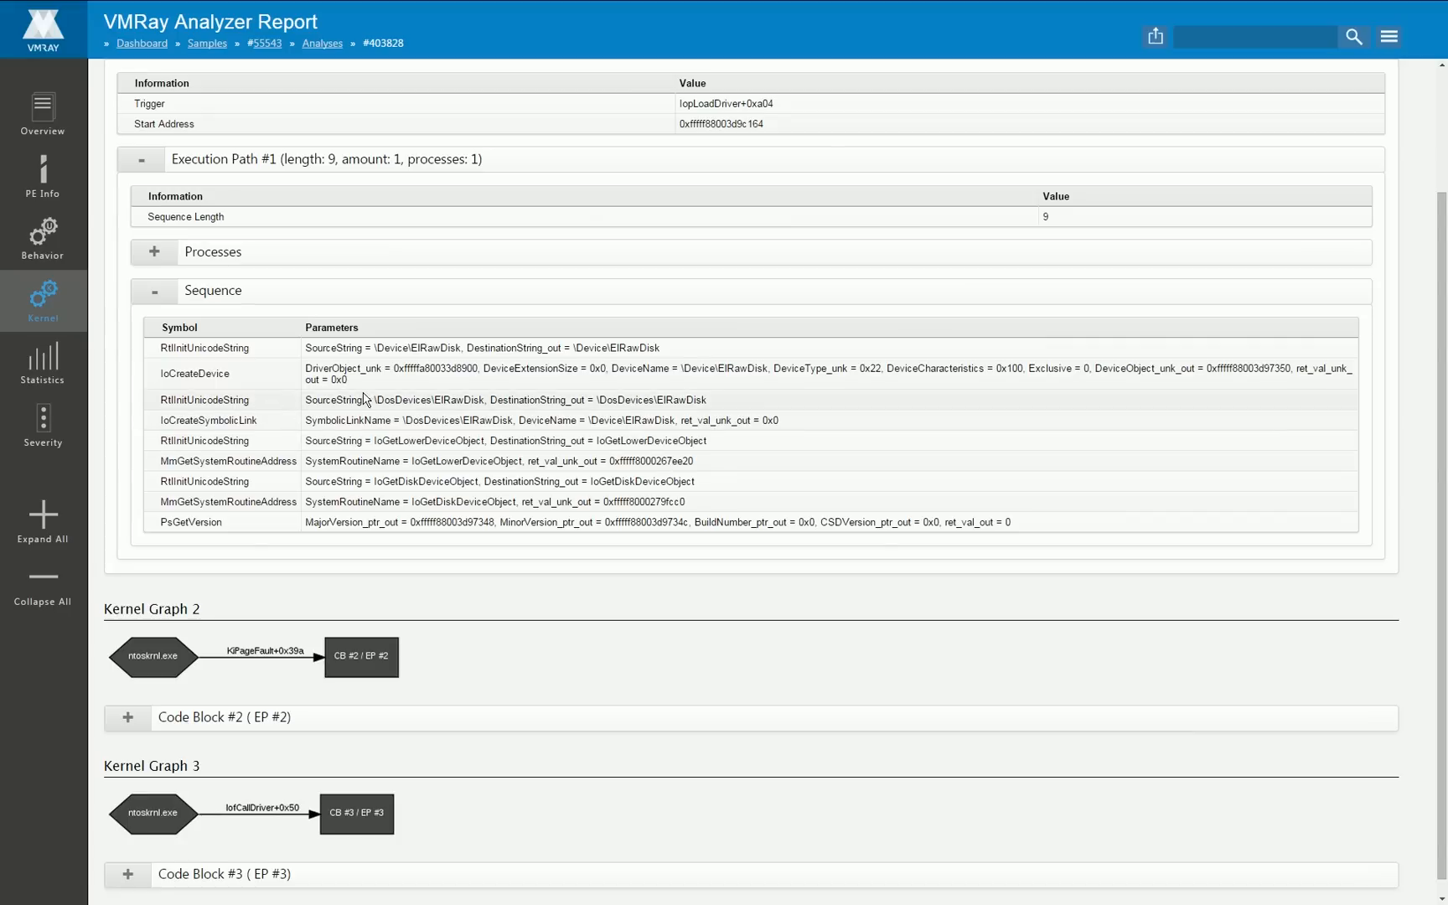
double_click(401, 399)
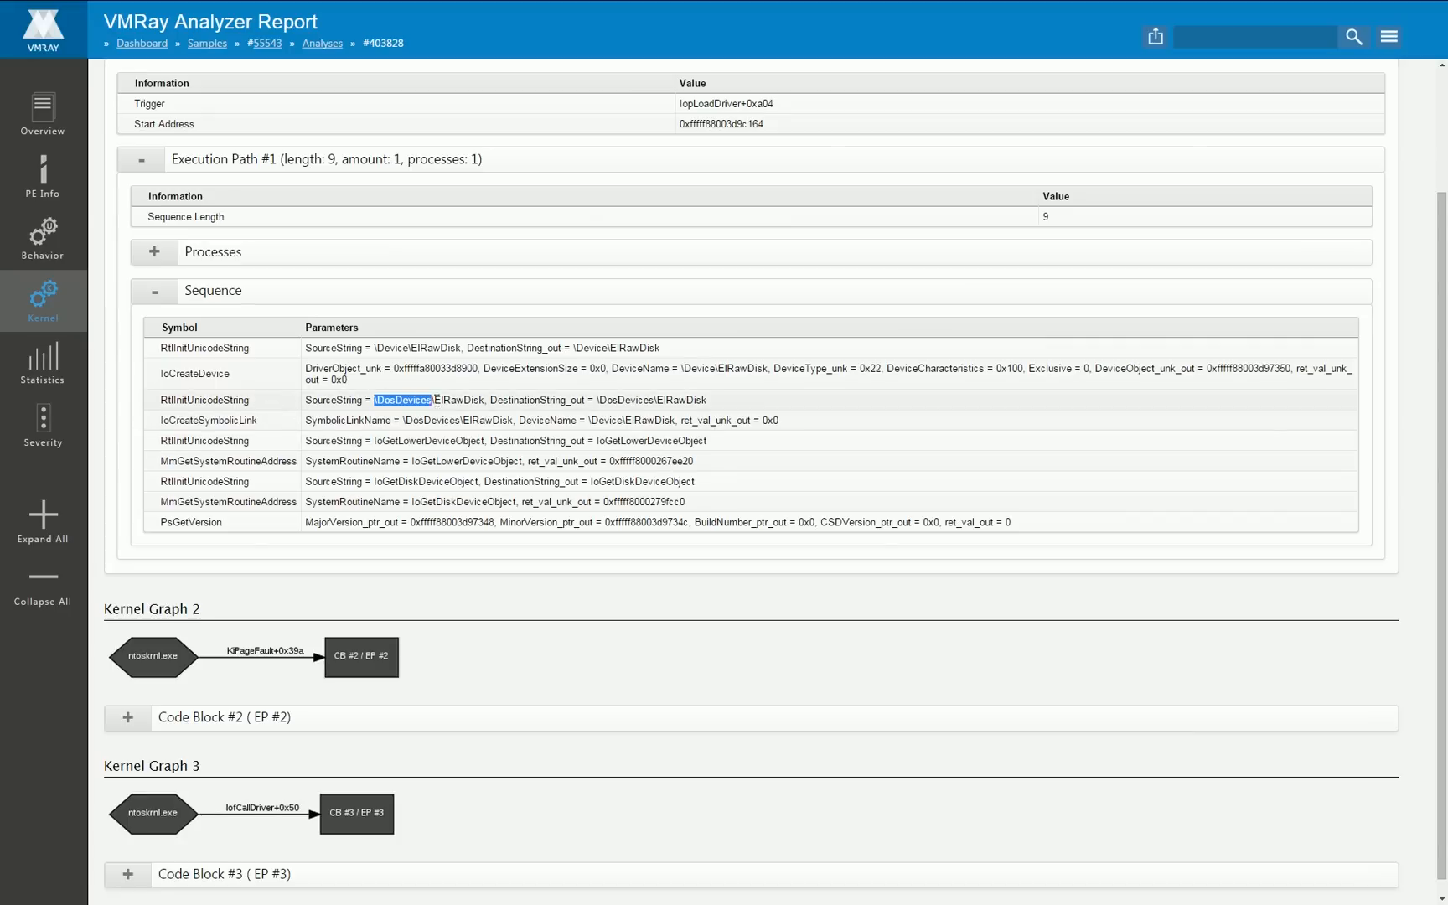
drag(373, 400, 483, 400)
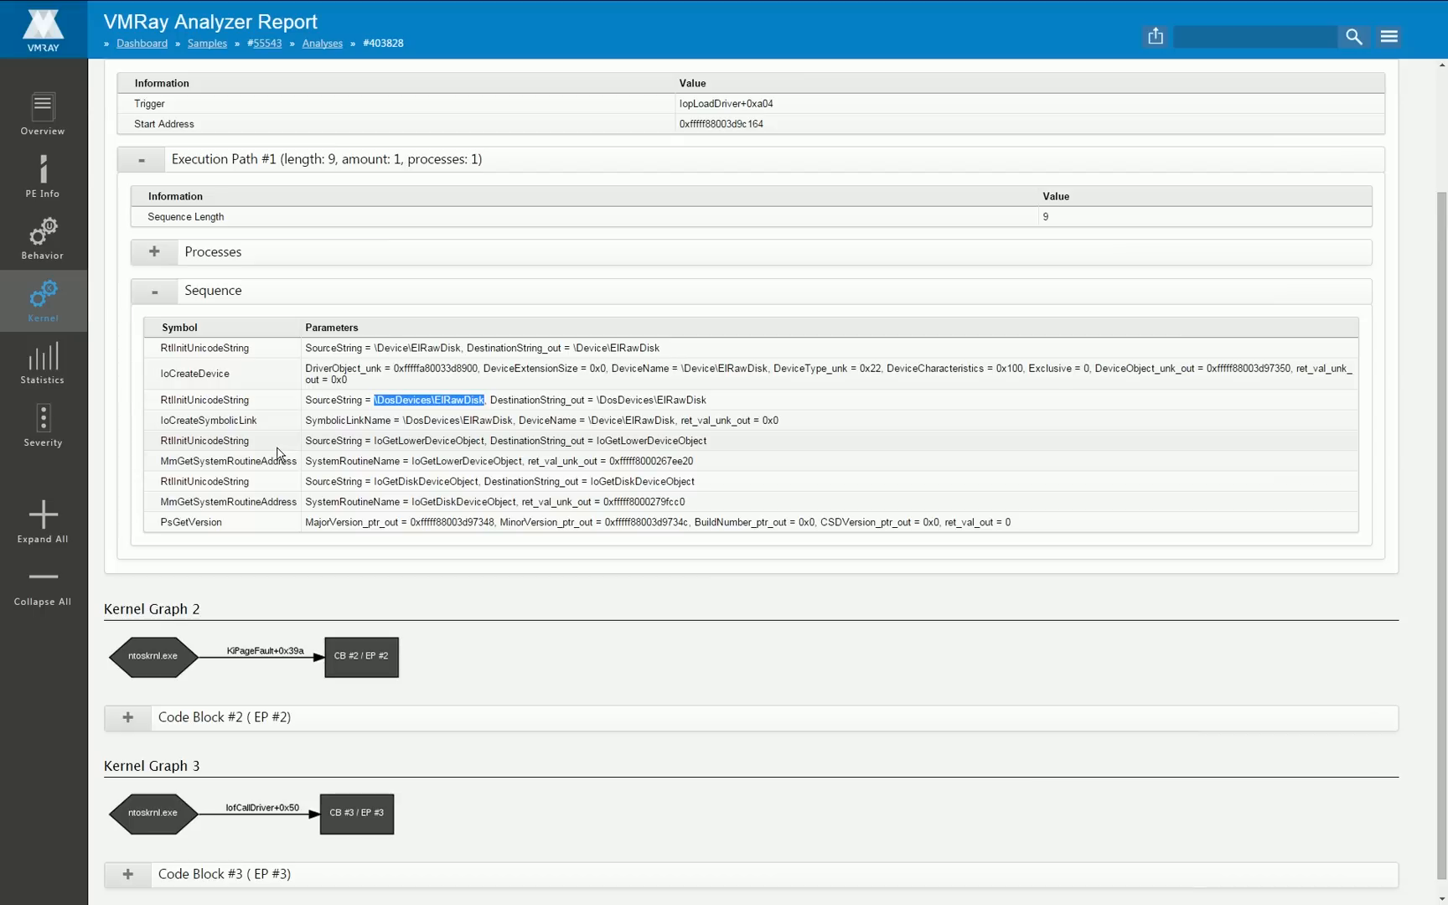
Step: Expand Execution Path #3 of Code Block #3, then go to the Statistics section
scroll(down, 3)
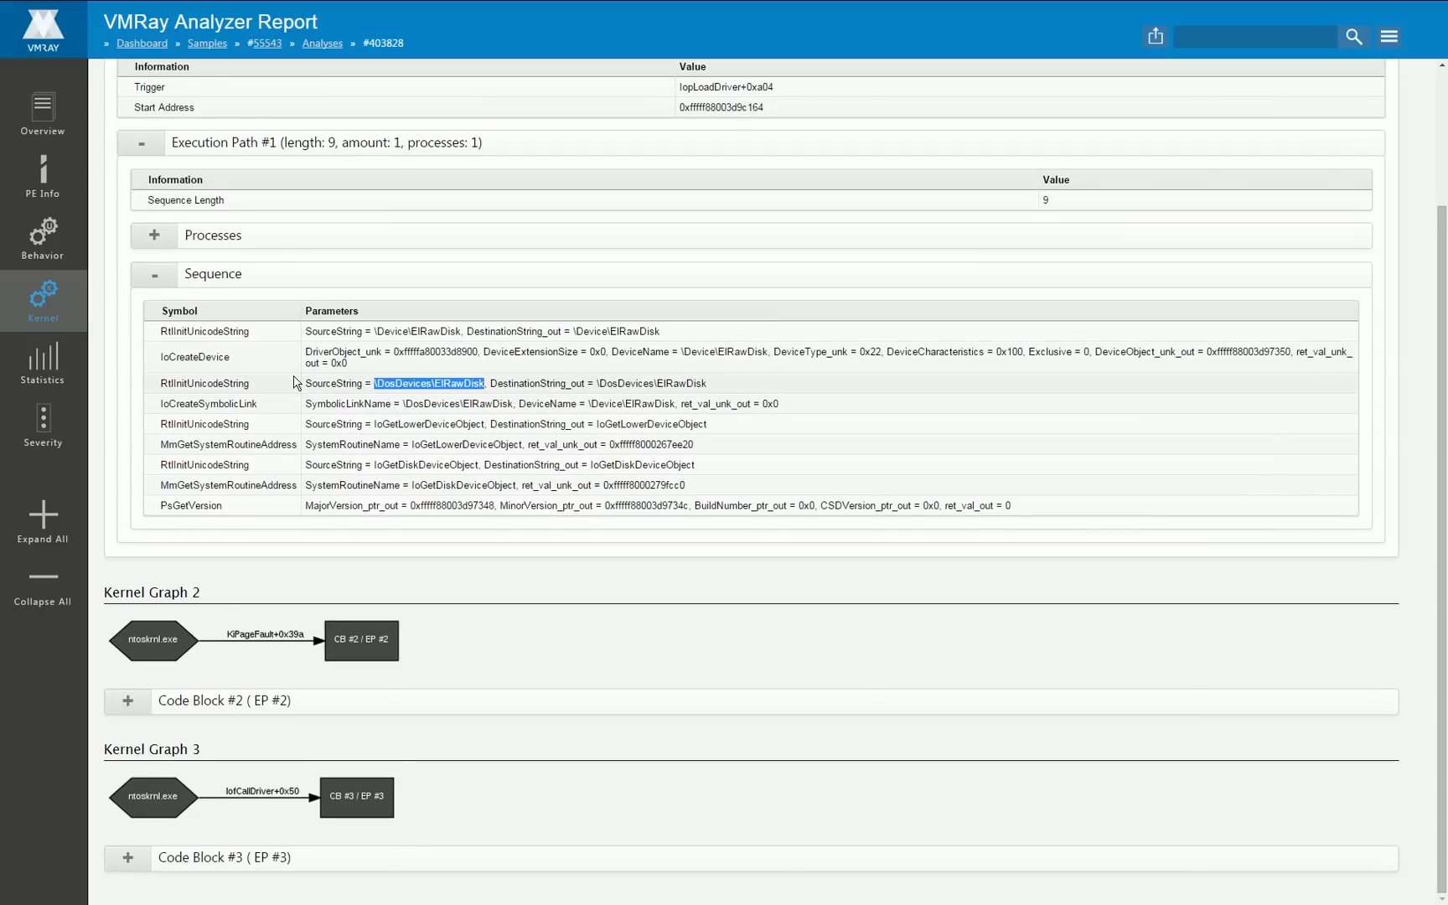
mouse_move(151, 814)
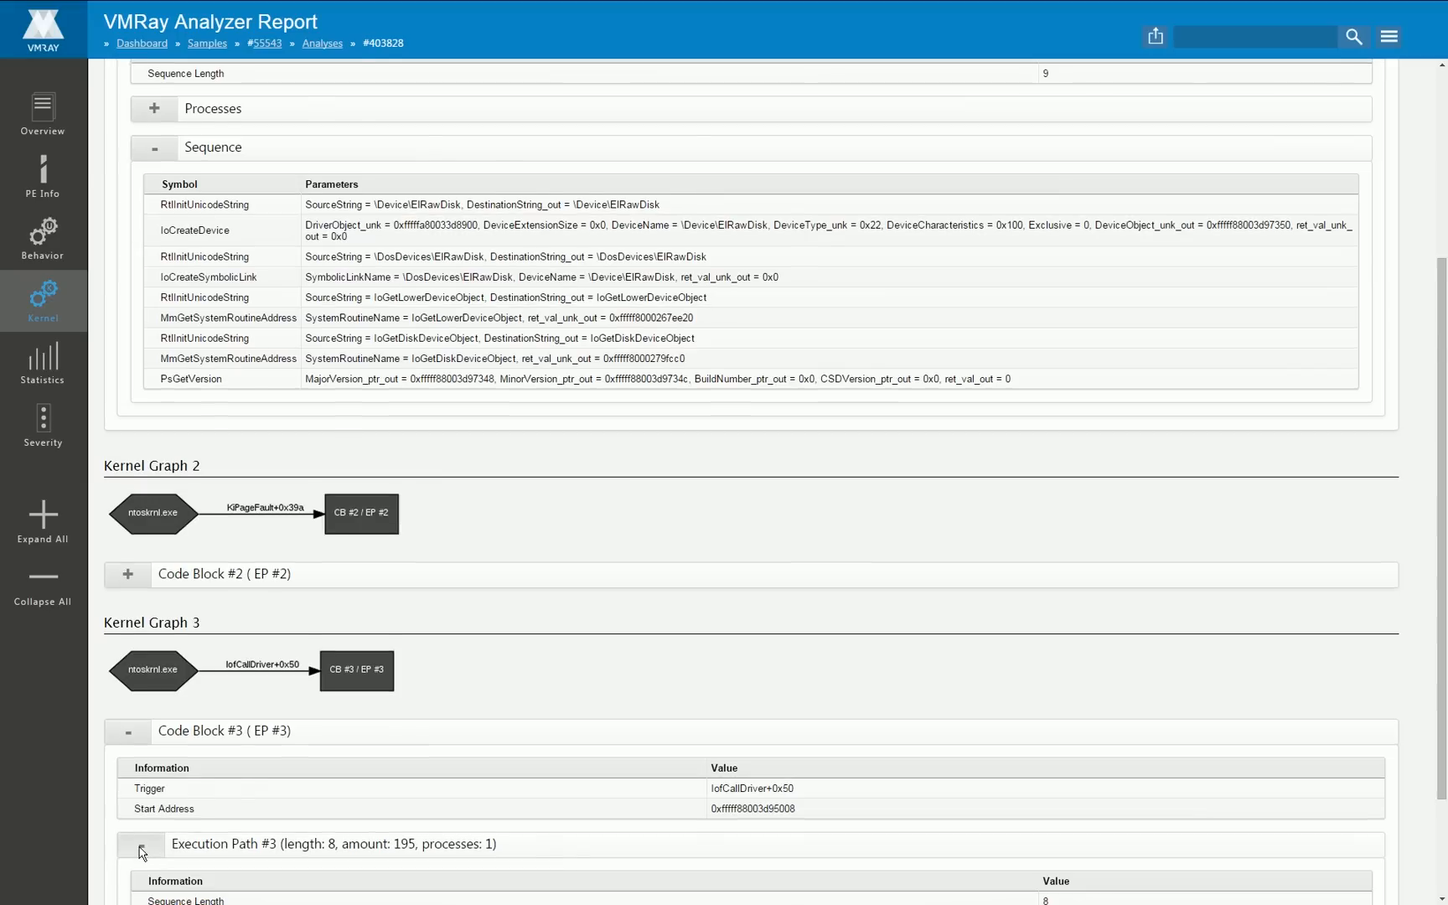
click(141, 843)
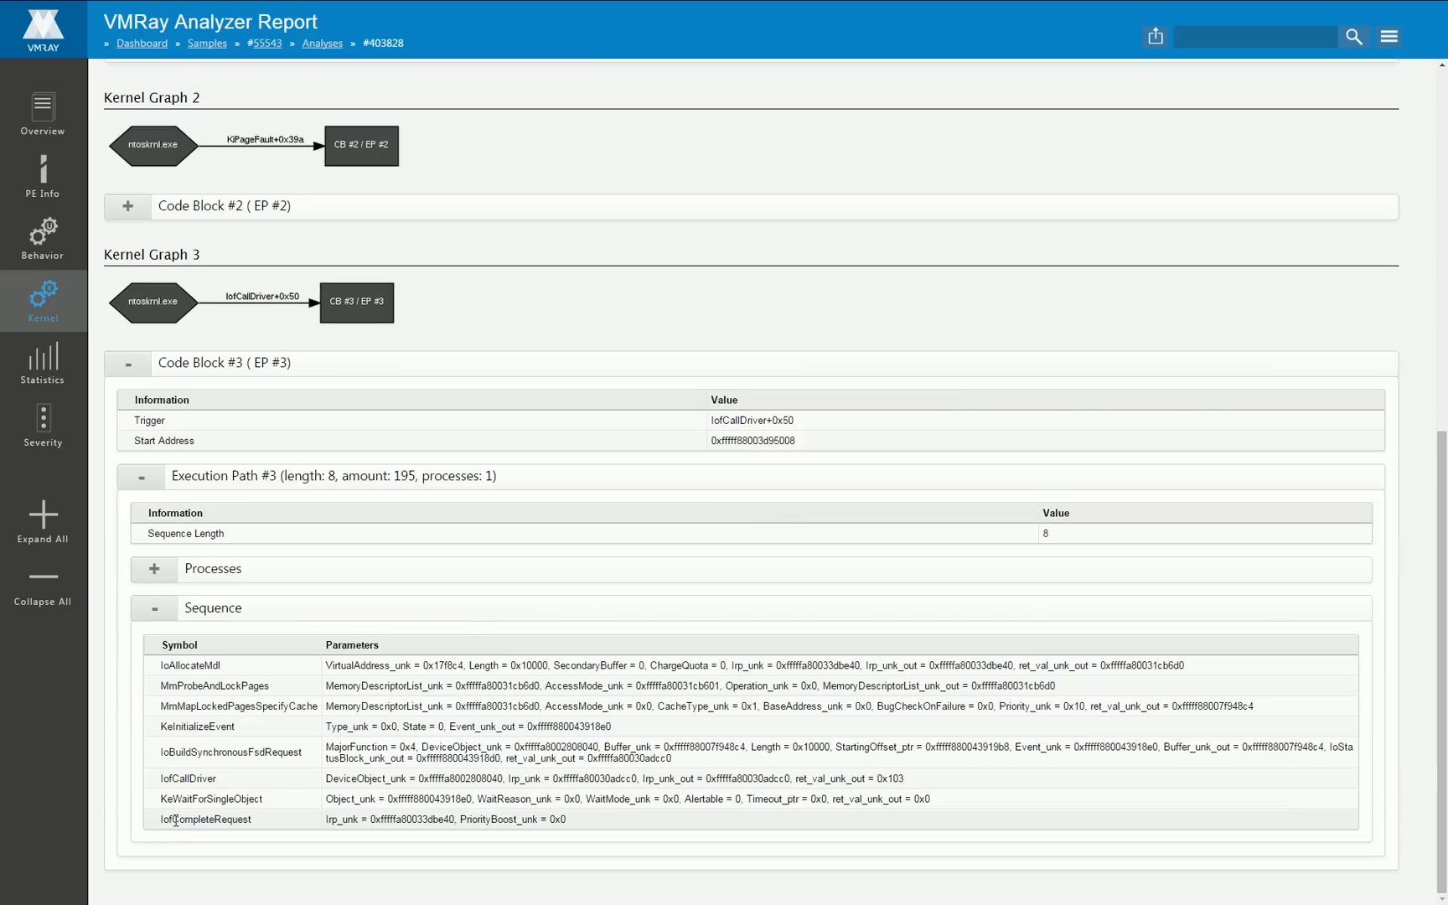
mouse_move(349, 725)
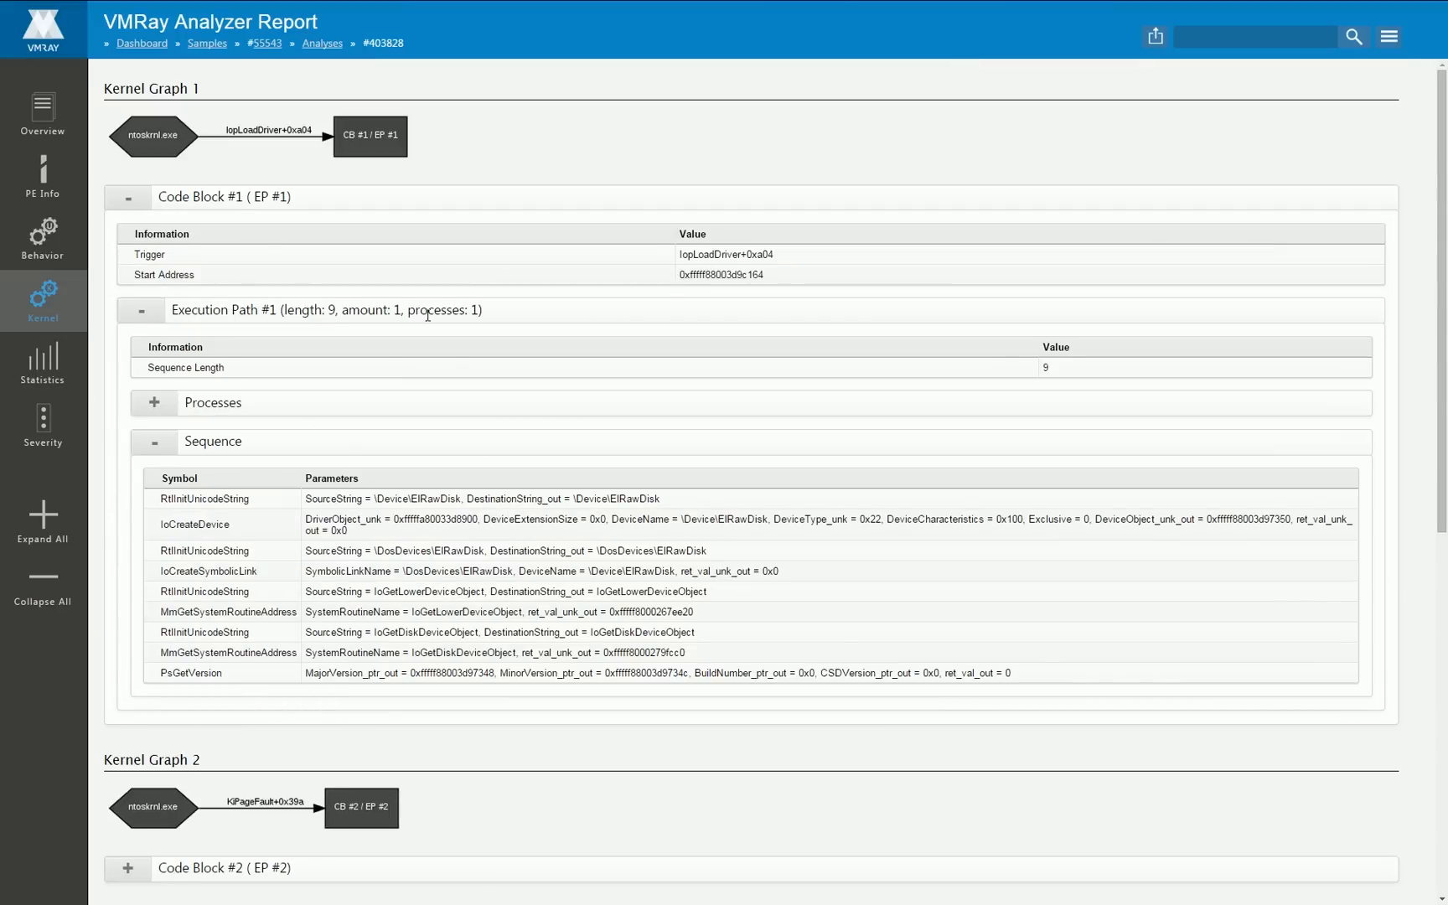
mouse_move(492, 149)
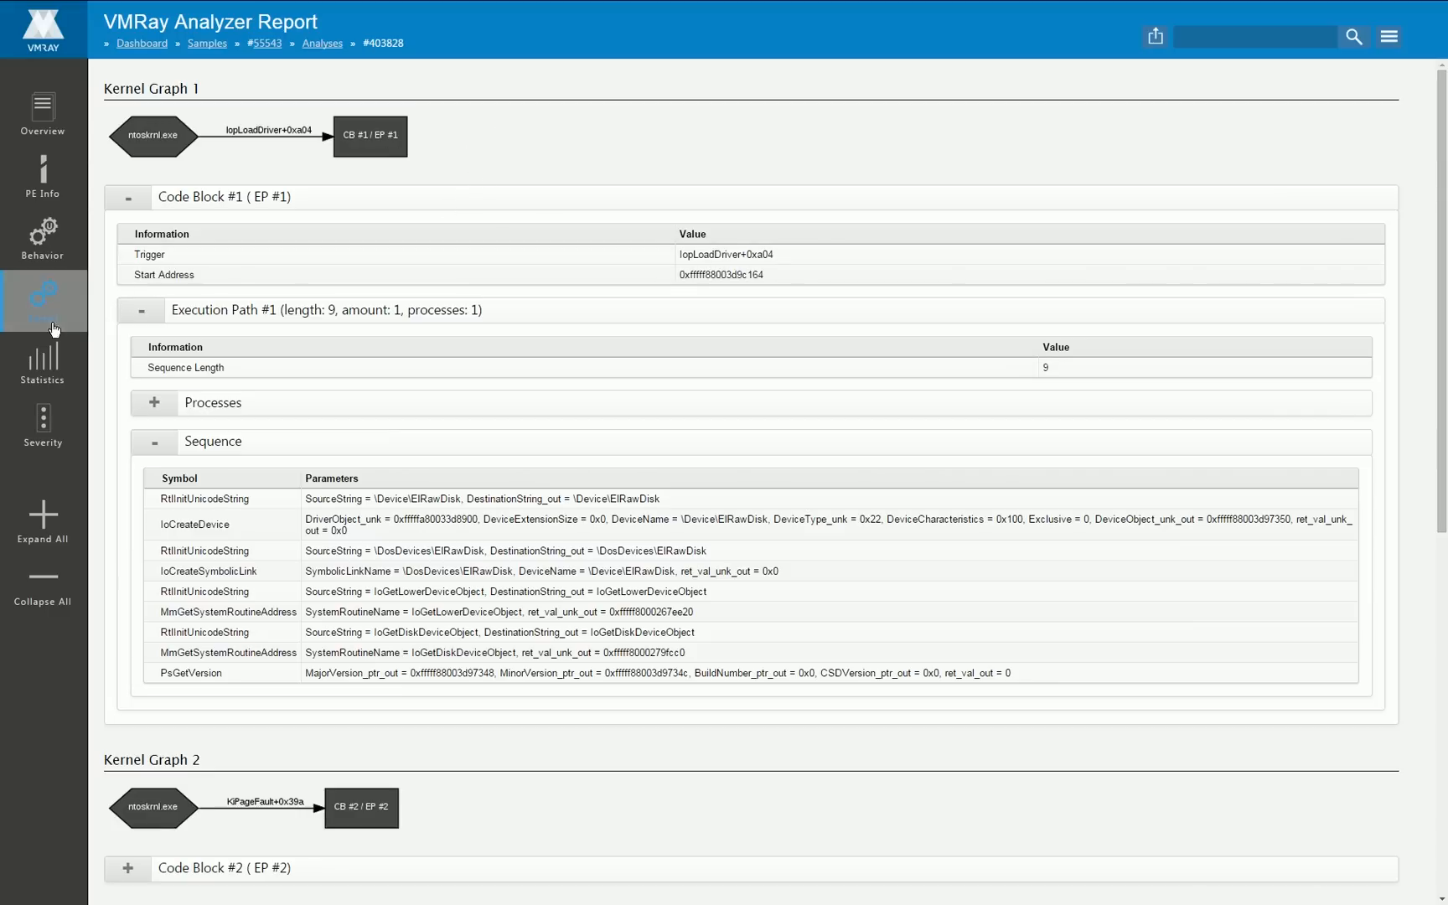
click(43, 361)
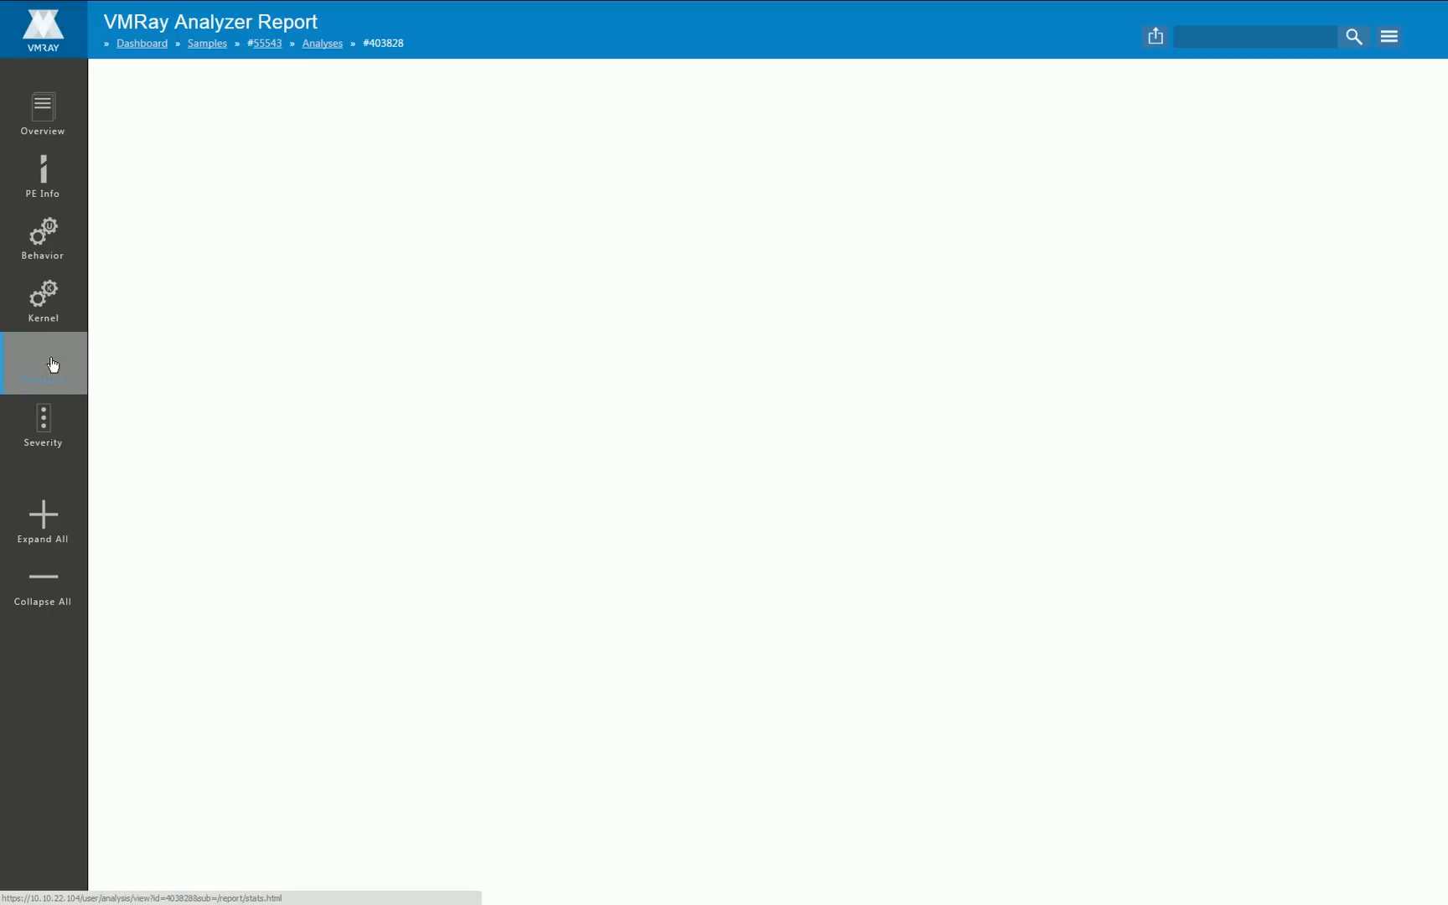
Step: View analysis #403828's 148,617 function calls, Registry call breakdown and Category Function Calls timeline
click(43, 363)
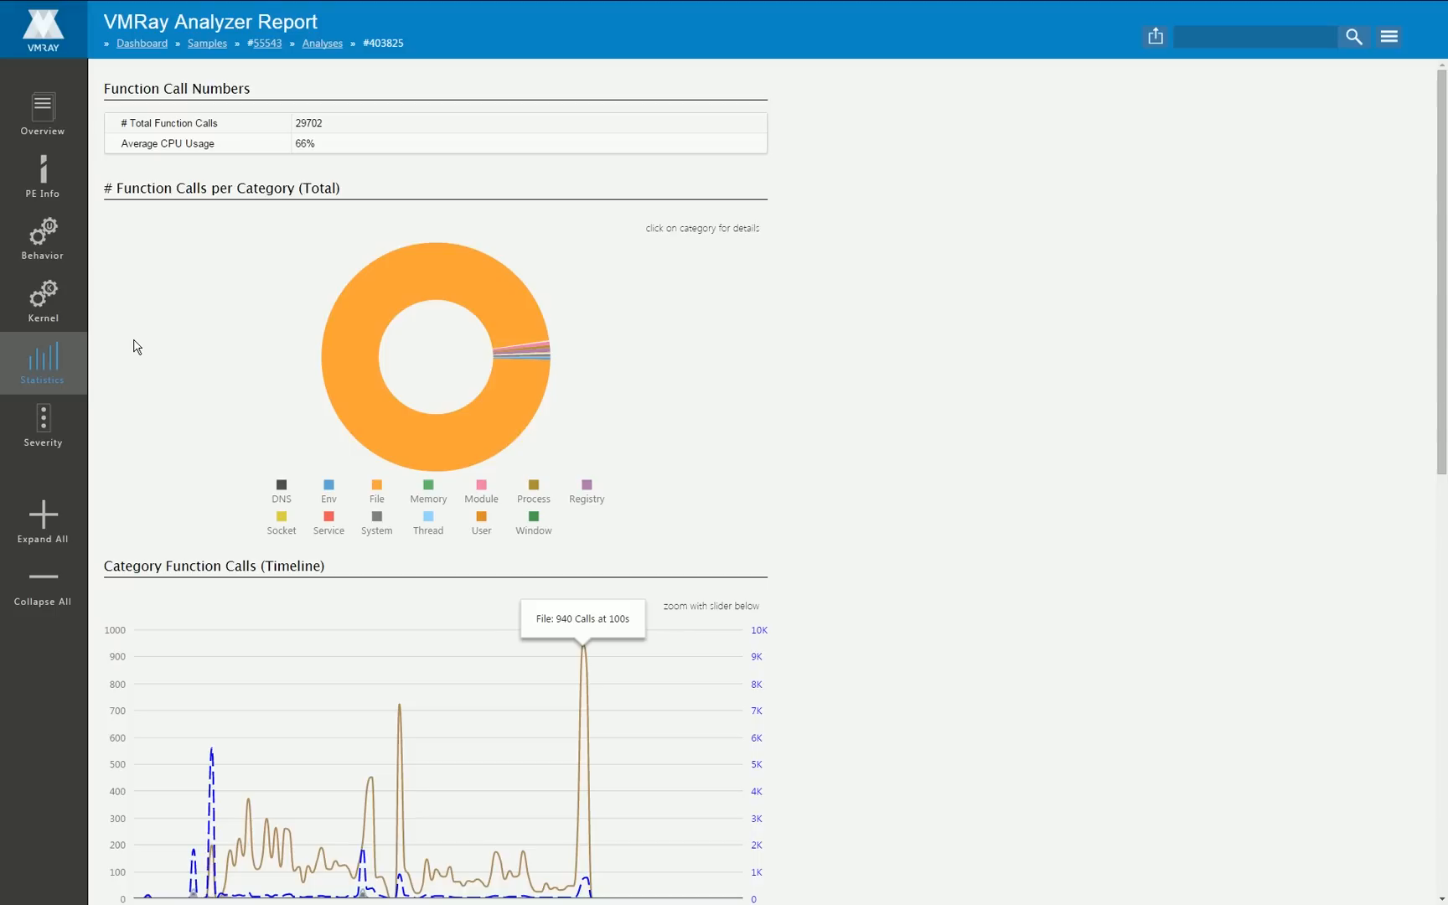
mouse_move(237, 245)
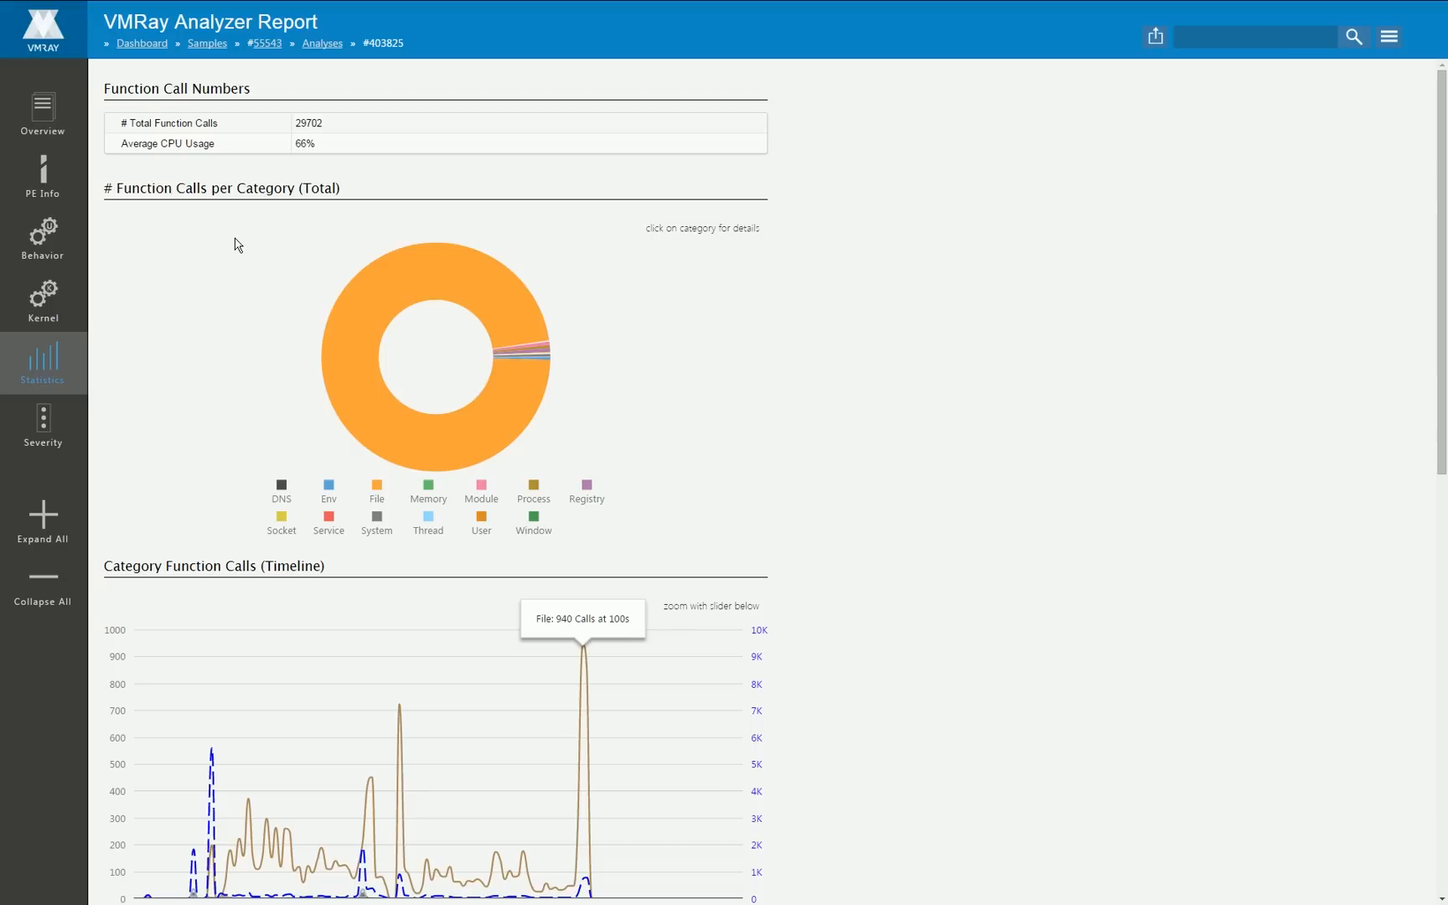
mouse_move(538, 350)
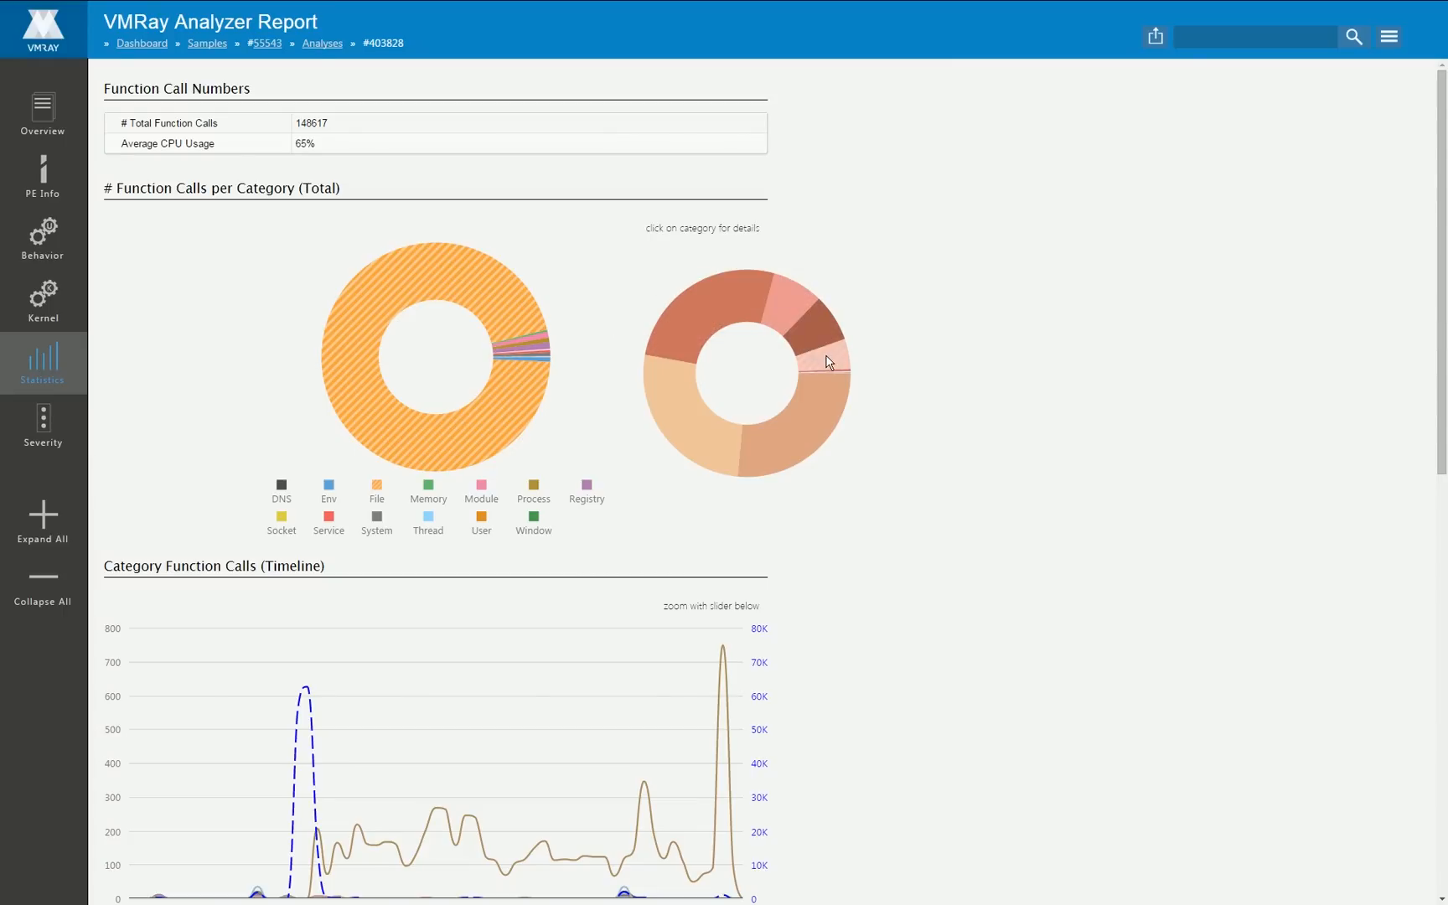
mouse_move(704, 347)
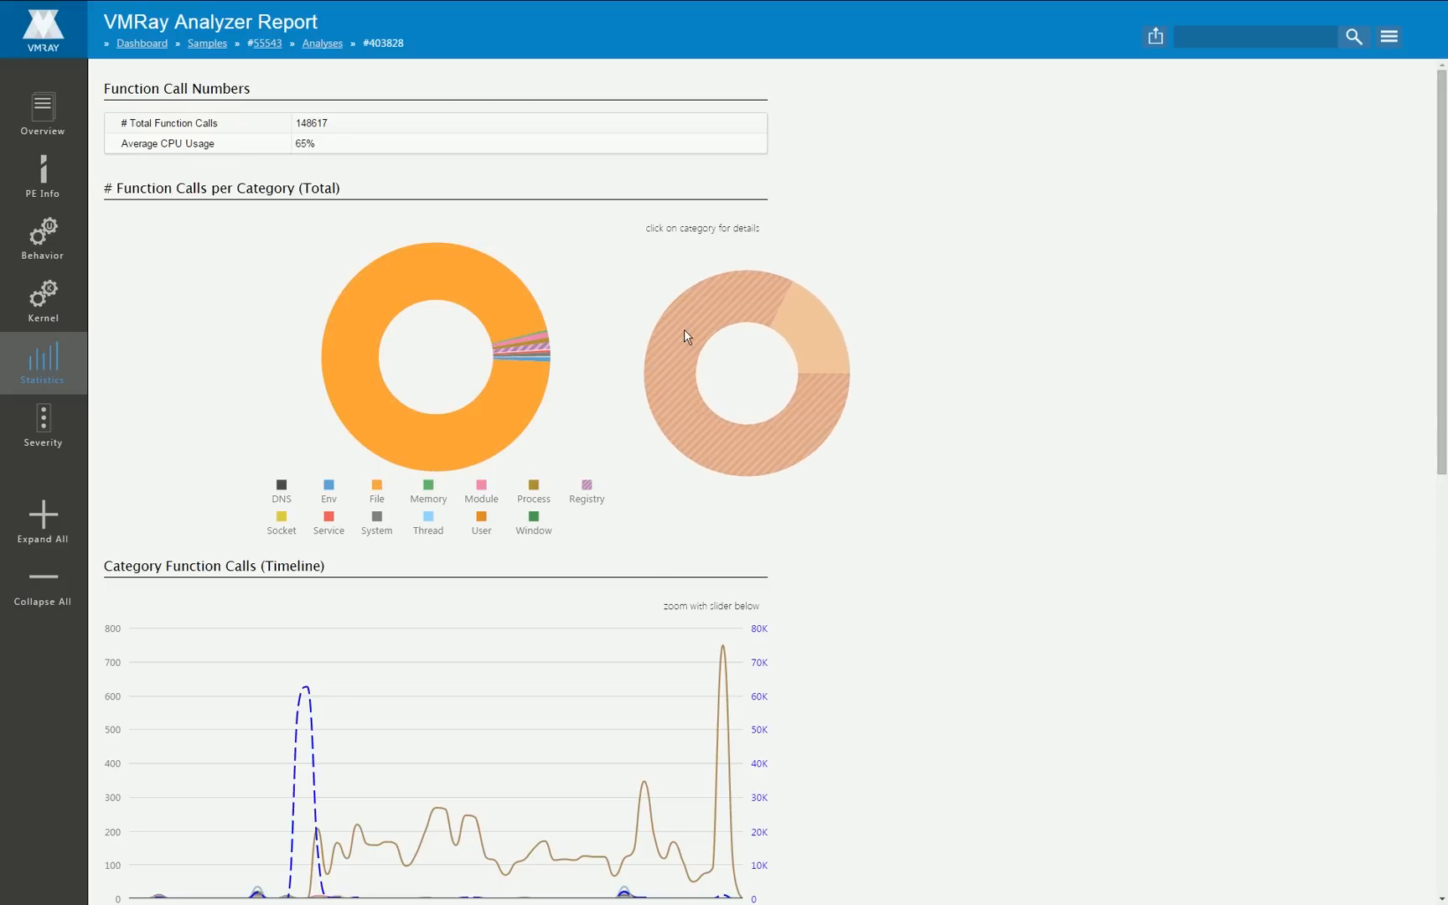
mouse_move(689, 343)
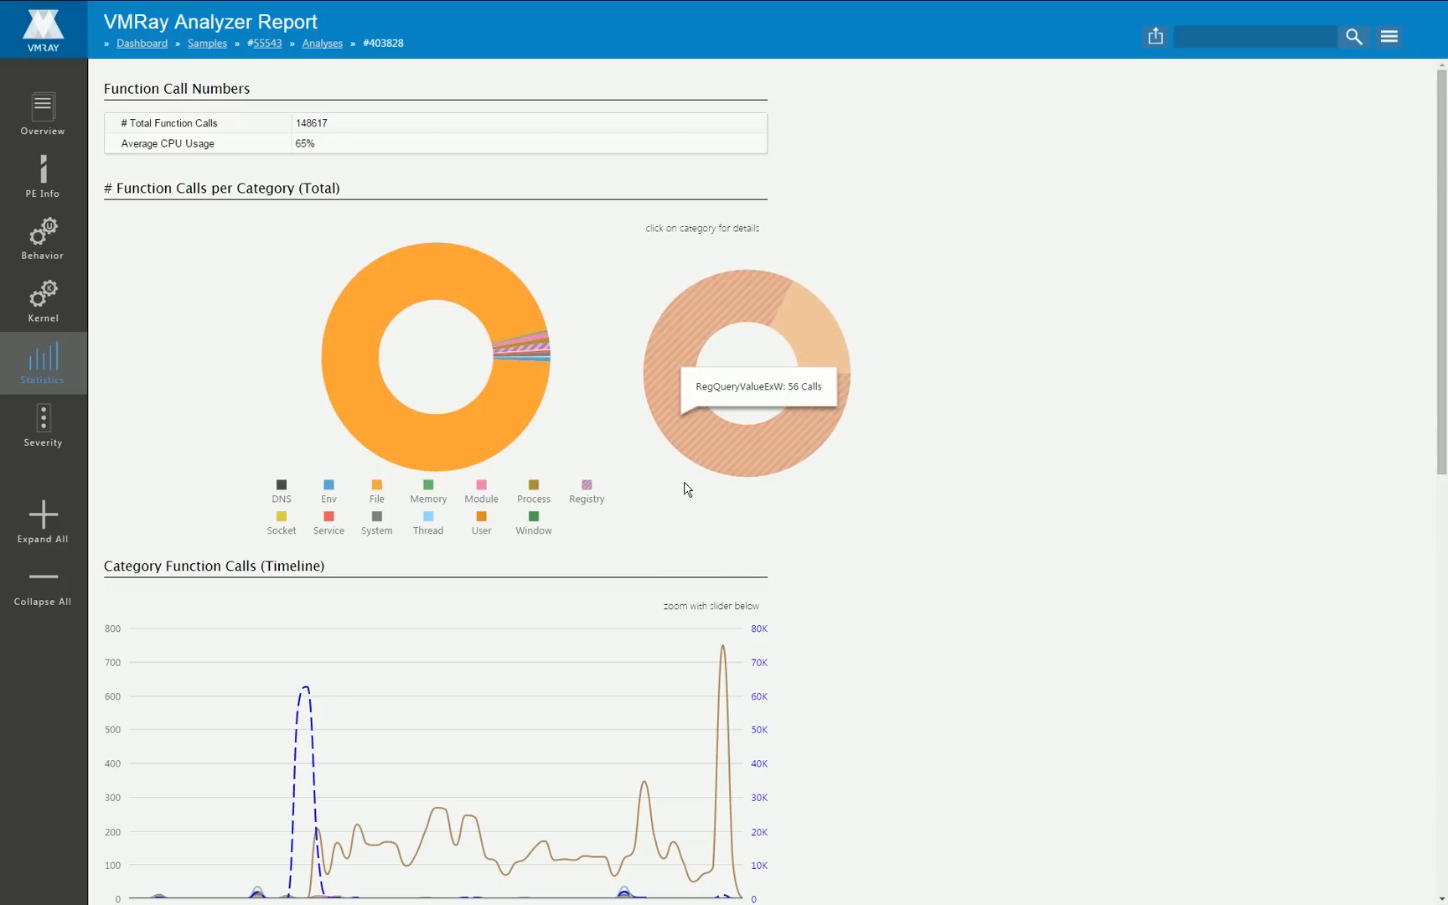
scroll(down, 3)
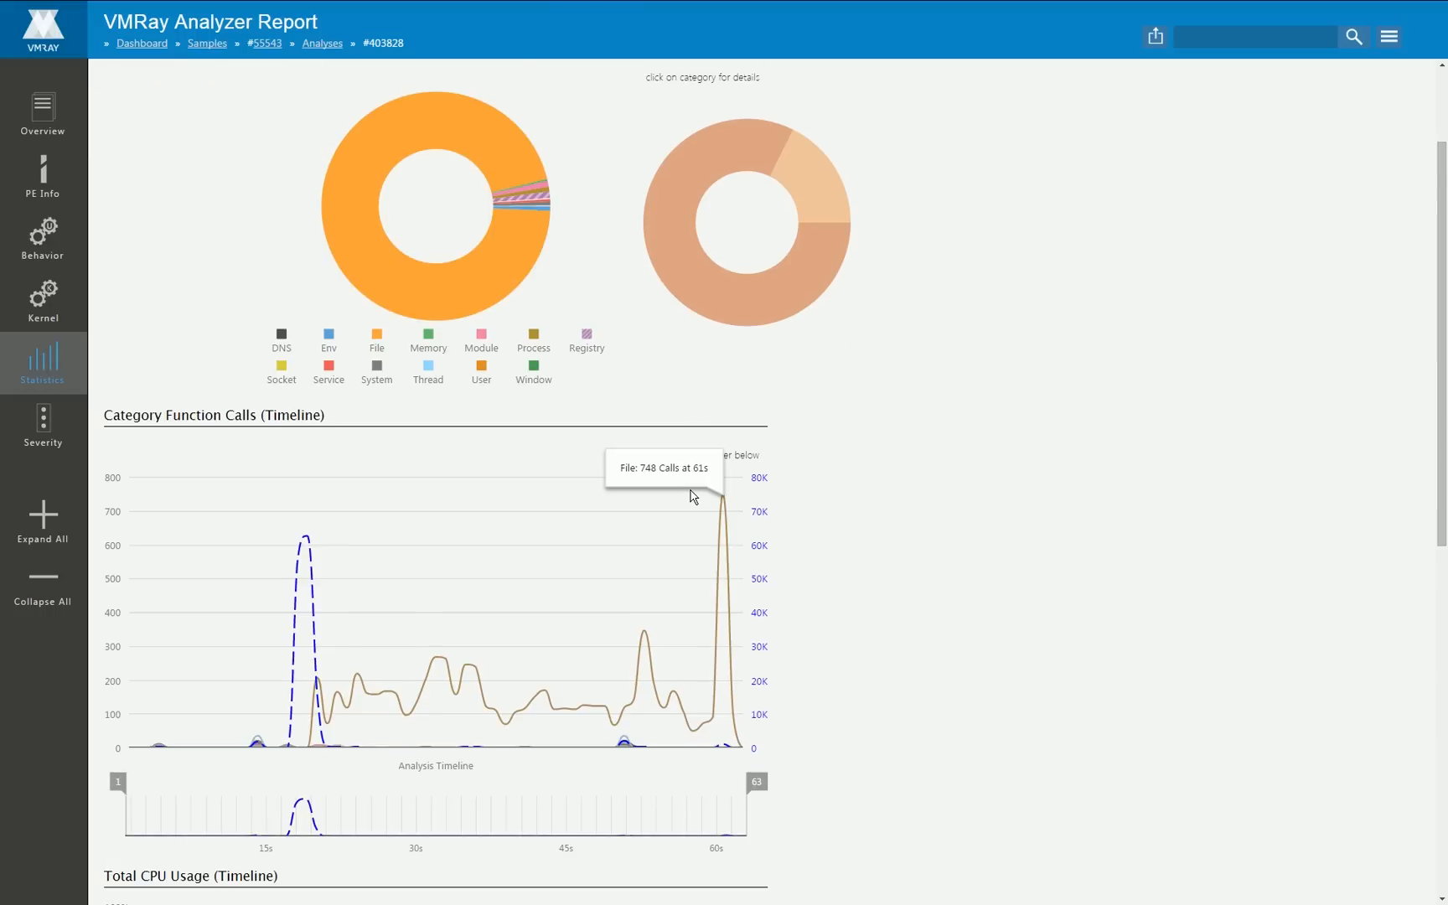
scroll(down, 3)
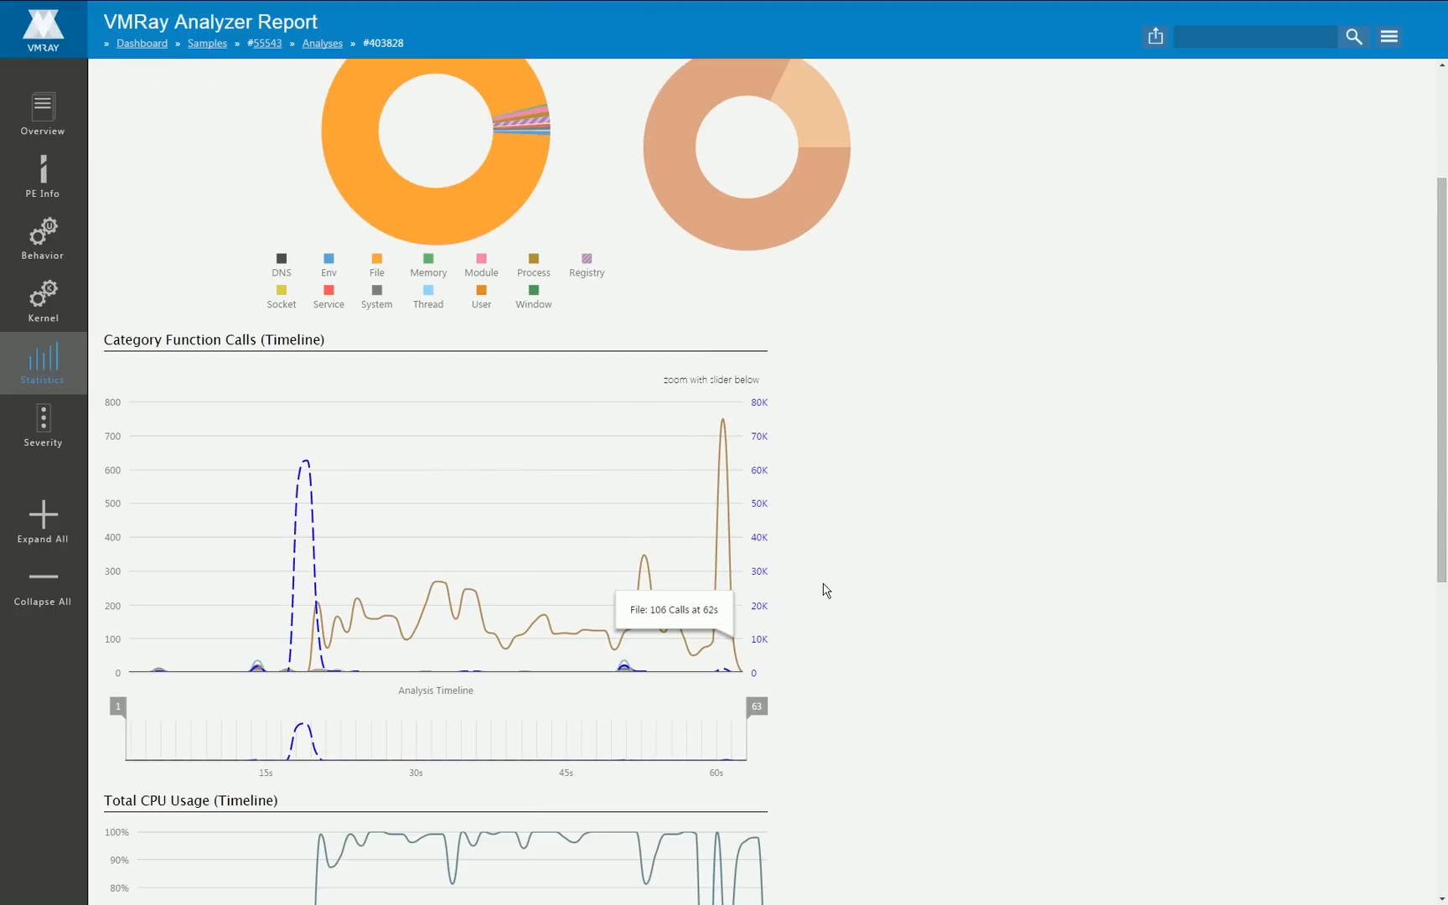
mouse_move(822, 628)
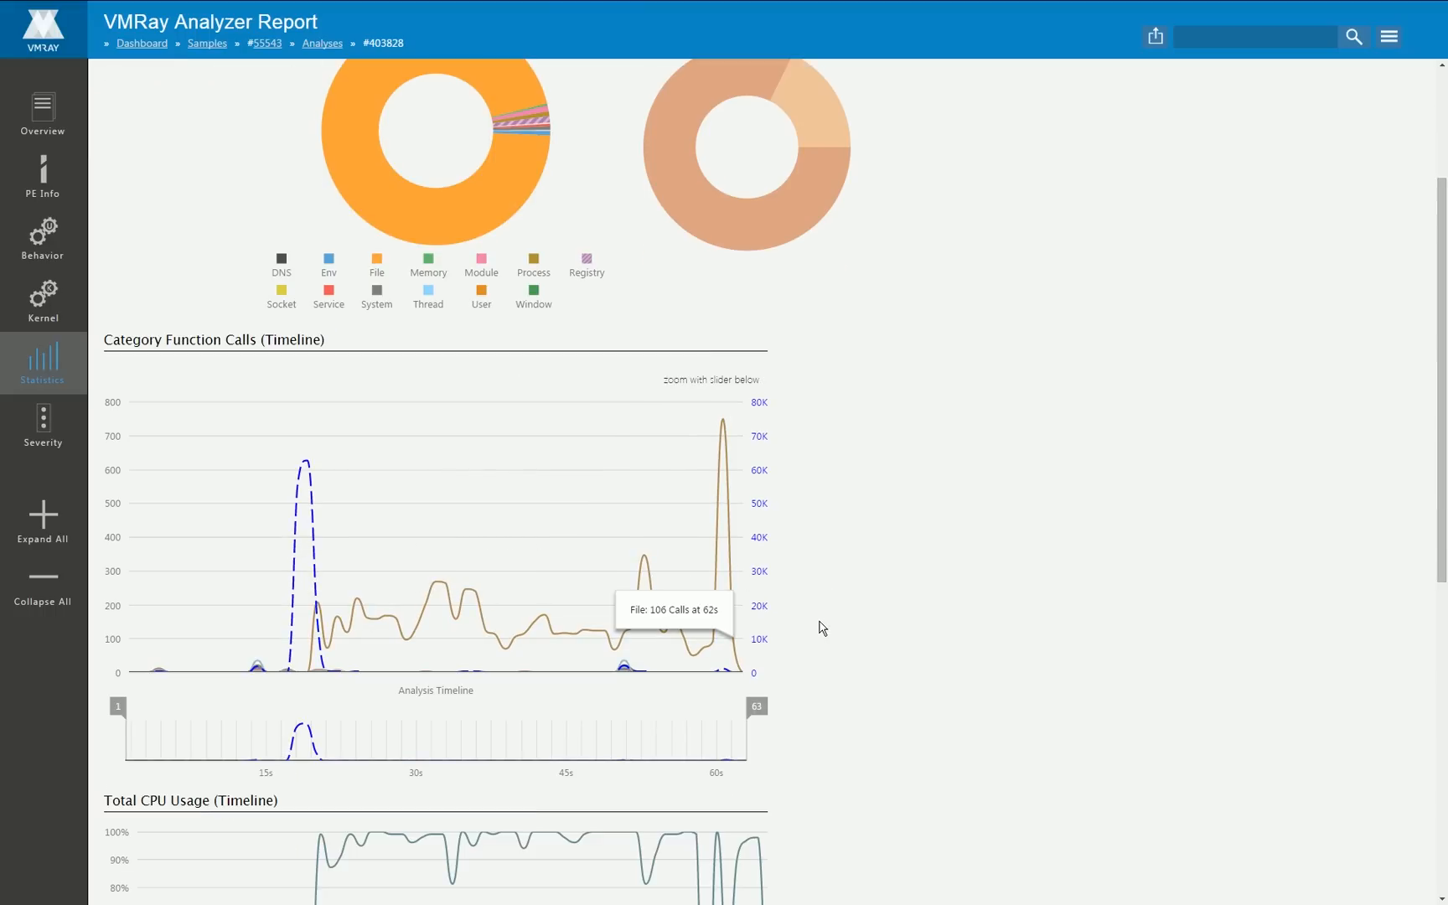
mouse_move(301, 527)
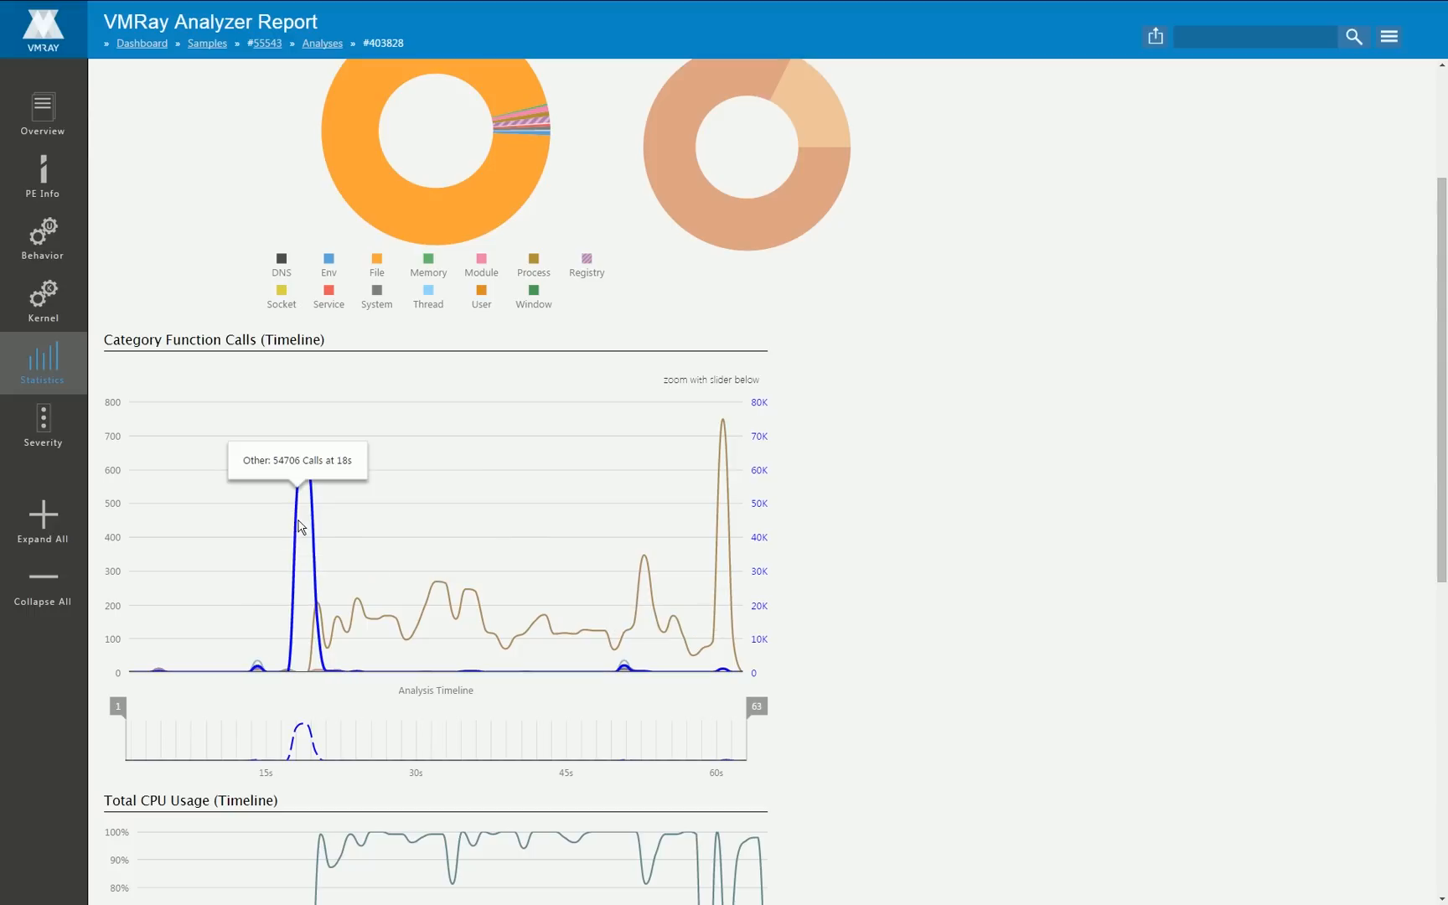
mouse_move(342, 517)
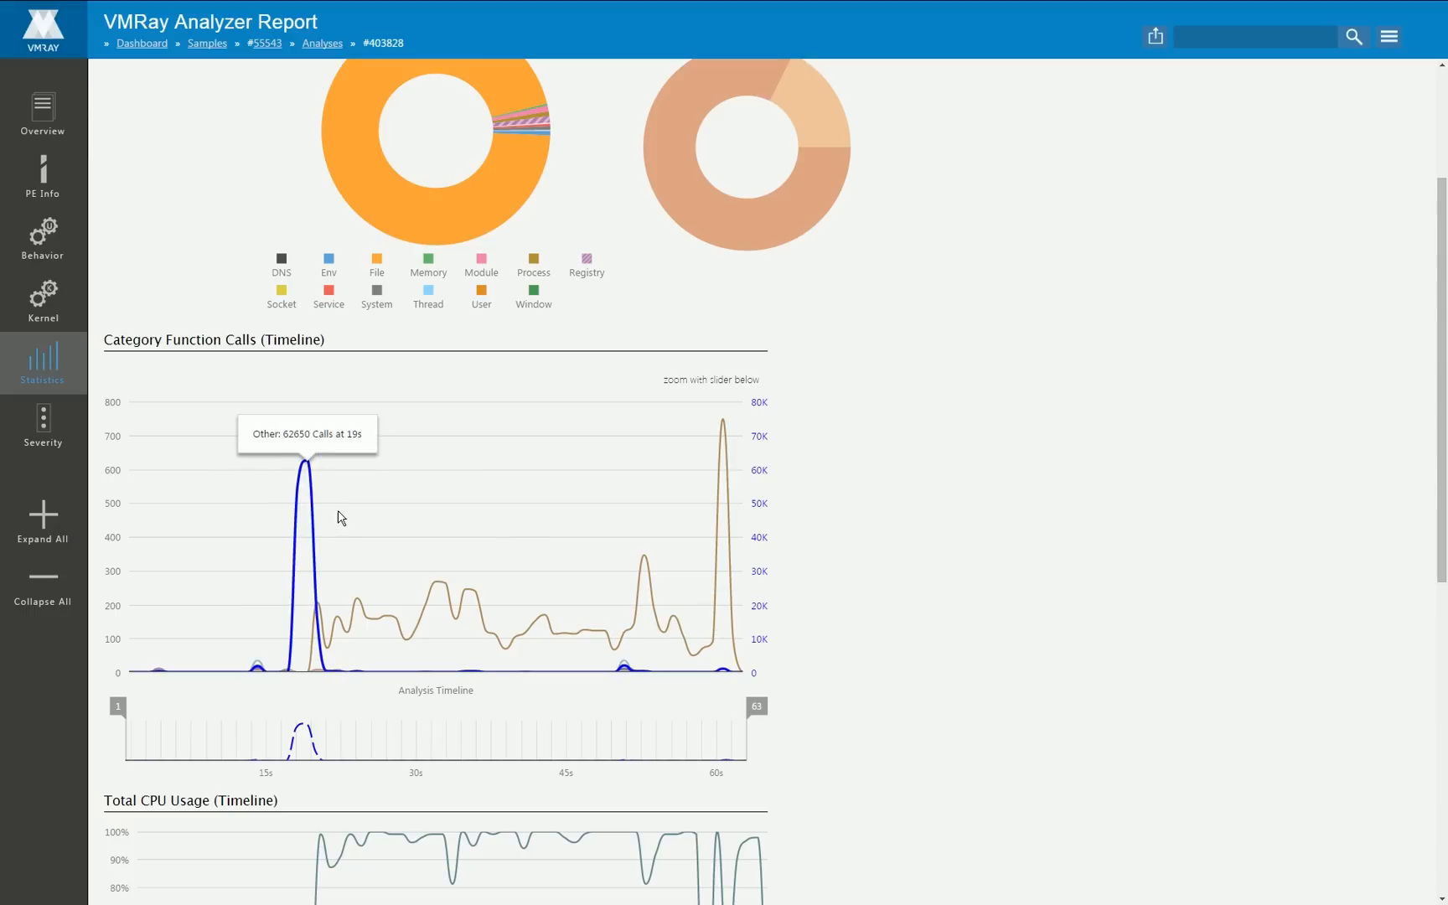
mouse_move(426, 583)
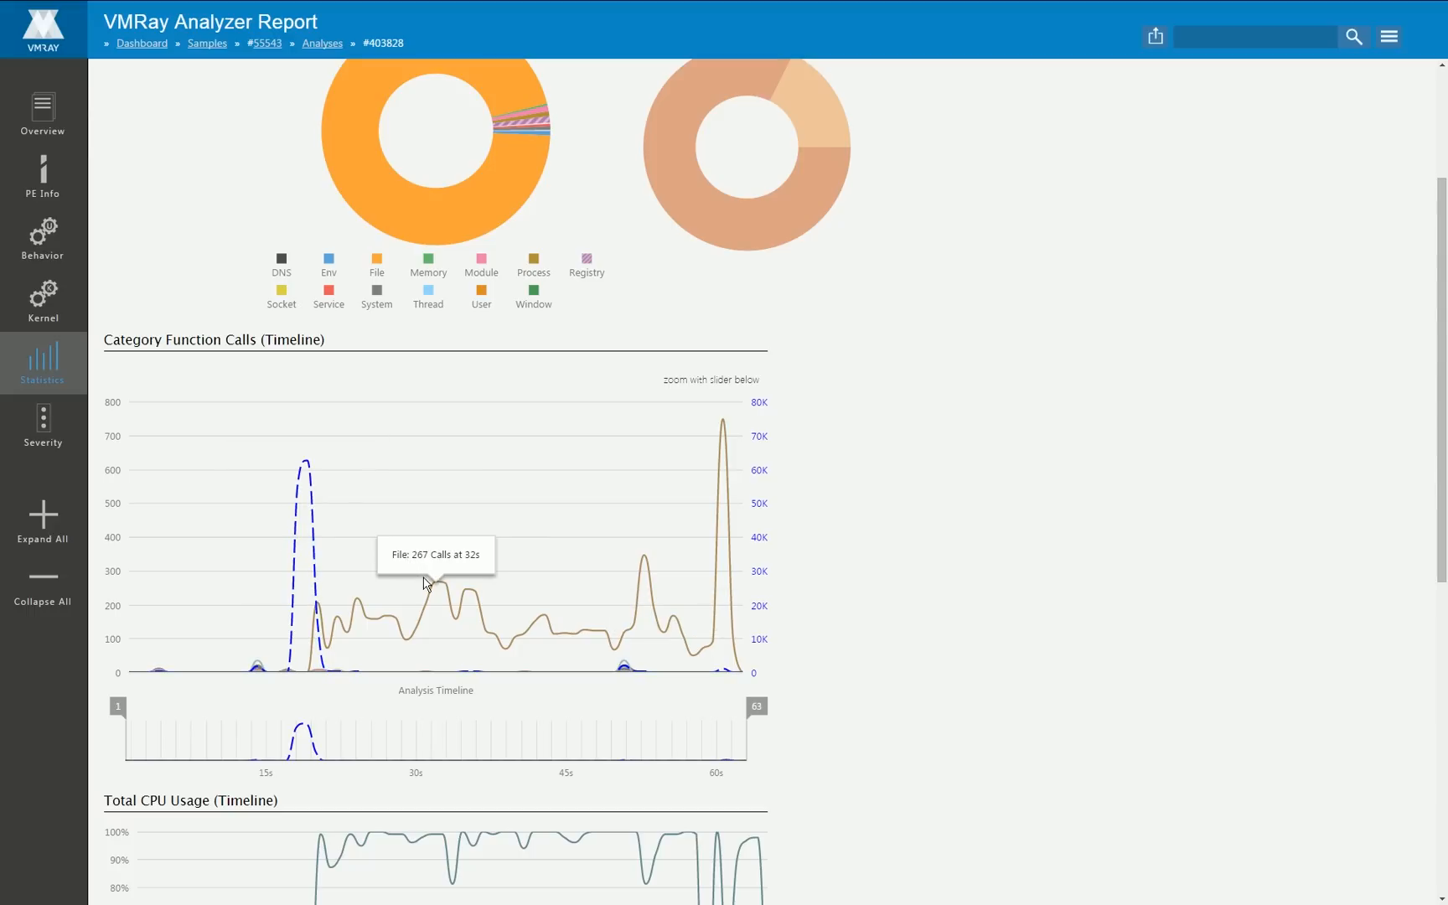
mouse_move(597, 634)
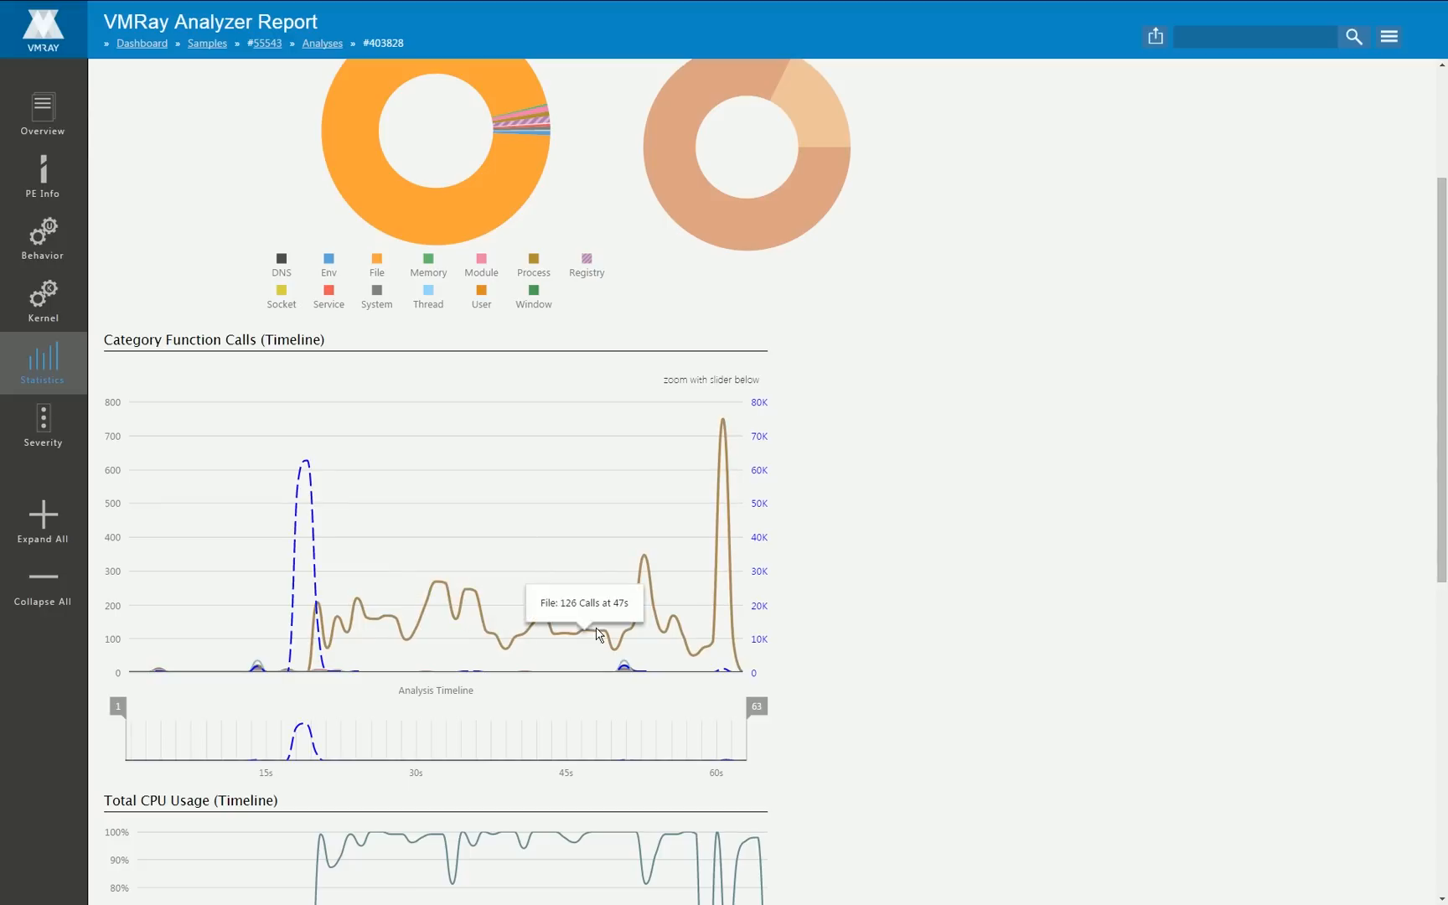
mouse_move(723, 499)
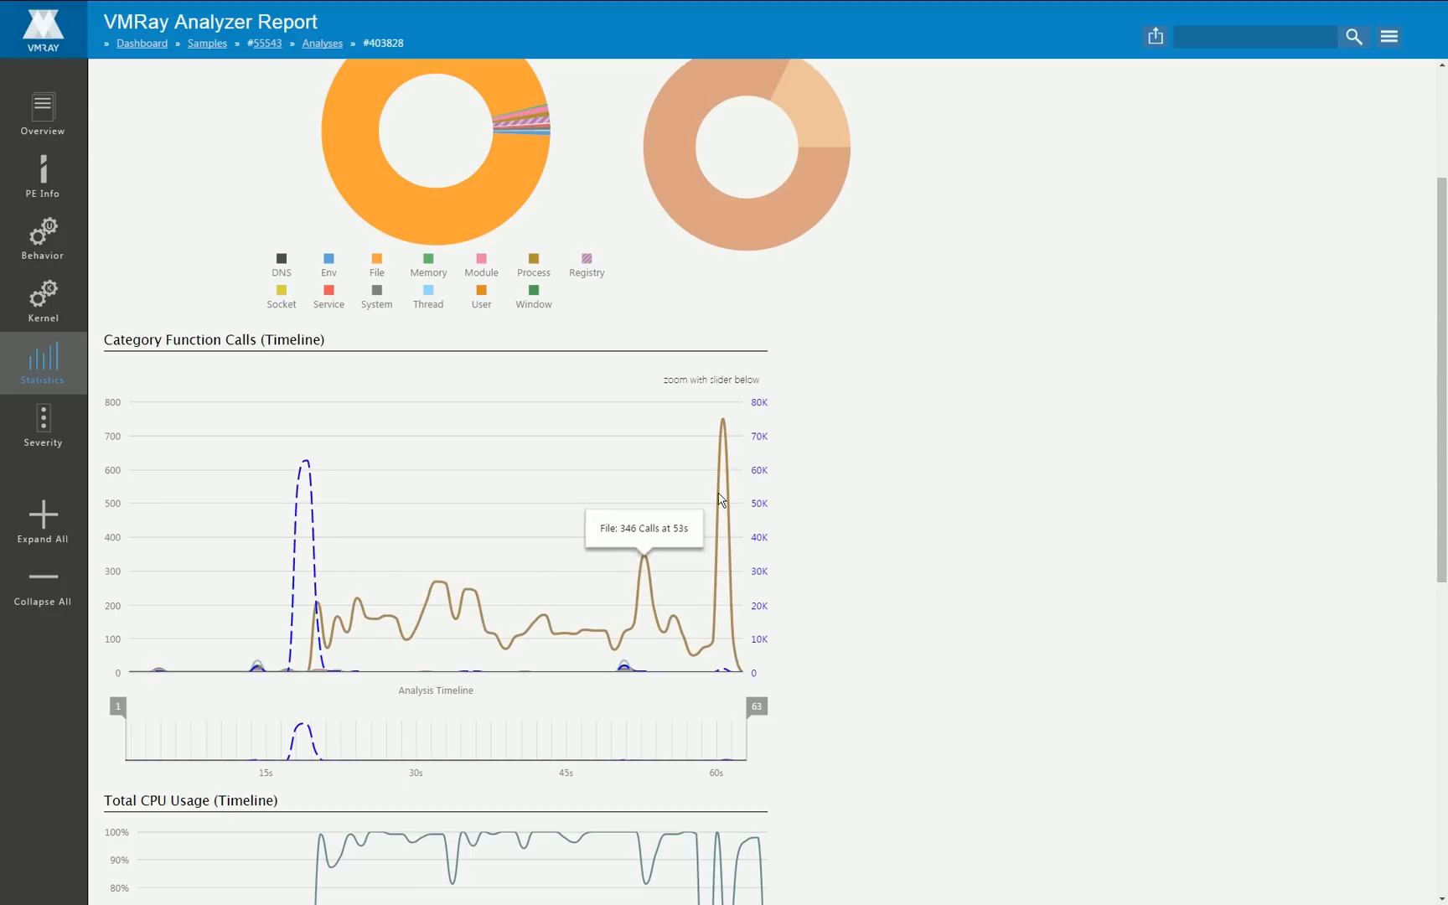
mouse_move(735, 639)
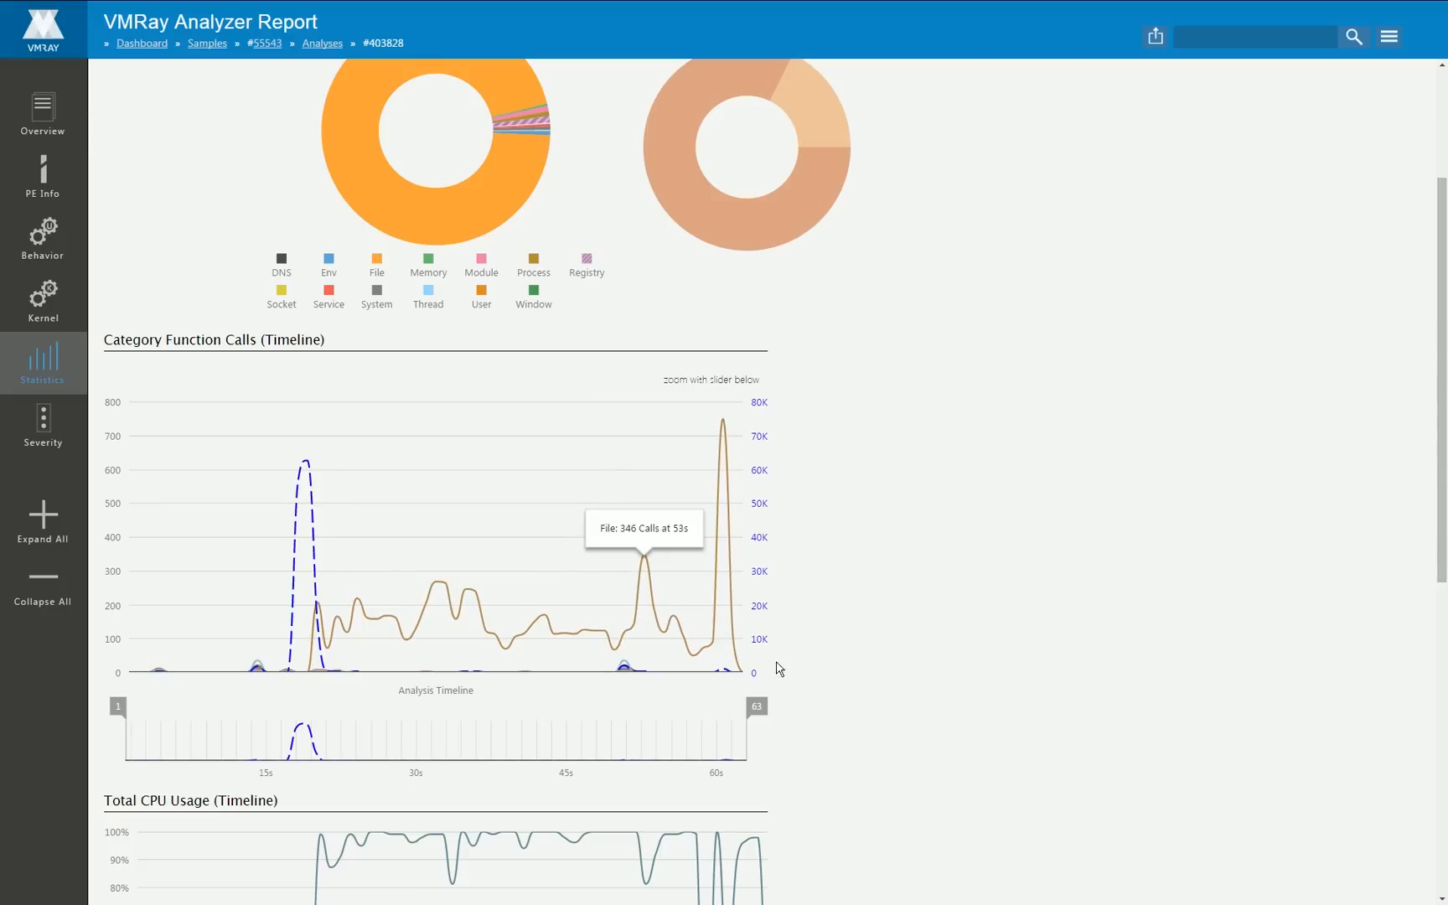
mouse_move(645, 562)
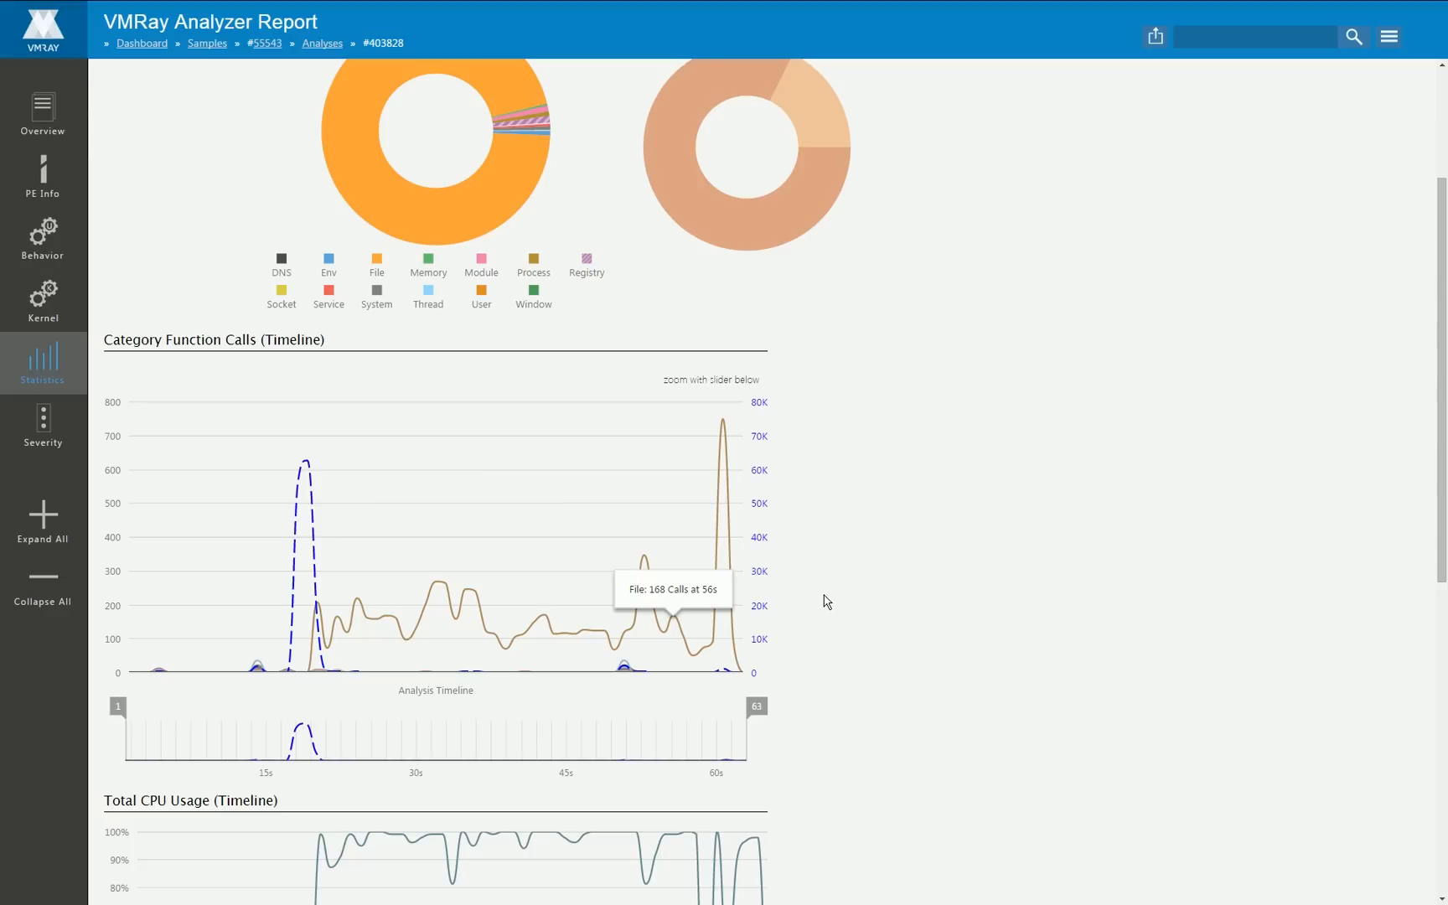
Step: Scroll the statistics down to the Total and Per Process CPU Usage charts
scroll(down, 3)
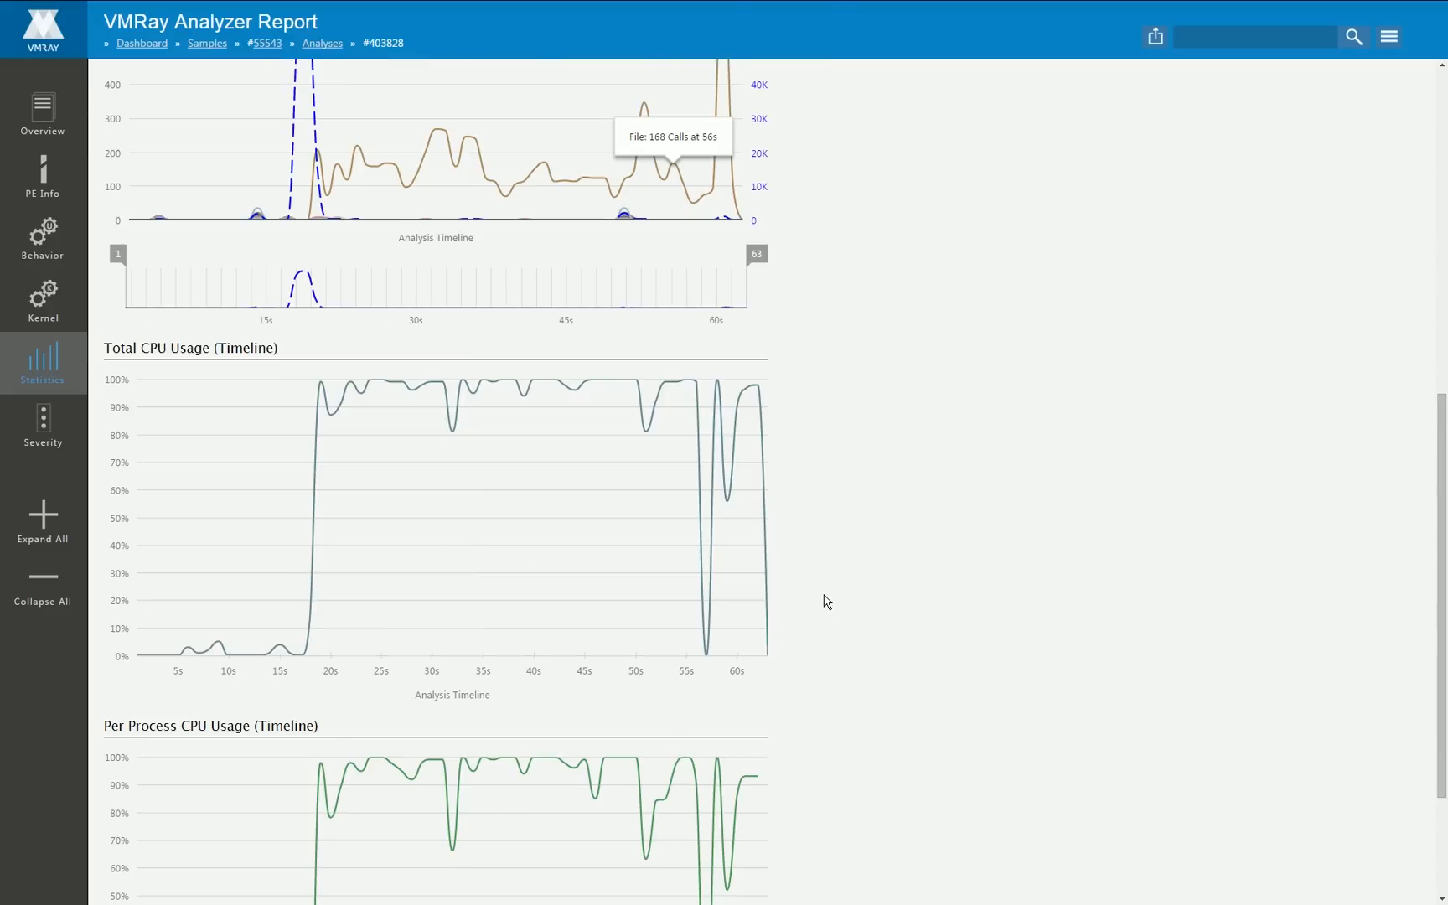
scroll(down, 3)
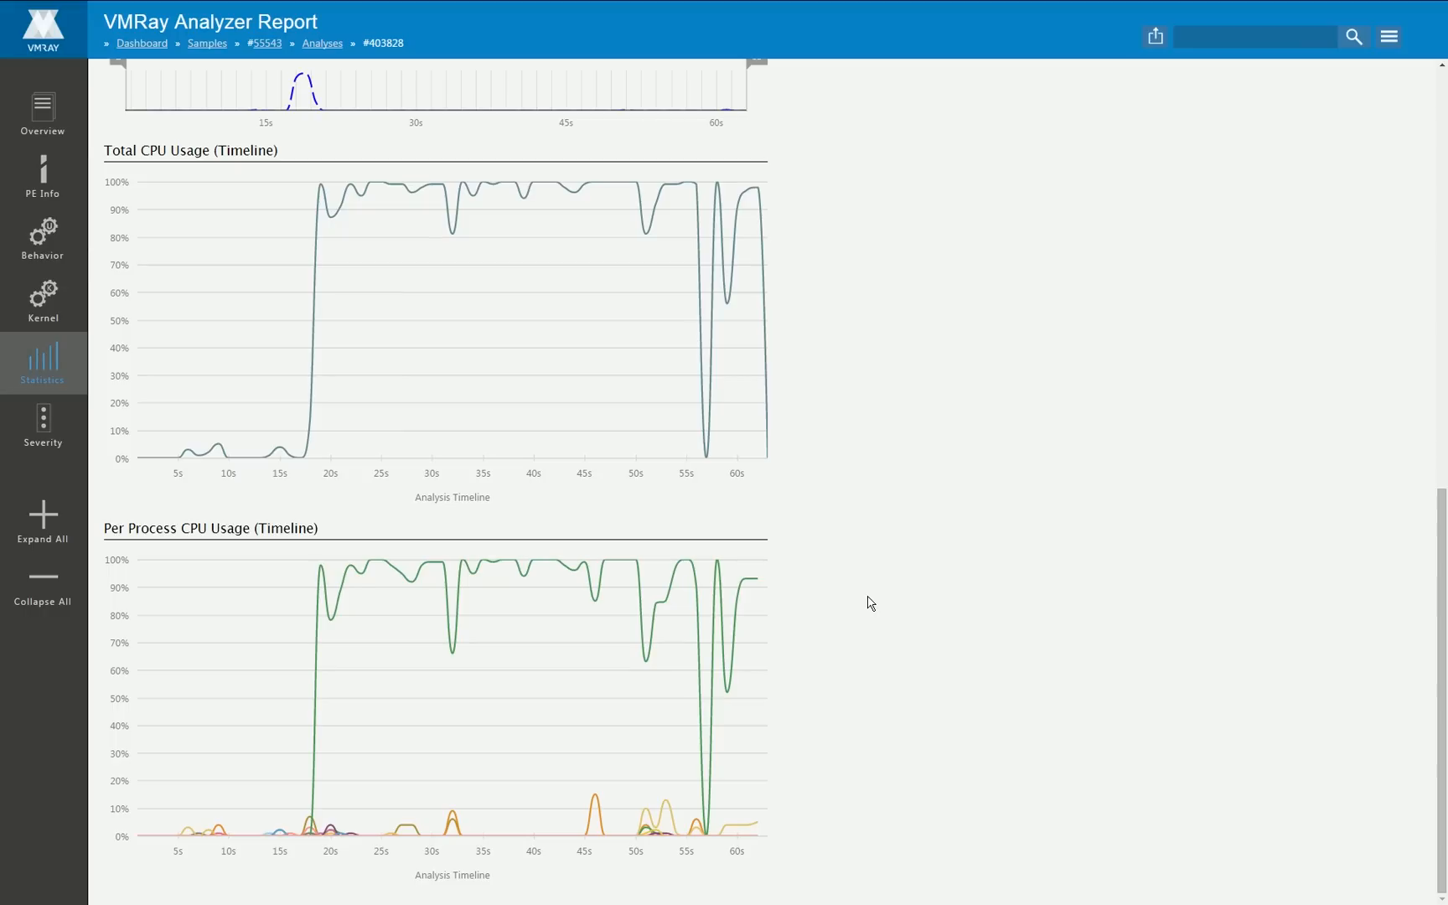
mouse_move(324, 238)
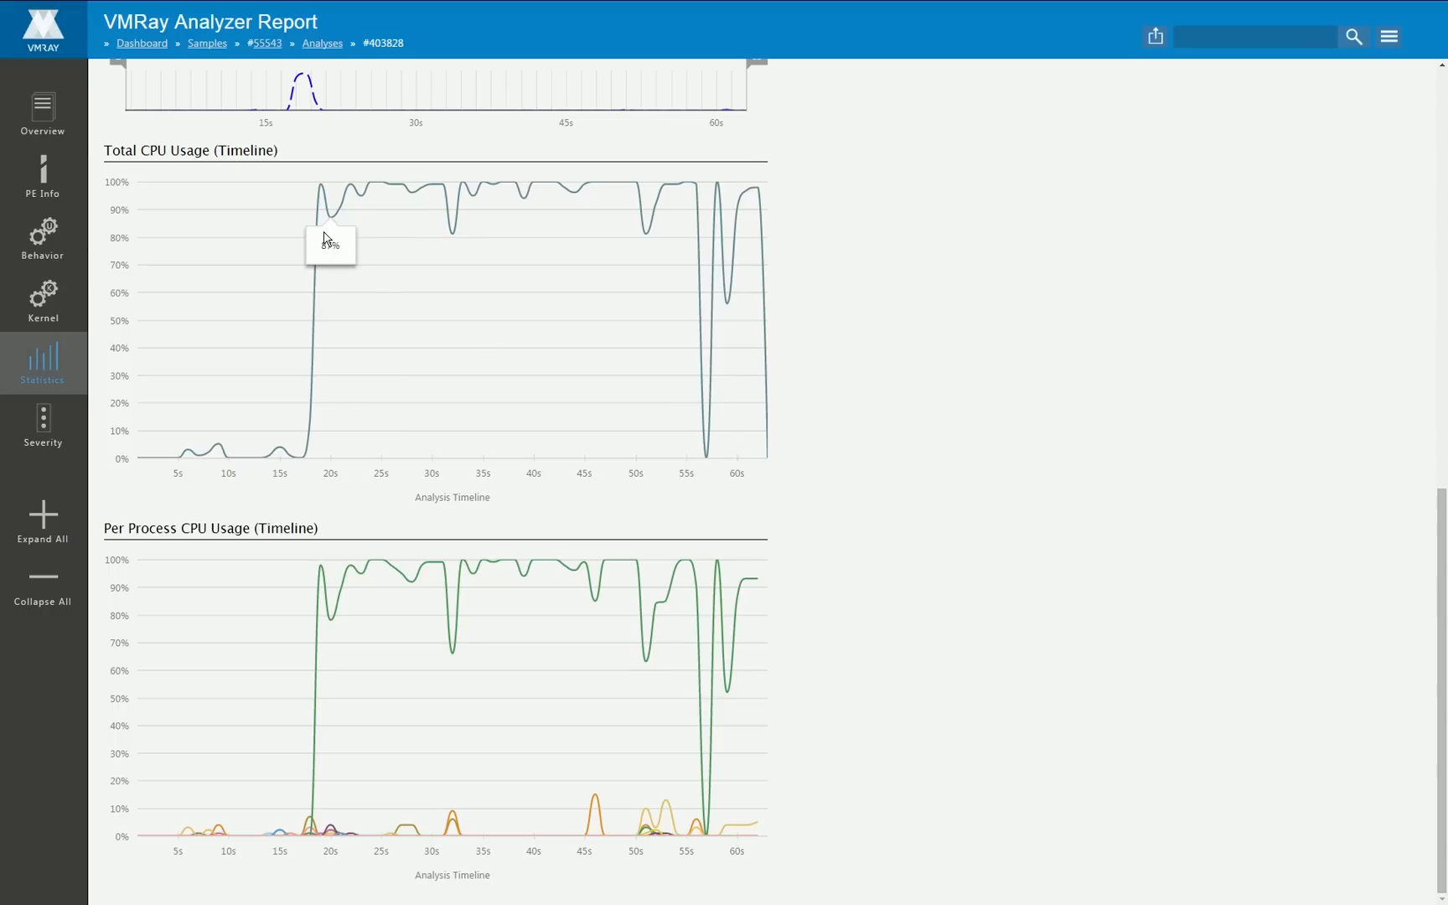
mouse_move(292, 803)
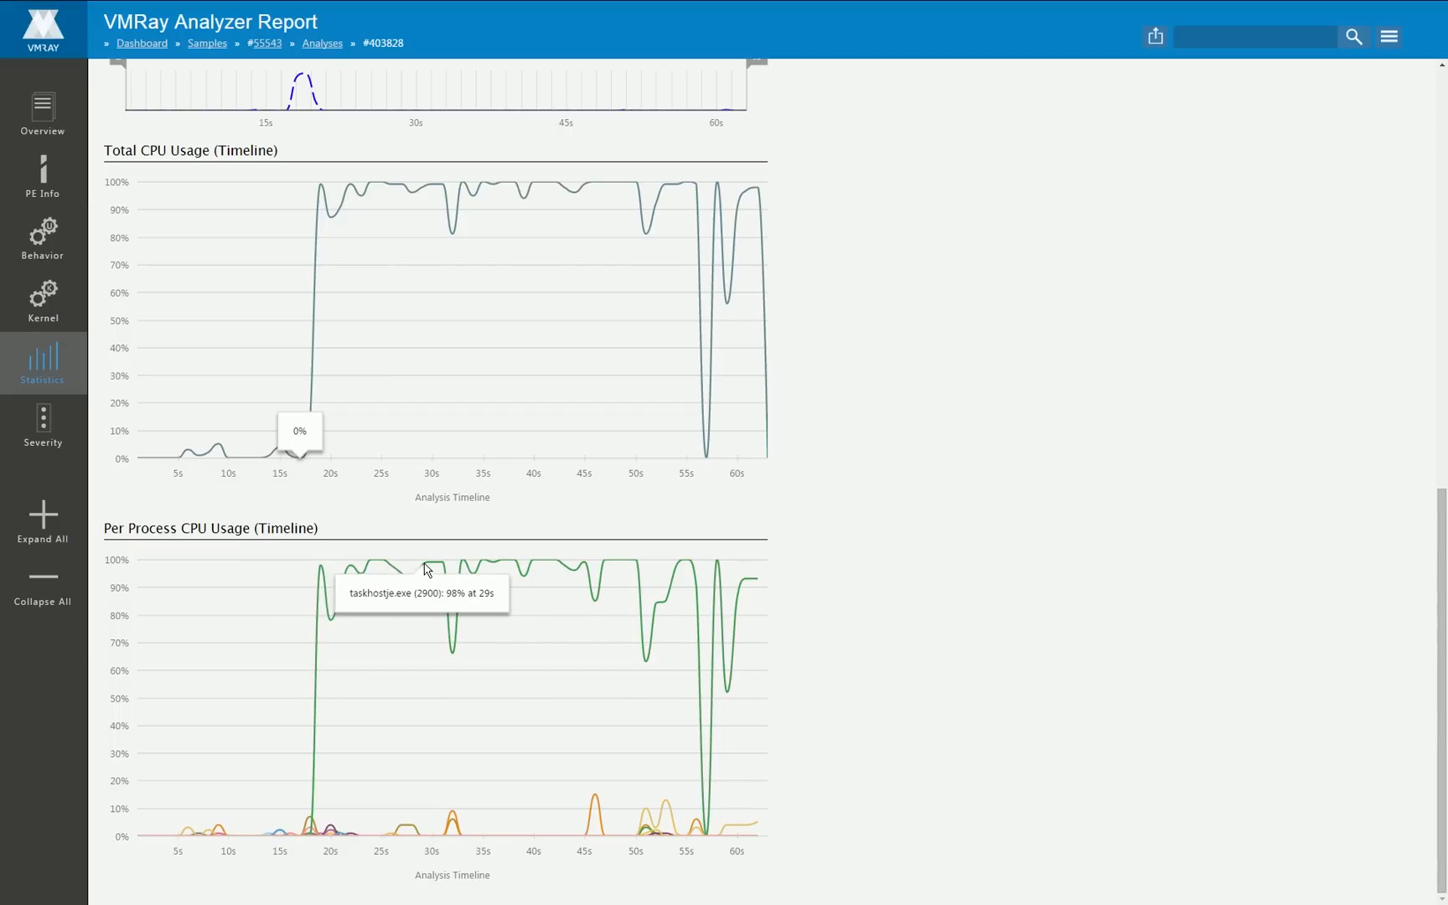
mouse_move(481, 568)
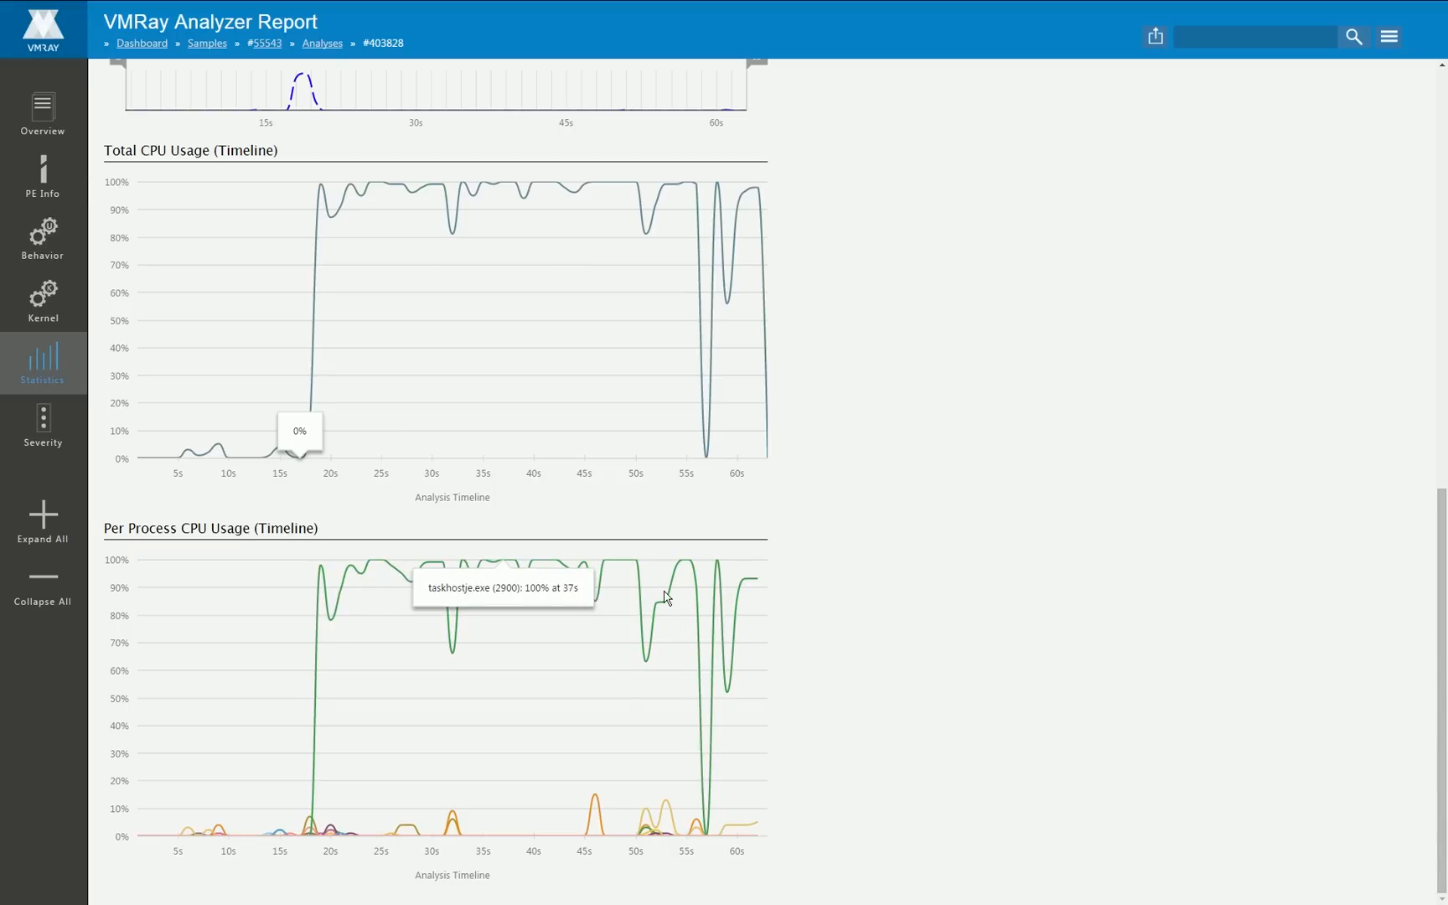
mouse_move(848, 622)
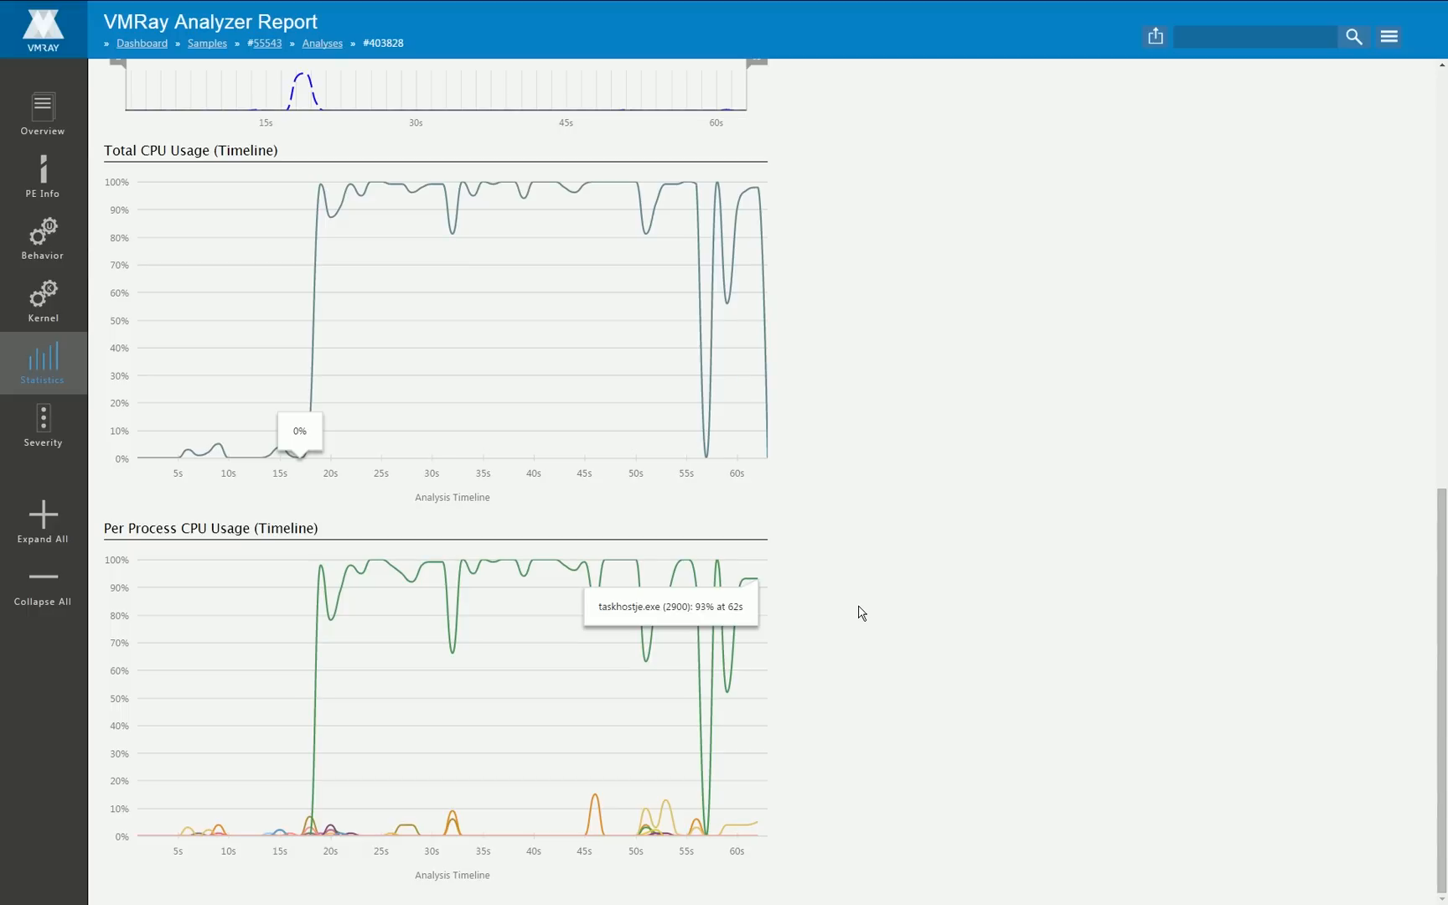
Step: Review the severity score and kernel privileges artifact, then return to the report Overview
click(43, 425)
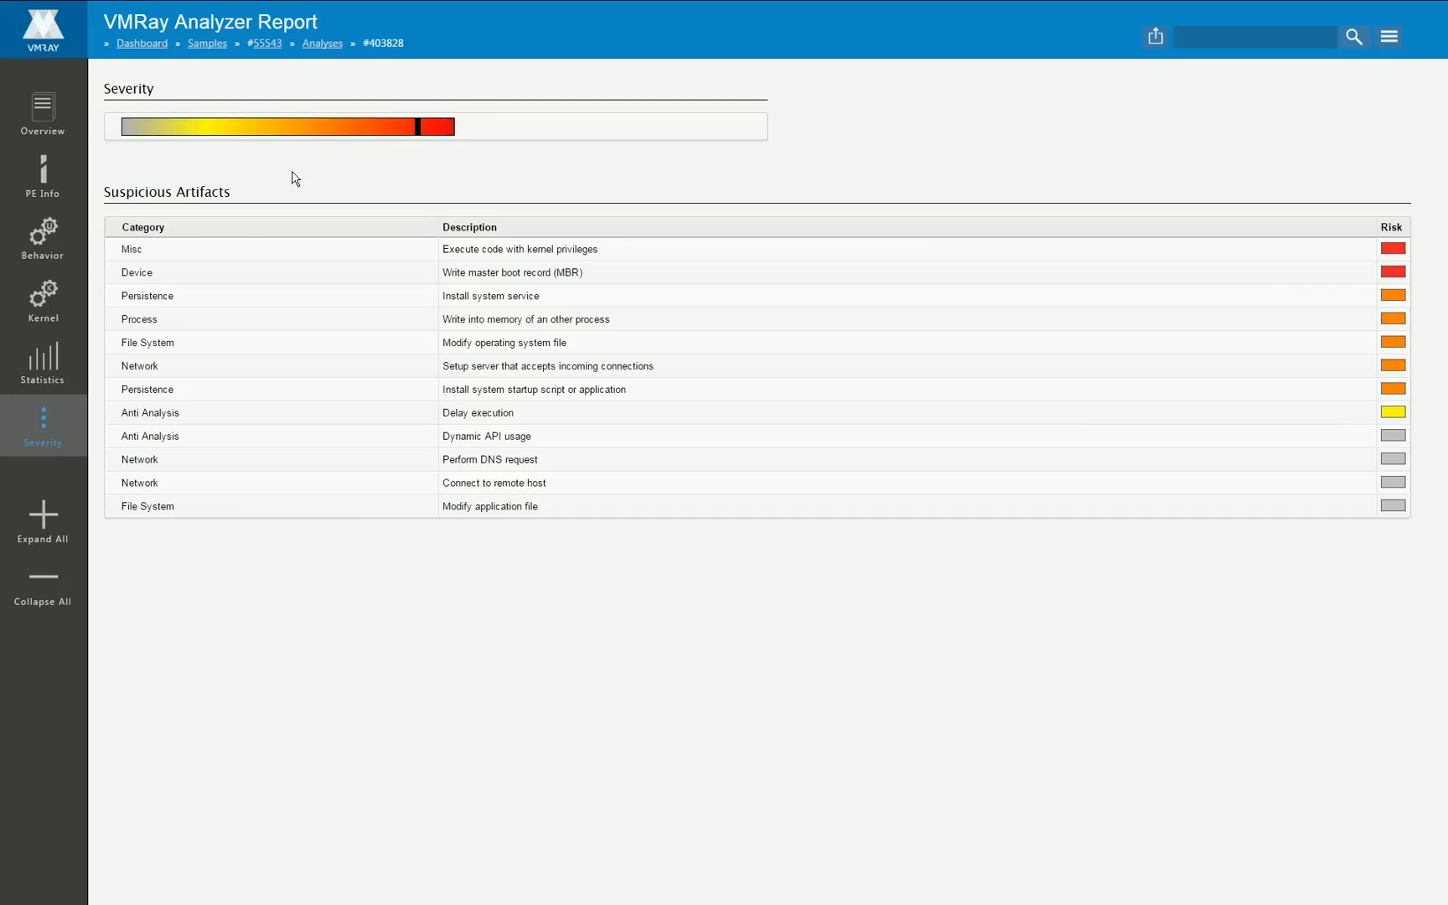
mouse_move(434, 141)
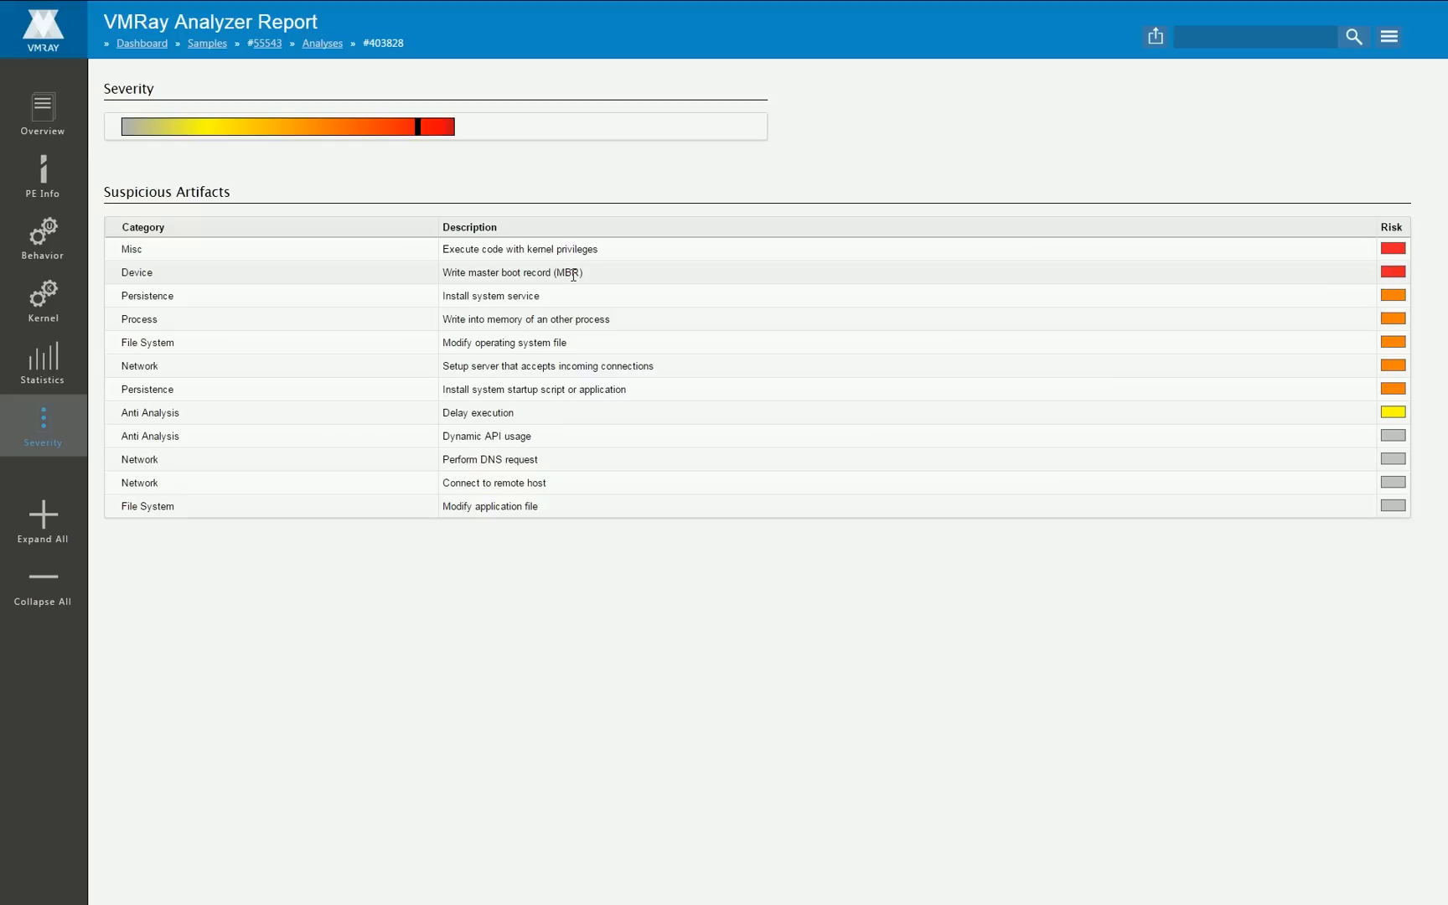
drag(453, 250, 577, 250)
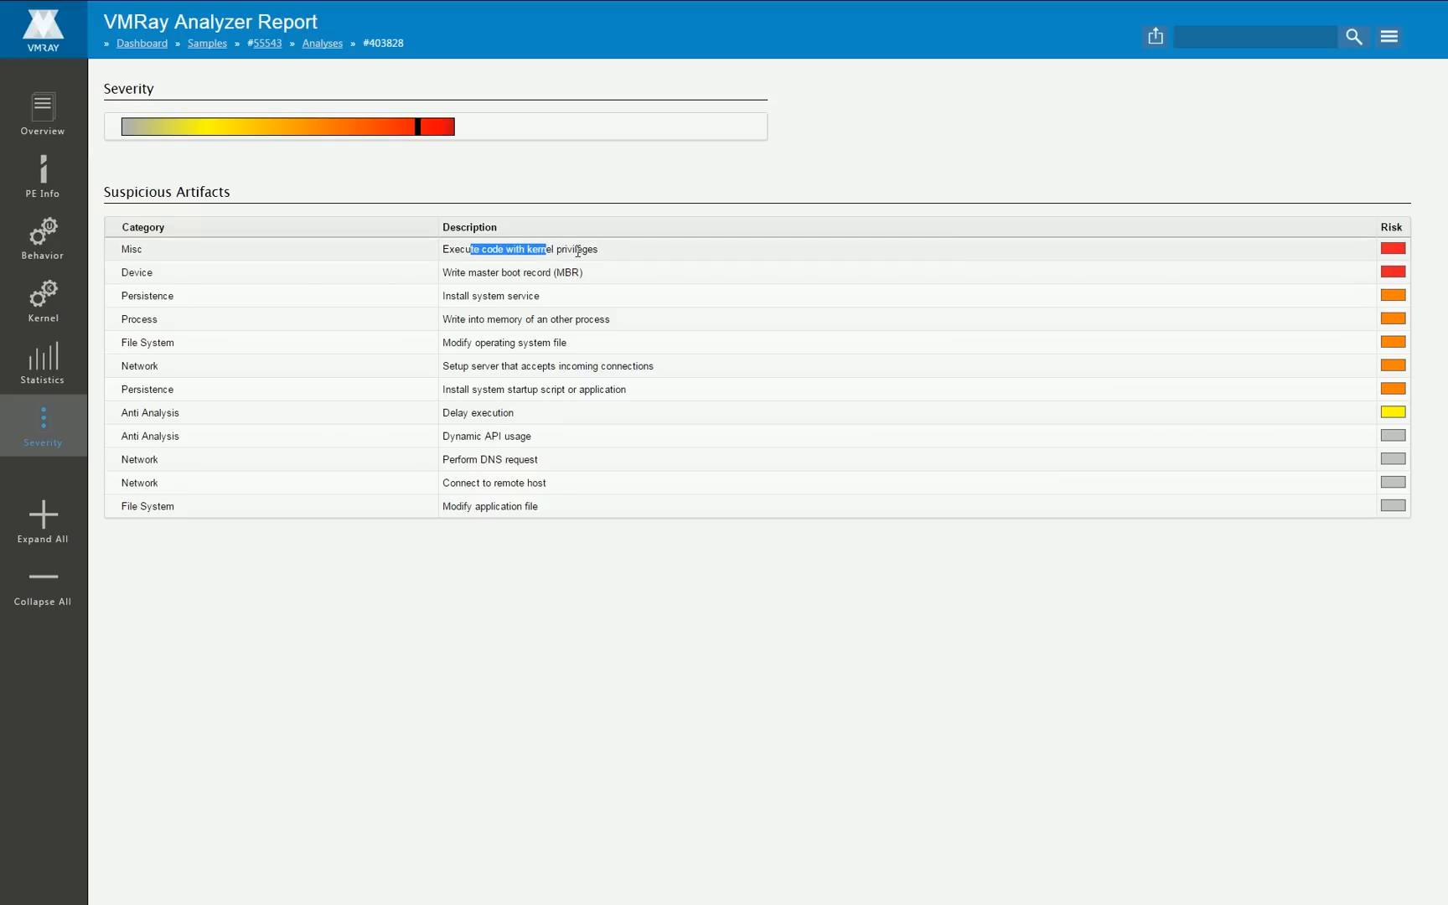
mouse_move(1396, 263)
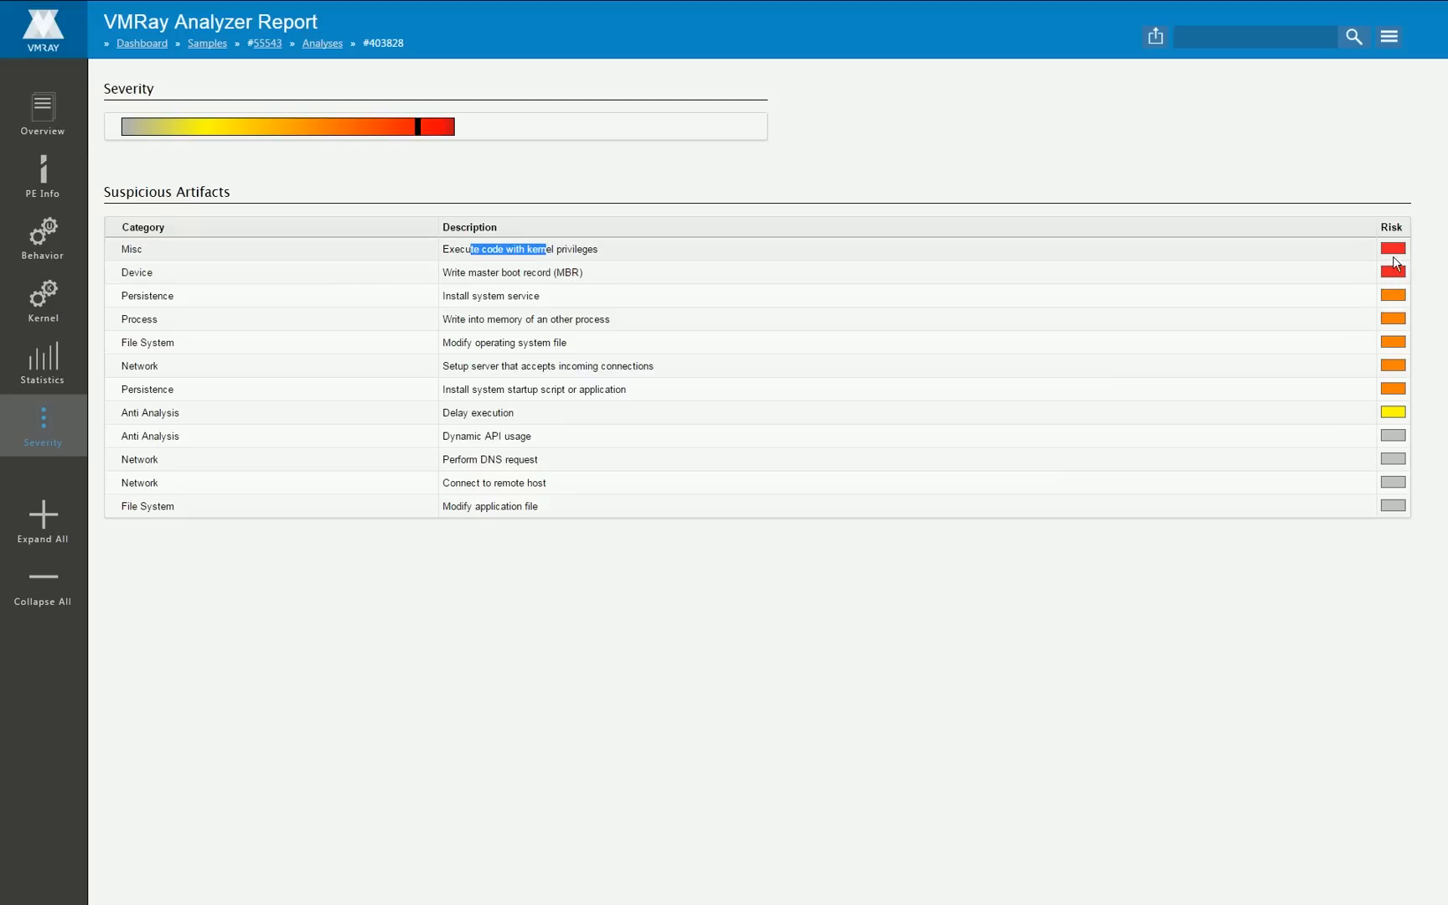
mouse_move(483, 265)
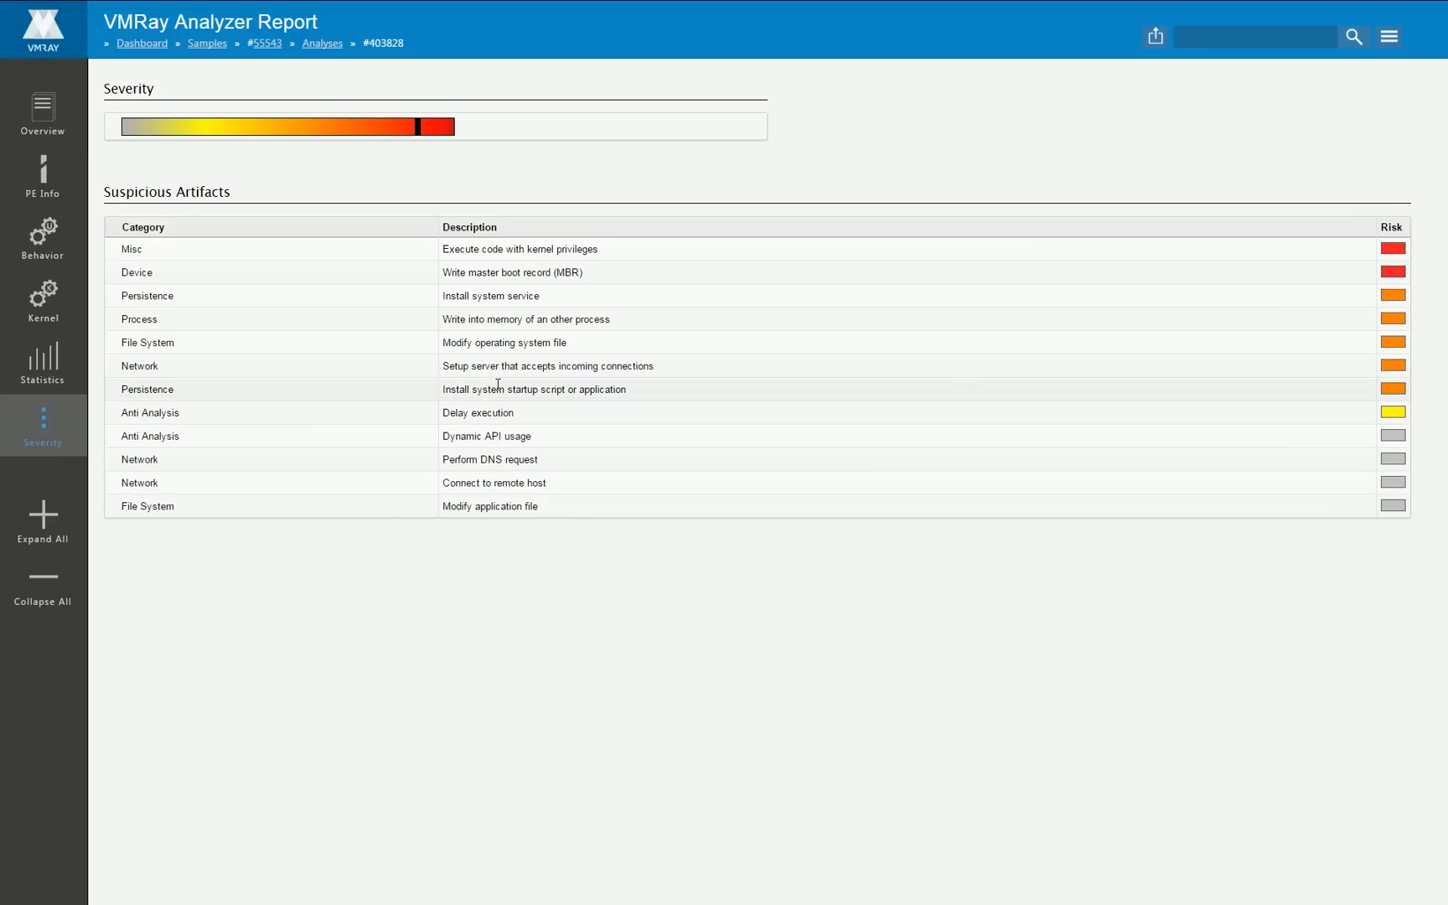
mouse_move(447, 338)
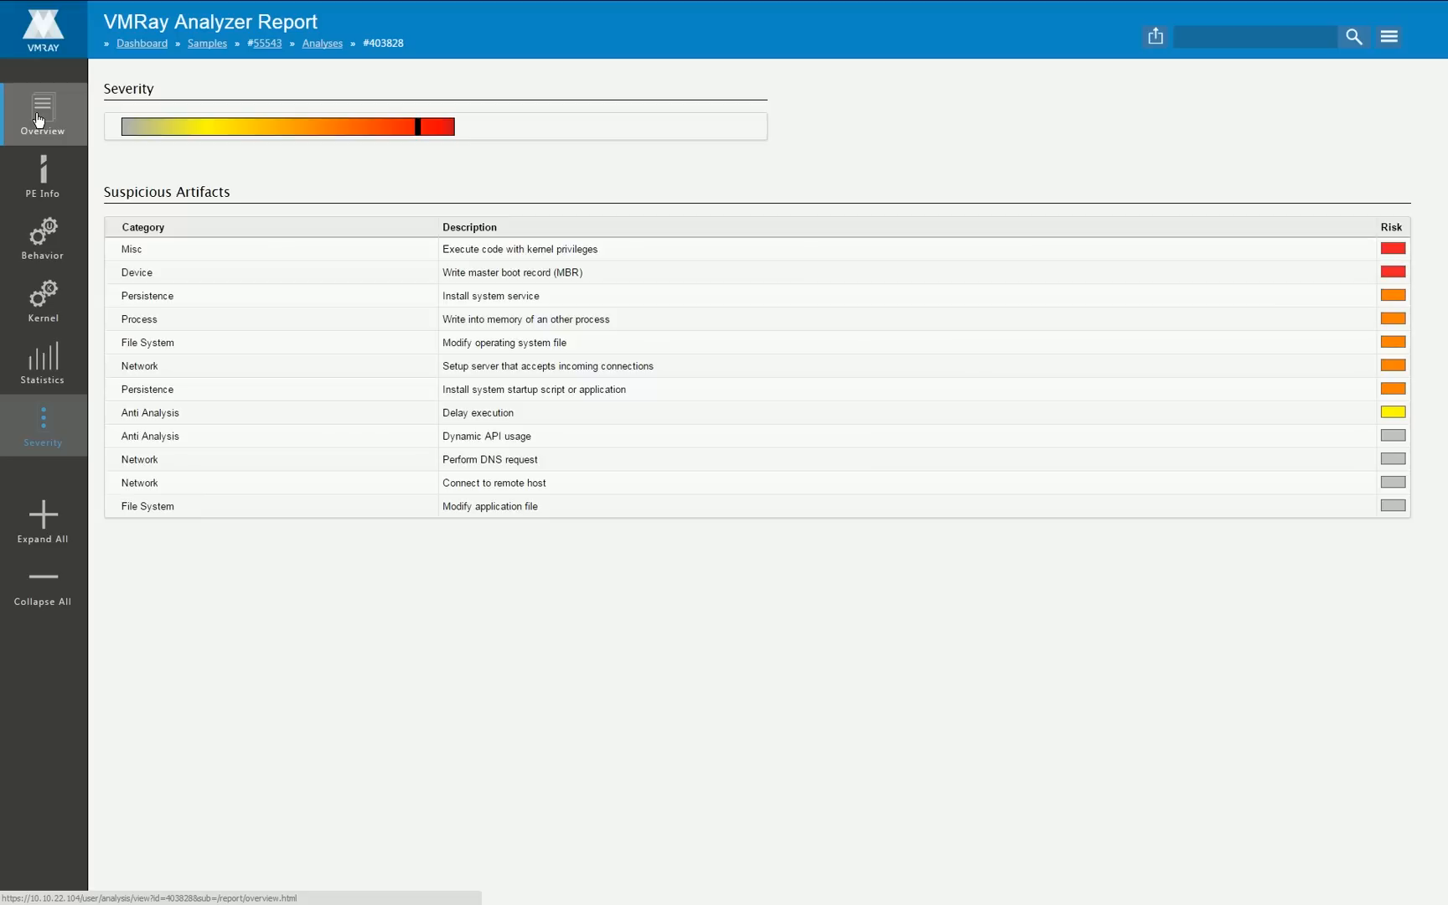
click(43, 111)
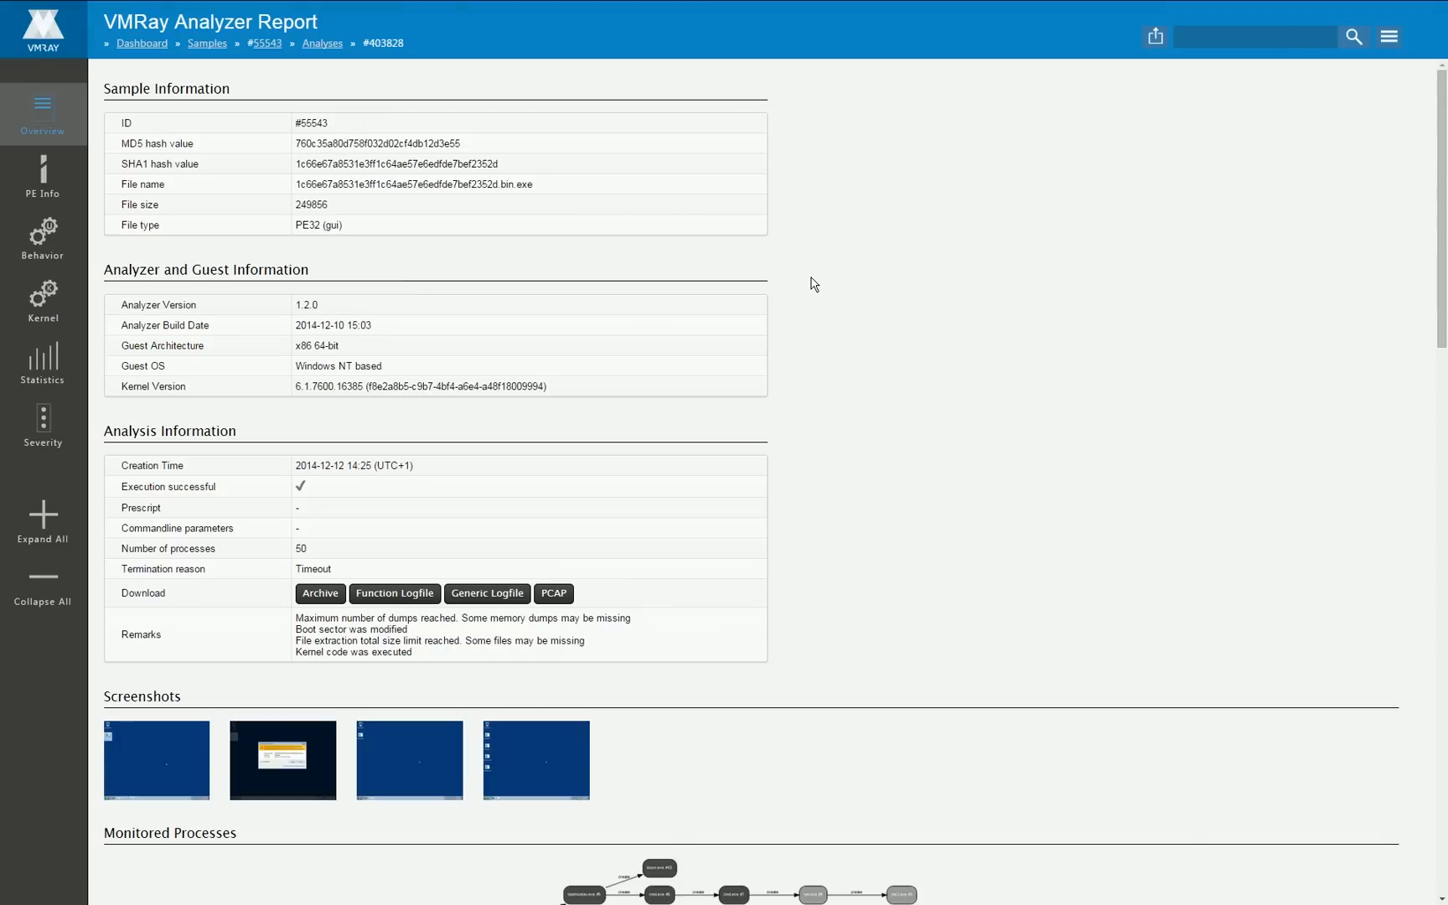